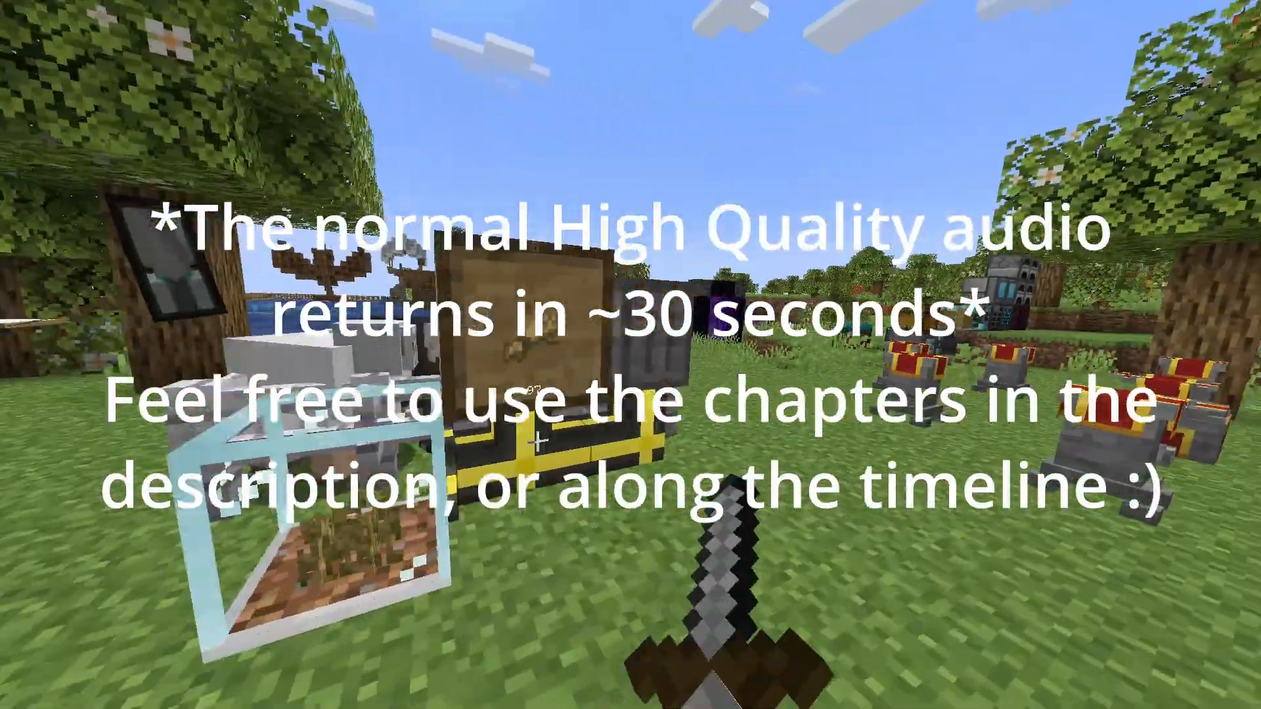
mouse_move(630, 355)
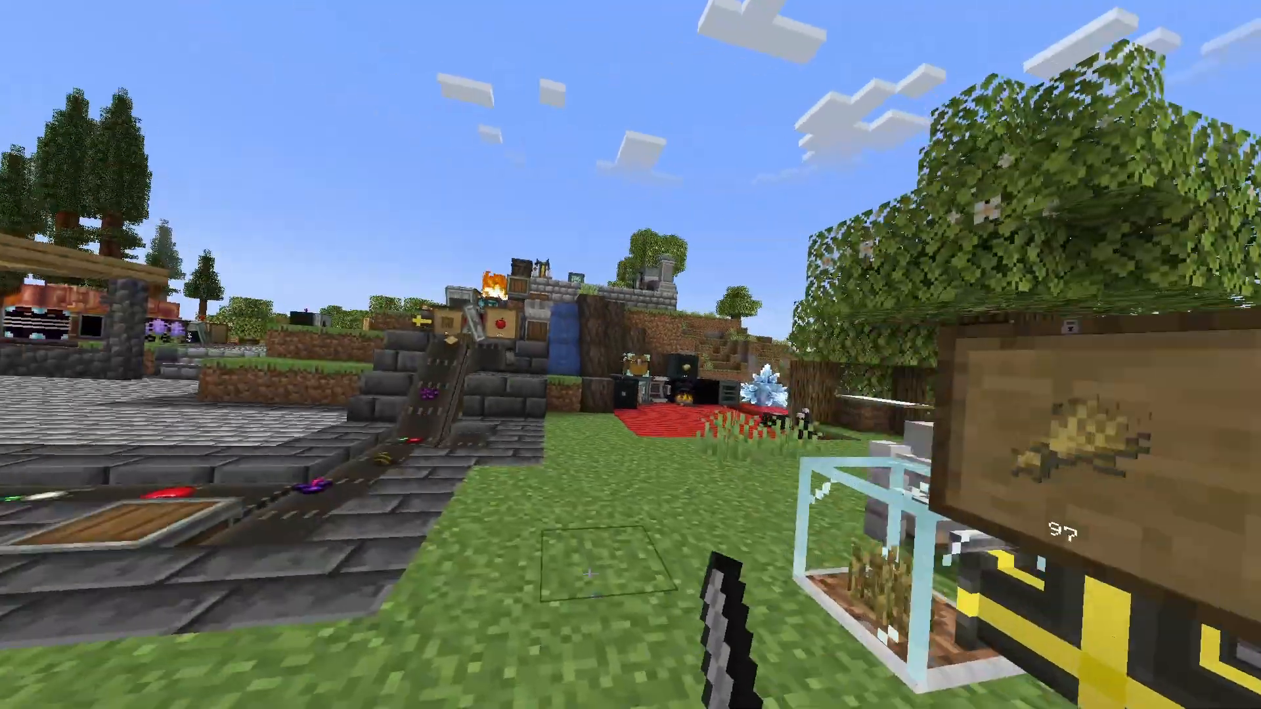
mouse_move(630, 354)
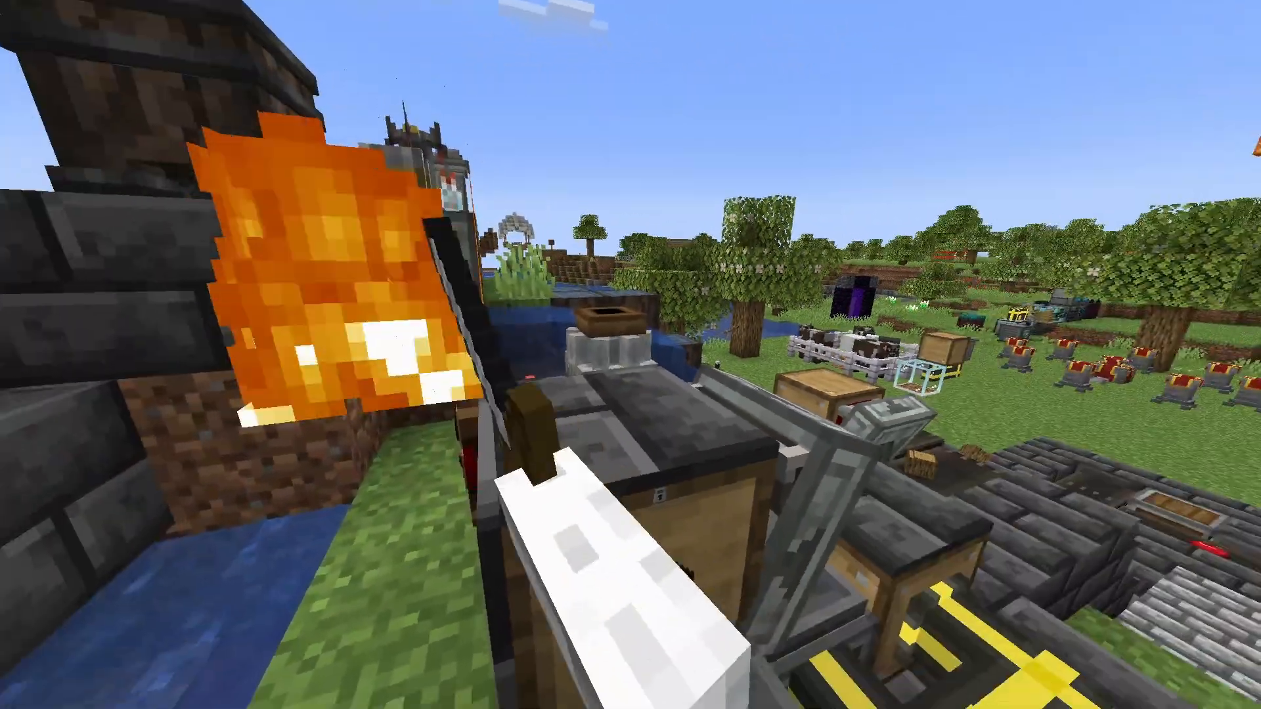
mouse_move(630, 355)
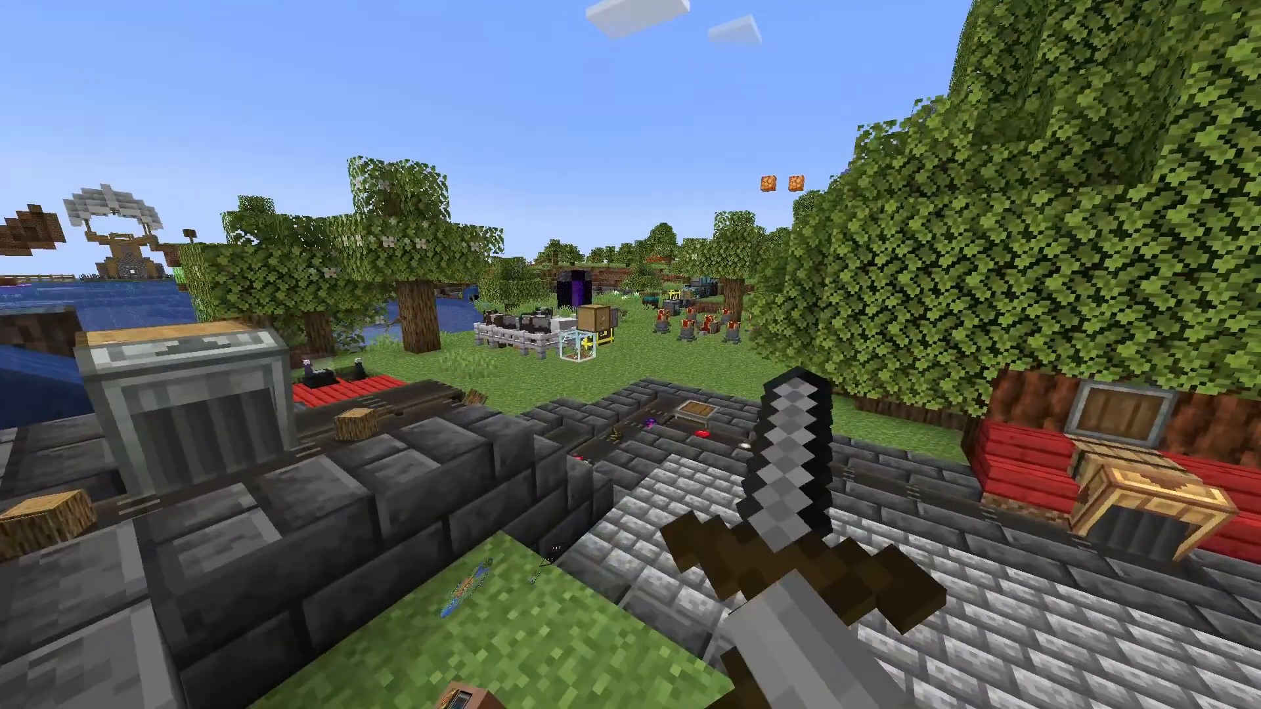
mouse_move(631, 355)
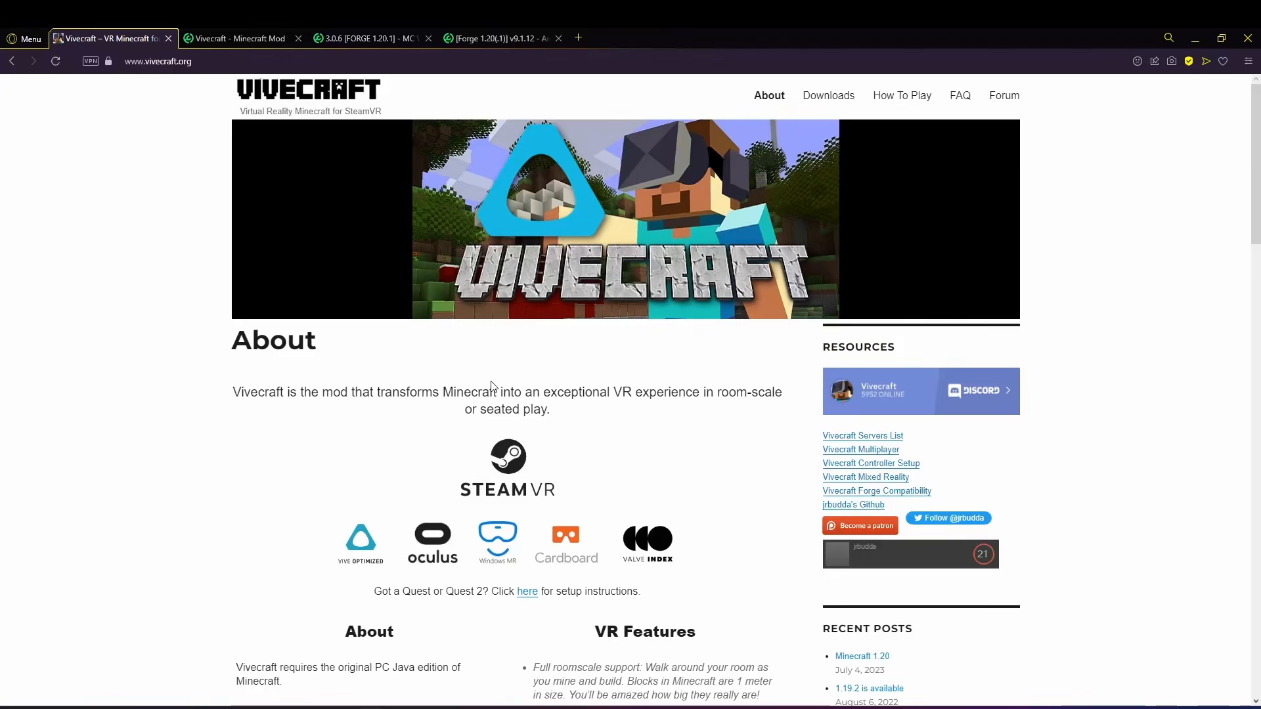
mouse_move(571, 272)
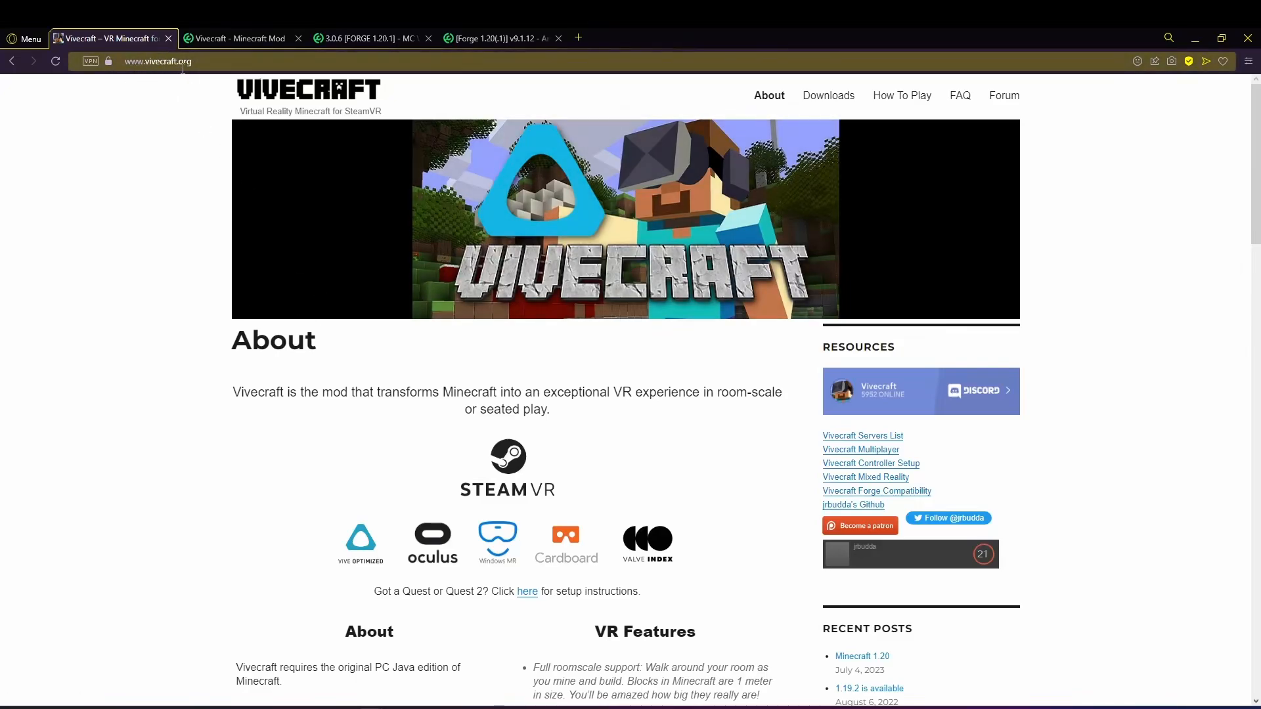
mouse_move(755, 165)
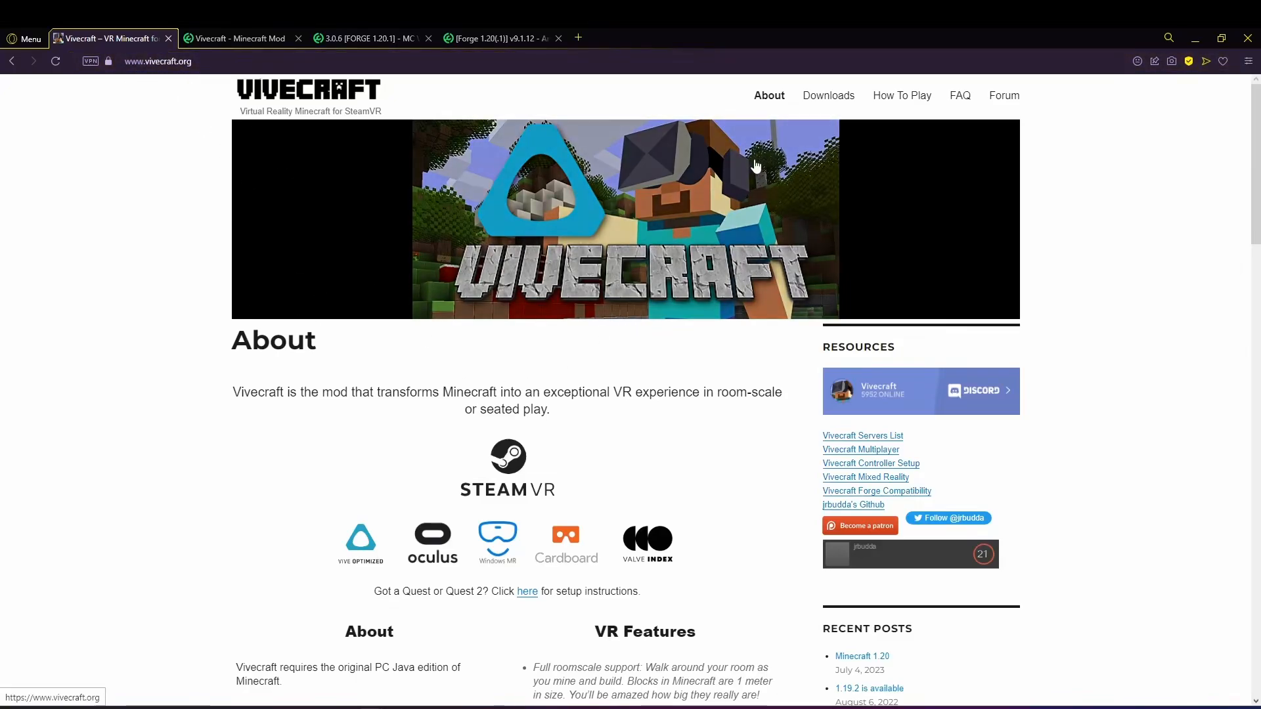
mouse_move(828, 94)
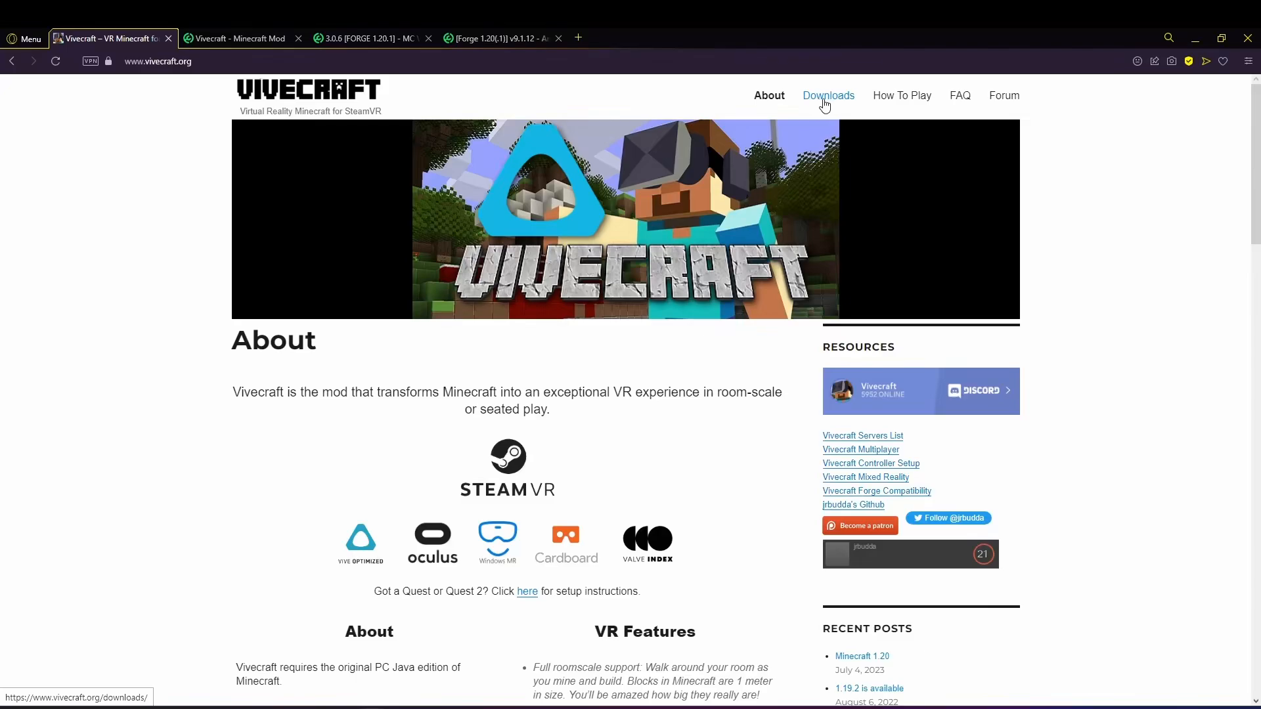
- Browse the Vivecraft Downloads page's requirements and version tables, ending back at the top
click(827, 94)
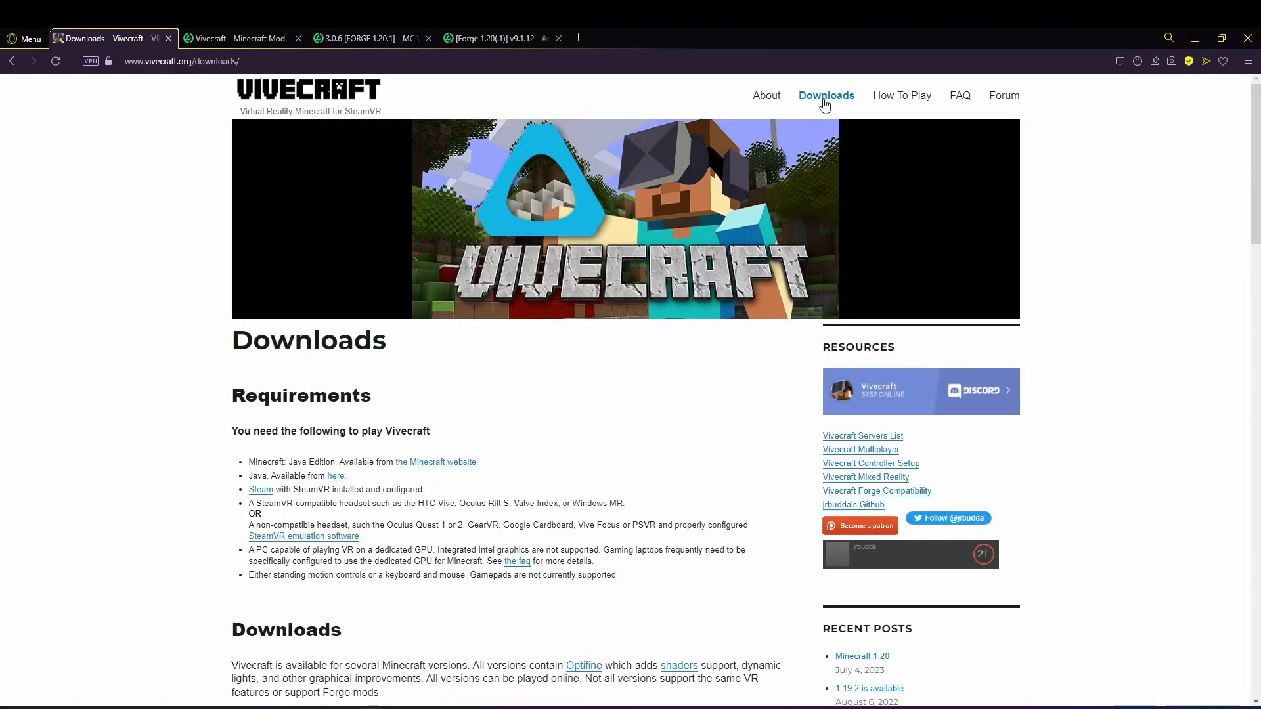
scroll(down, 3)
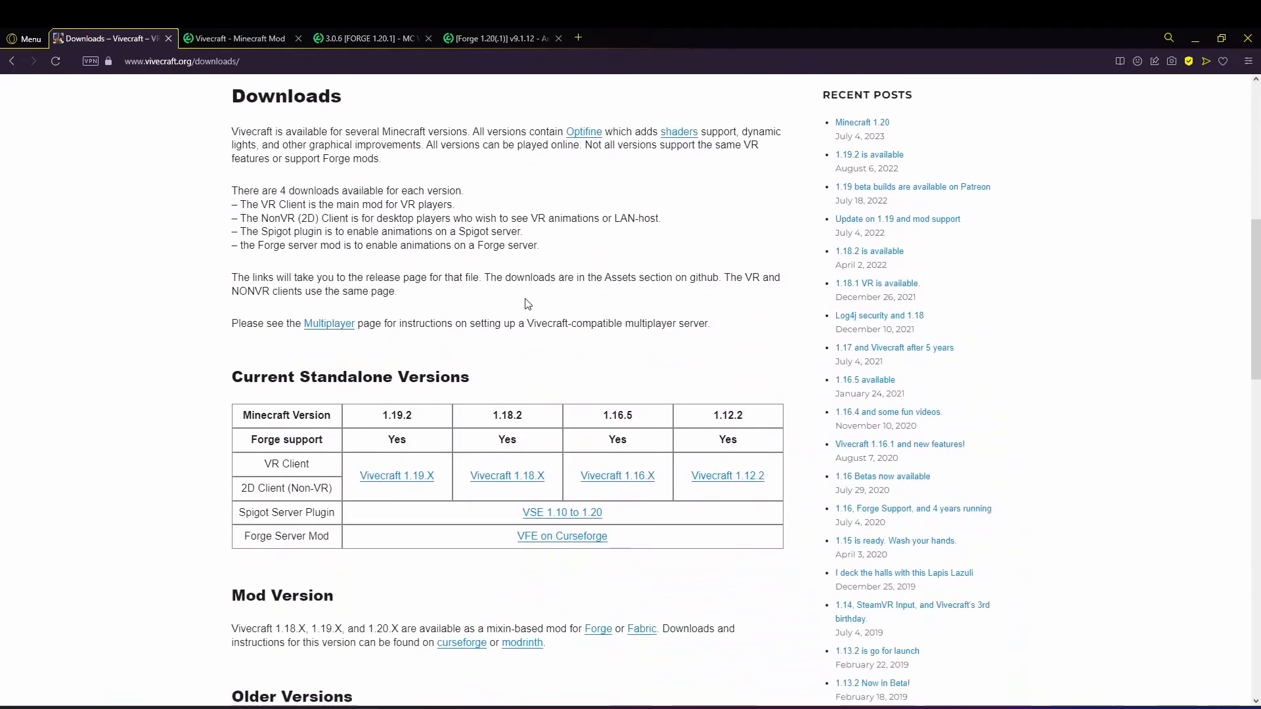
scroll(down, 3)
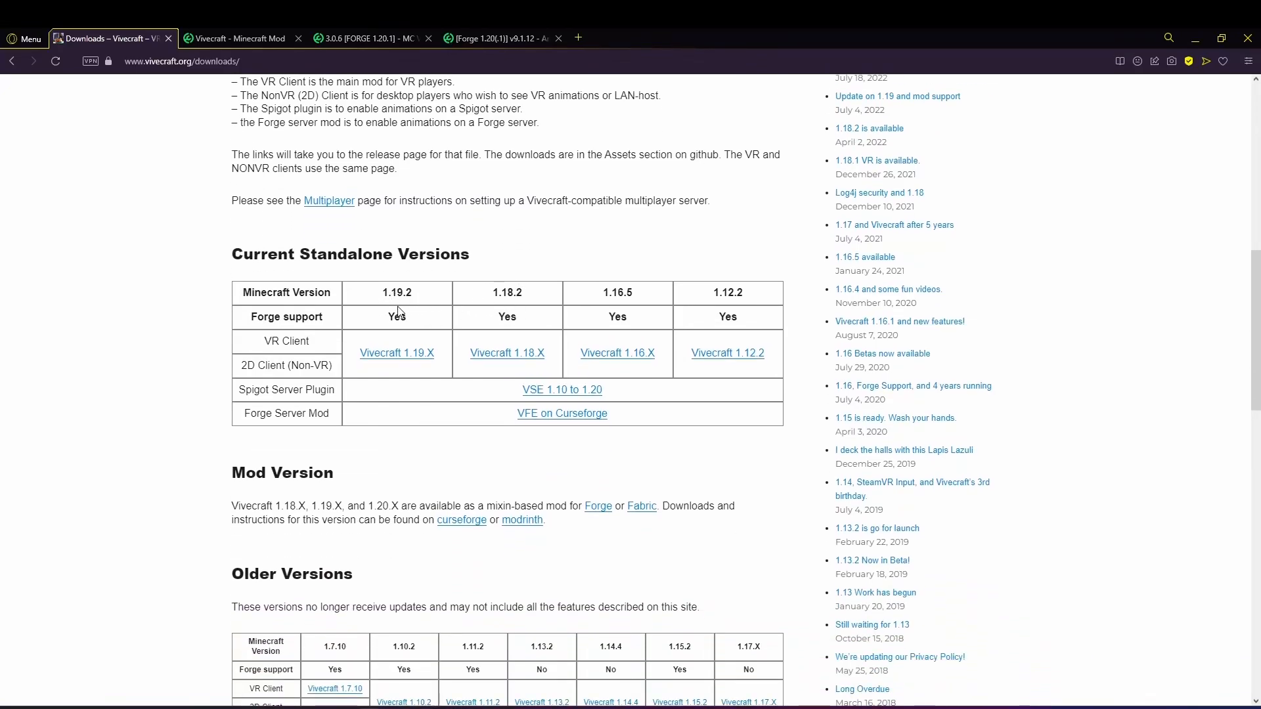
mouse_move(463, 301)
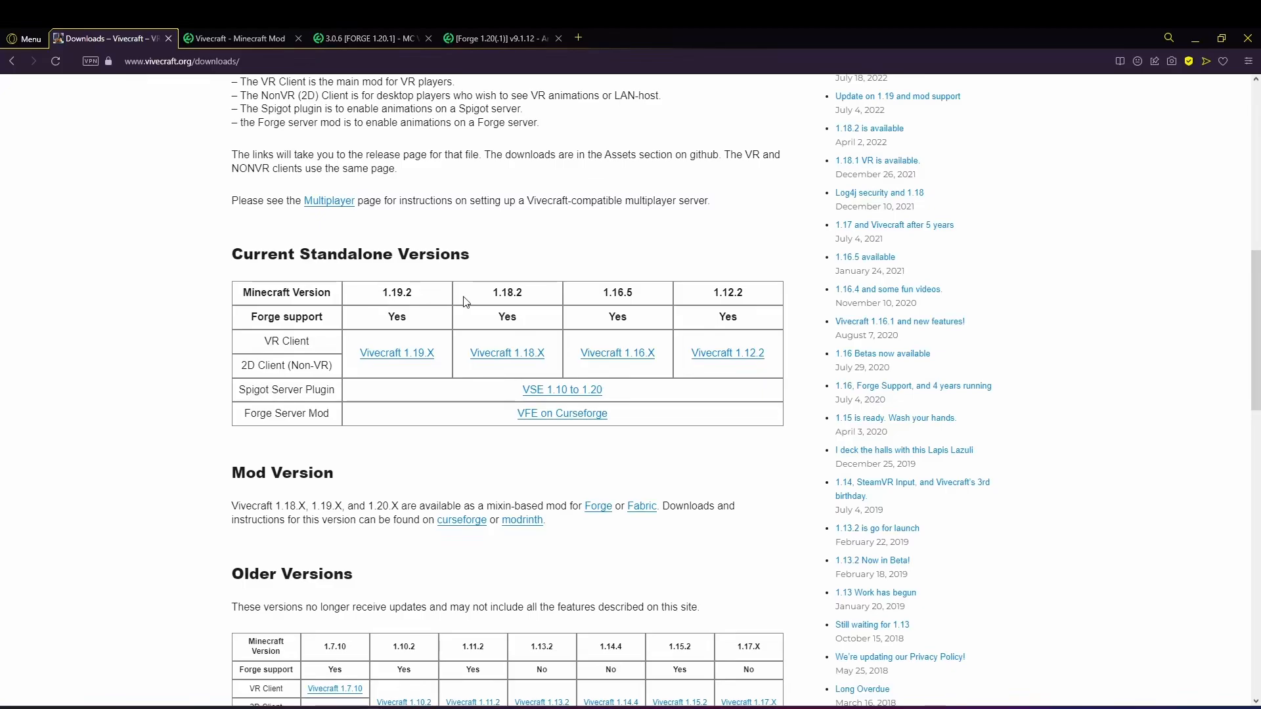
scroll(up, 3)
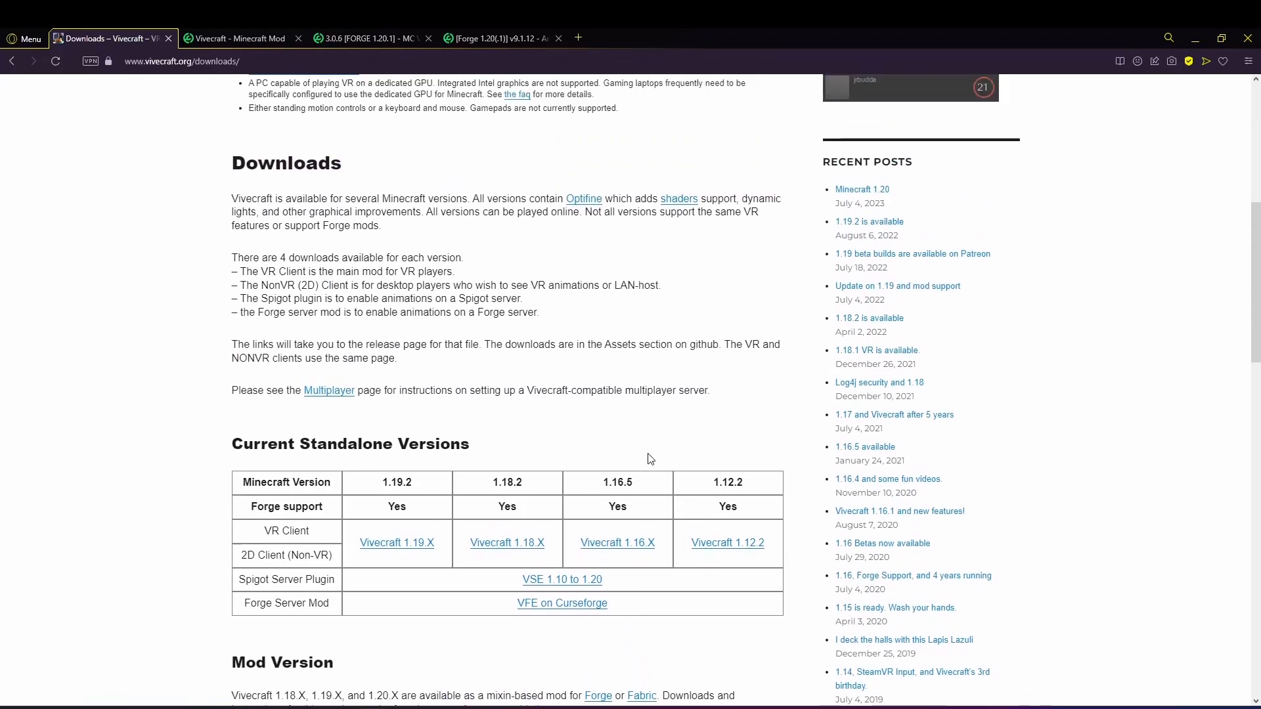
scroll(up, 3)
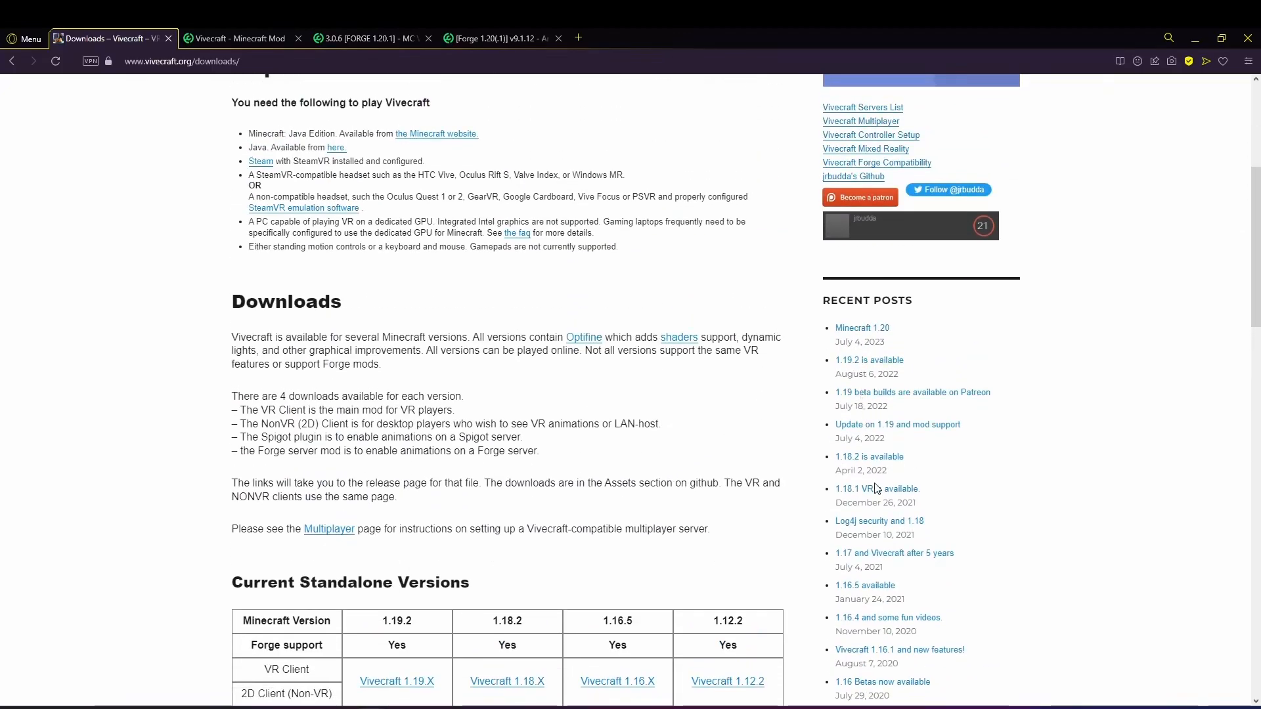
mouse_move(874, 404)
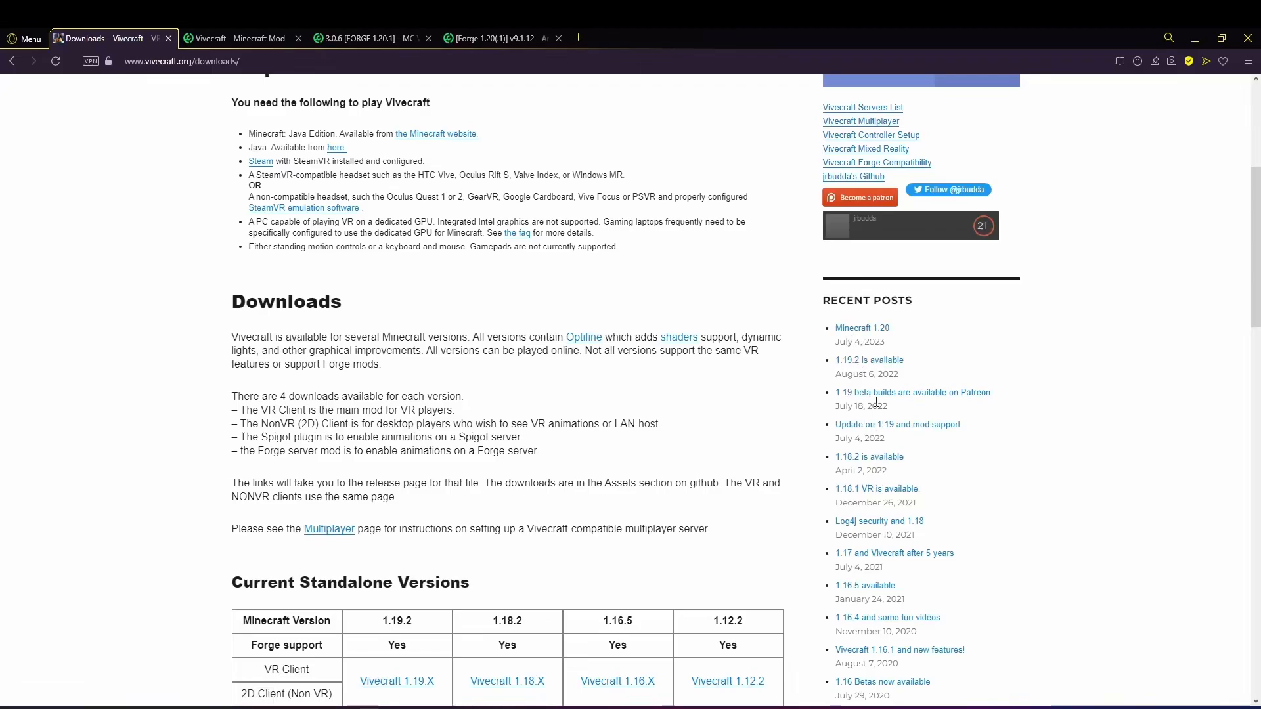
mouse_move(862, 329)
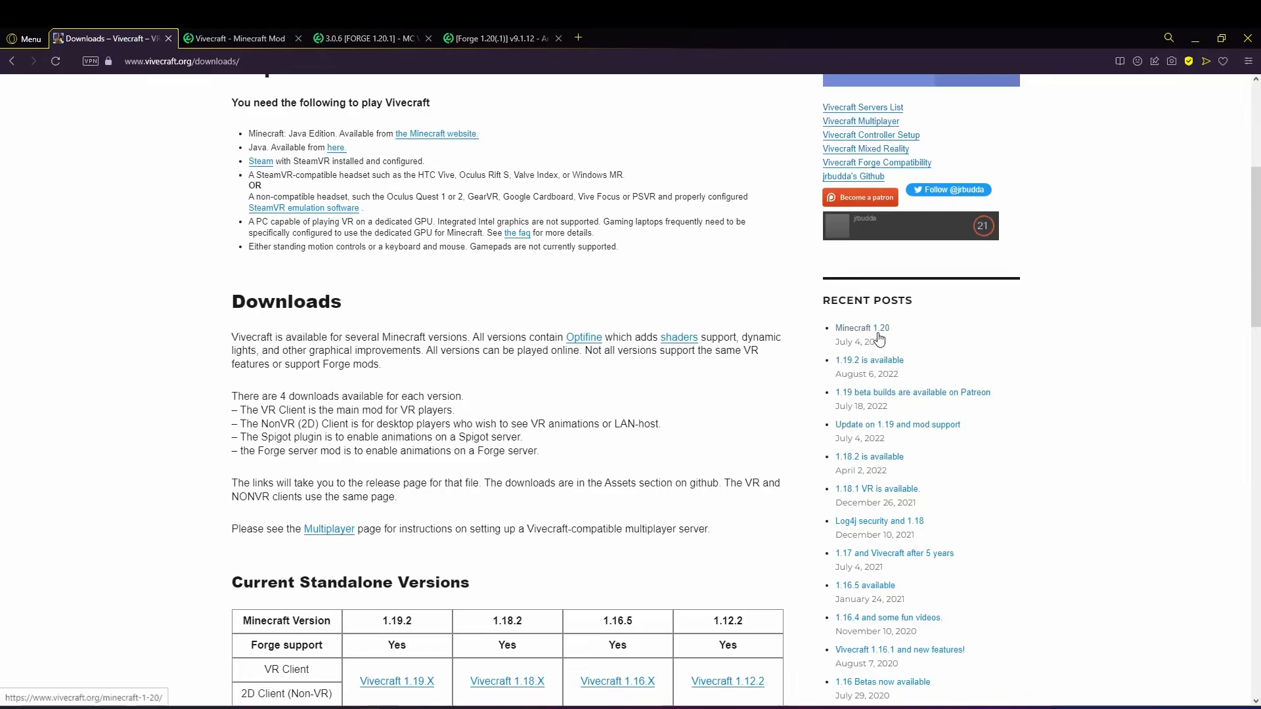
mouse_move(476, 633)
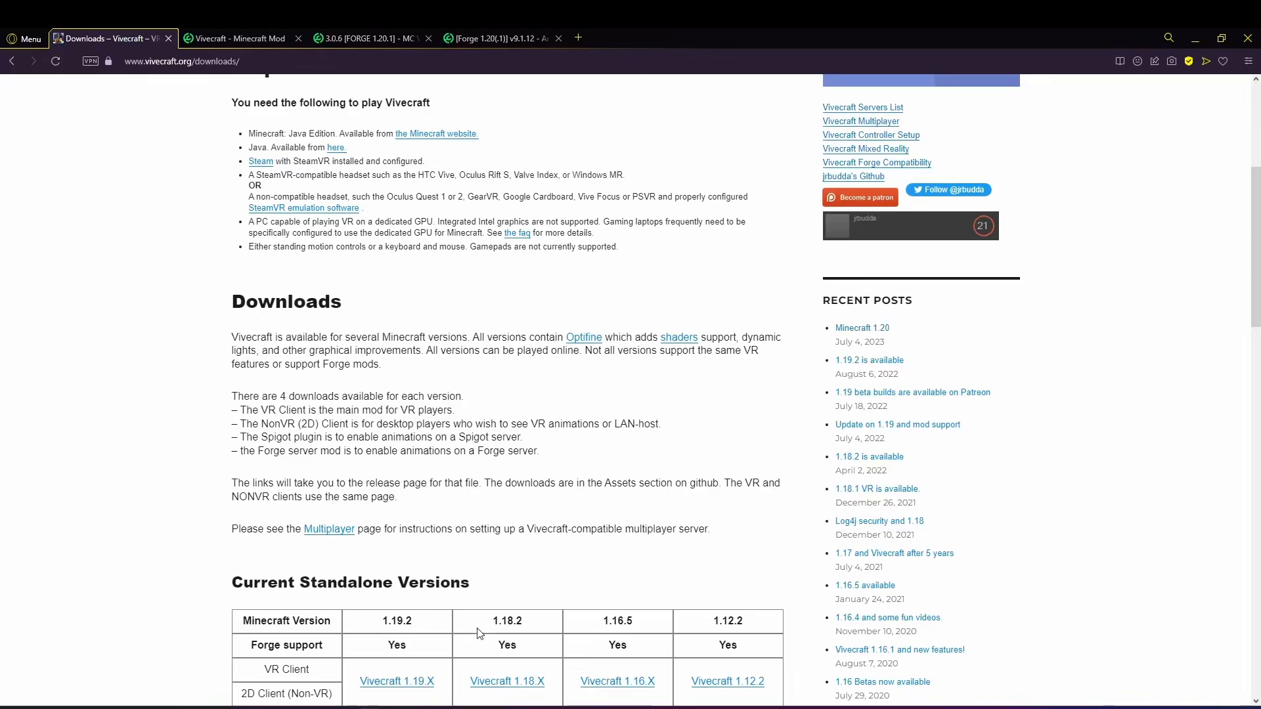
scroll(up, 3)
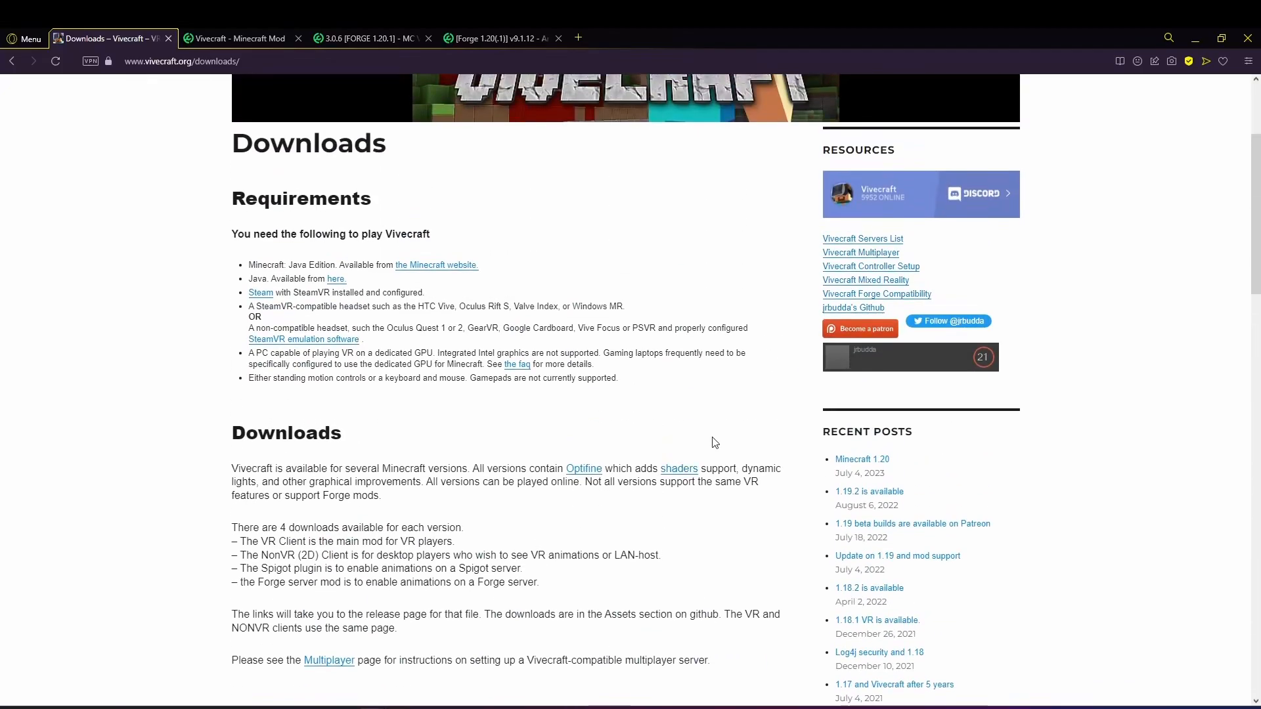
mouse_move(863, 459)
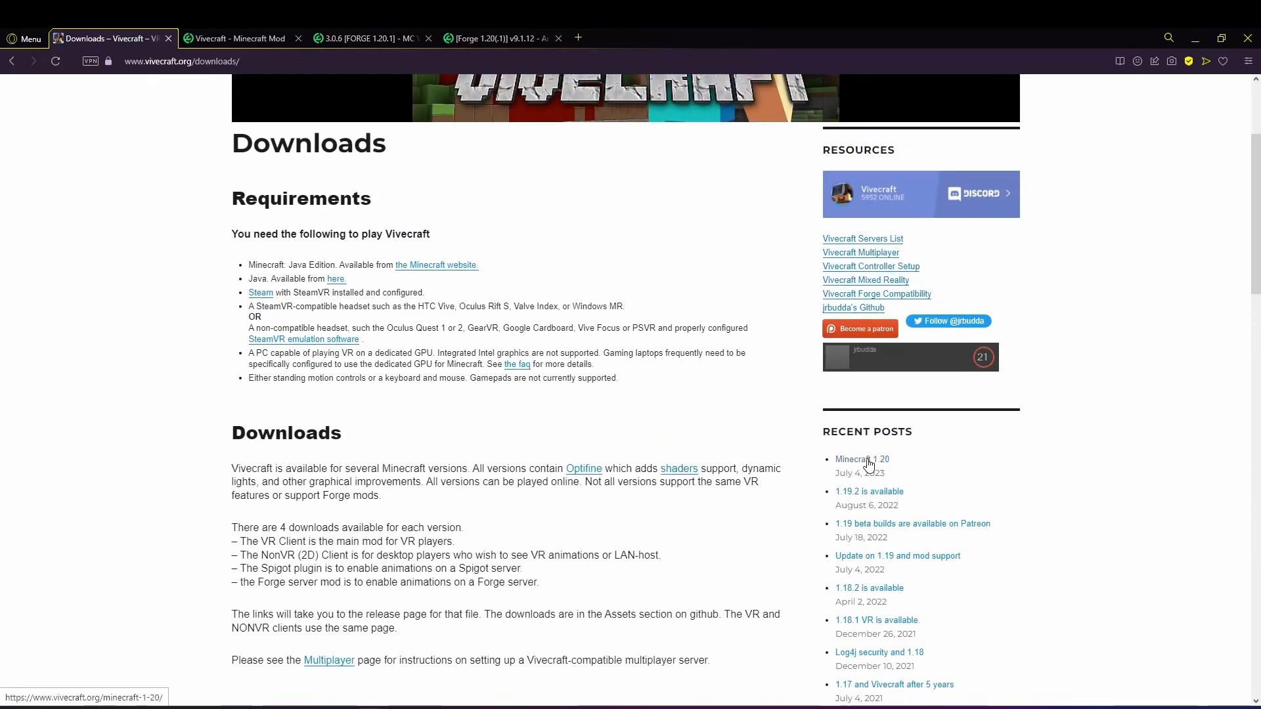
mouse_move(868, 467)
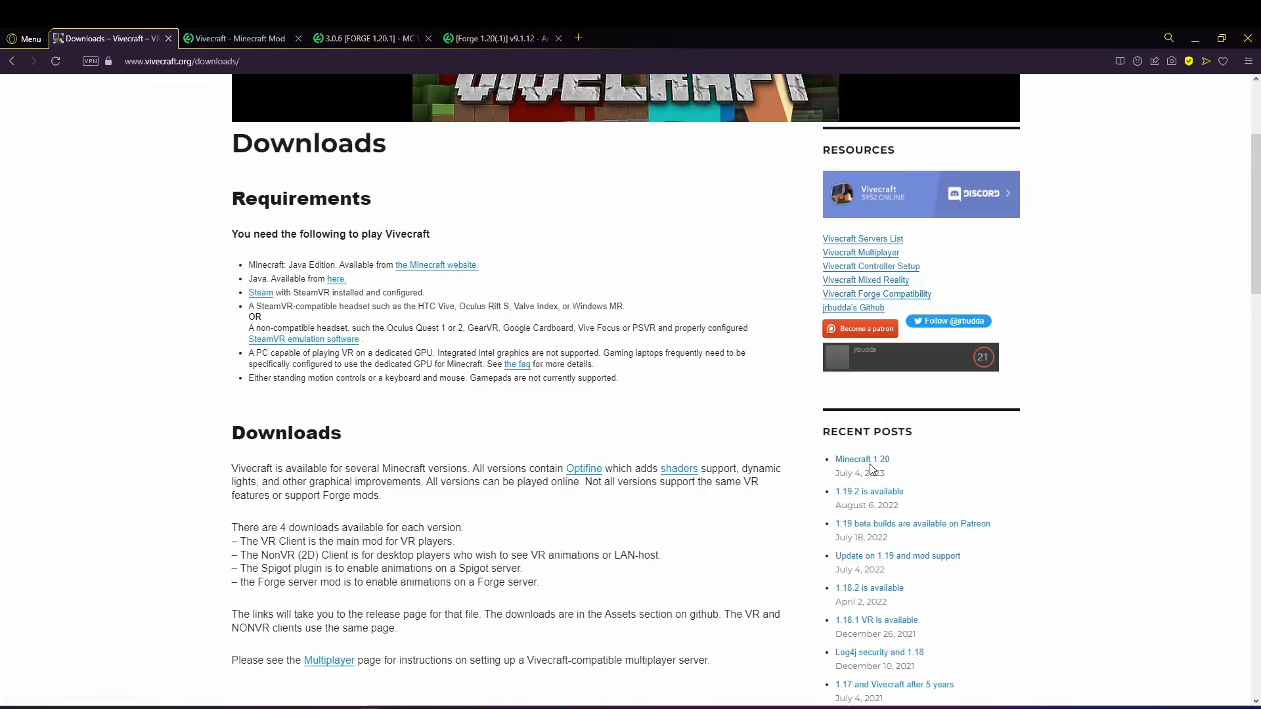
mouse_move(862, 459)
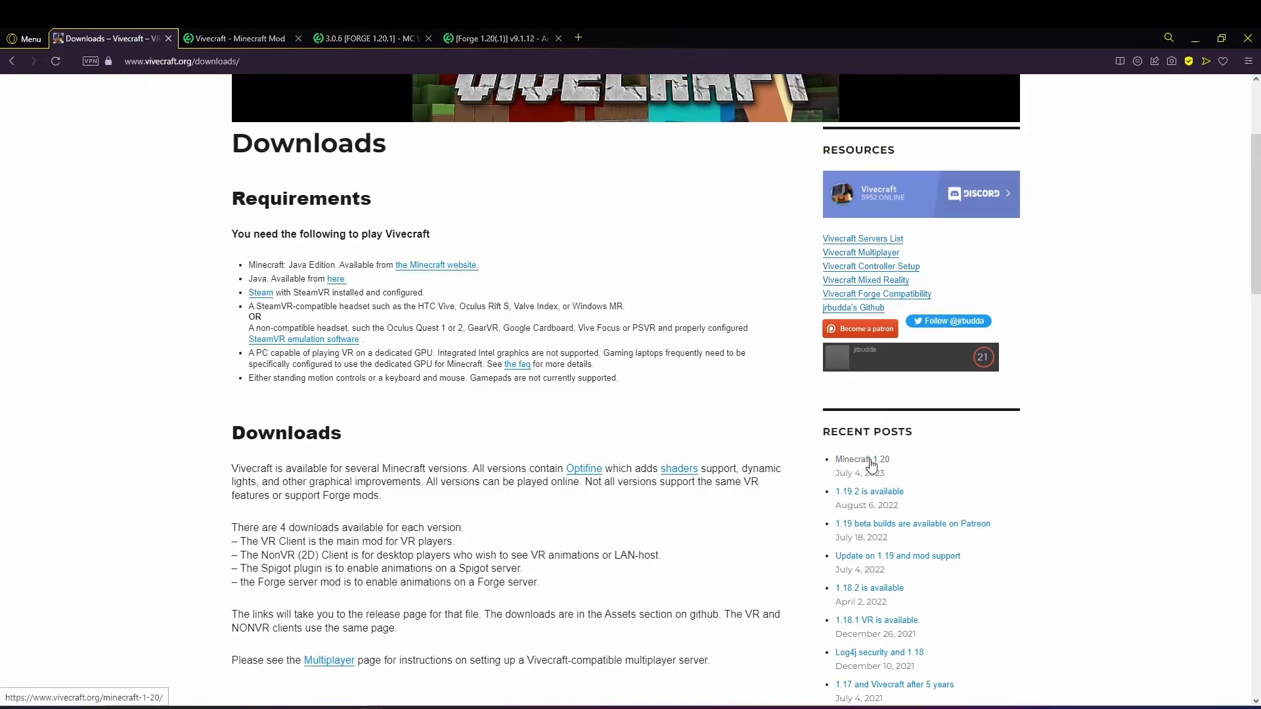
- Read the 'Minecraft 1.20' post from Recent Posts about testing via Discord
click(860, 459)
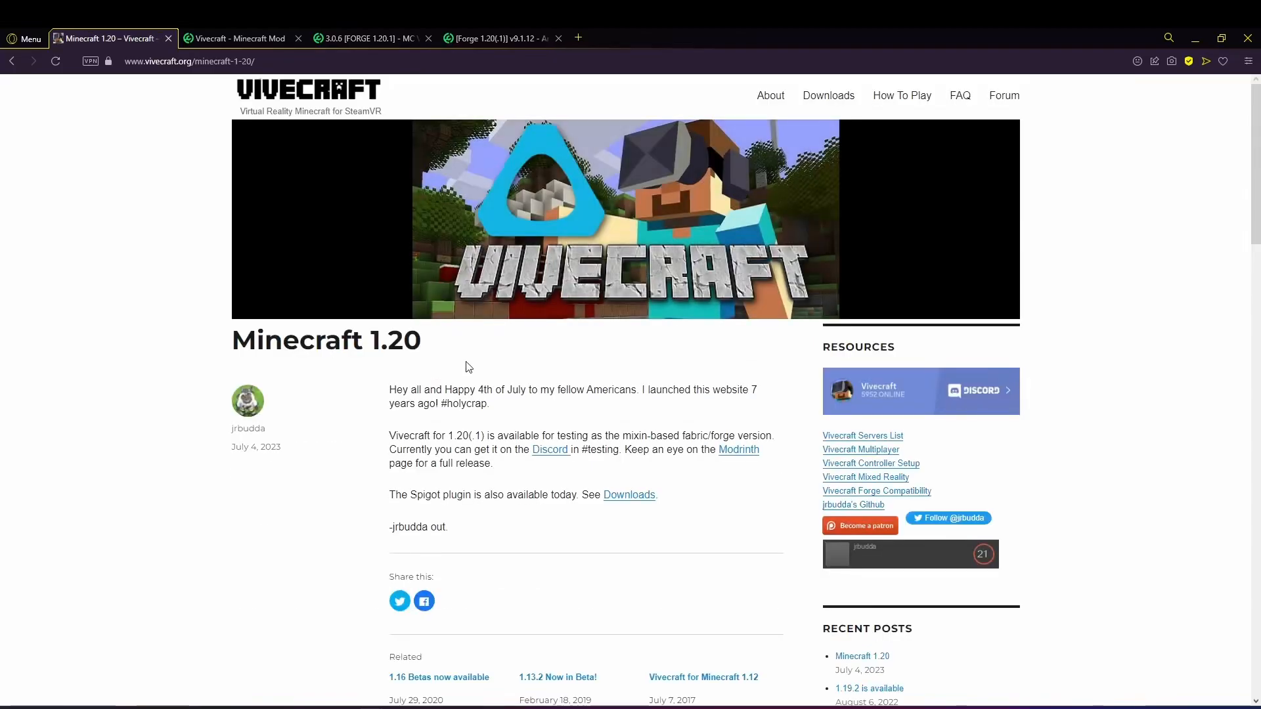
scroll(down, 3)
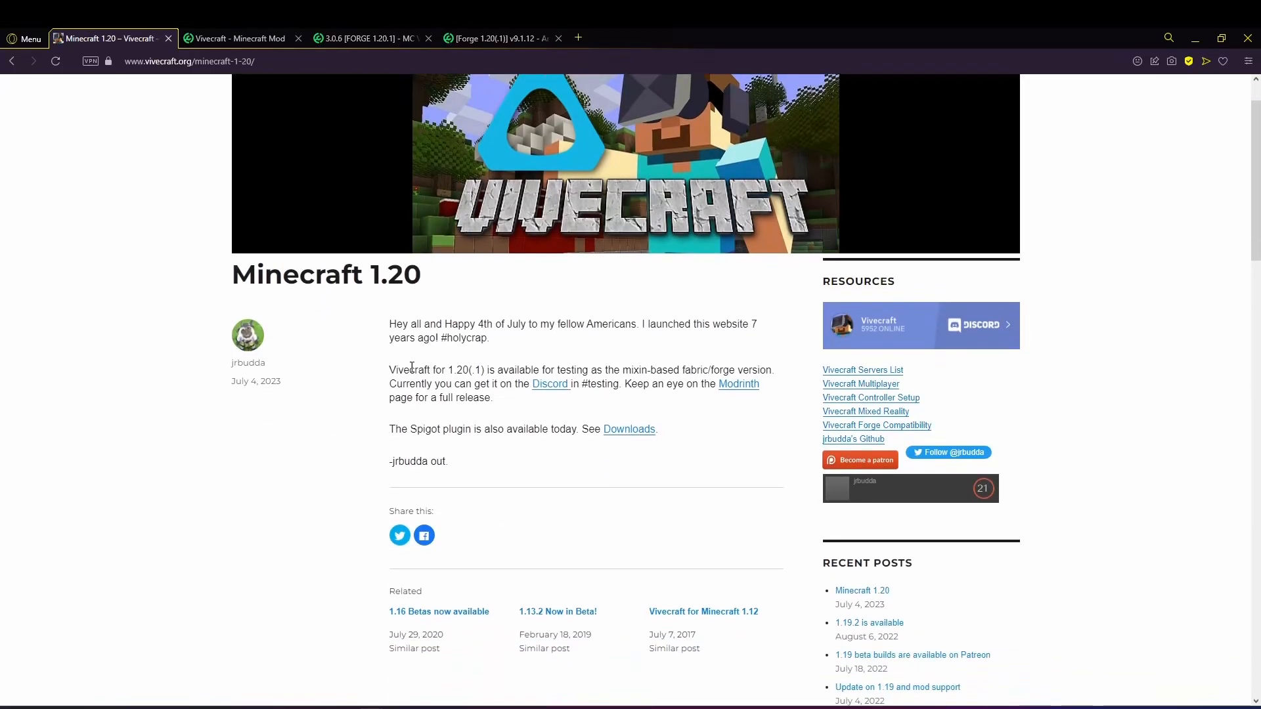
mouse_move(631, 384)
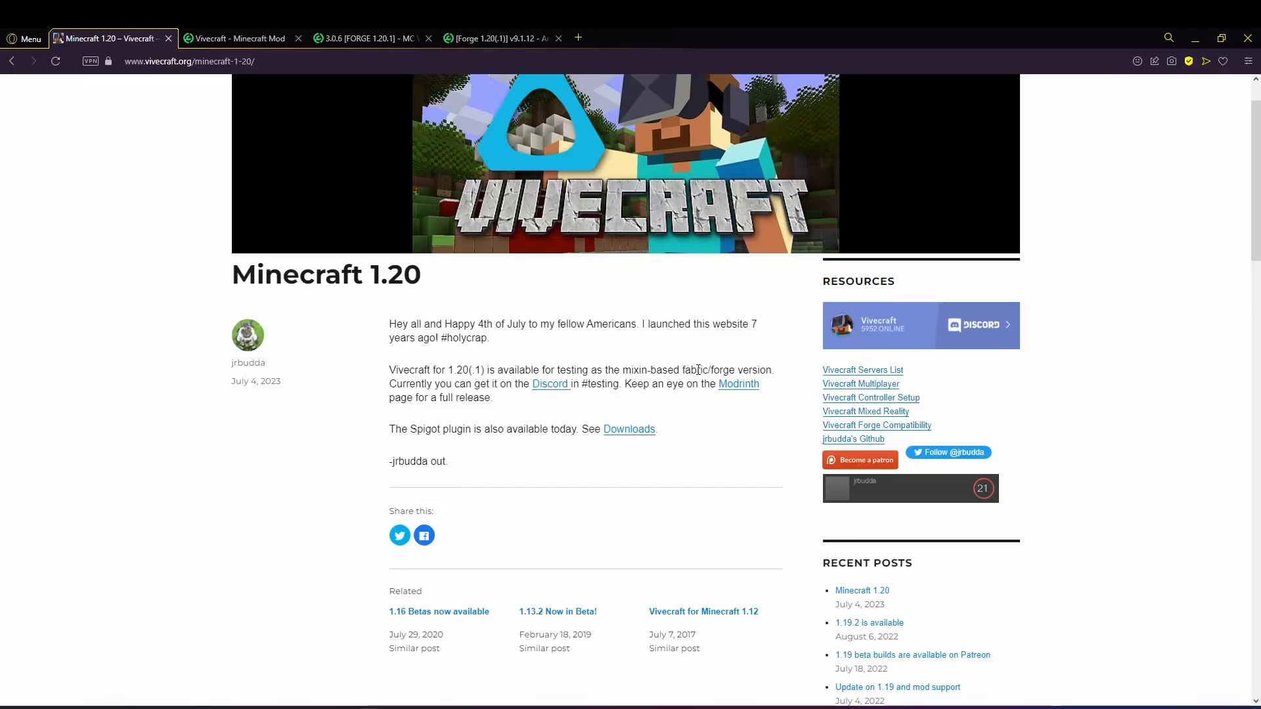
mouse_move(550, 383)
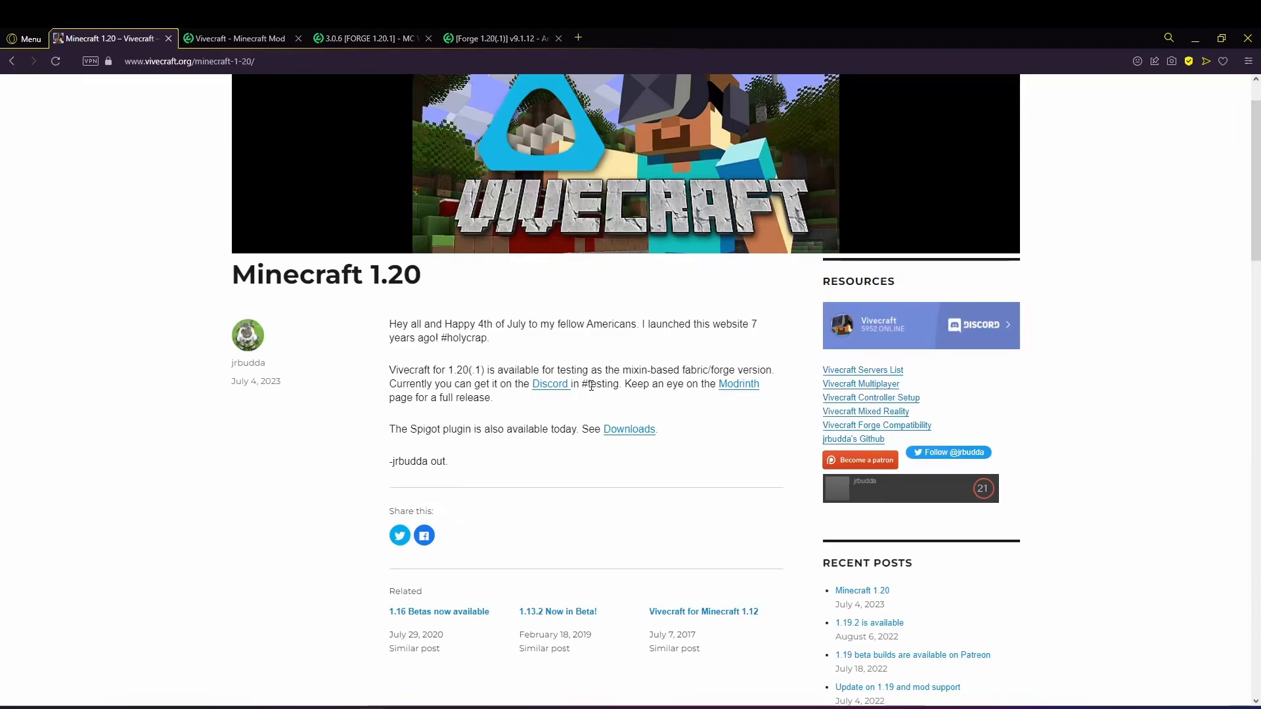
mouse_move(737, 384)
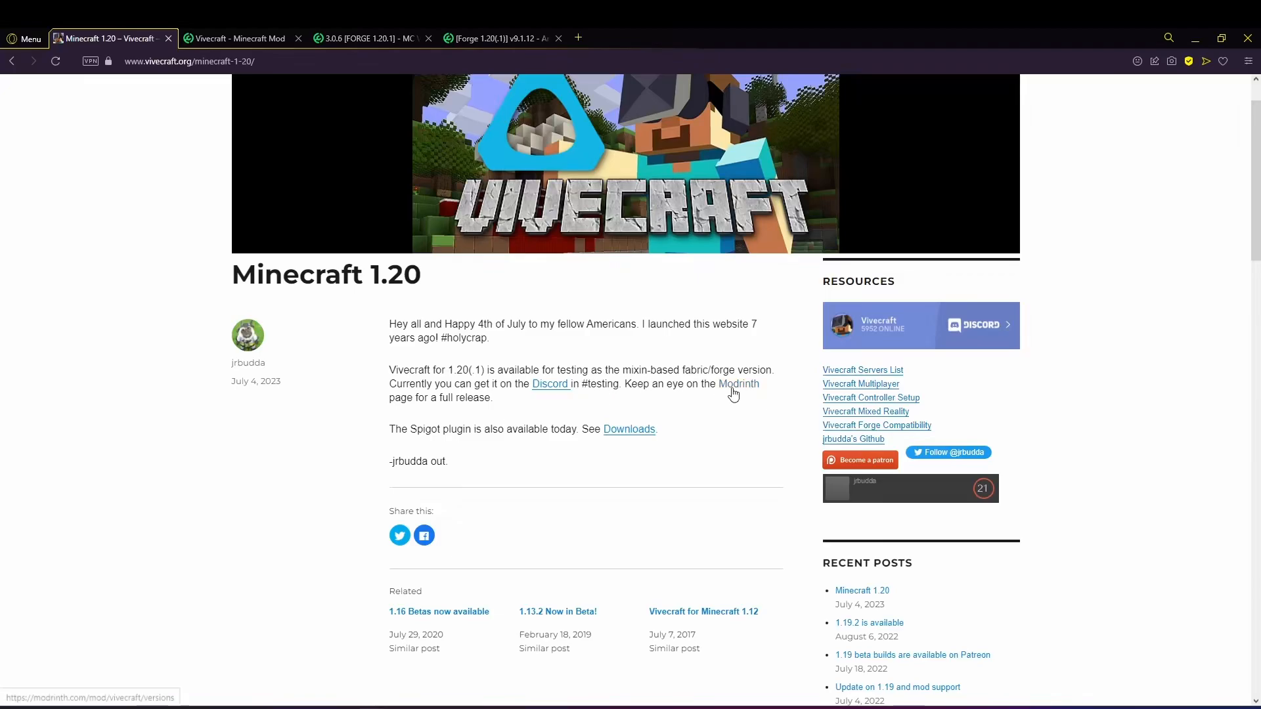
mouse_move(473, 400)
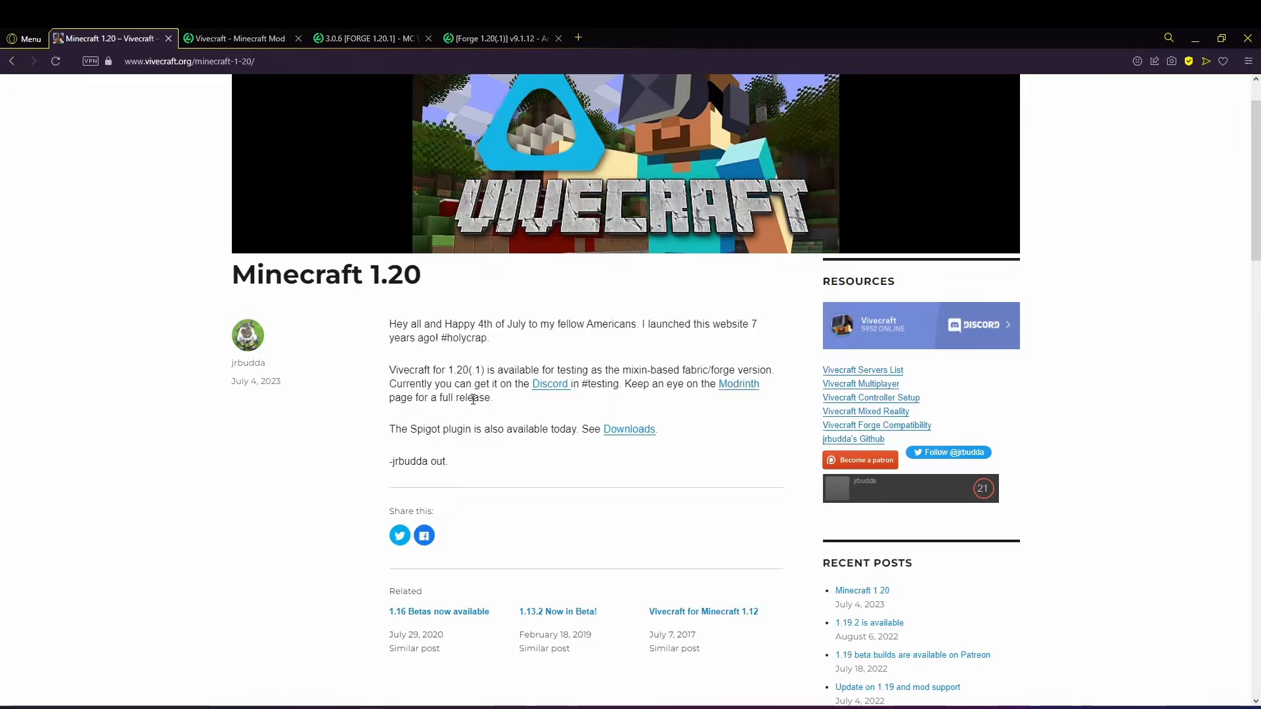
- Review the Vivecraft Modrinth page's FAQ and featured versions up to 1.19.4
click(236, 38)
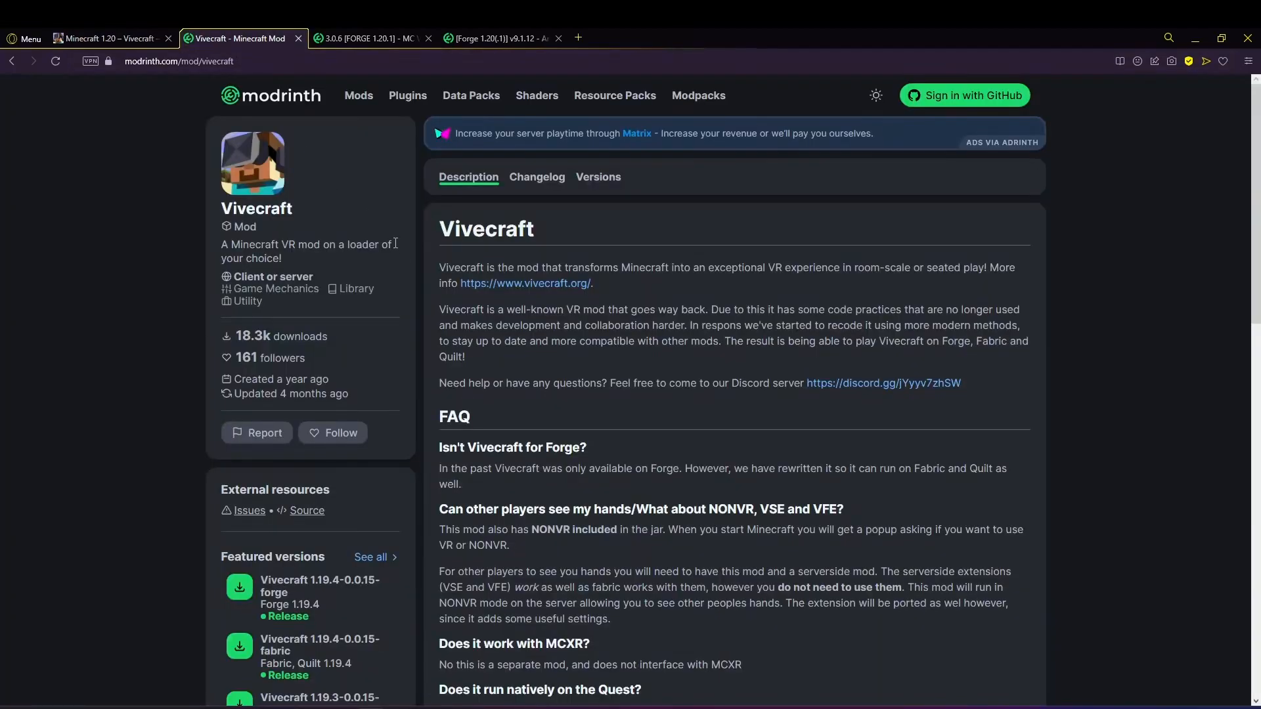
scroll(down, 3)
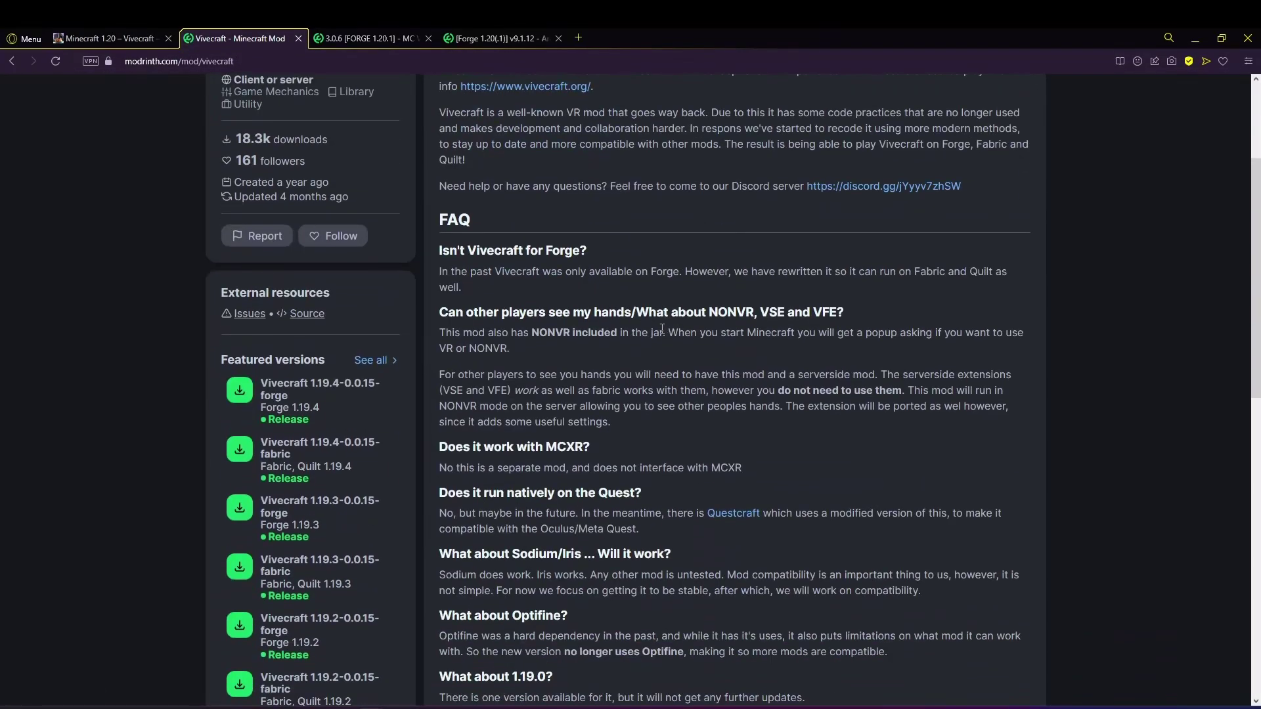
scroll(down, 3)
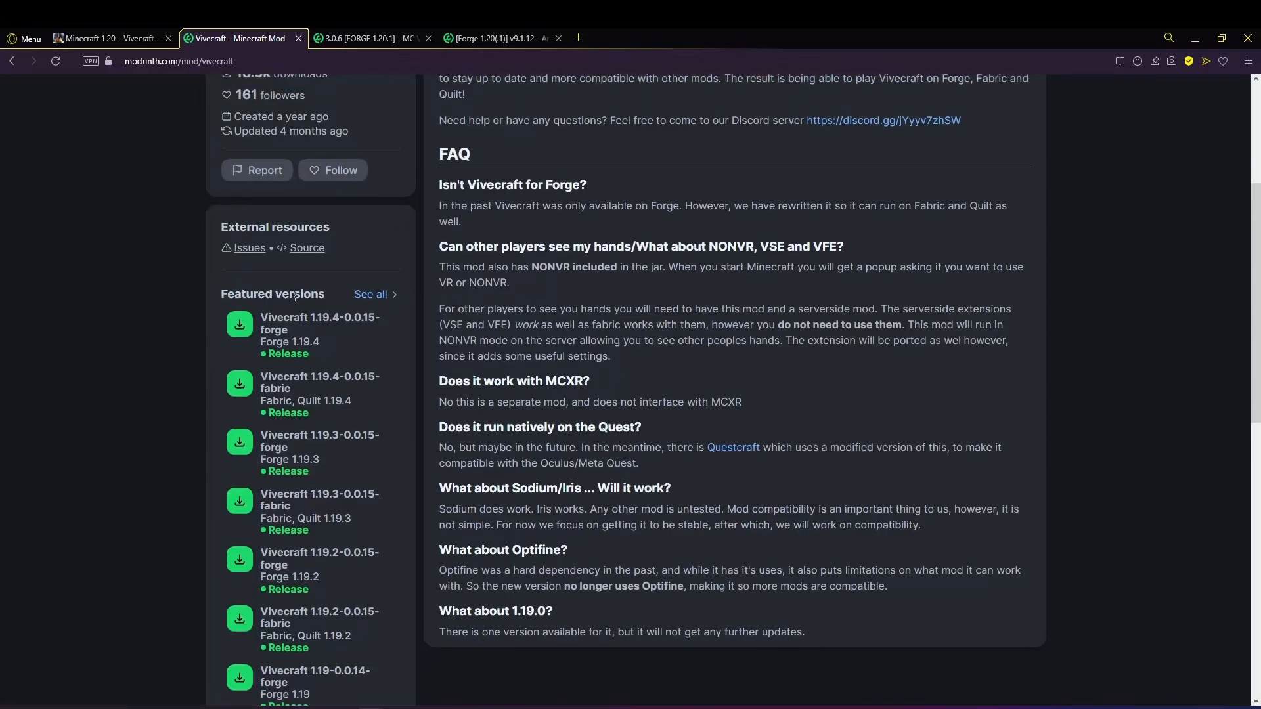
scroll(down, 3)
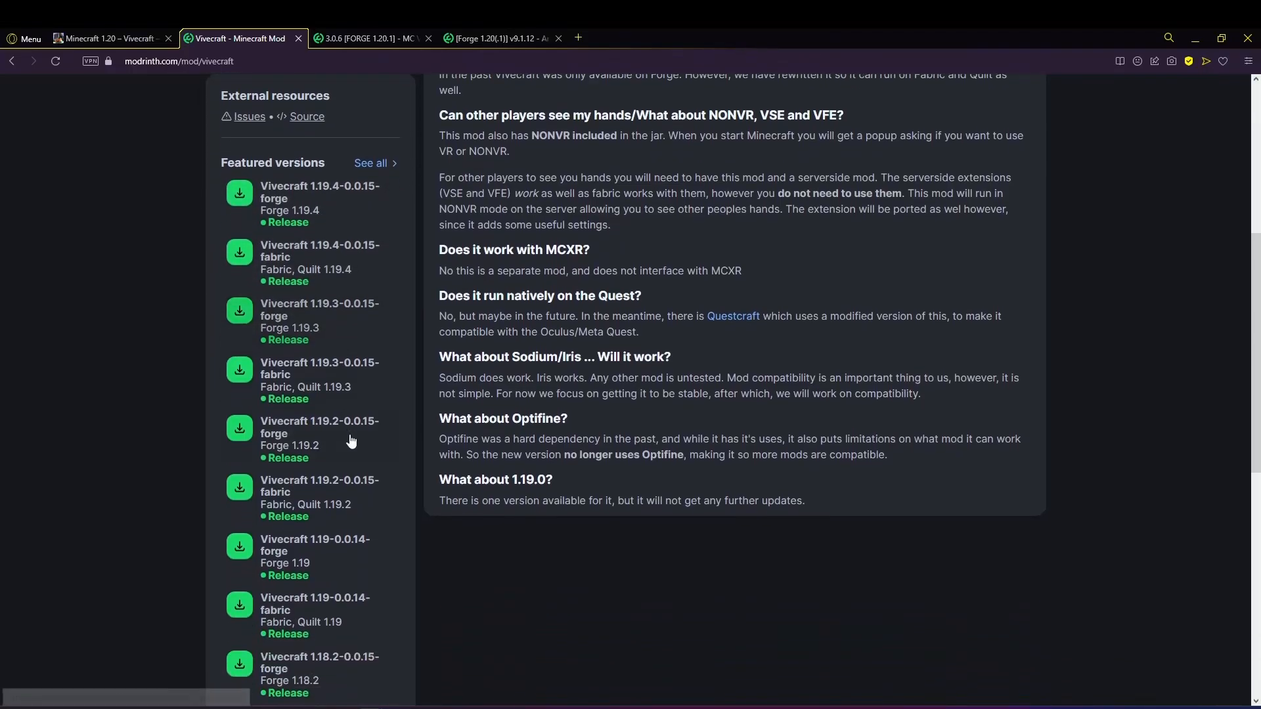
scroll(up, 3)
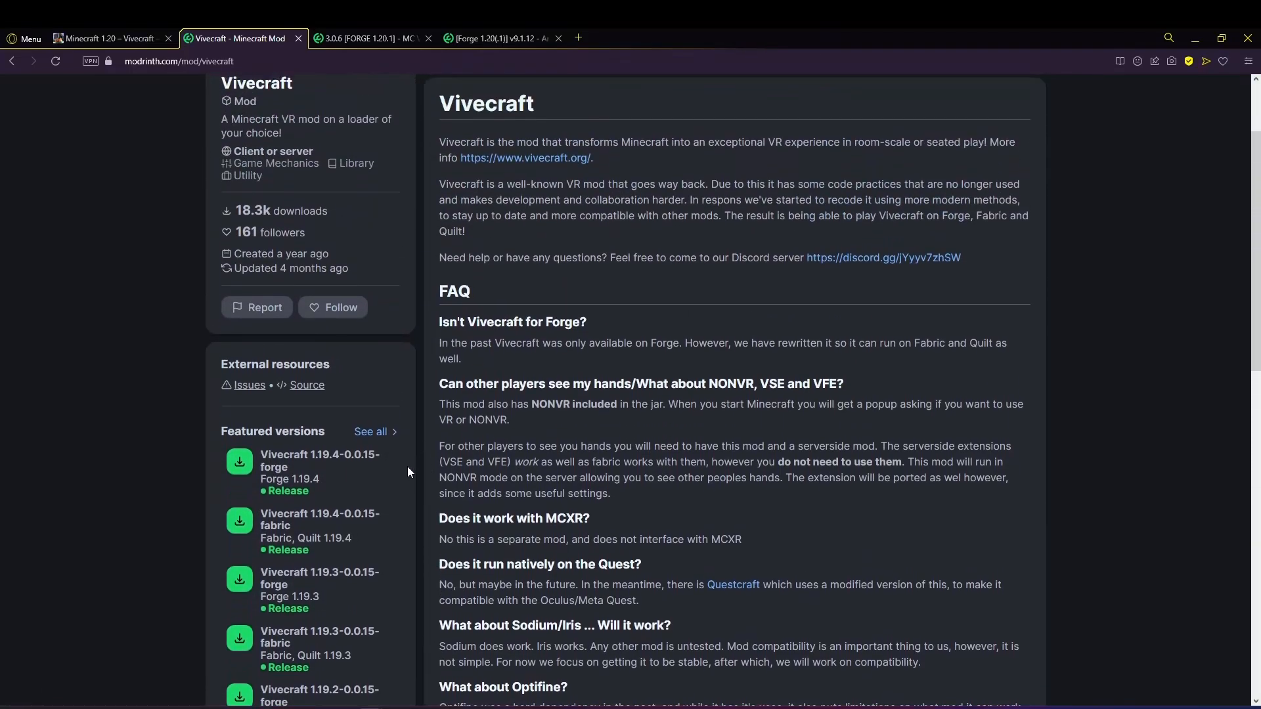
scroll(up, 3)
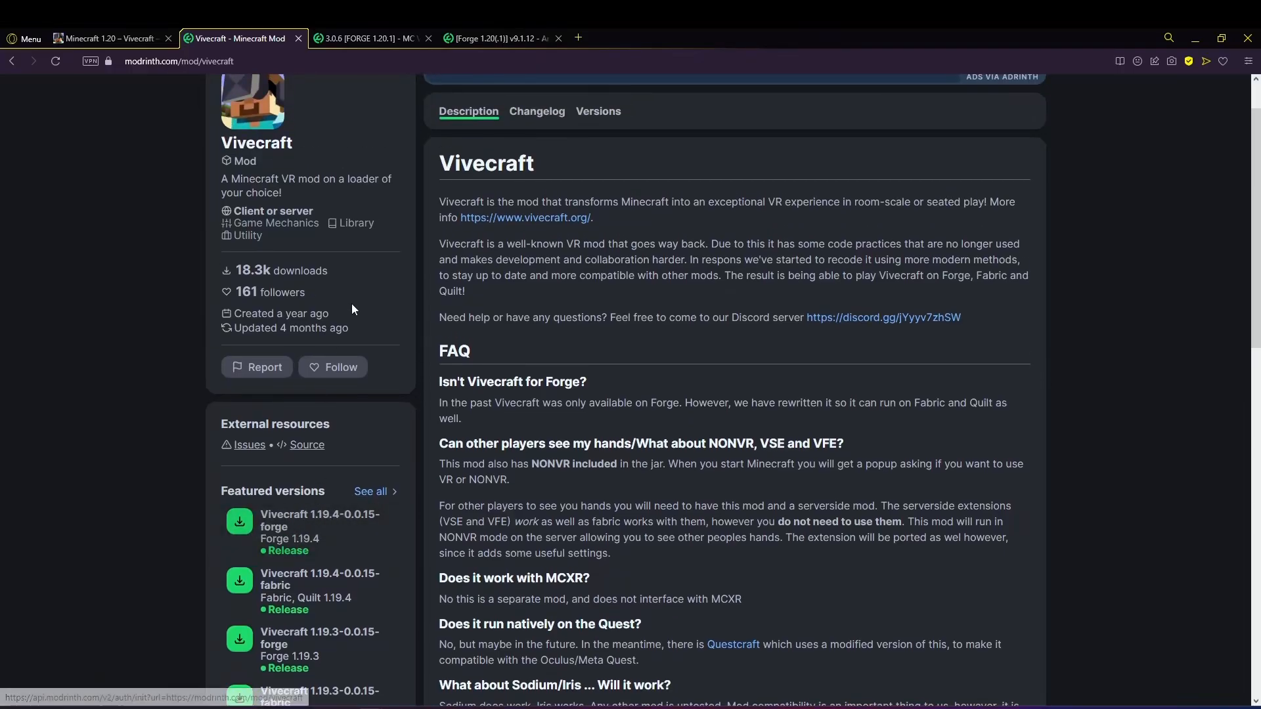
mouse_move(352, 526)
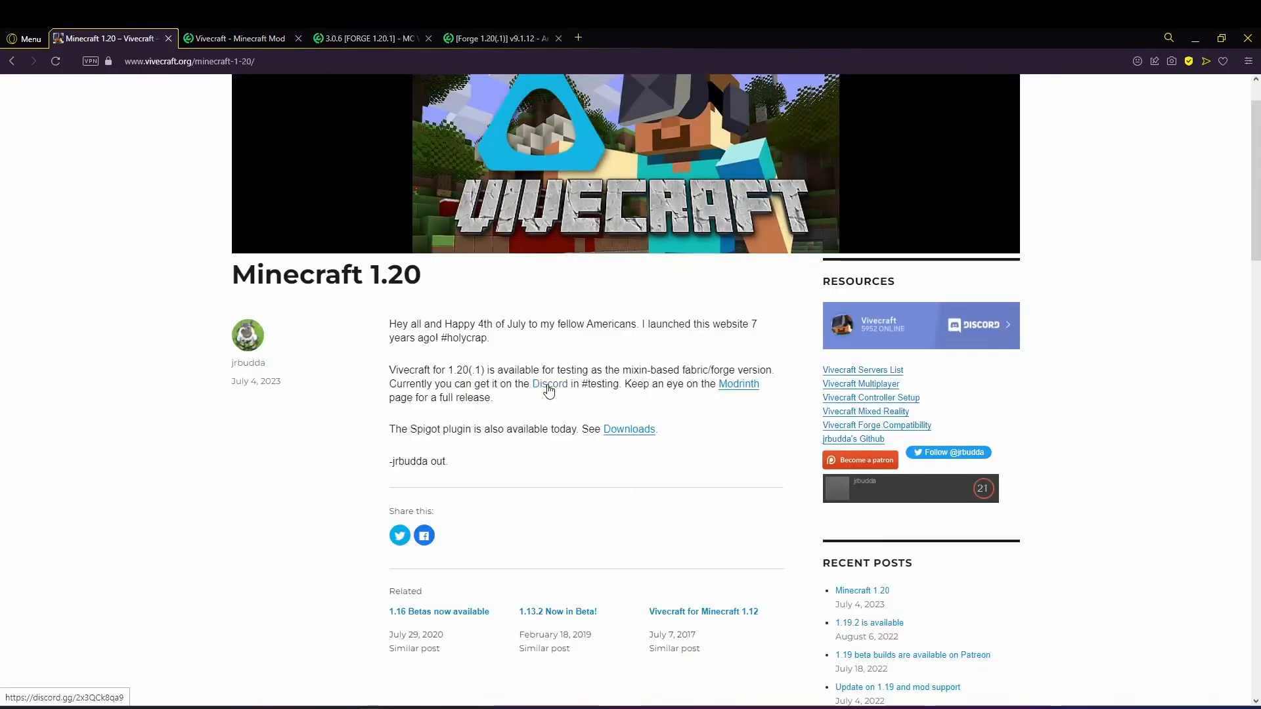
- Follow the post's Discord link to the Vivecraft server's minty-fresh-news channel
click(551, 384)
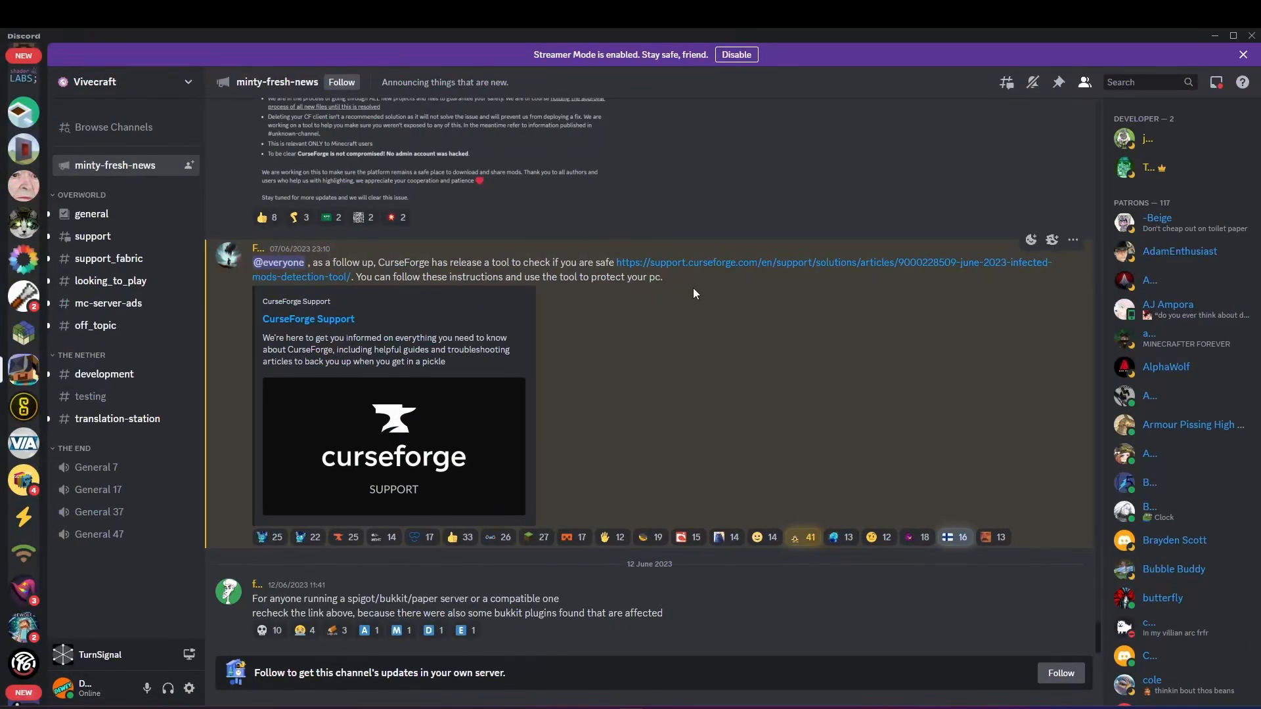
mouse_move(157, 199)
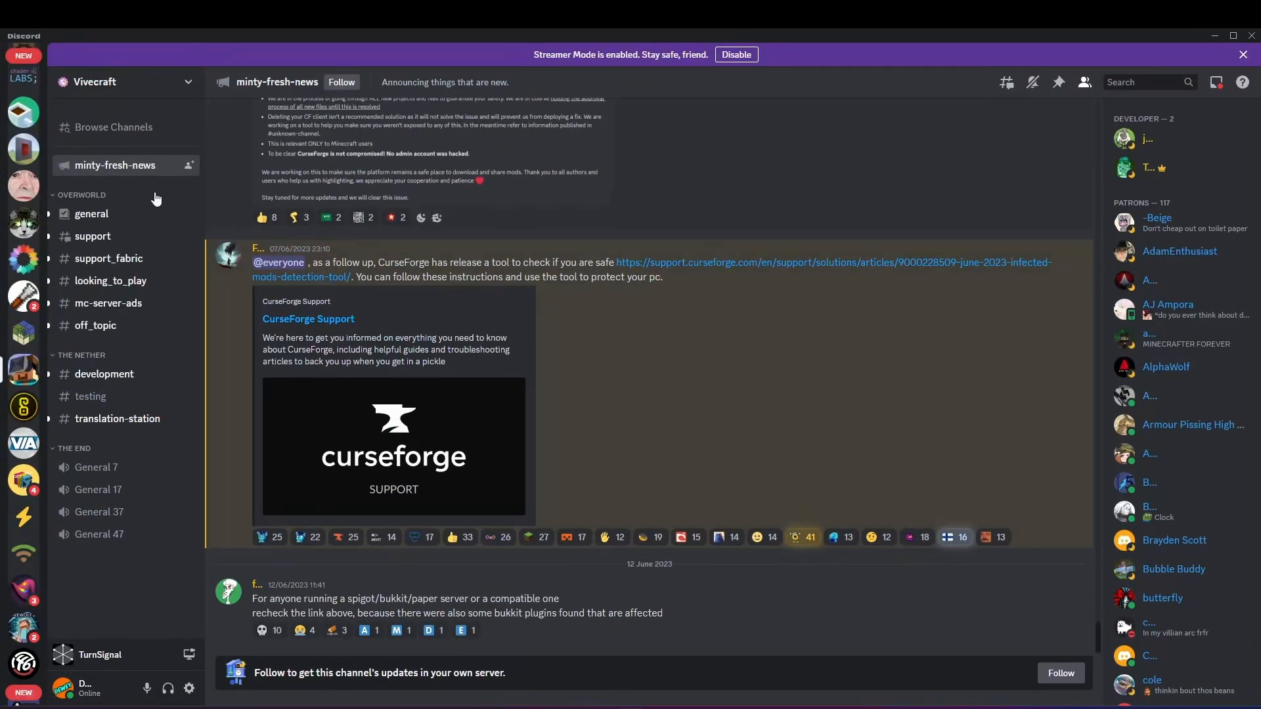
mouse_move(675, 341)
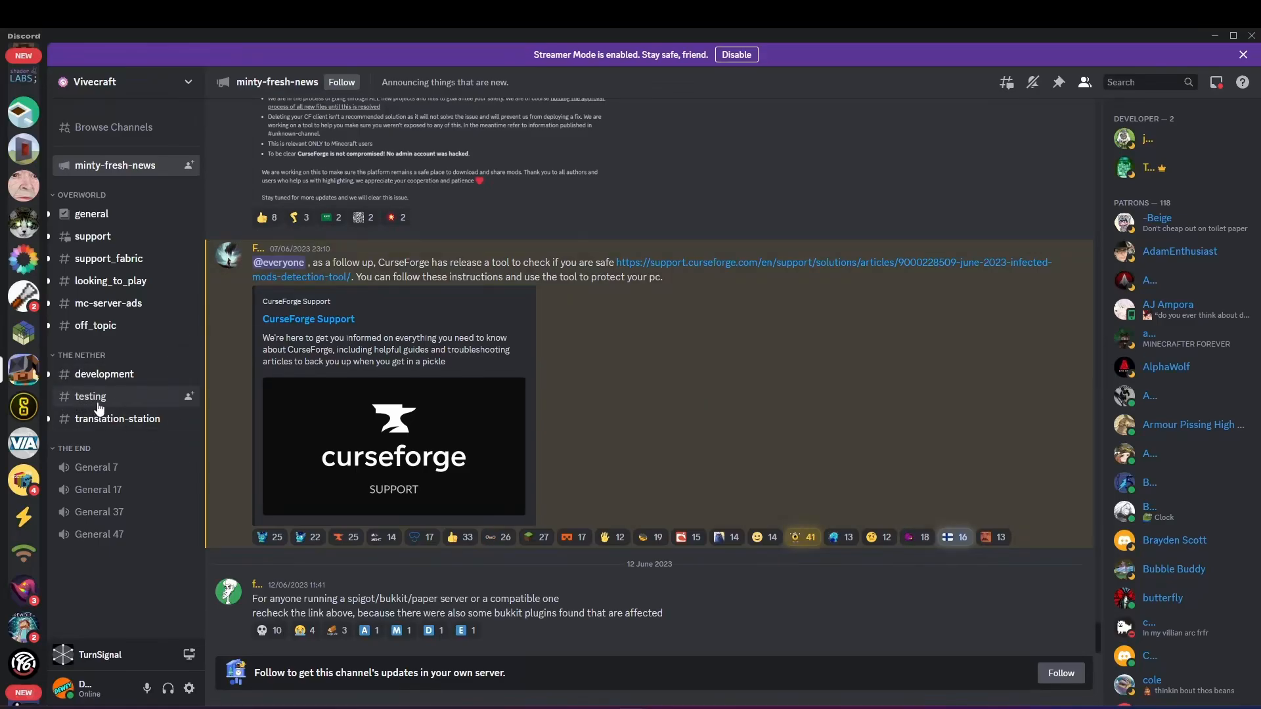
- Open #testing, browse its pinned messages, and jump to the hotswitch test 4 post
click(90, 395)
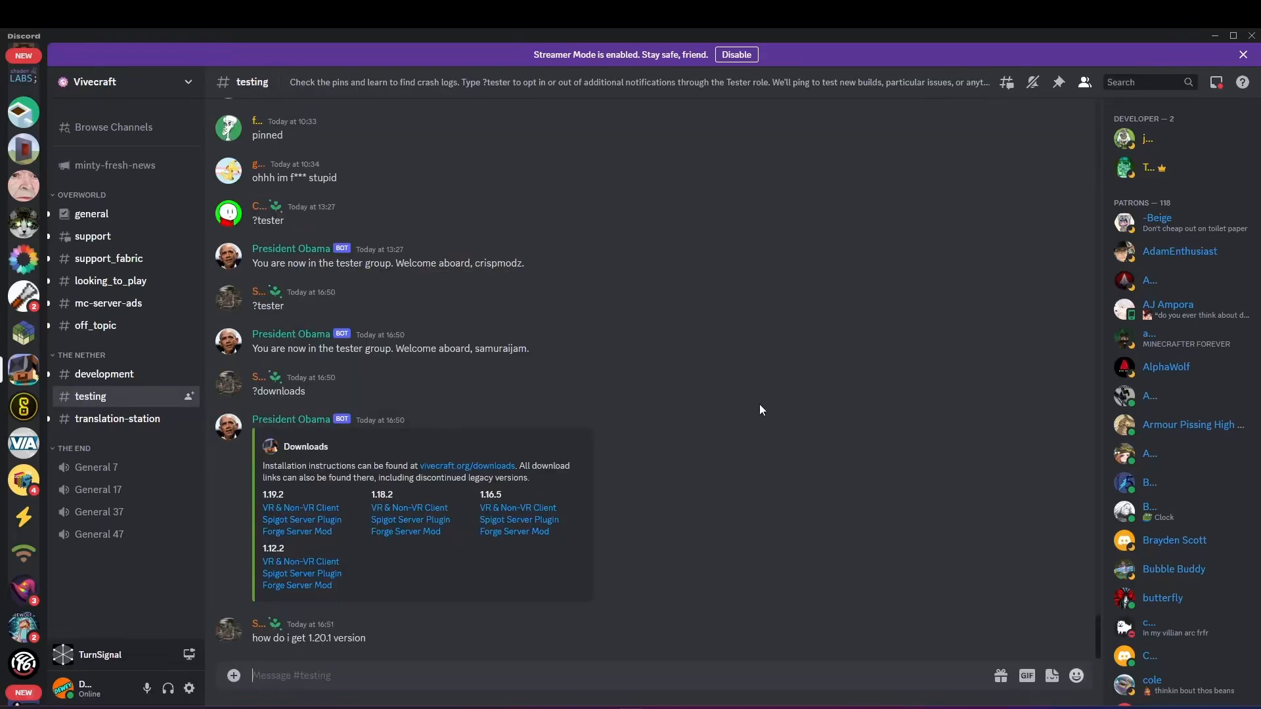
mouse_move(1057, 82)
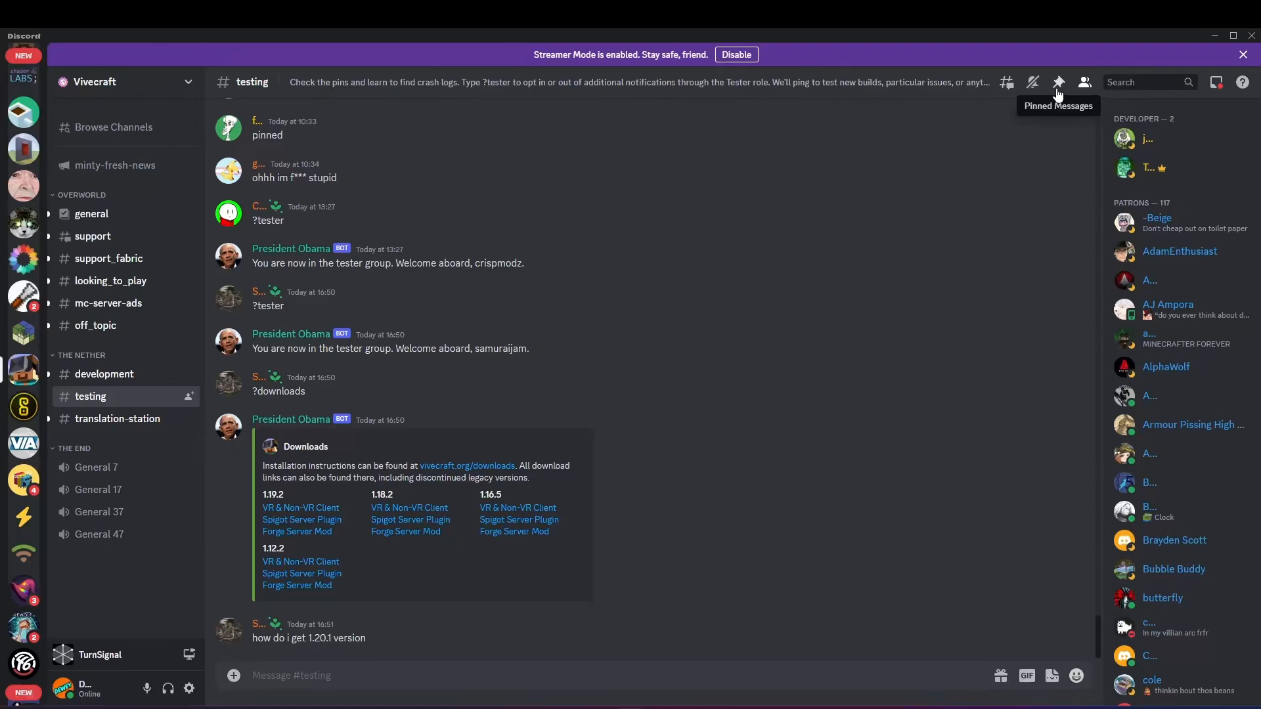
click(1058, 82)
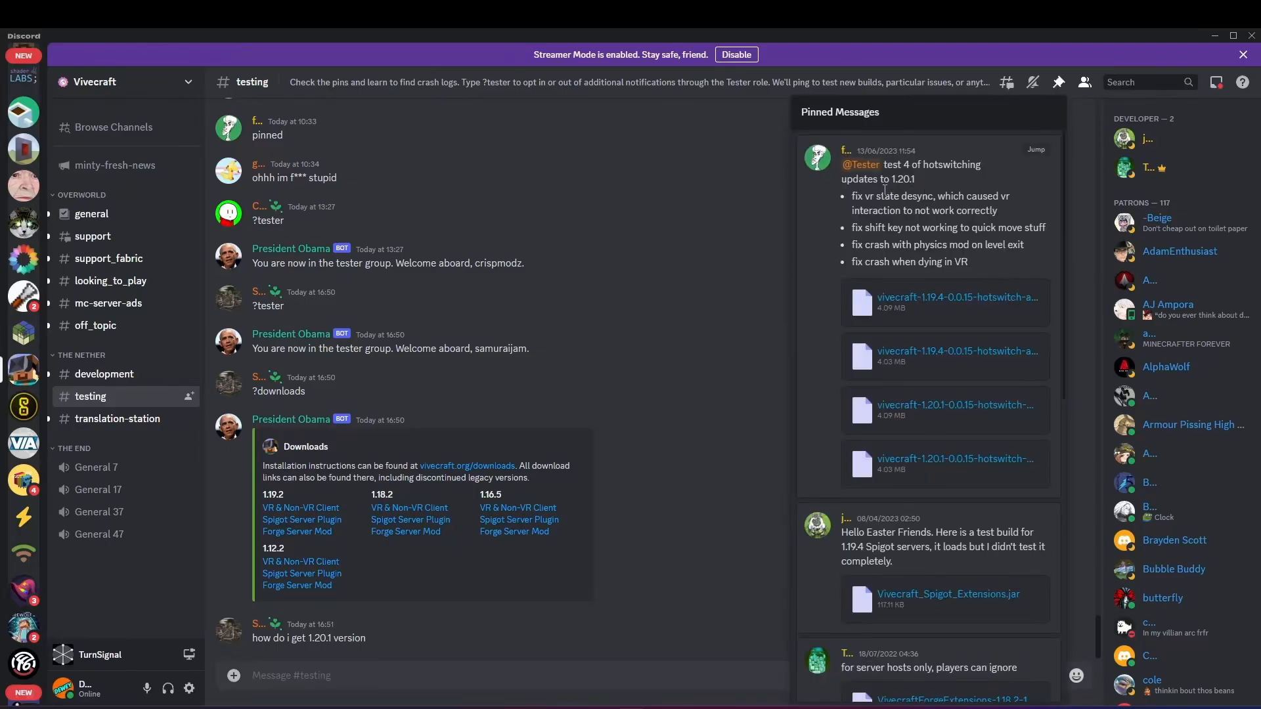
scroll(down, 3)
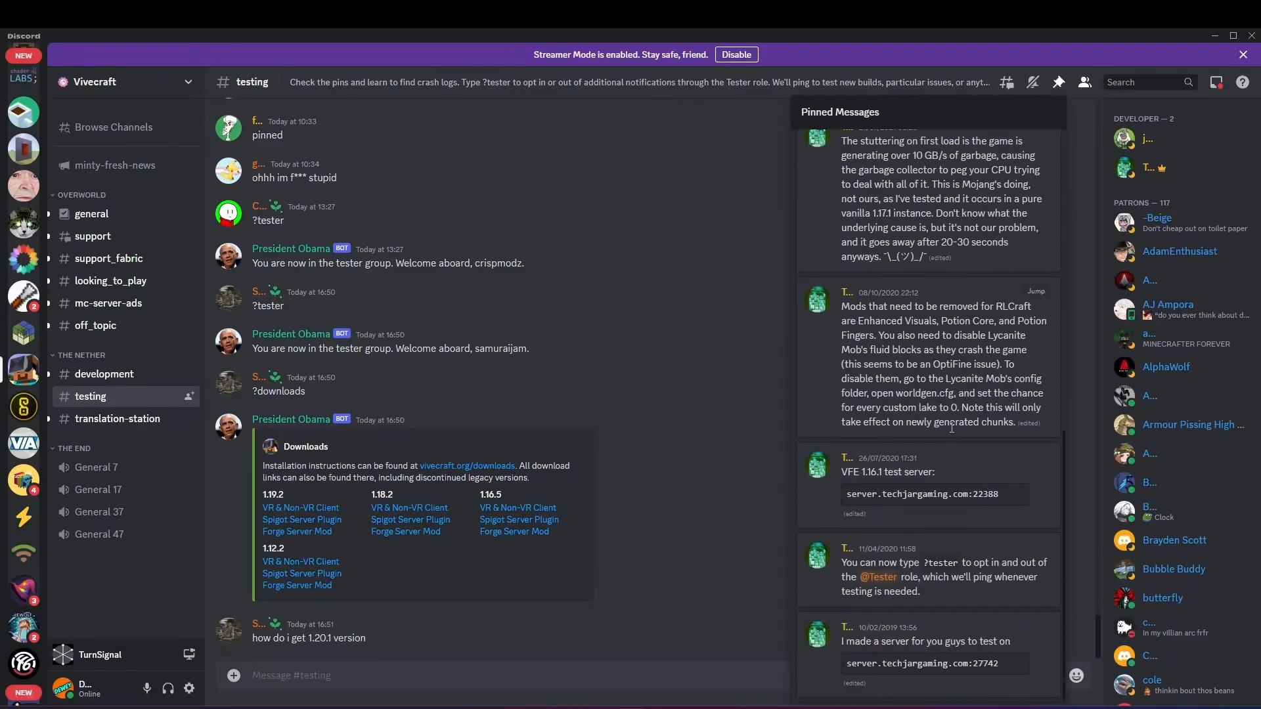
scroll(up, 3)
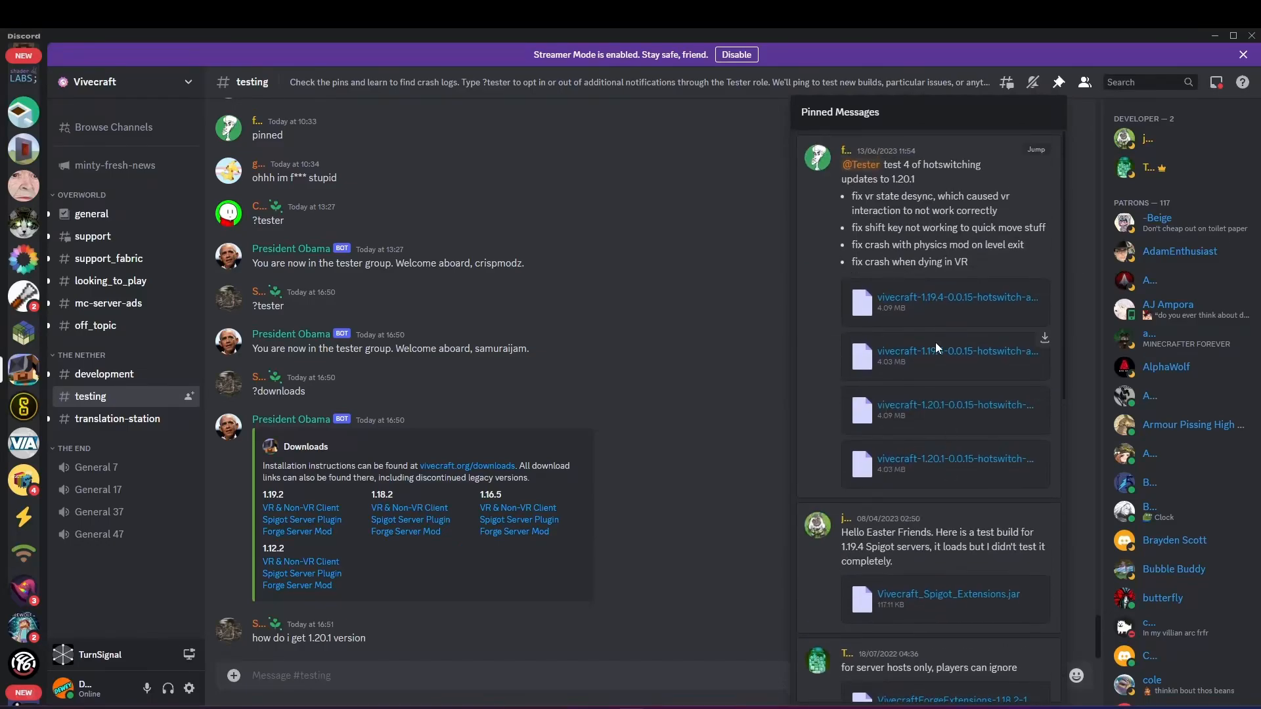
mouse_move(942, 295)
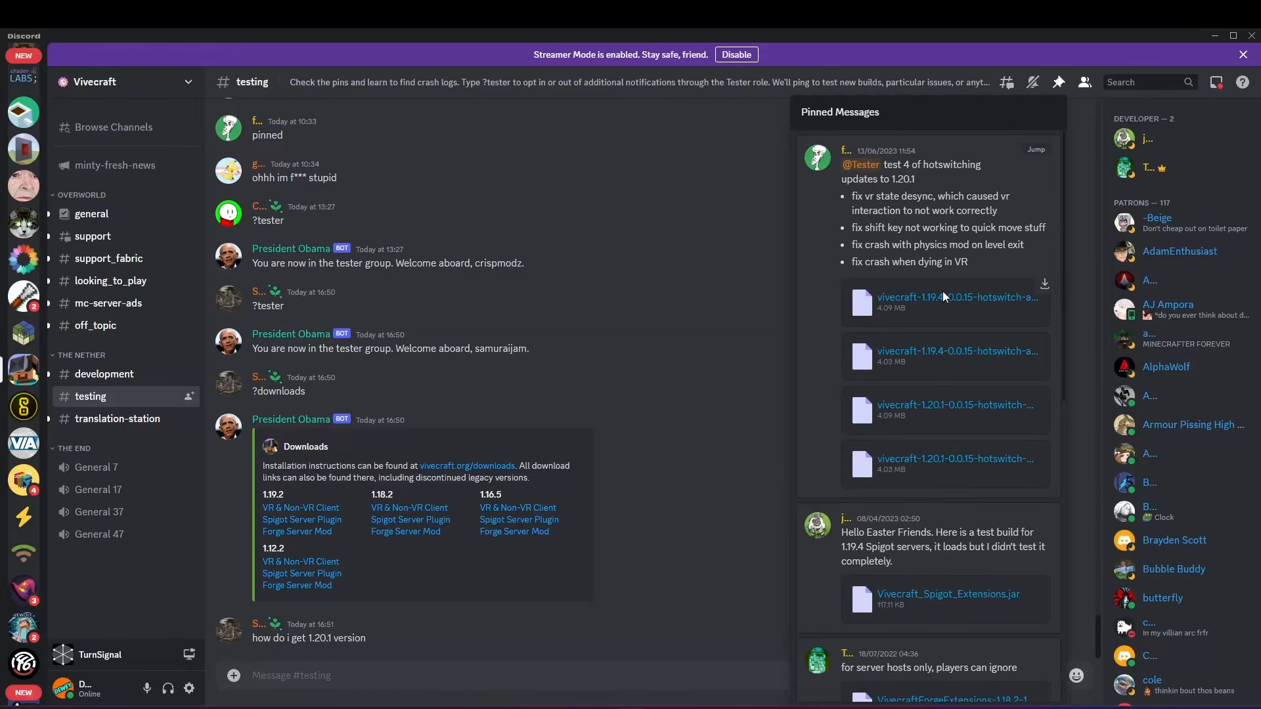
mouse_move(1036, 158)
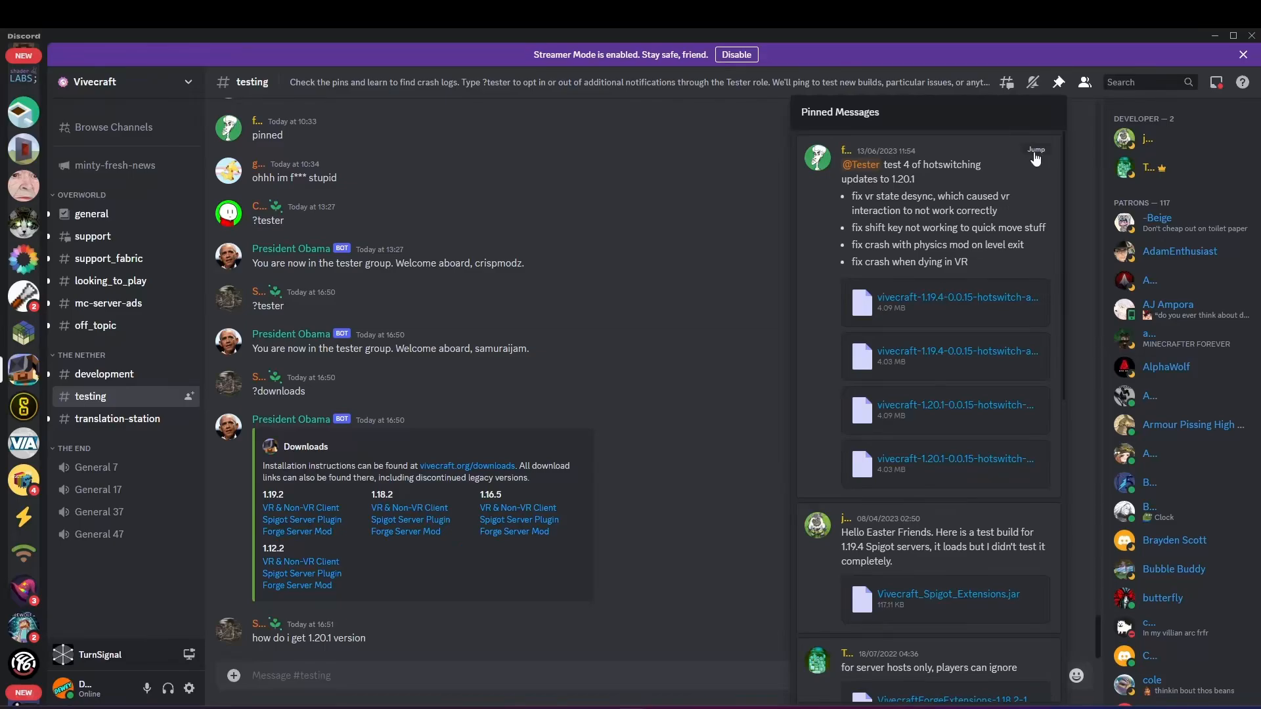
click(1036, 150)
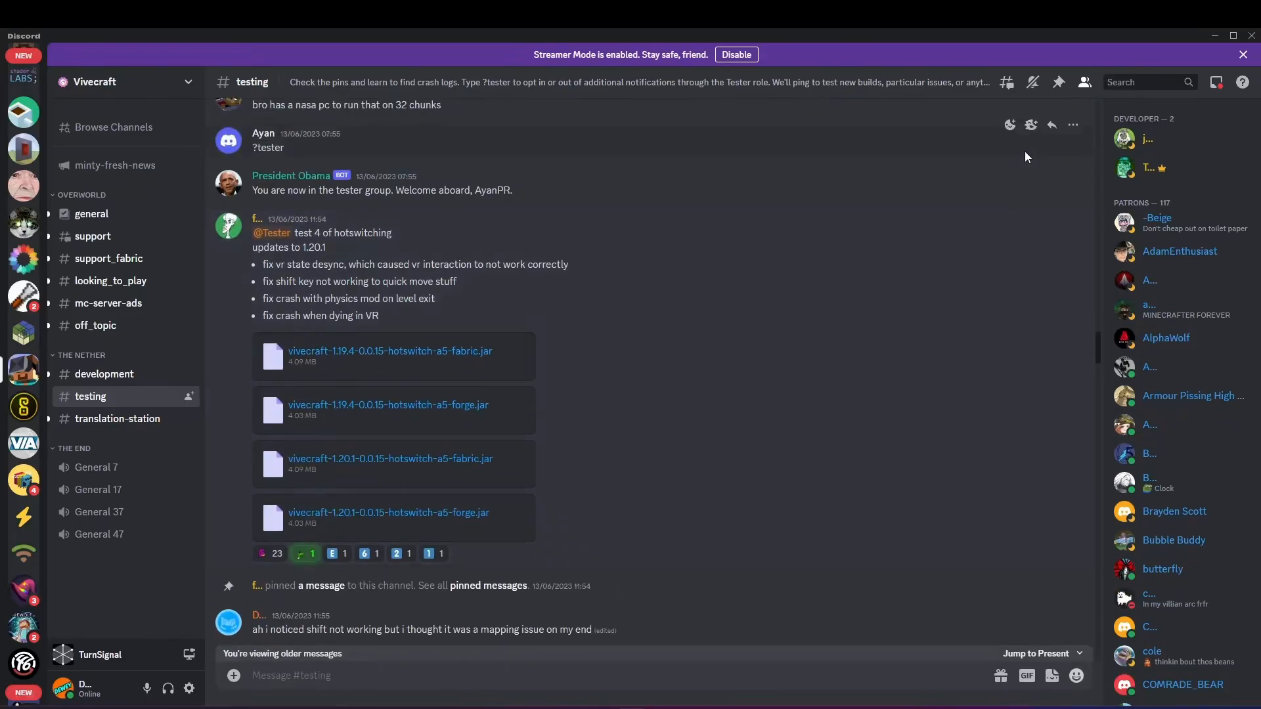
mouse_move(344, 359)
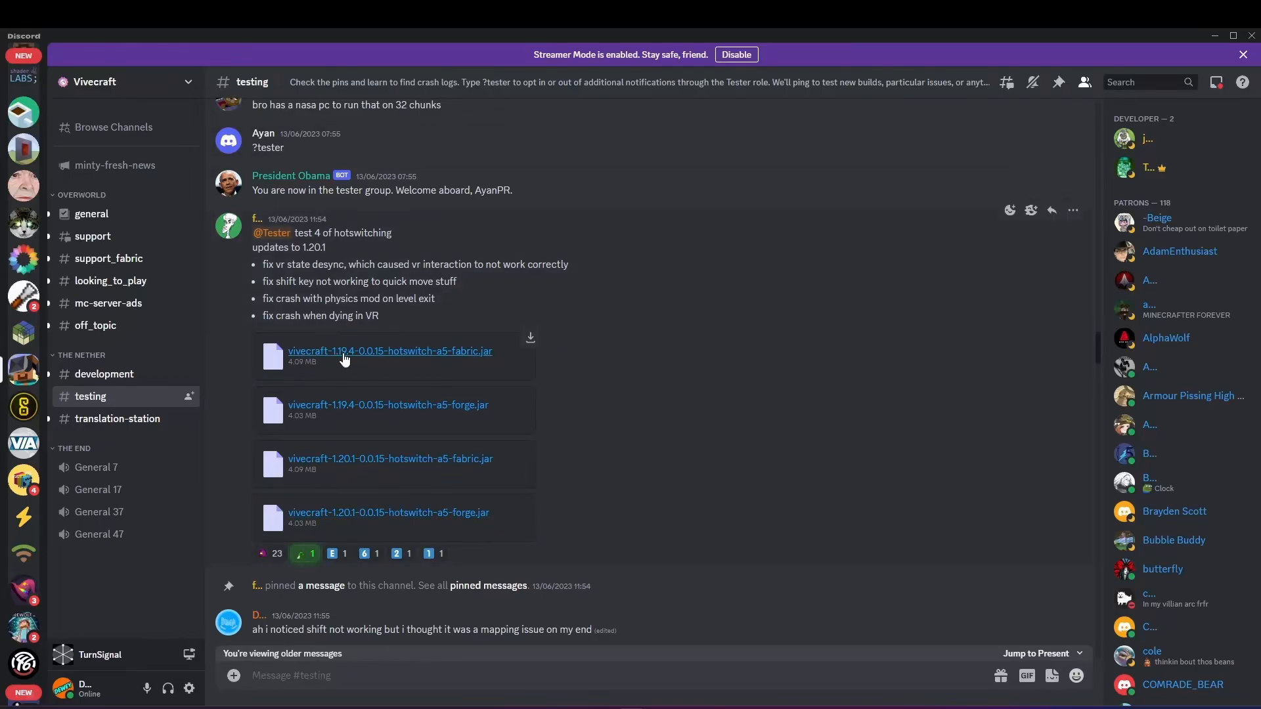
mouse_move(337, 471)
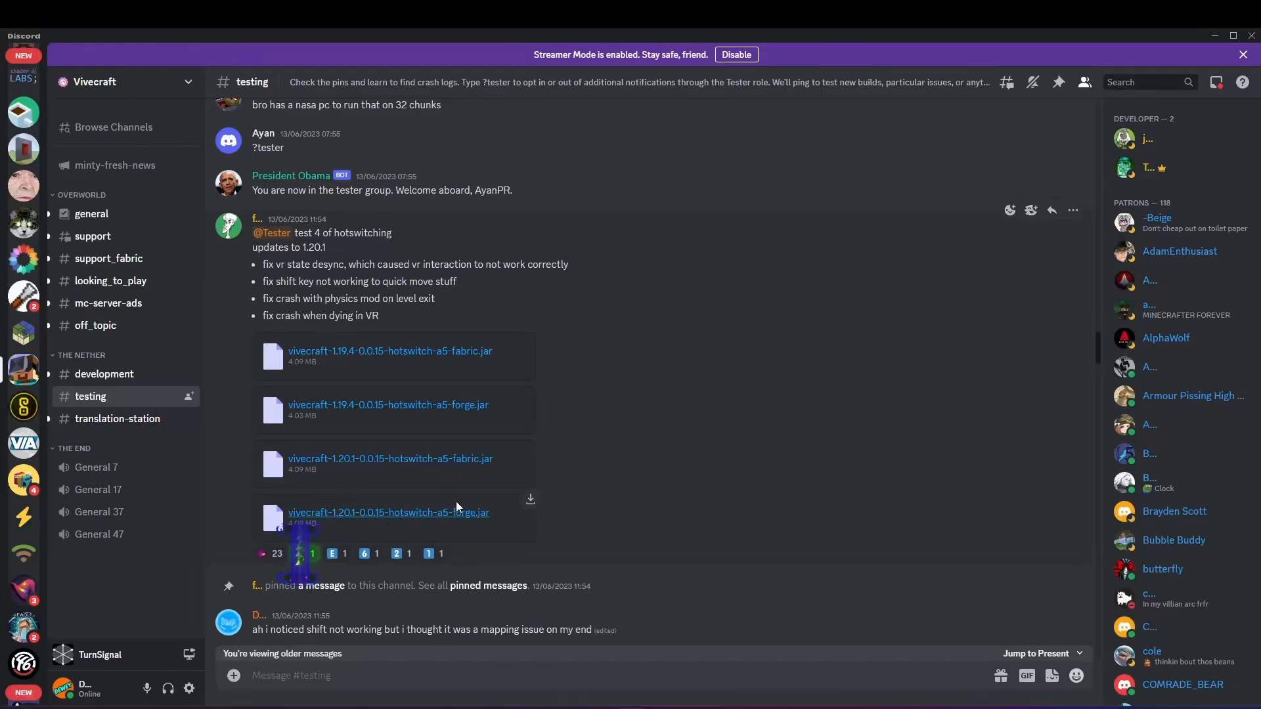
mouse_move(530, 507)
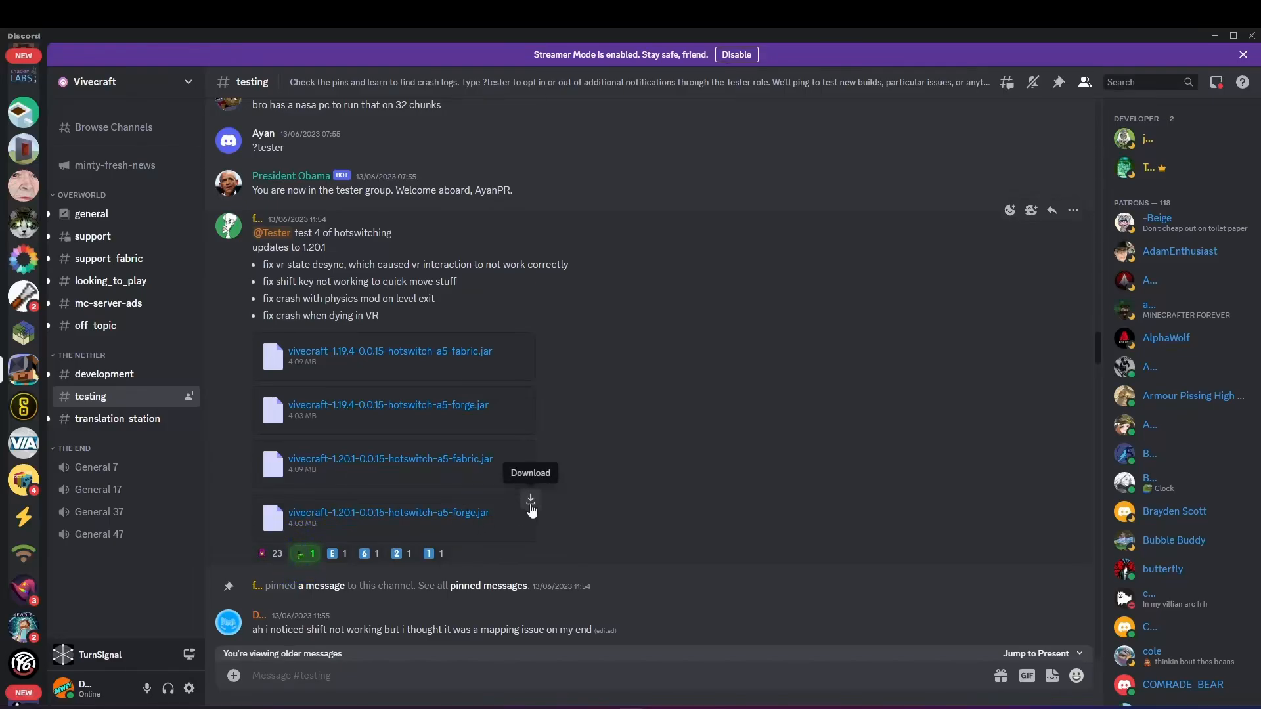
- Download the 1.20.1 Forge hotswitch jar past the warning into C:\Minecraft Addons 2\1.20
click(530, 506)
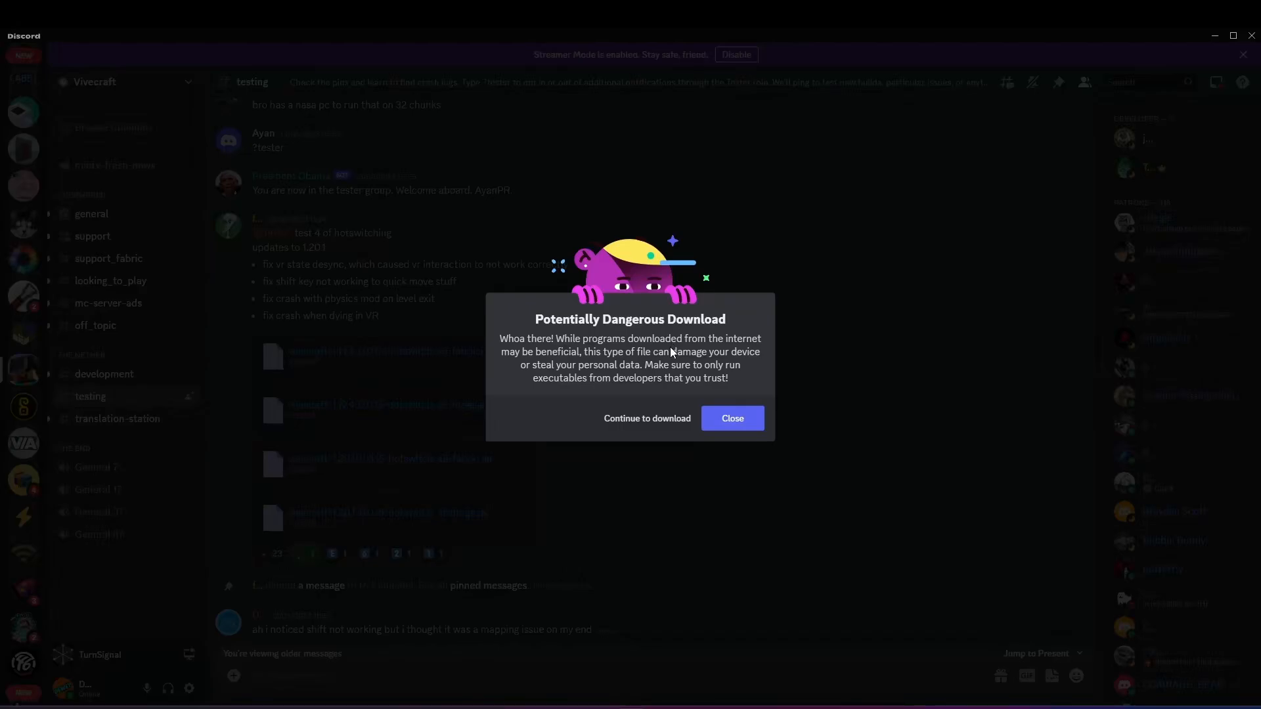
mouse_move(327, 312)
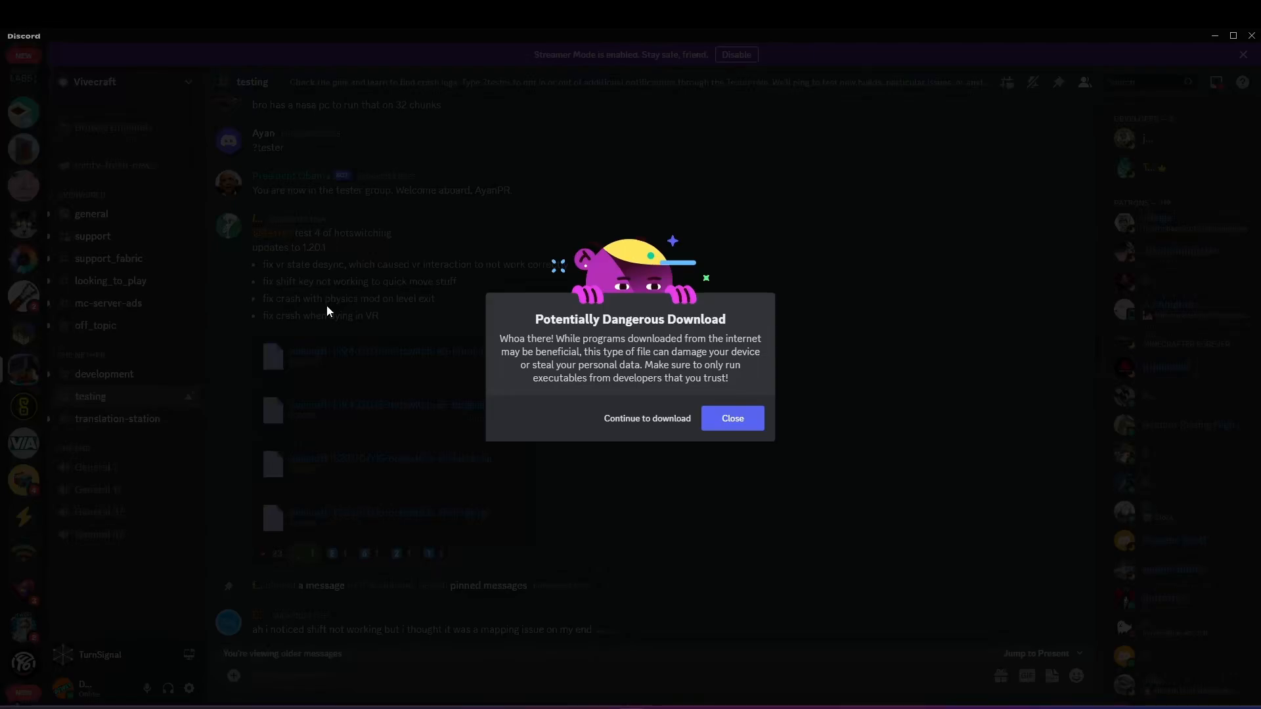
mouse_move(244, 196)
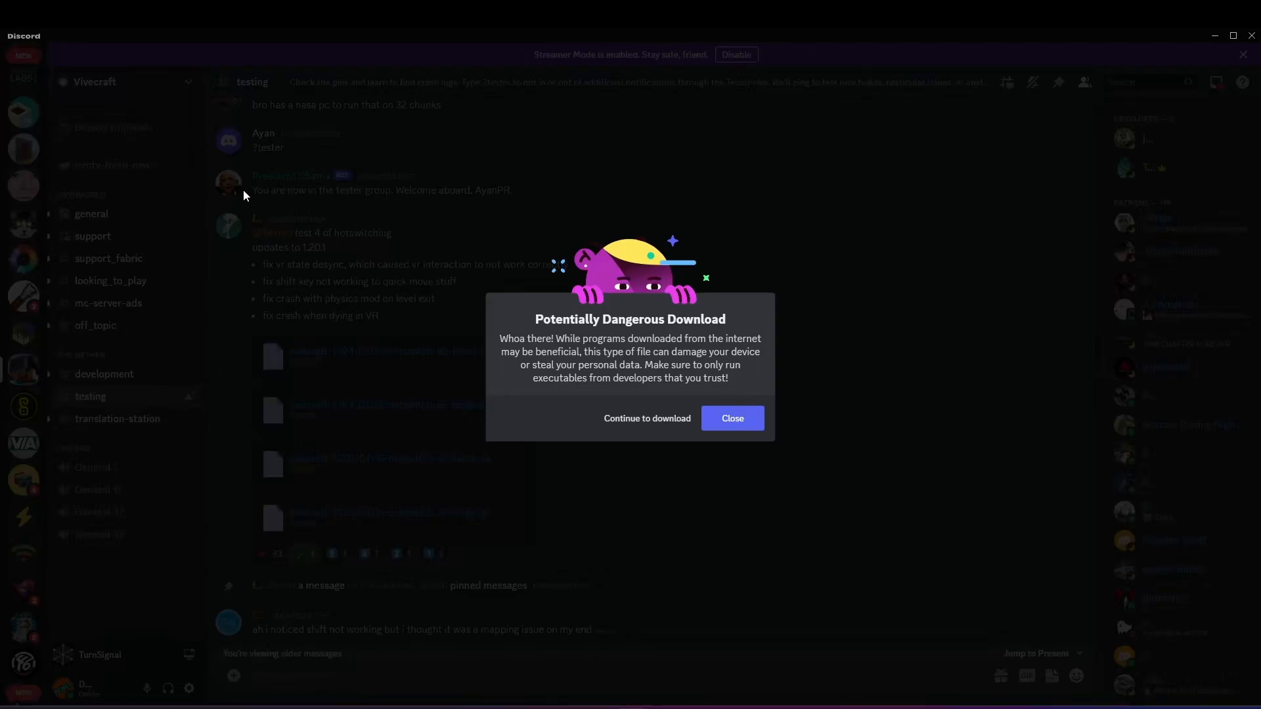
mouse_move(462, 384)
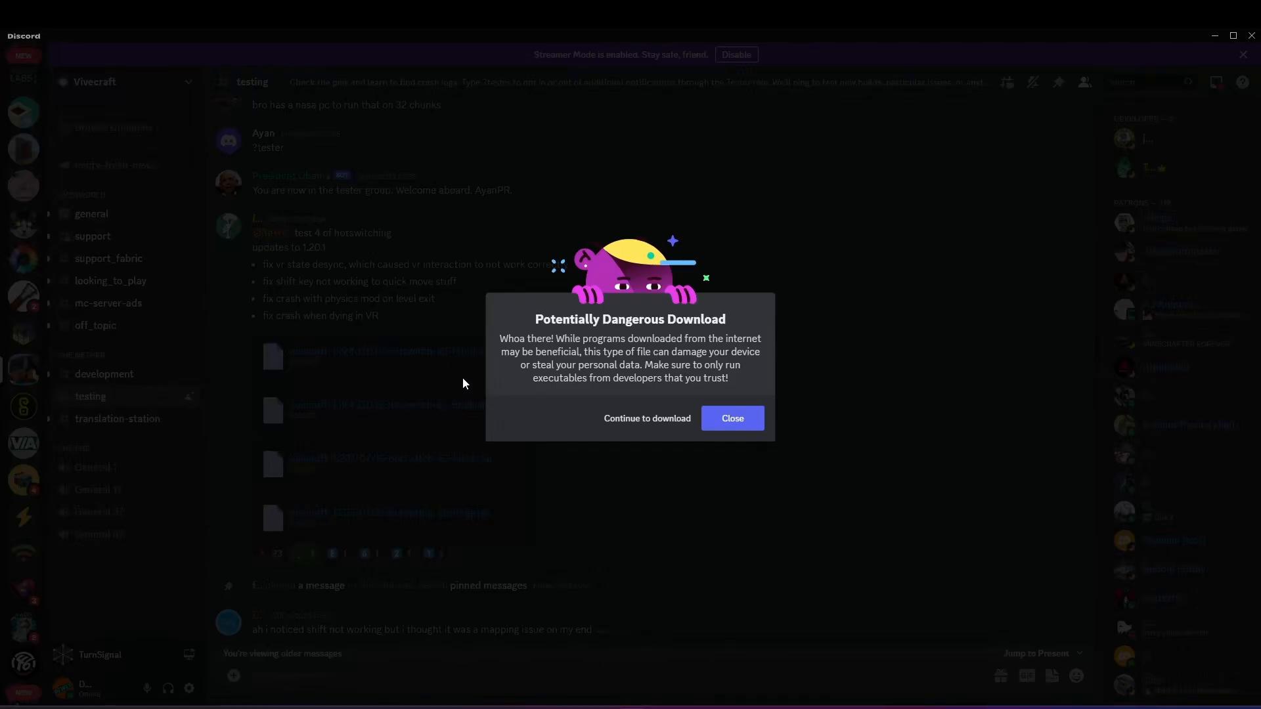
click(646, 418)
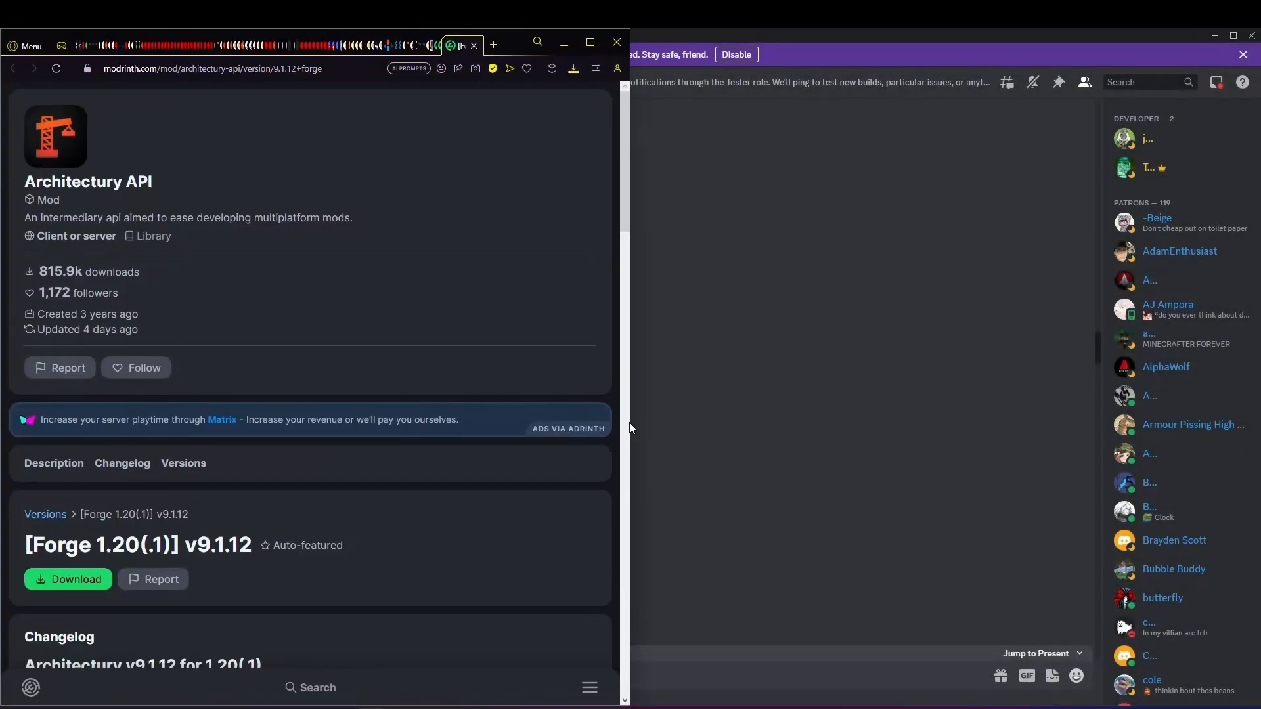
click(74, 579)
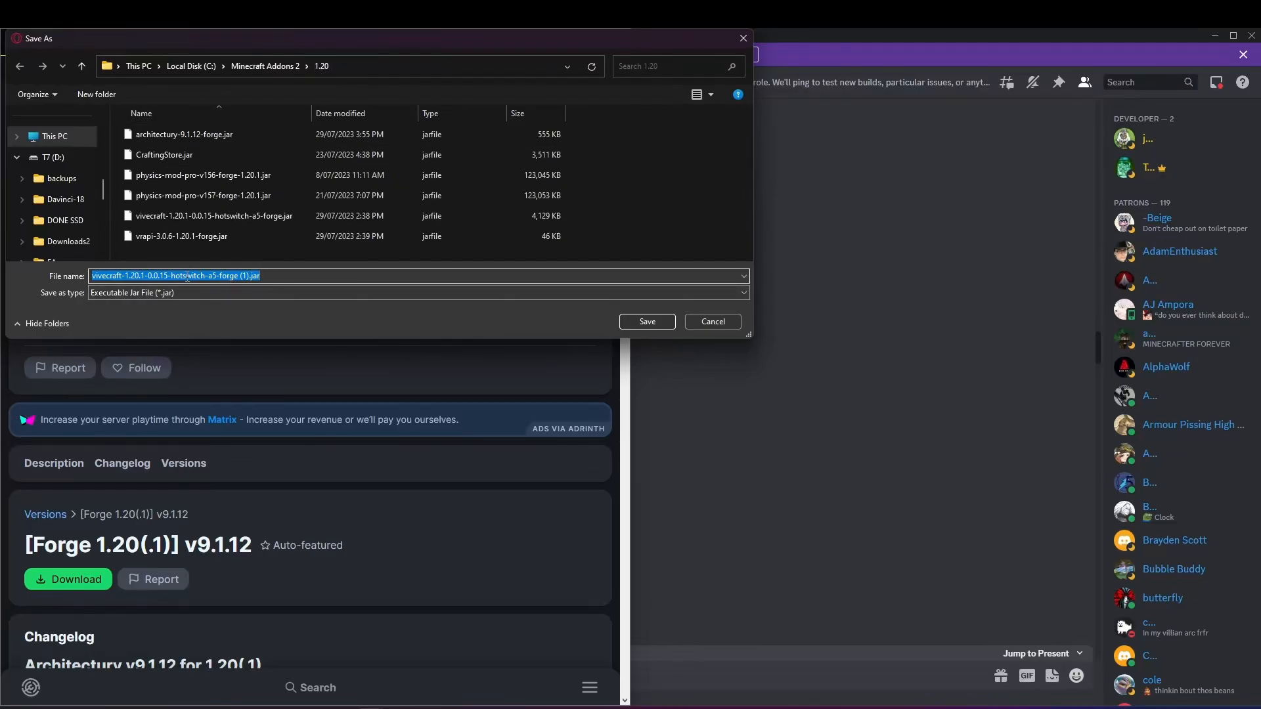
click(646, 321)
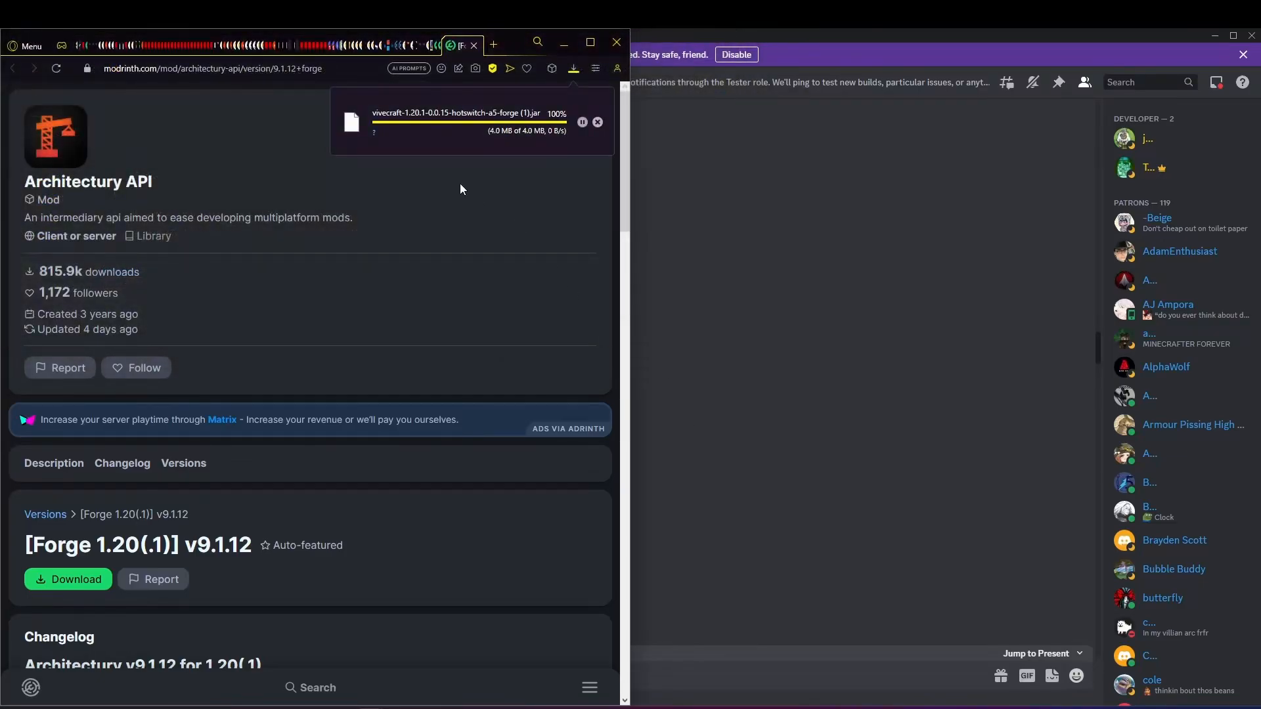
mouse_move(425, 355)
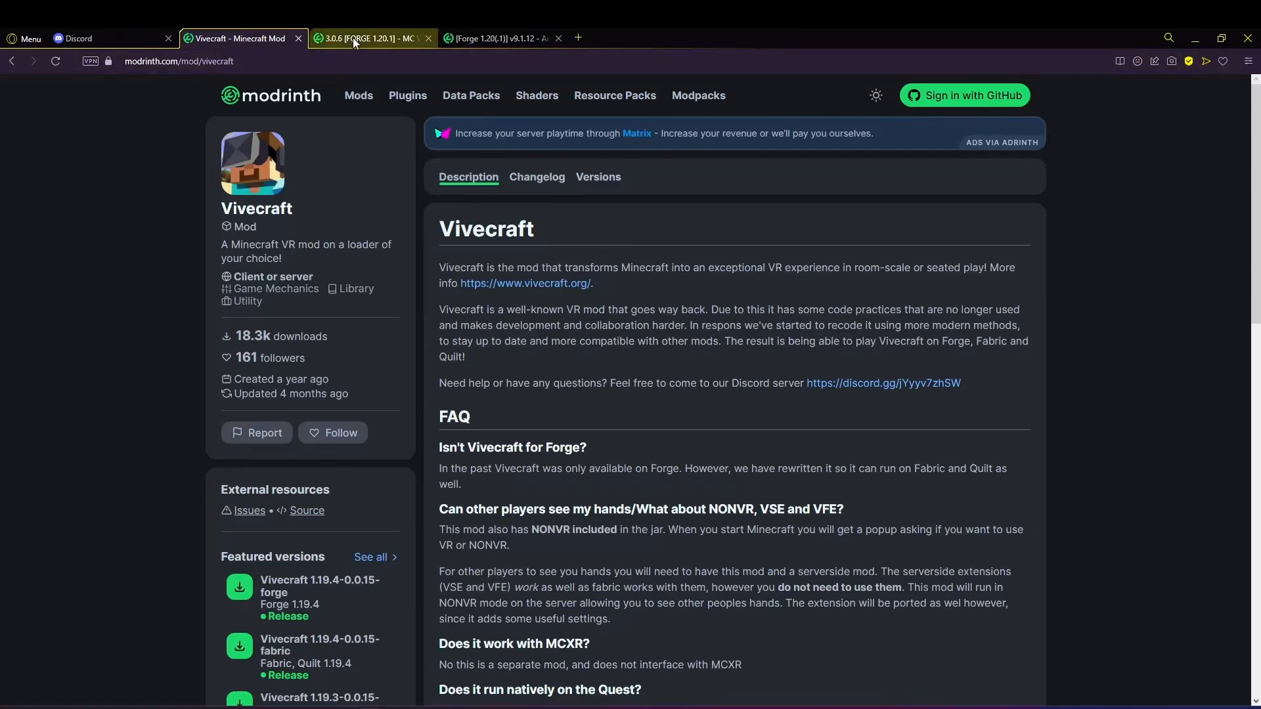
mouse_move(353, 43)
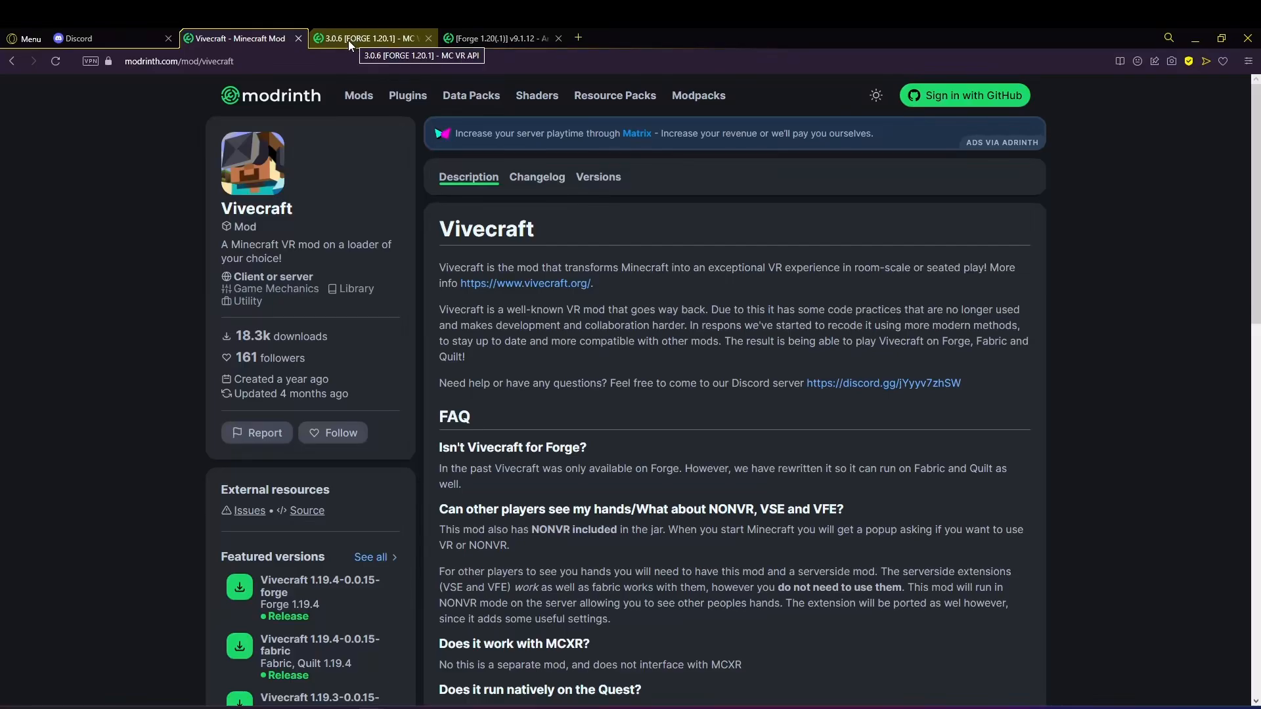
- View the MC VR API 3.0.6 Forge 1.20.1 page, then return to the mod's Description
click(370, 38)
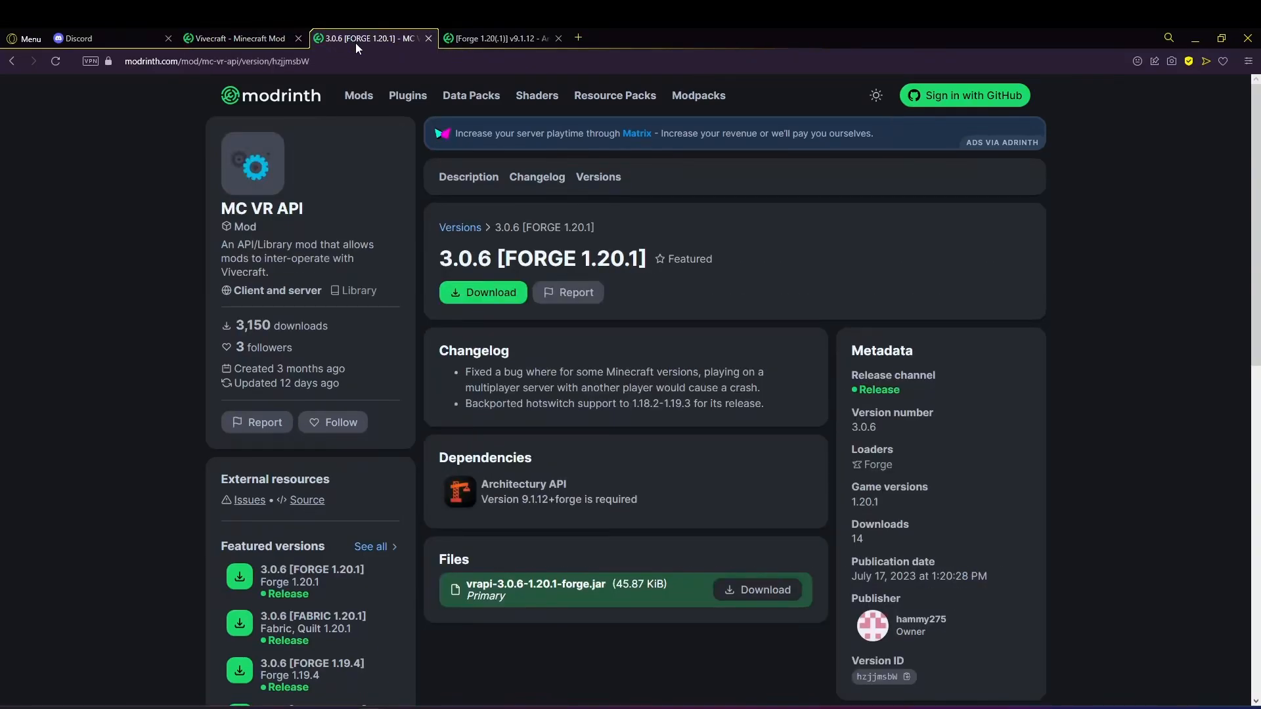
mouse_move(370, 244)
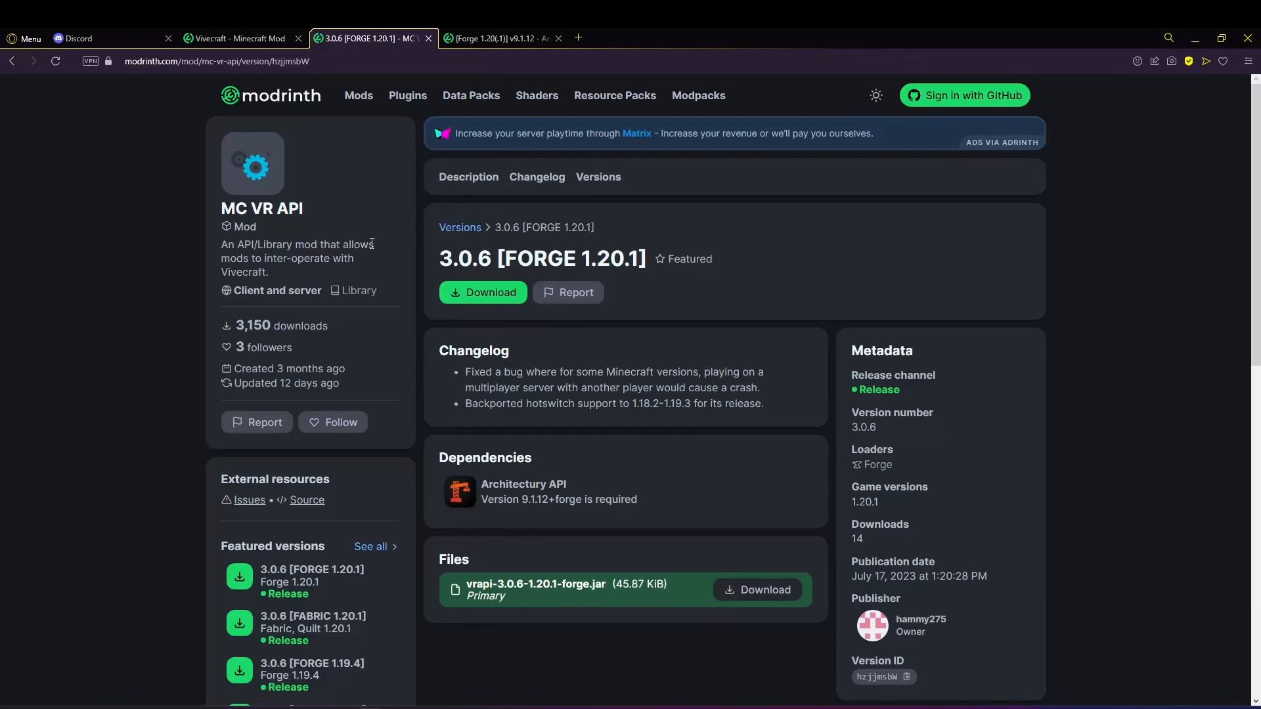
mouse_move(228, 209)
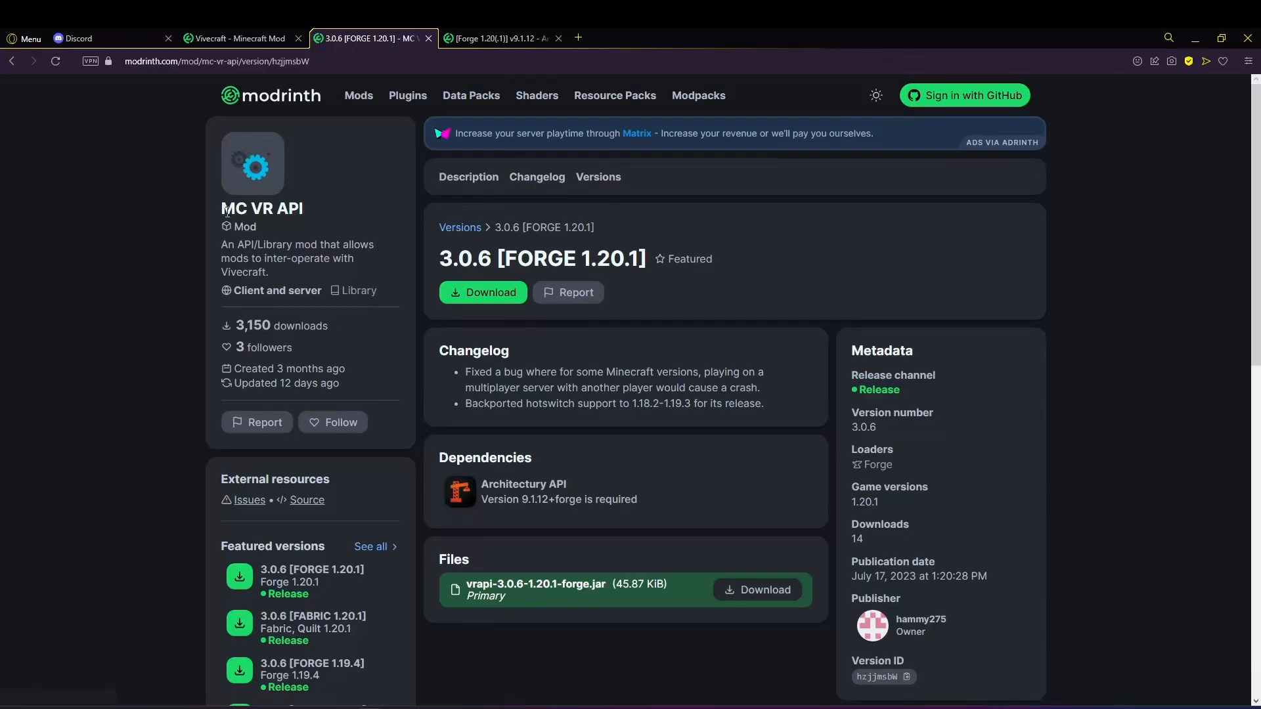
mouse_move(312, 214)
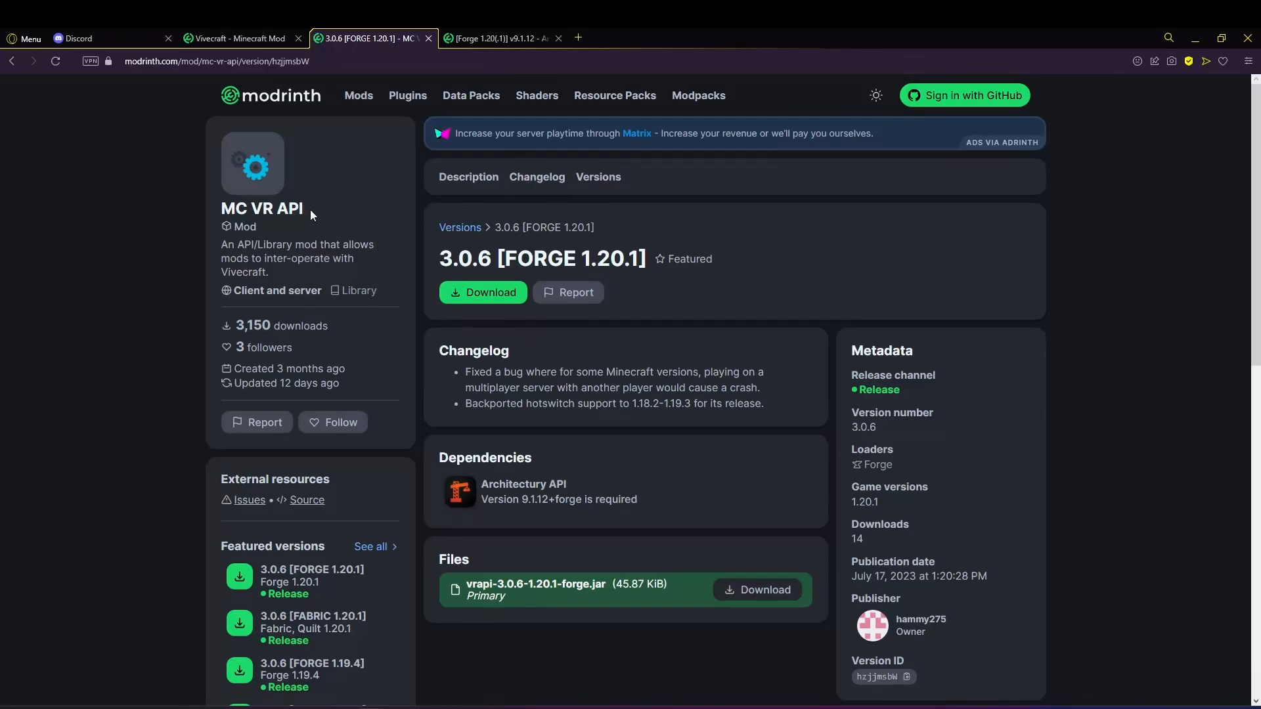
click(468, 176)
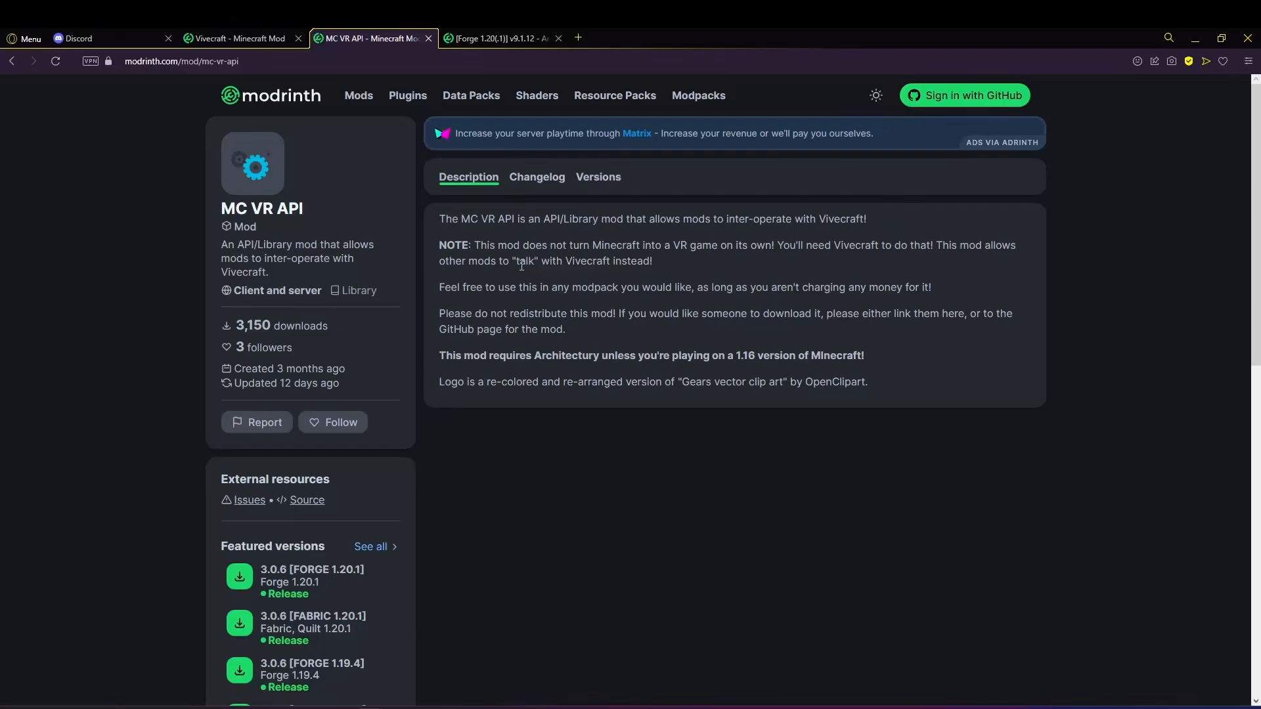
mouse_move(581, 232)
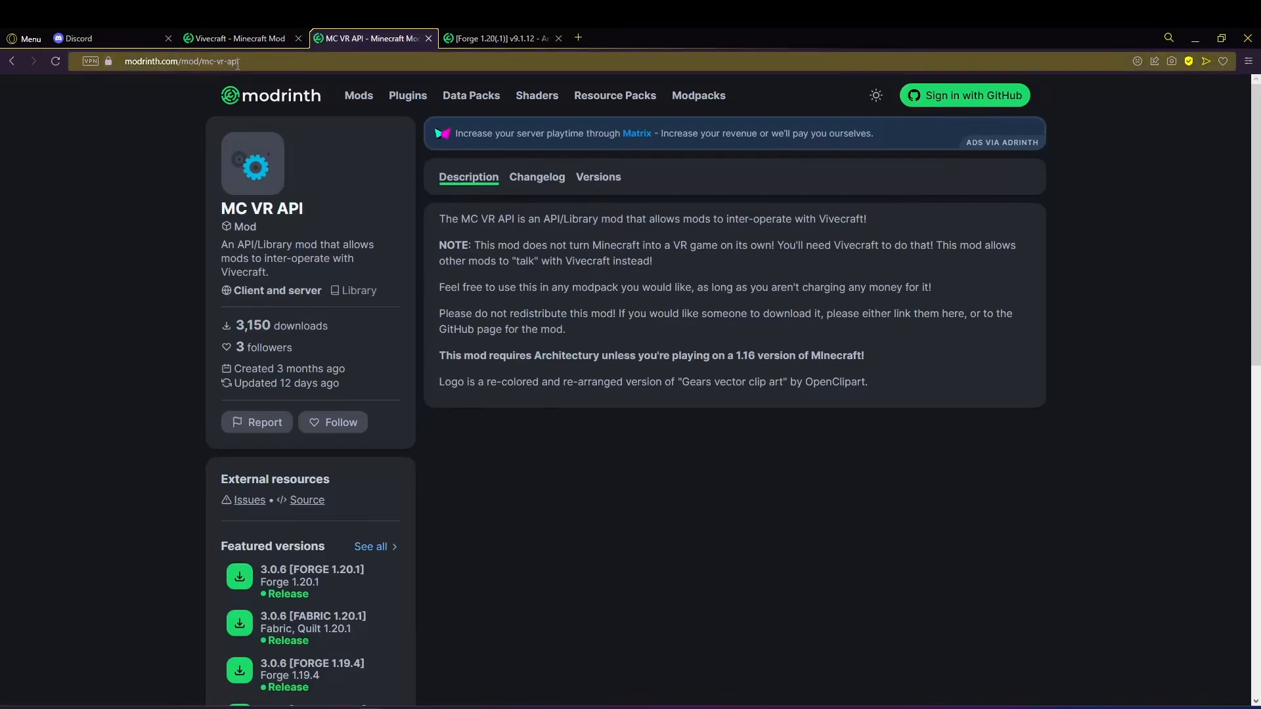
mouse_move(598, 179)
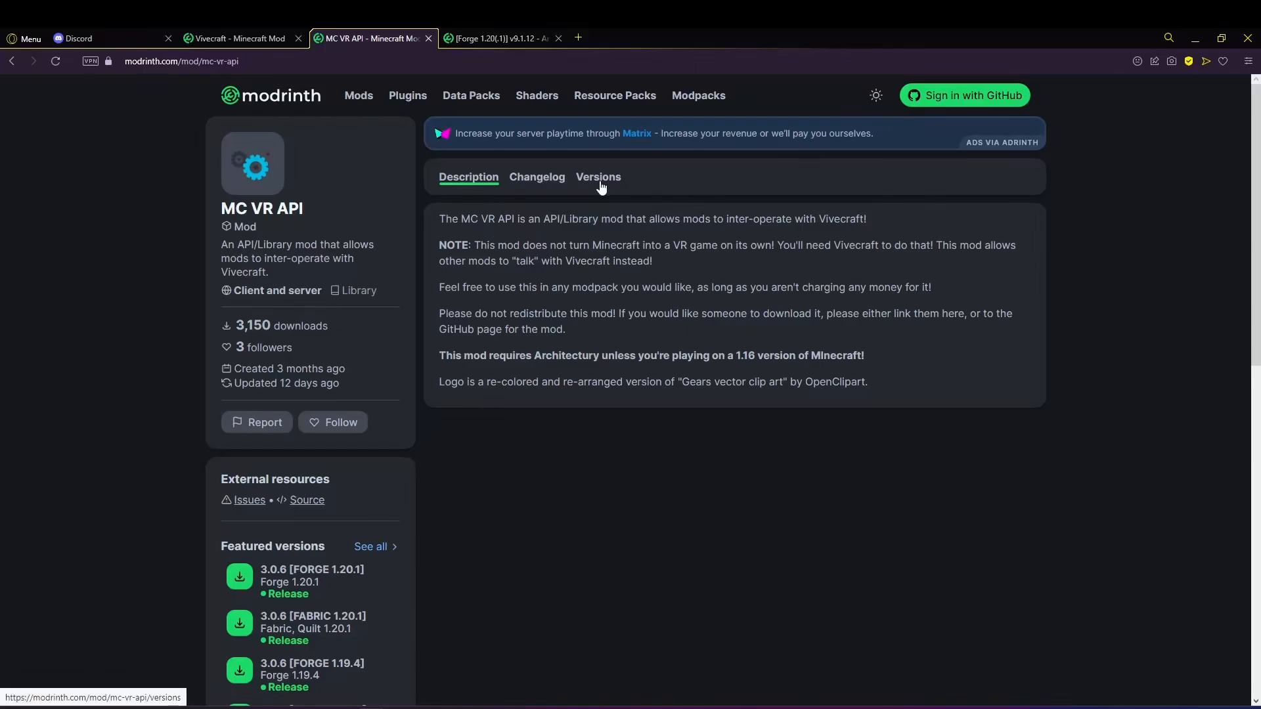
- Open 3.0.6 [FORGE 1.20.1] from the Versions list to check its Architectury dependency
click(598, 177)
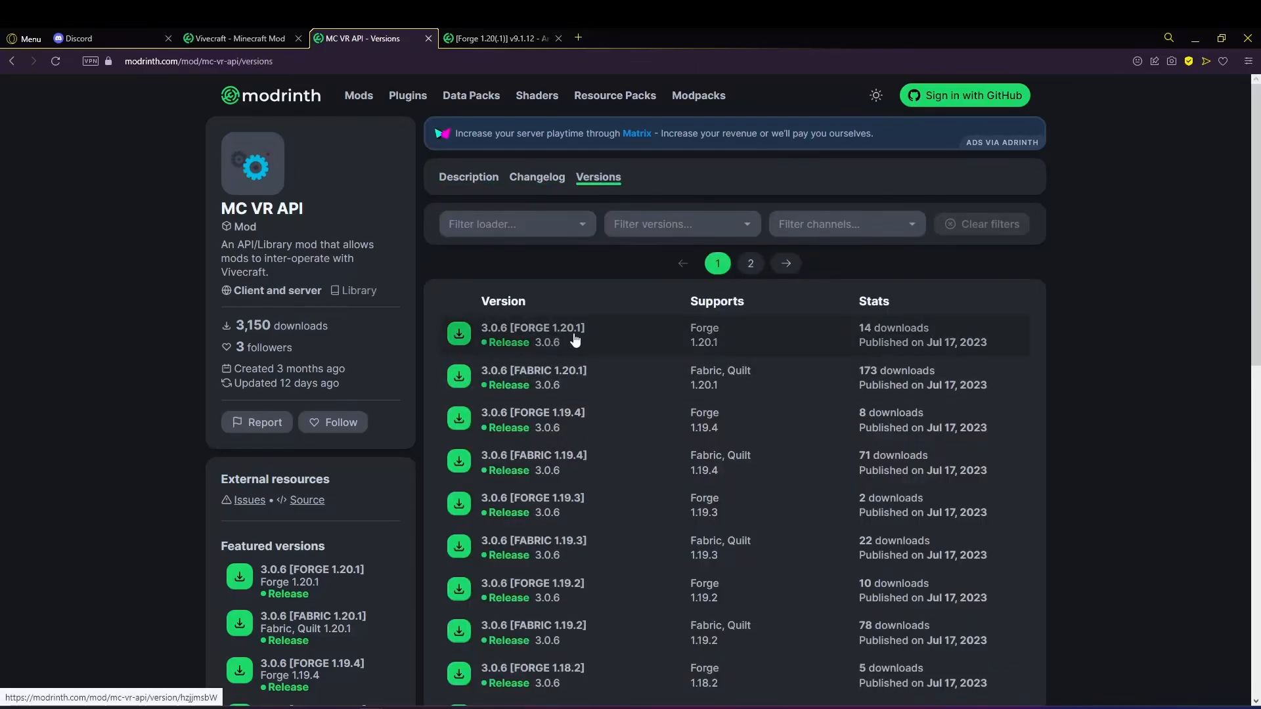
click(531, 327)
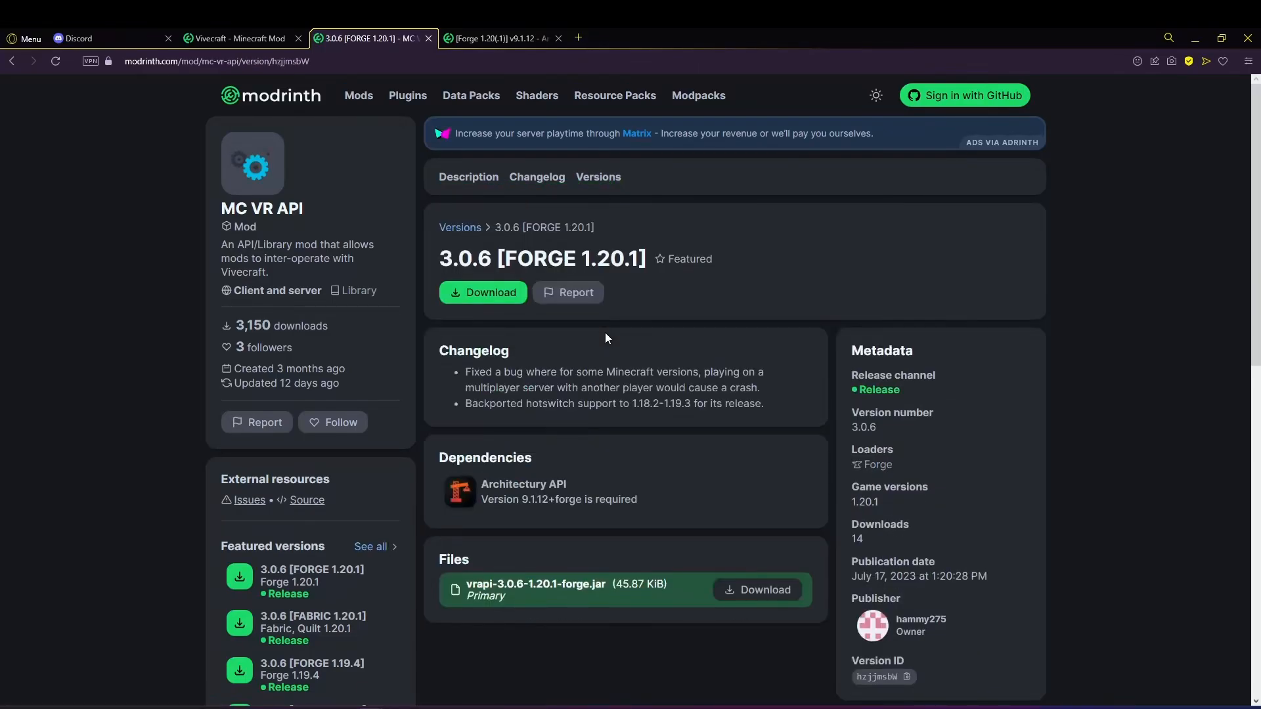
mouse_move(620, 330)
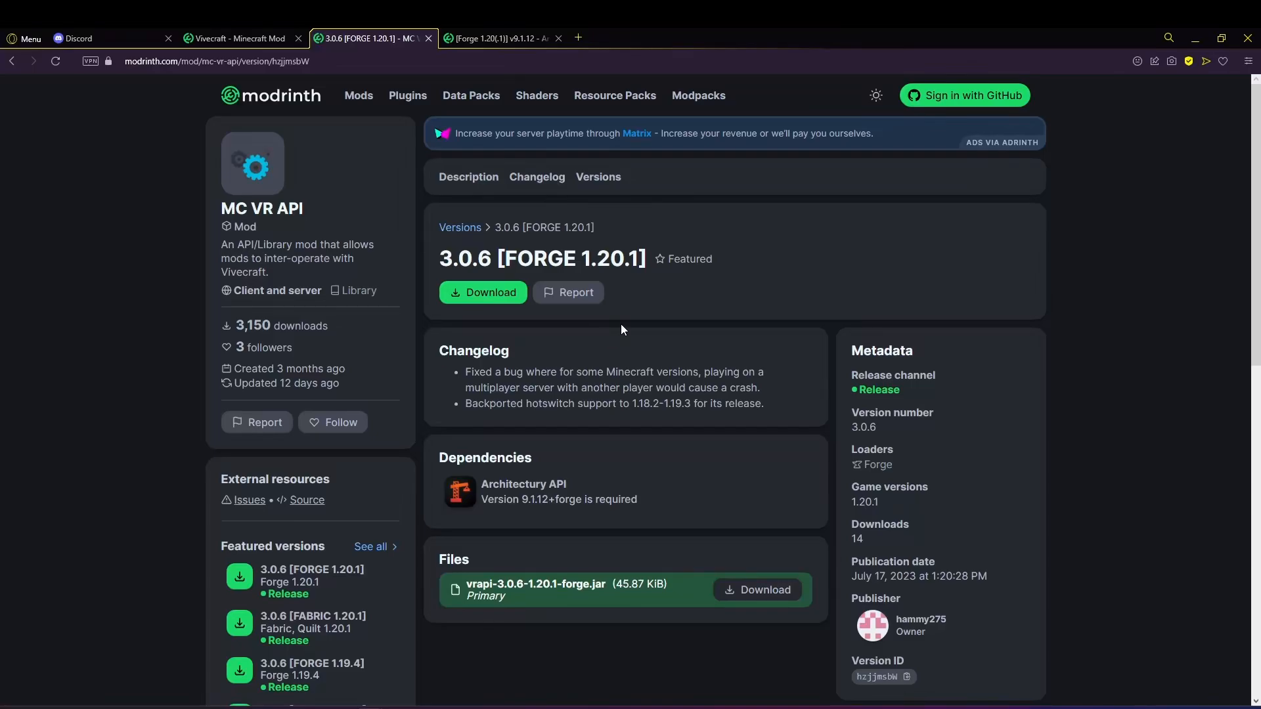
mouse_move(630, 258)
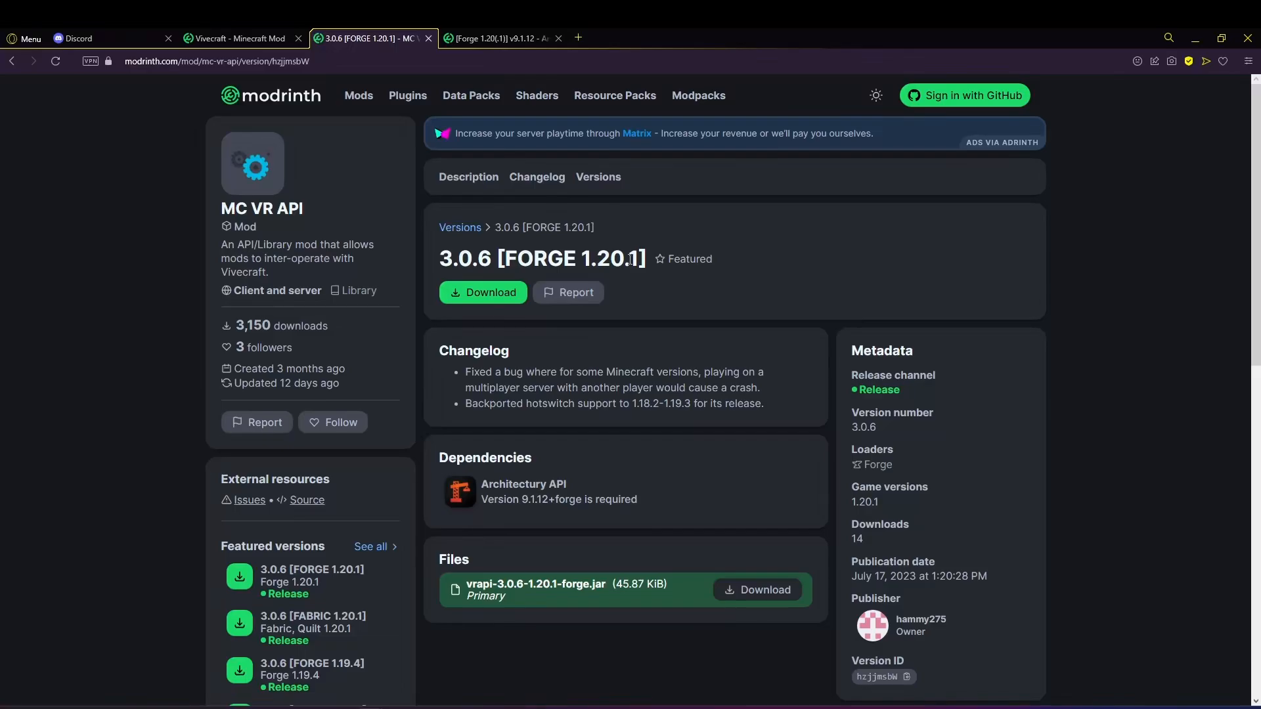
mouse_move(627, 312)
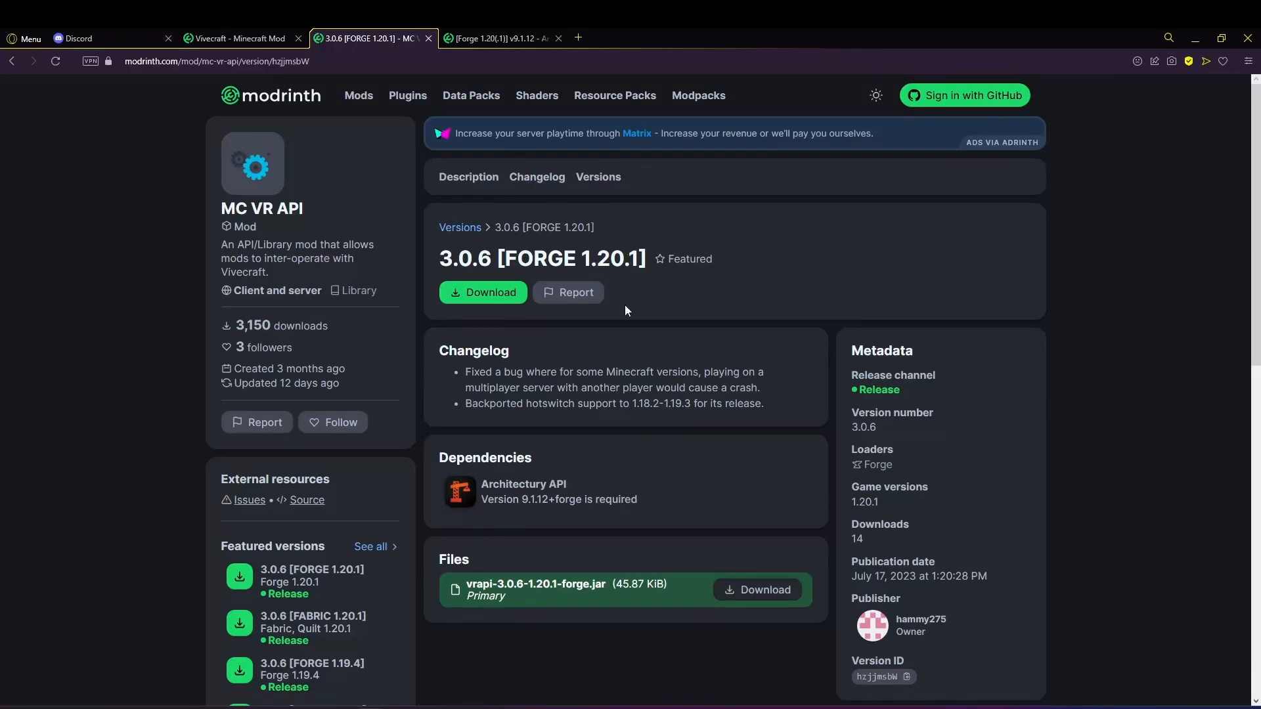
mouse_move(492, 458)
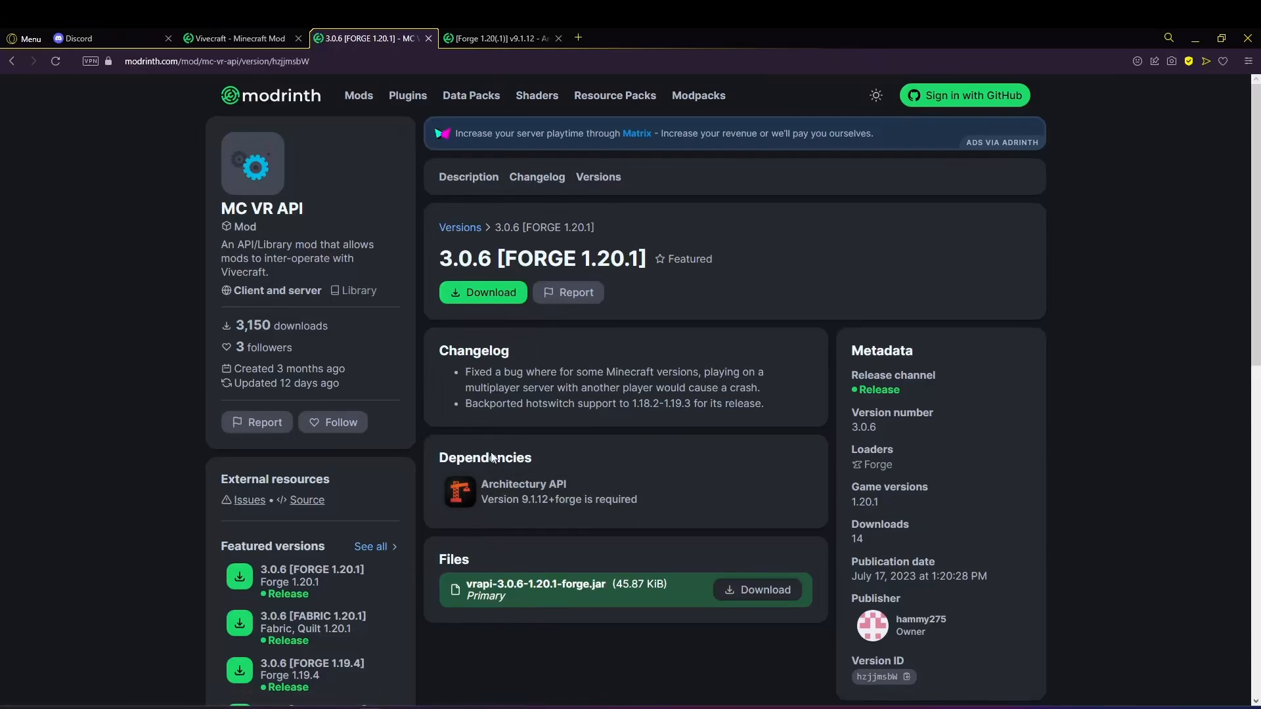
mouse_move(536, 496)
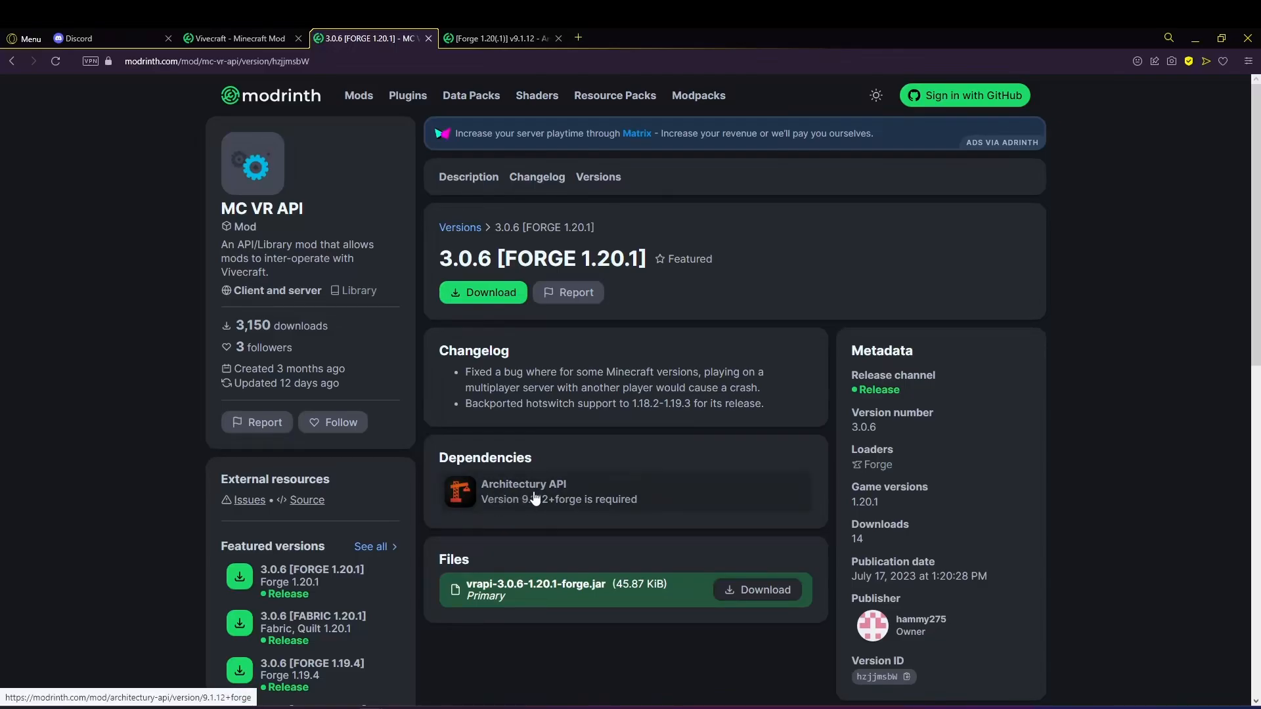
mouse_move(532, 512)
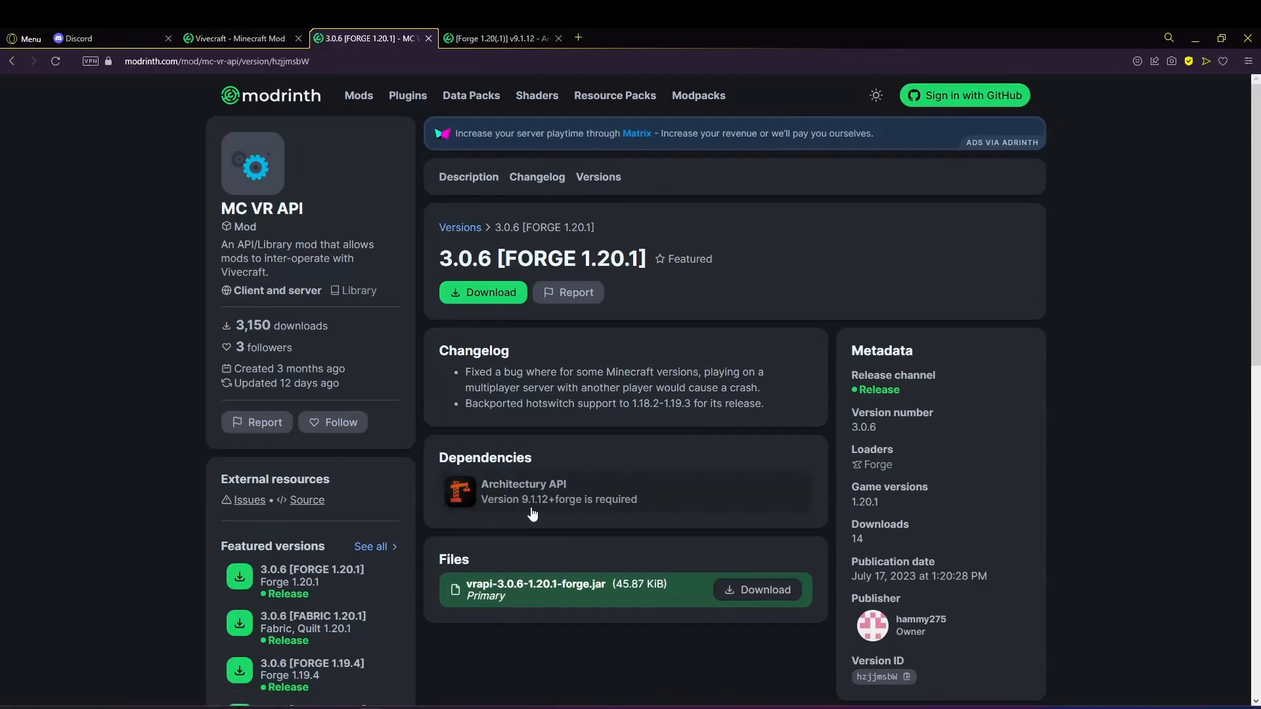
mouse_move(581, 527)
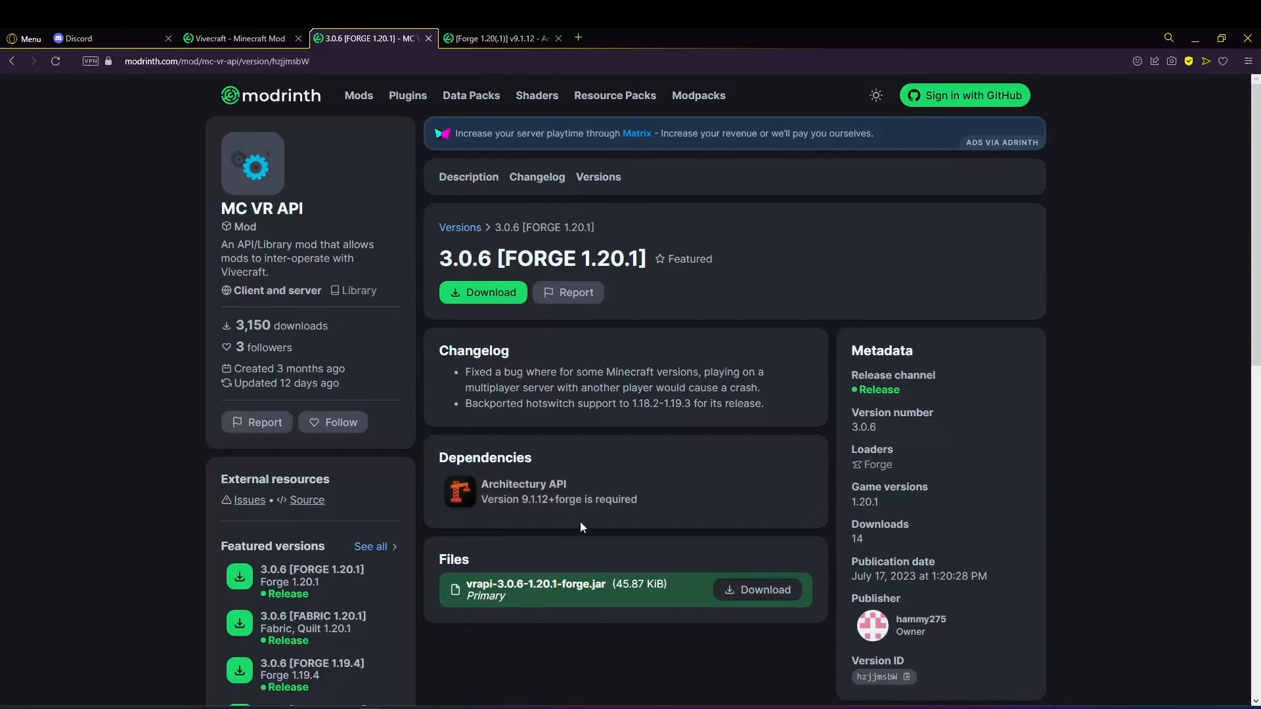
mouse_move(562, 523)
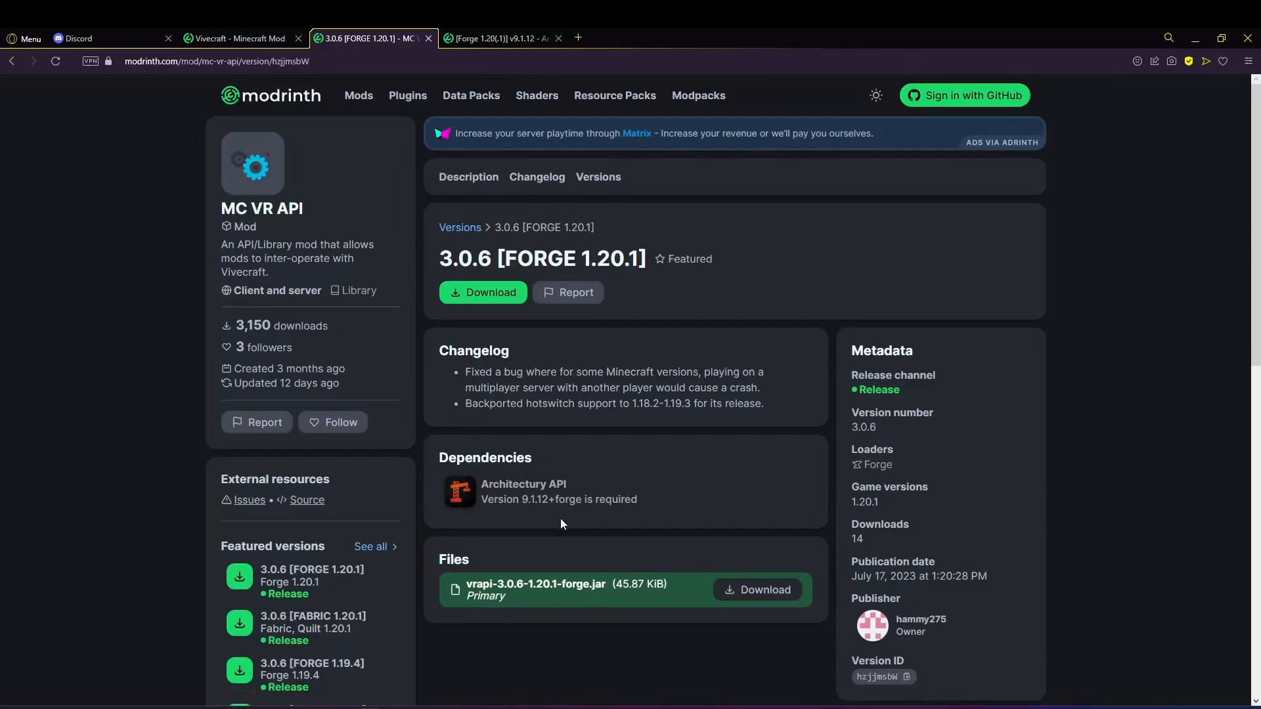
mouse_move(558, 499)
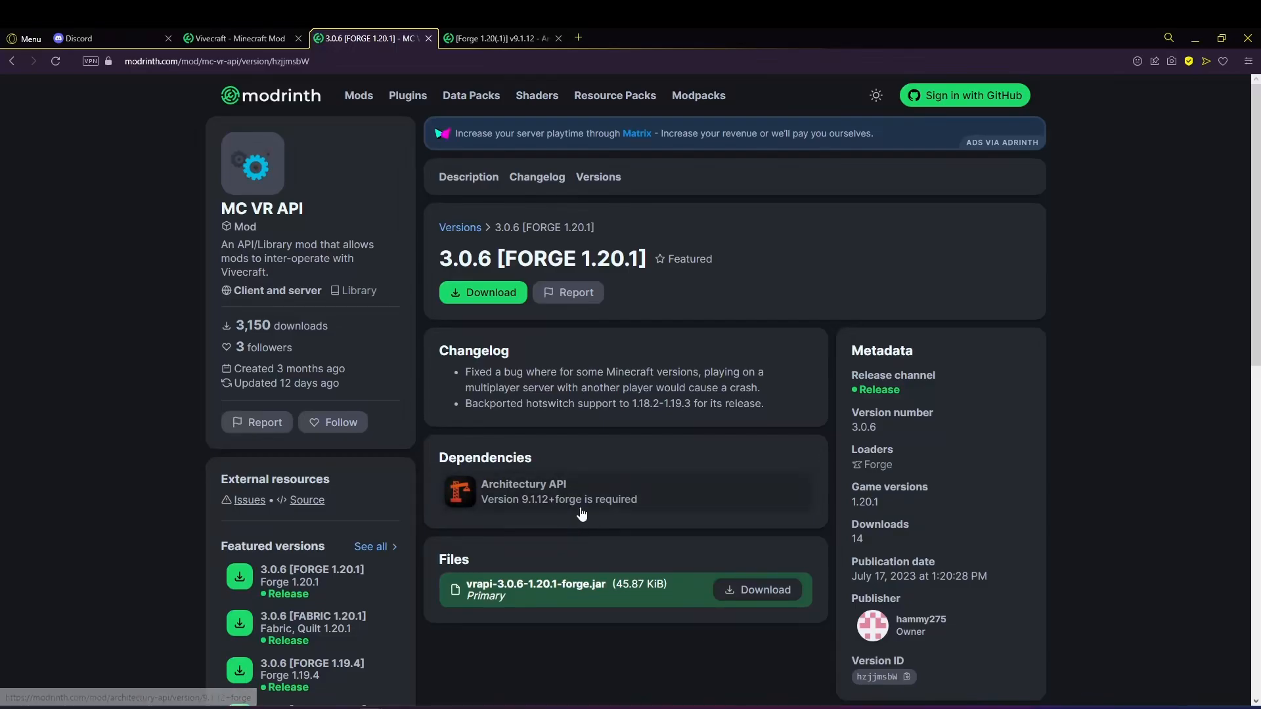
mouse_move(581, 520)
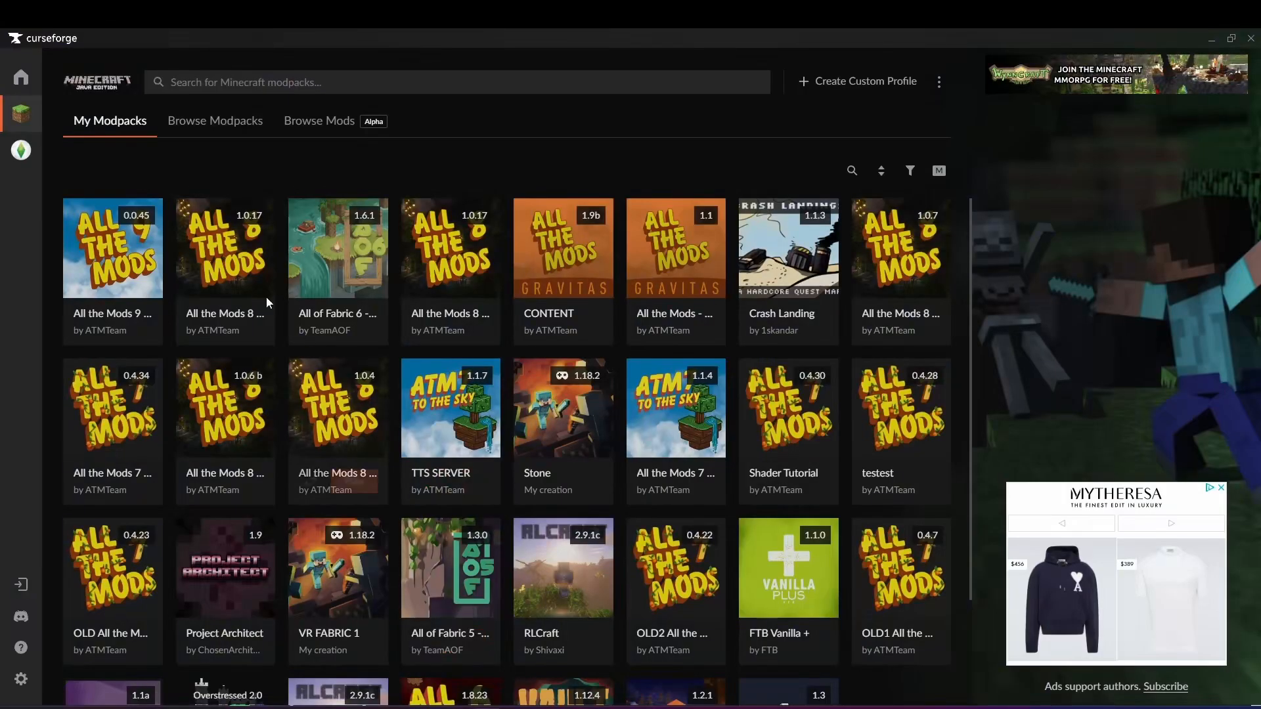
mouse_move(113, 289)
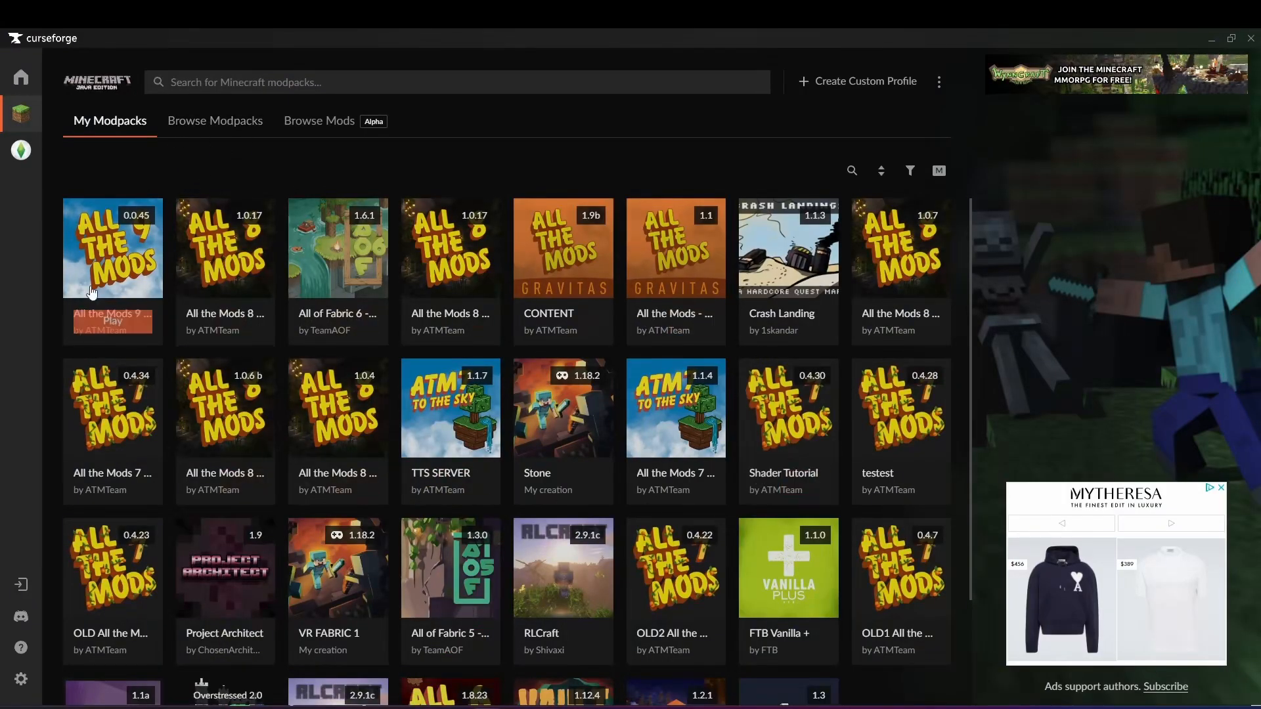
- Open the All the Mods 9 instance folder from CurseForge and enter its mods folder
right_click(112, 247)
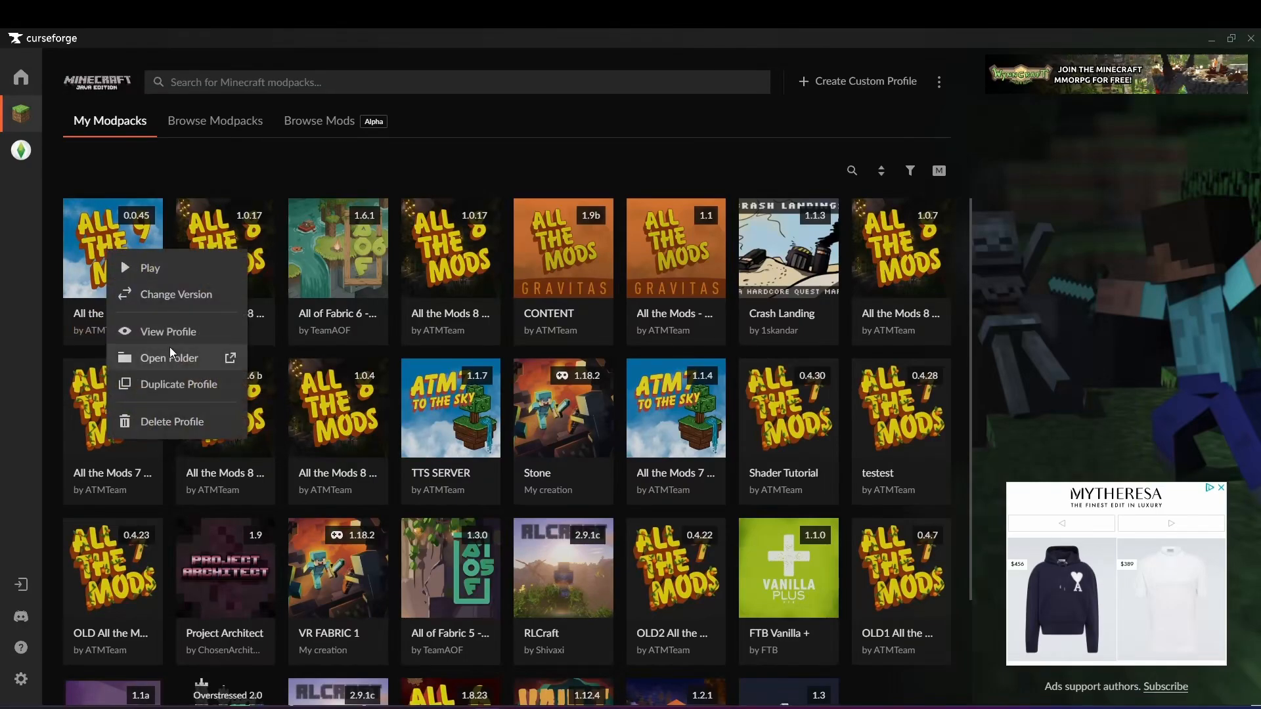
click(170, 358)
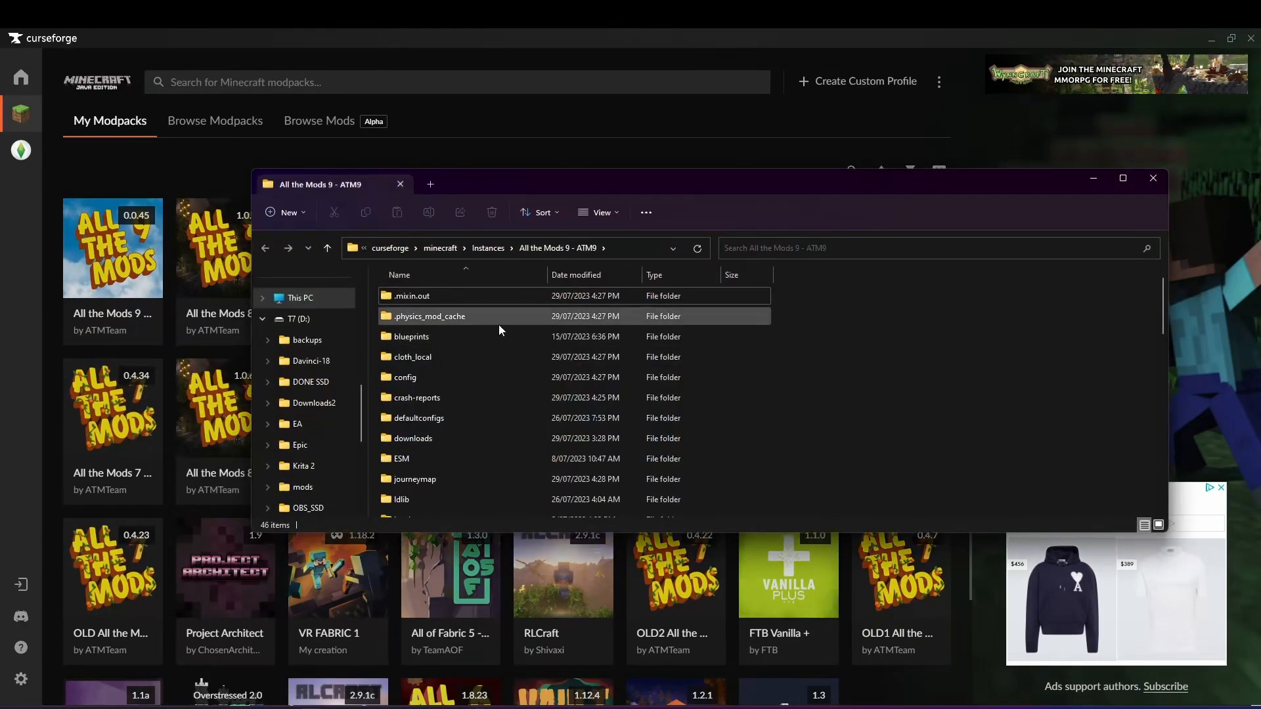
scroll(down, 3)
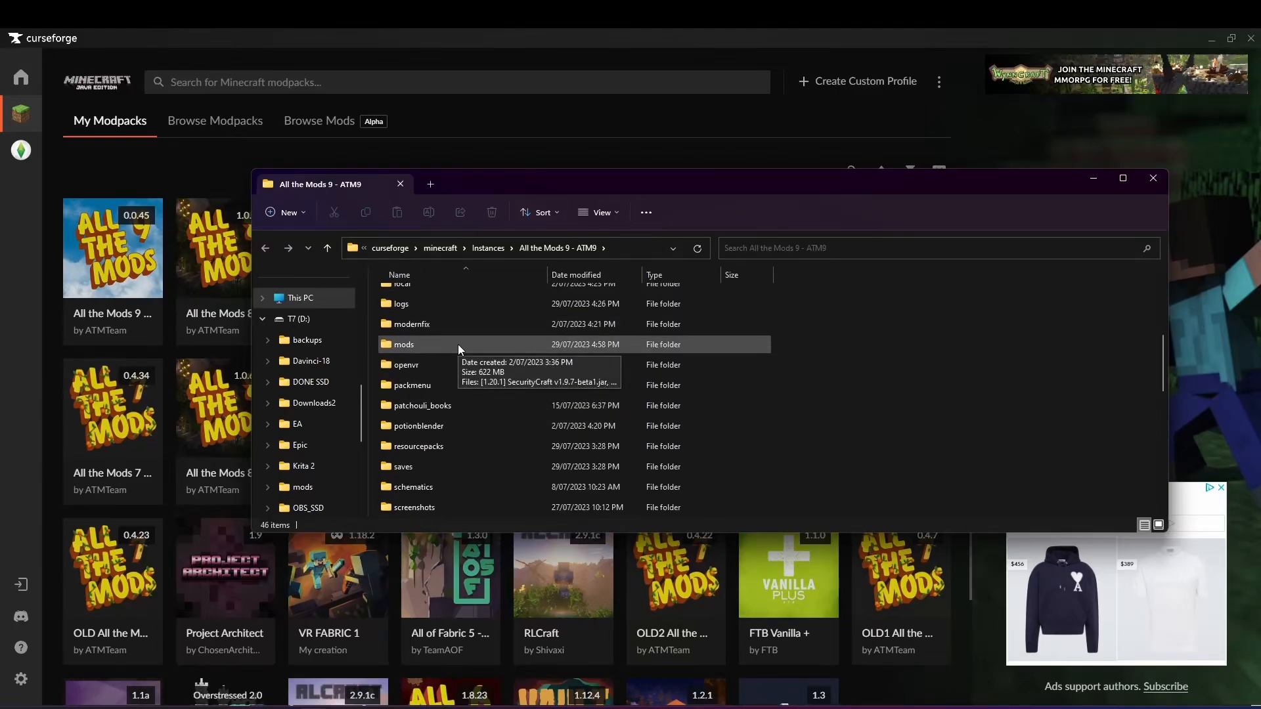
mouse_move(442, 365)
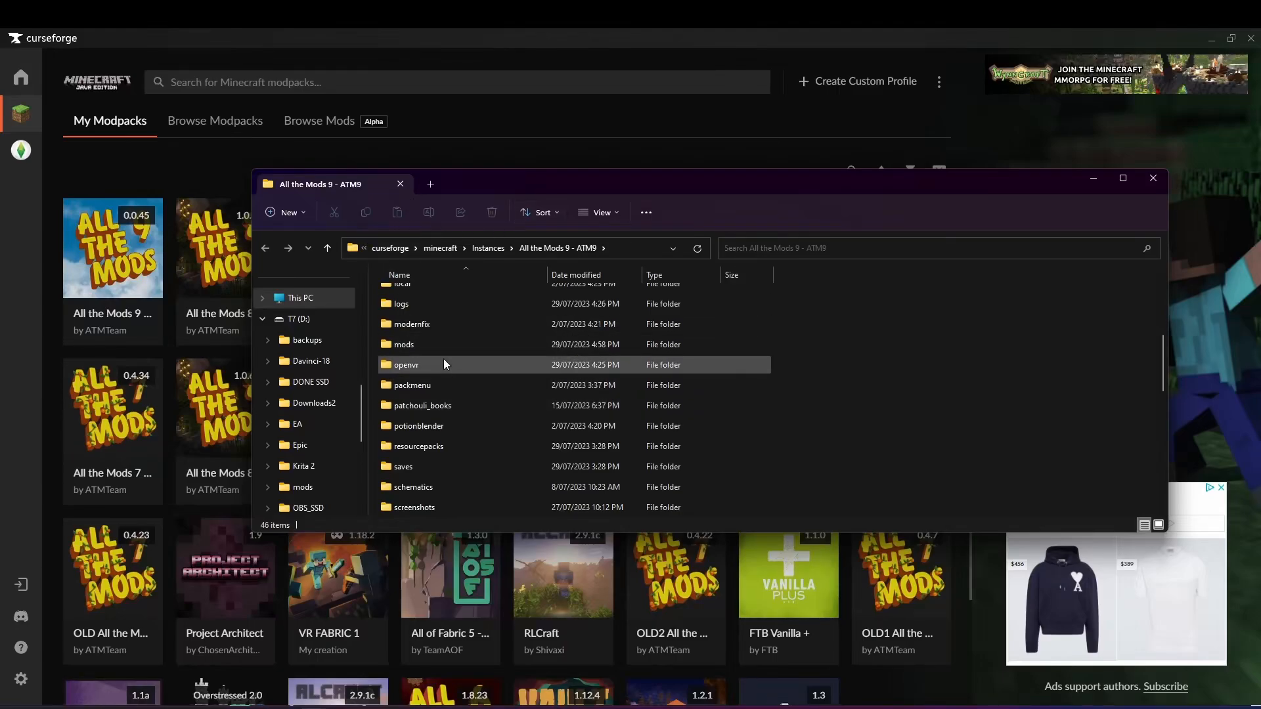
double_click(402, 344)
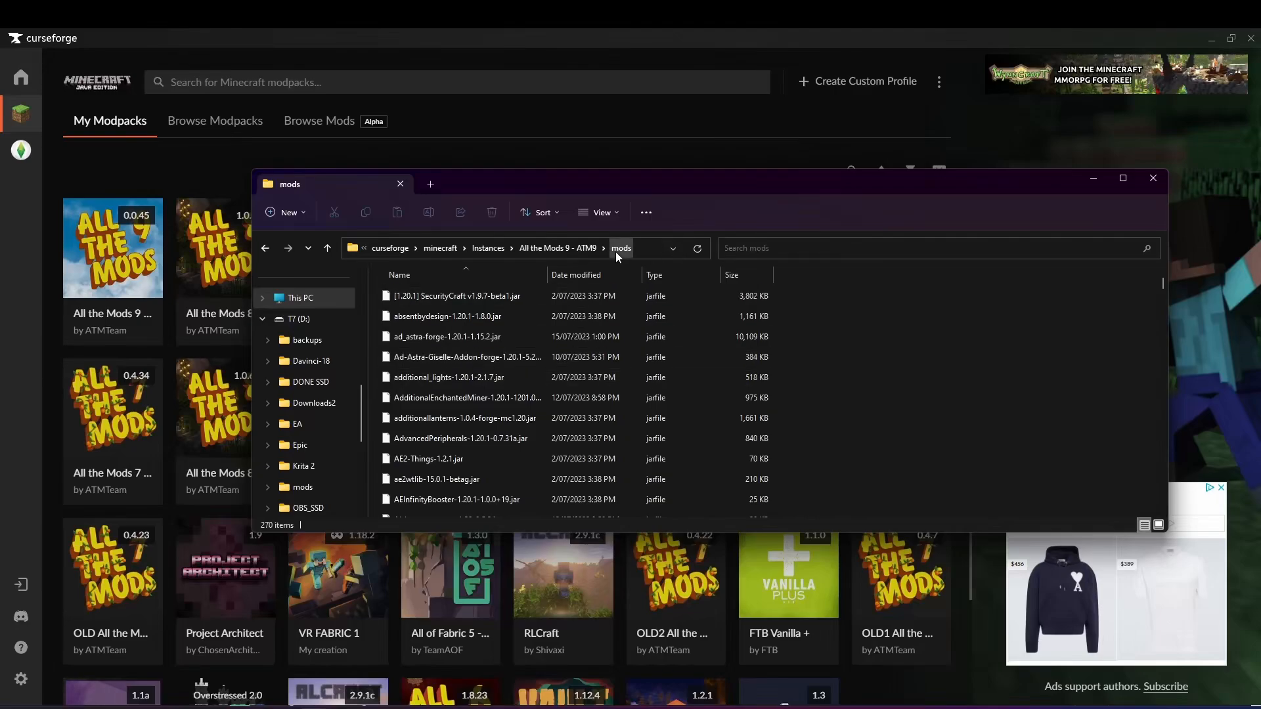
mouse_move(820, 403)
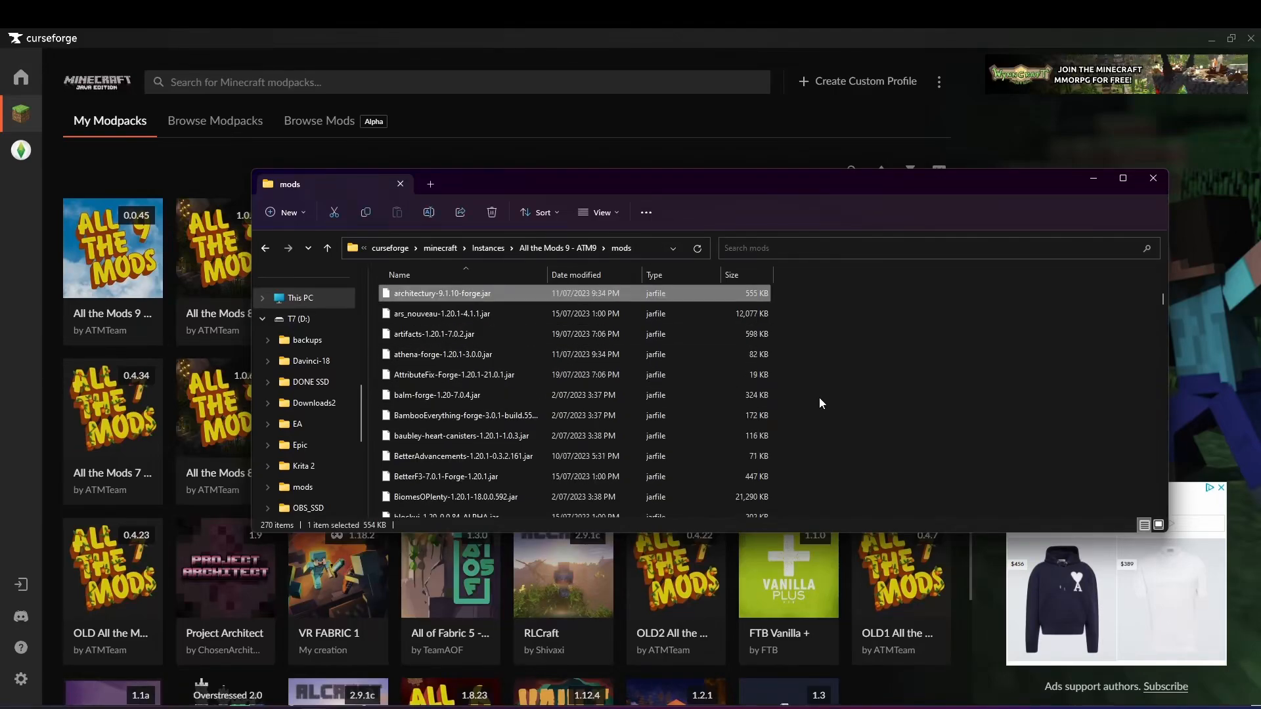
mouse_move(432, 304)
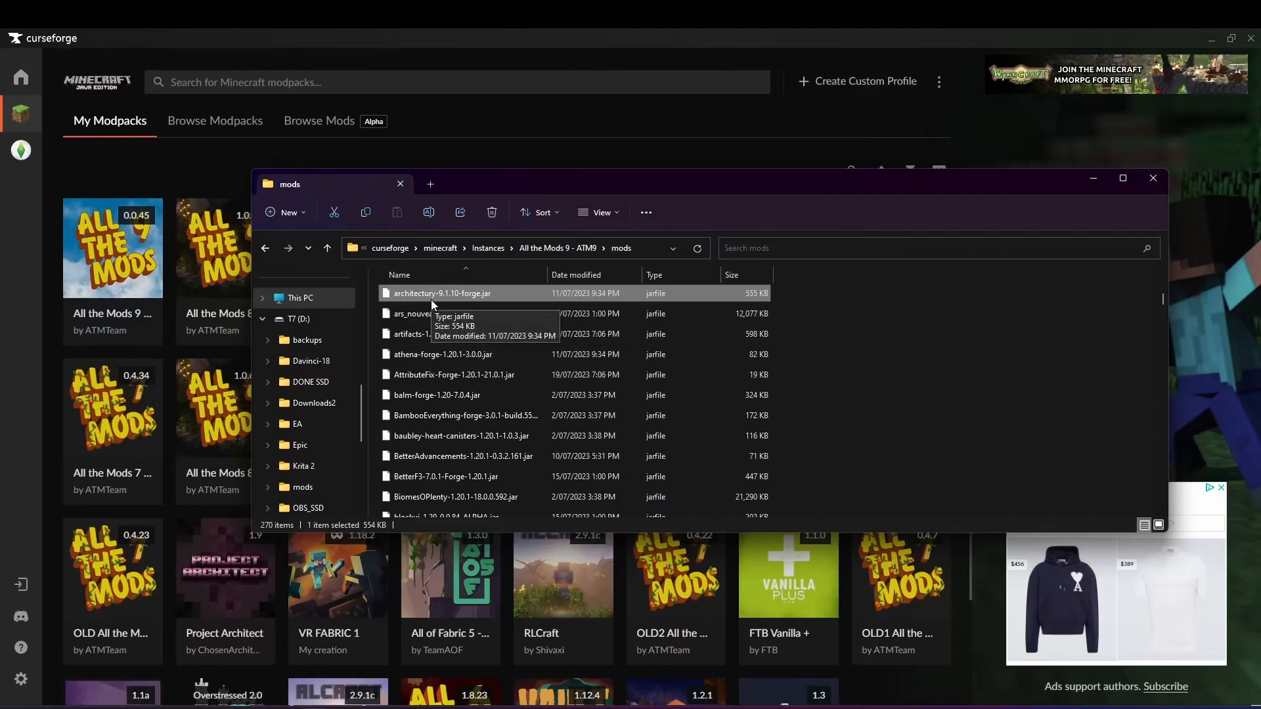
mouse_move(454, 306)
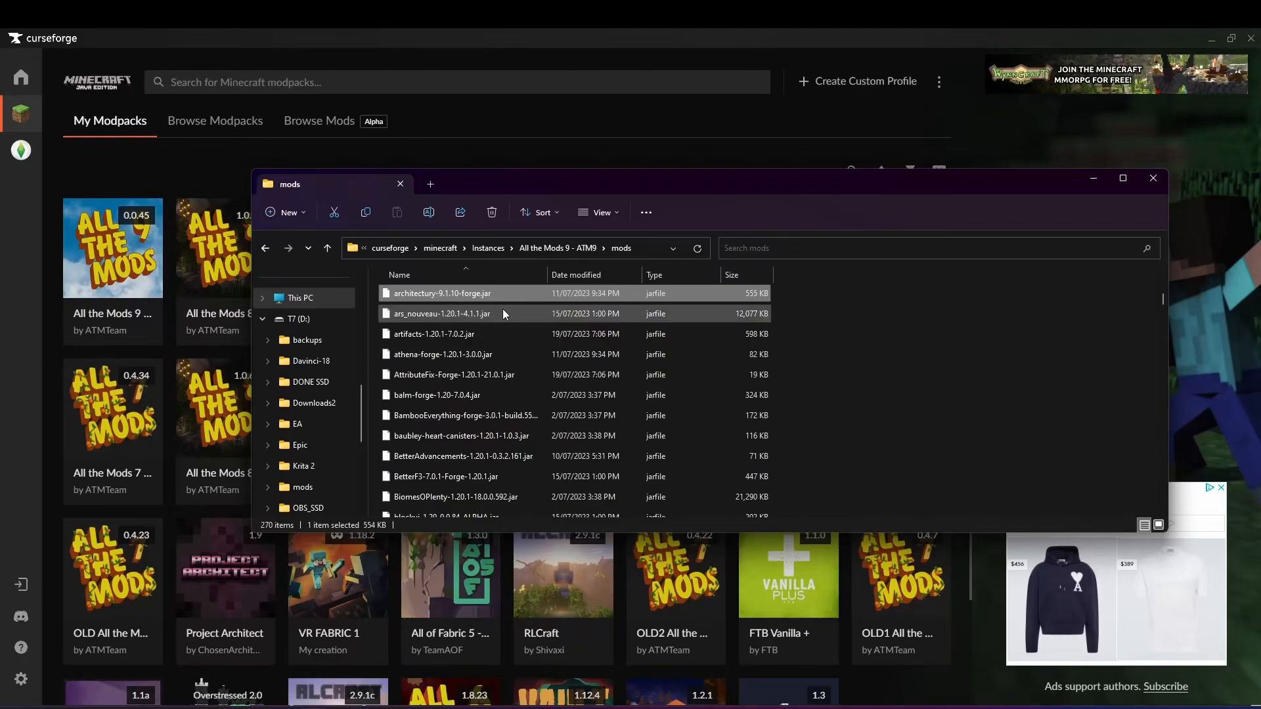
- Put architectury-9.1.10-forge.jar into rename mode
click(441, 293)
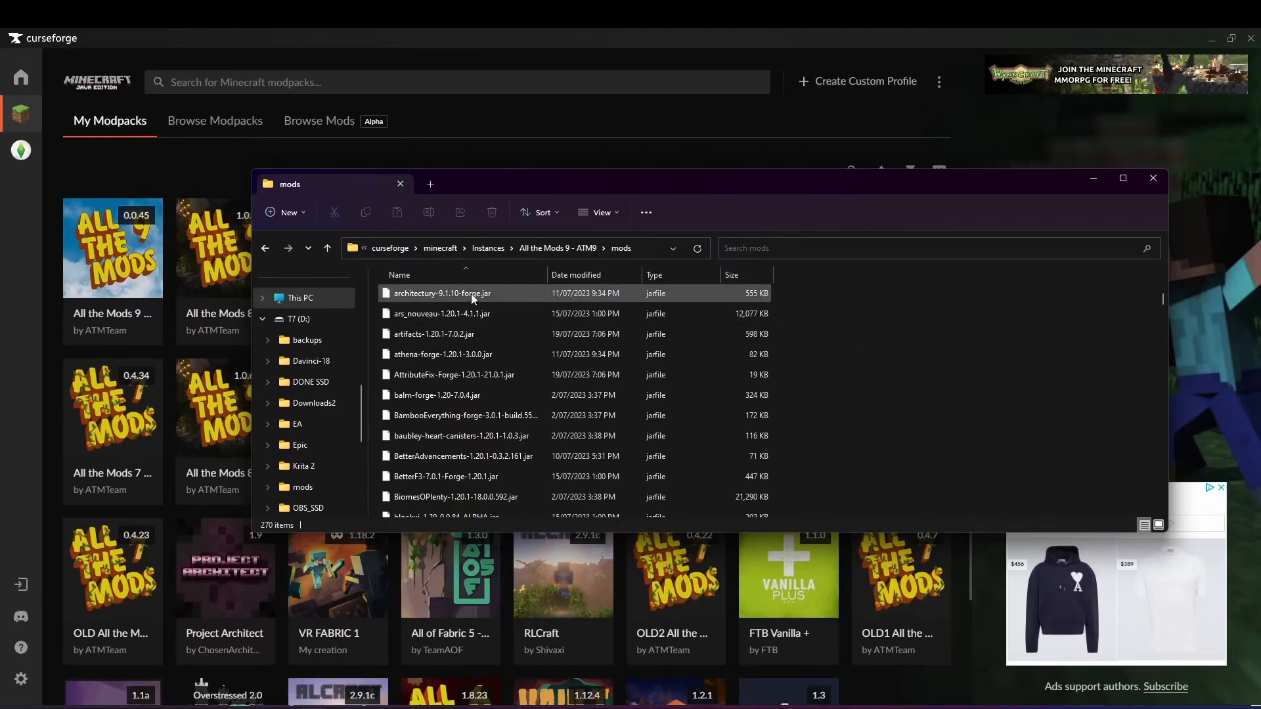
click(442, 293)
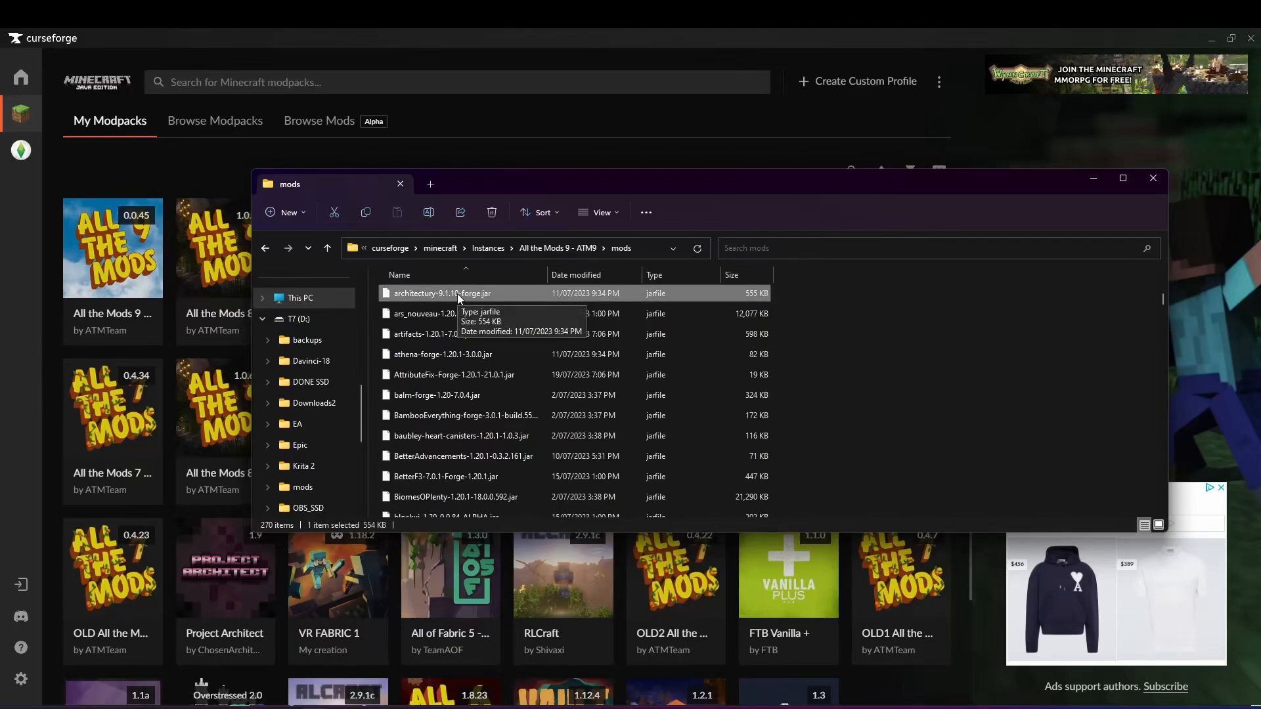
right_click(441, 293)
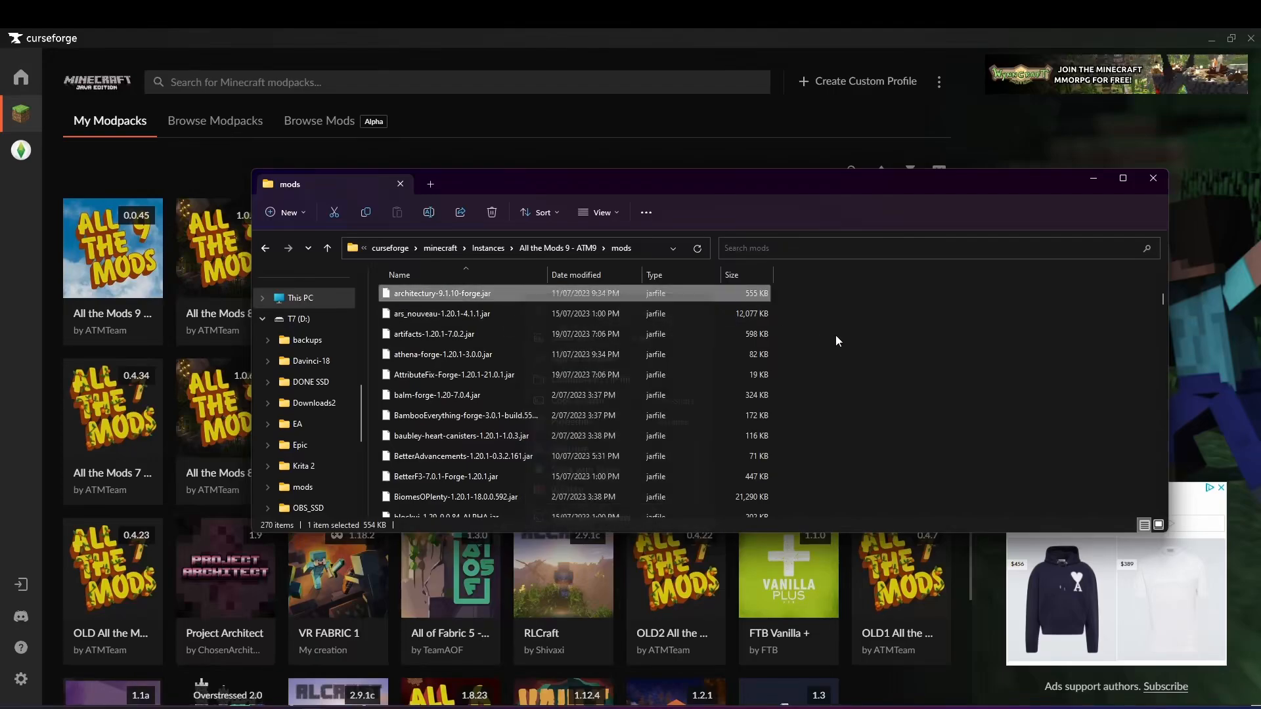
right_click(441, 293)
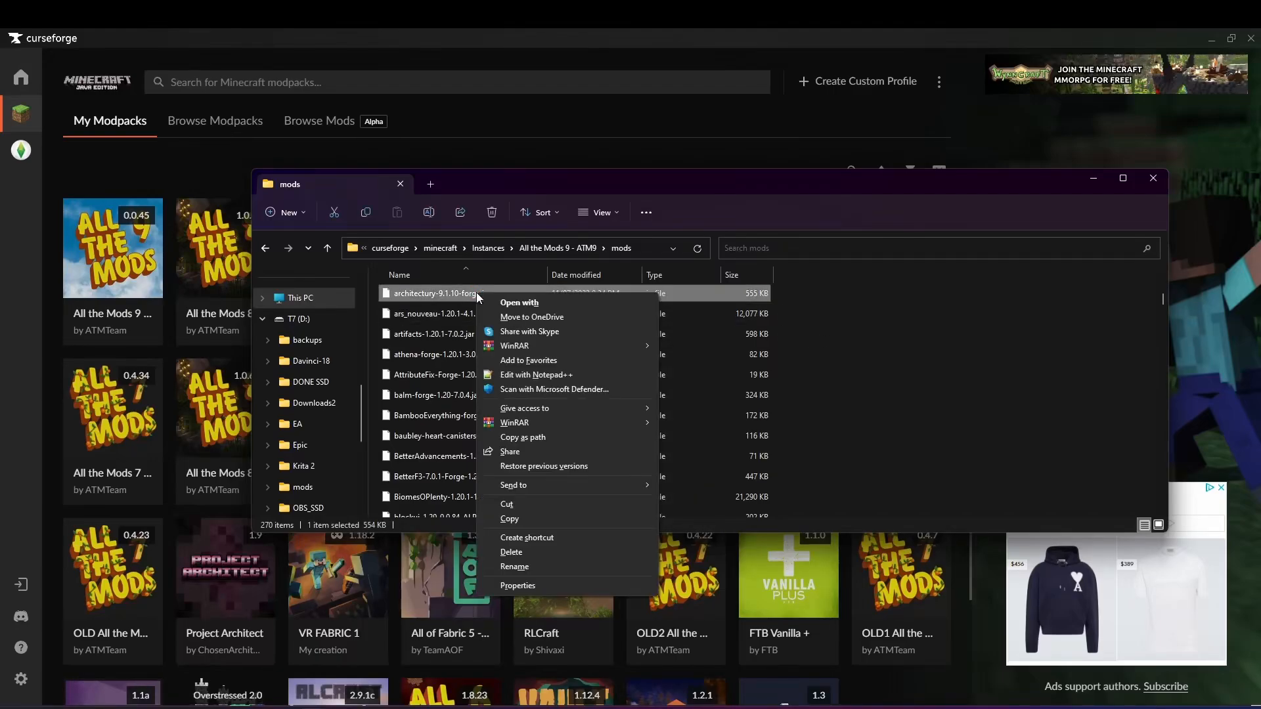
mouse_move(514, 567)
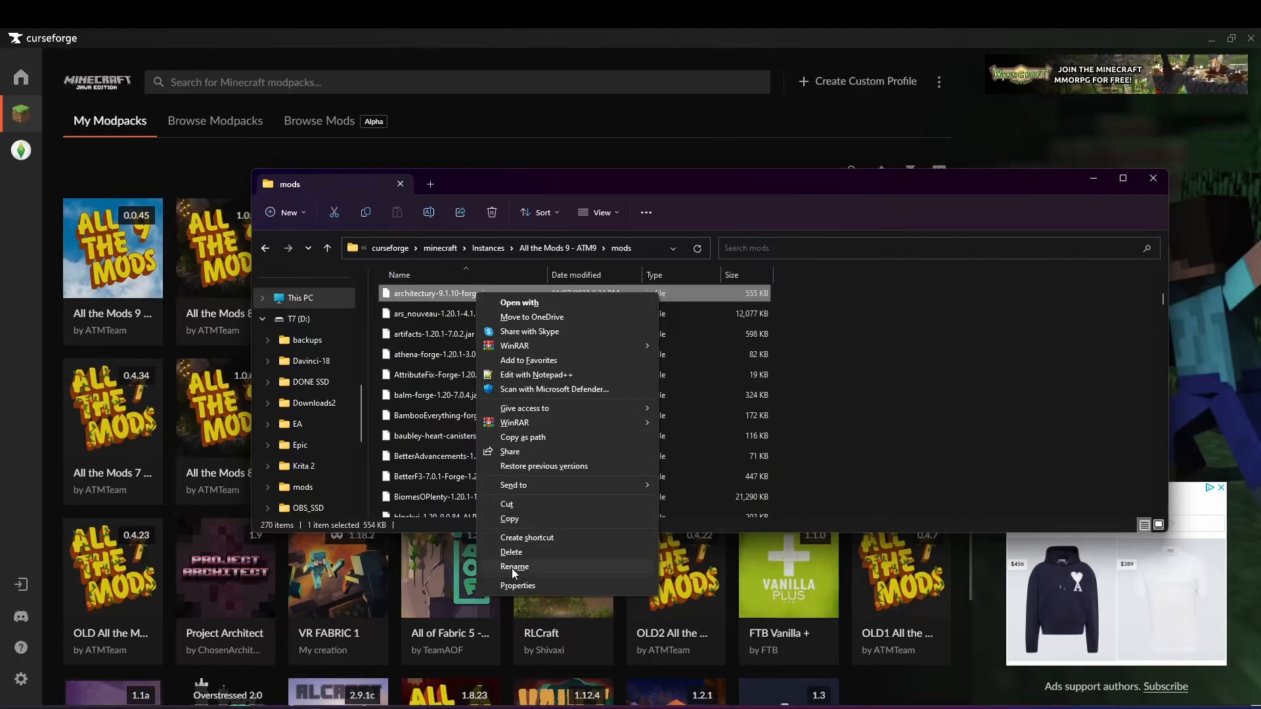
click(514, 566)
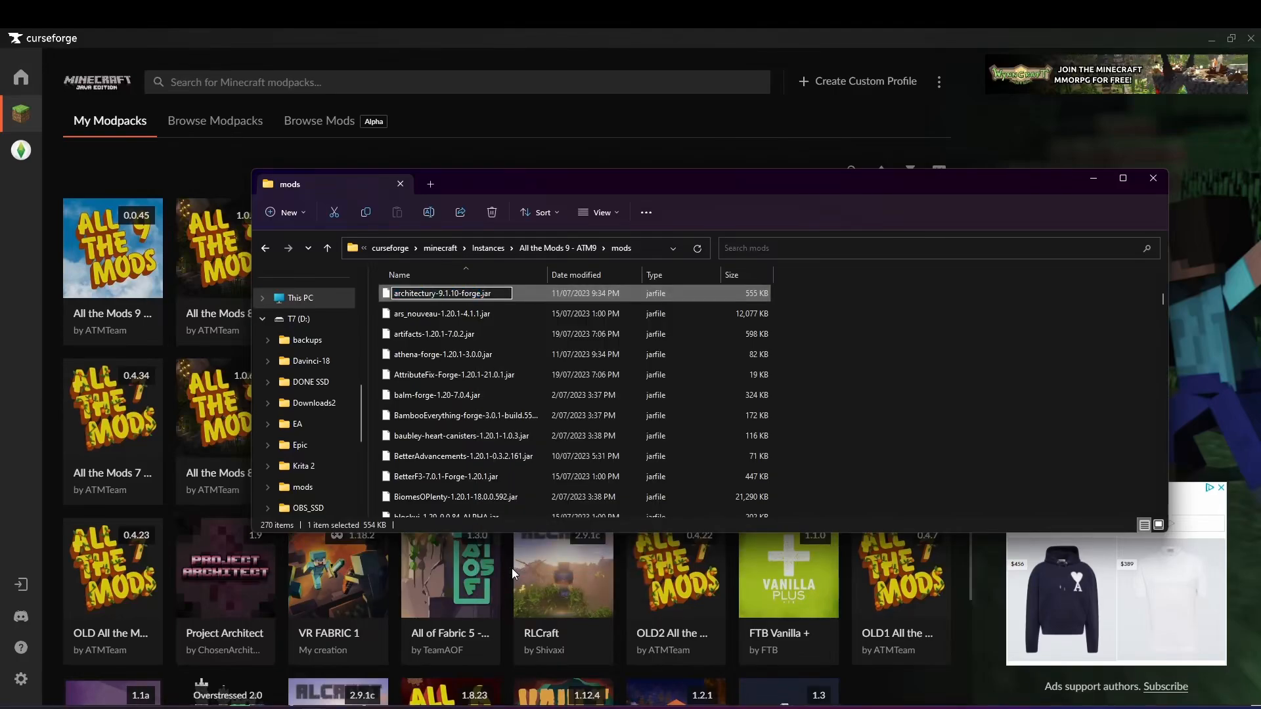
mouse_move(816, 368)
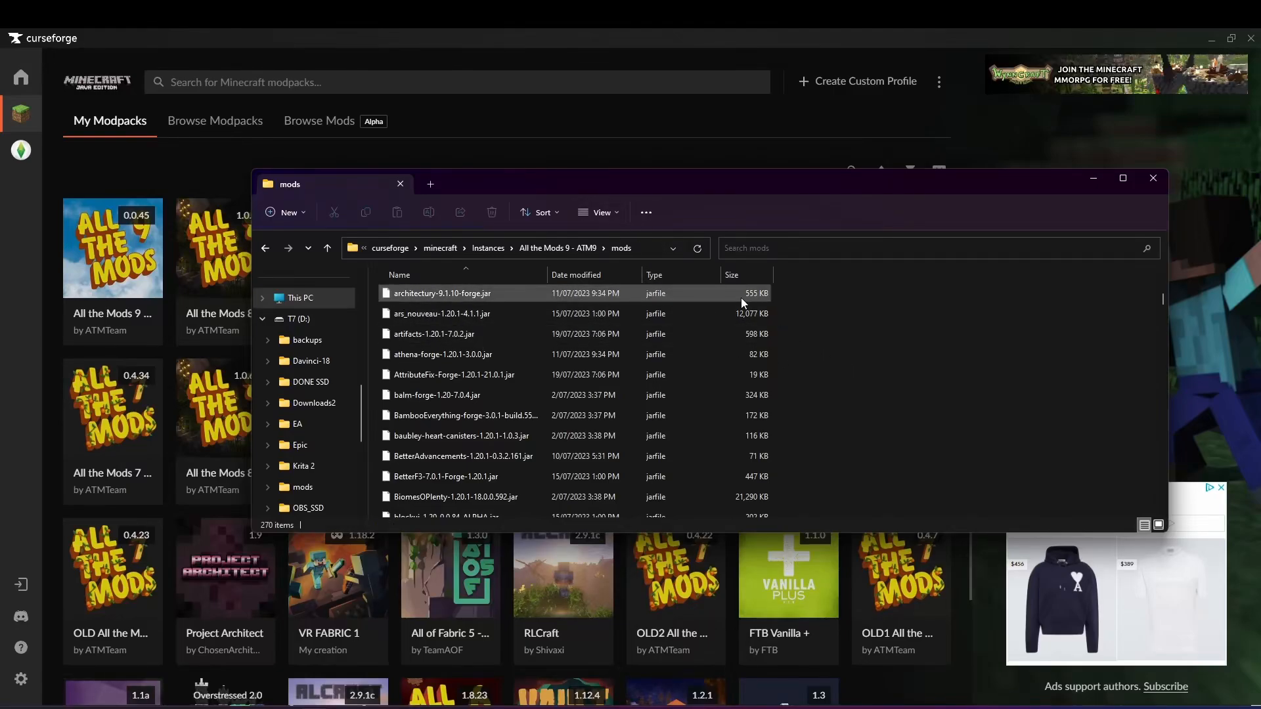
click(599, 212)
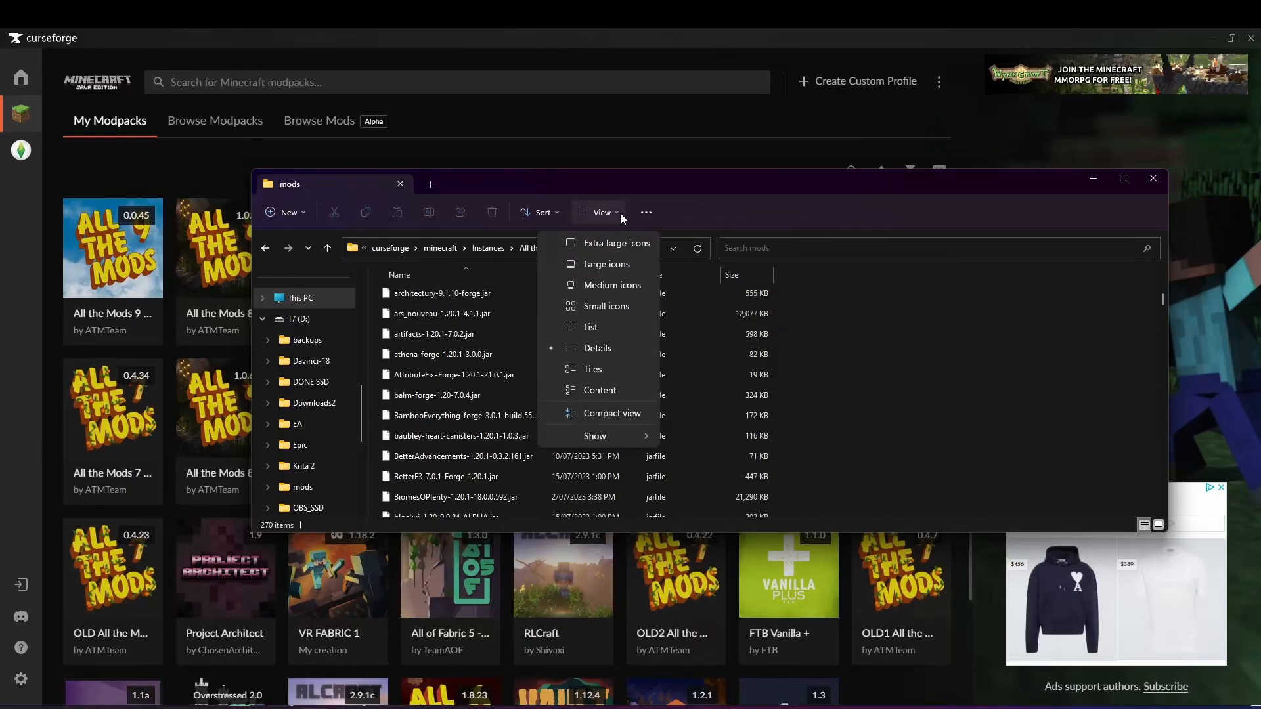
click(645, 212)
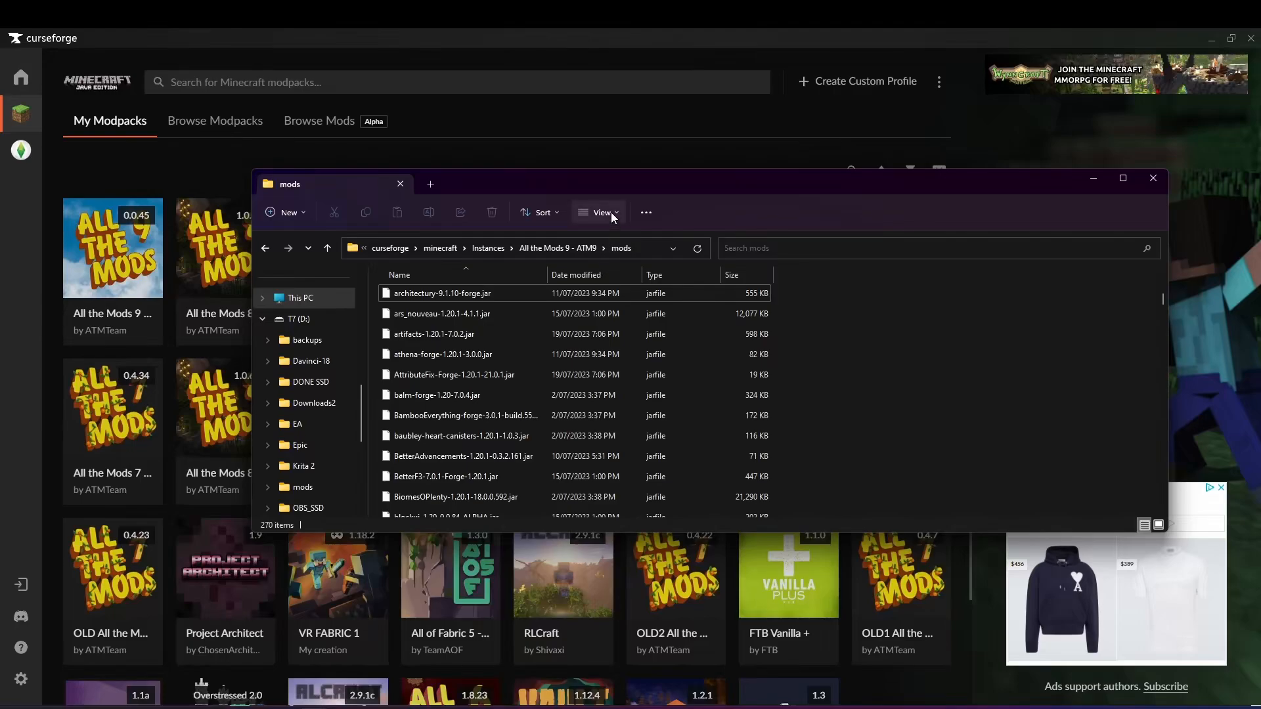
click(602, 211)
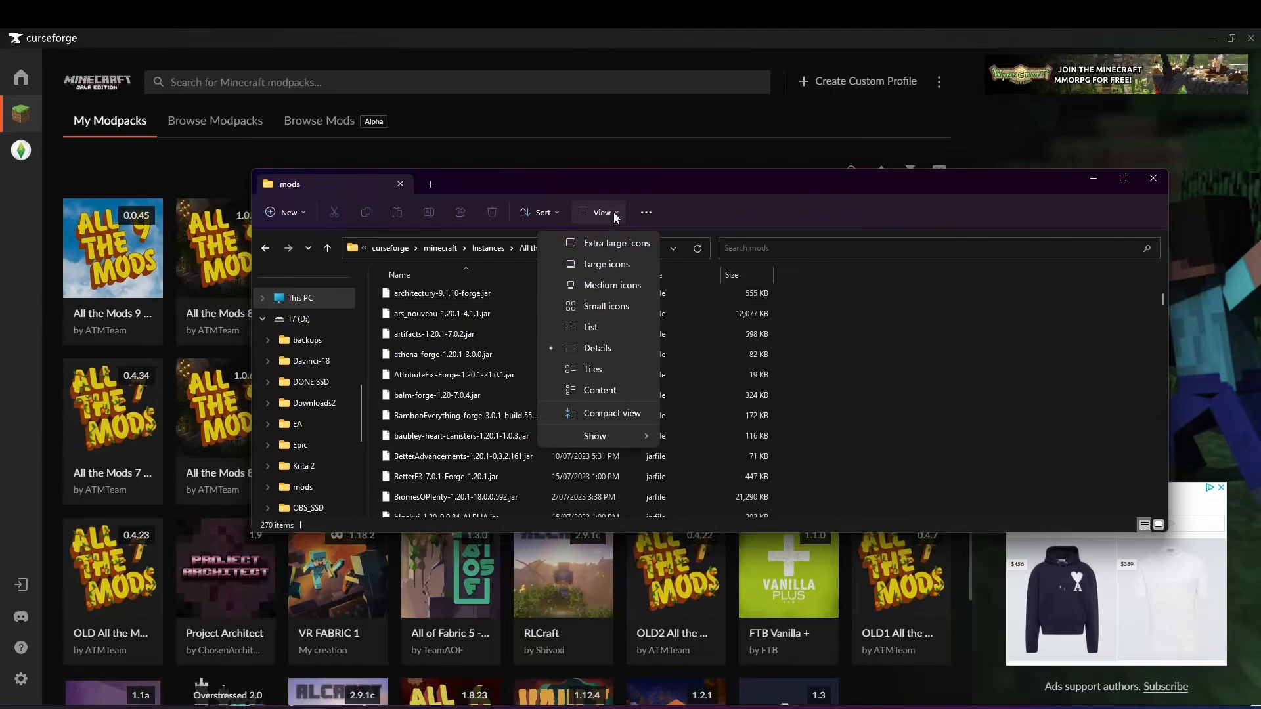
mouse_move(782, 218)
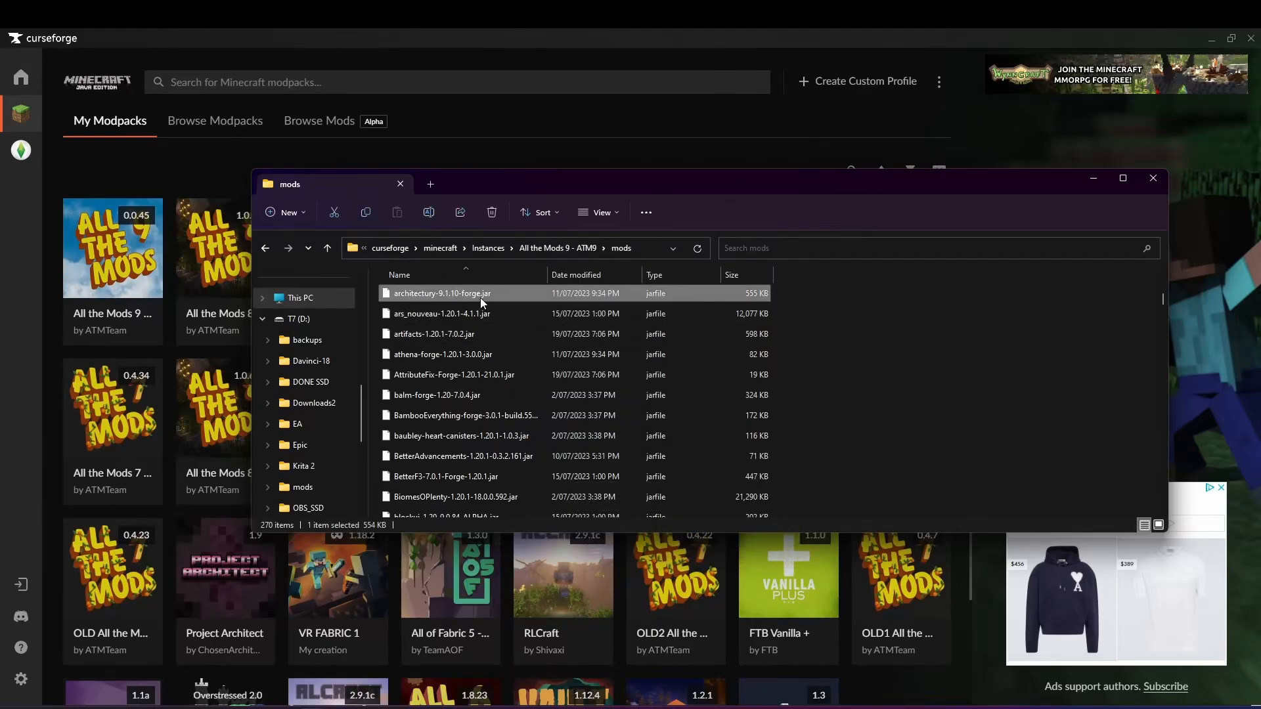
mouse_move(748, 296)
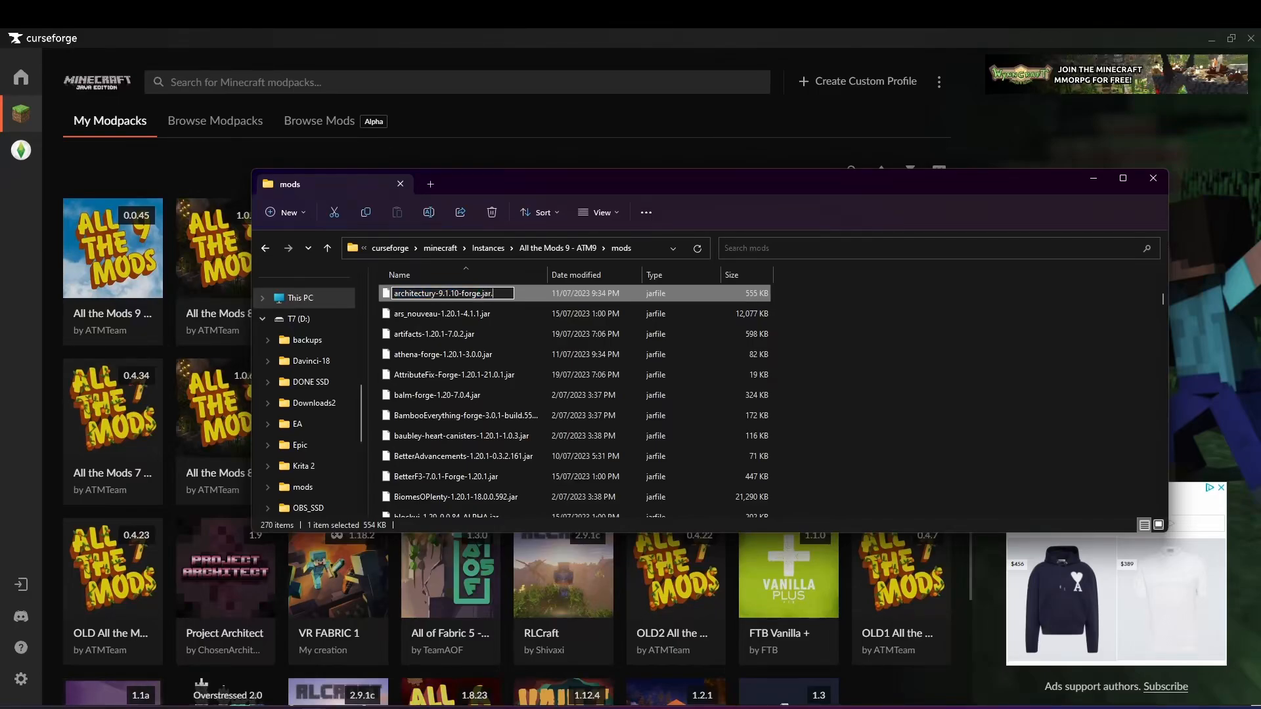
- Append .disable to the Architectury jar name and confirm the extension change
text(.disable)
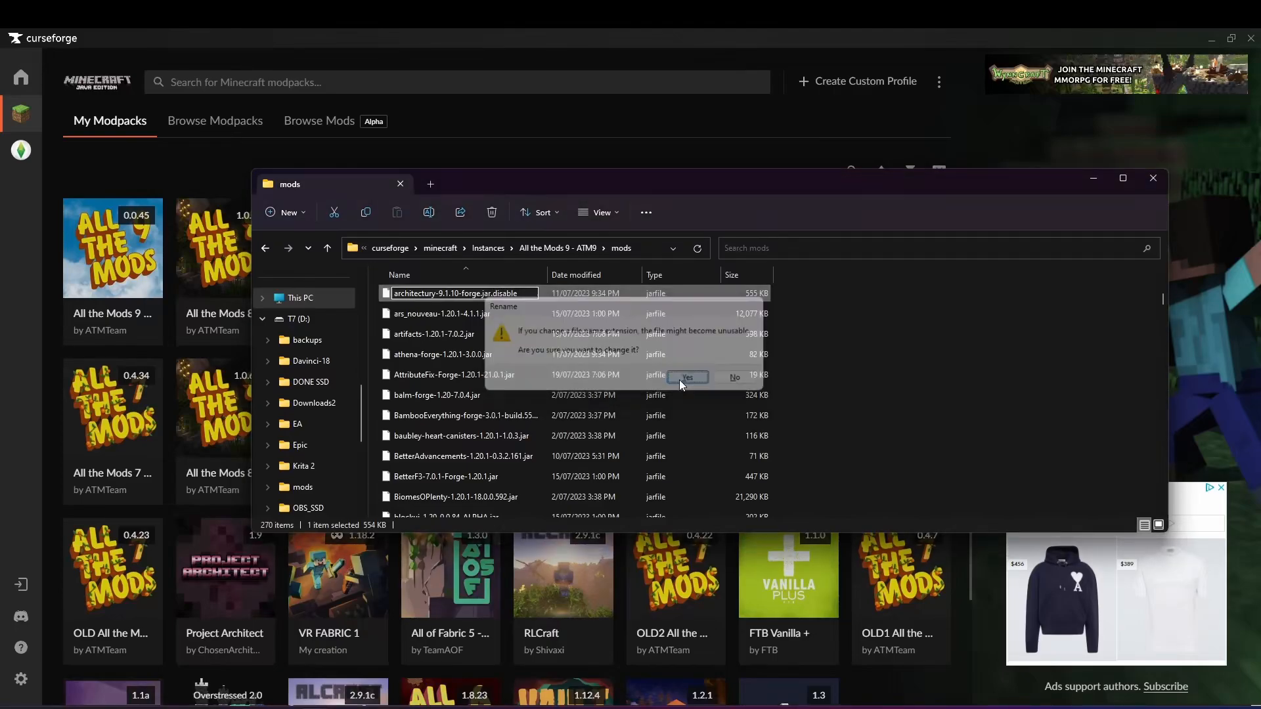
click(686, 377)
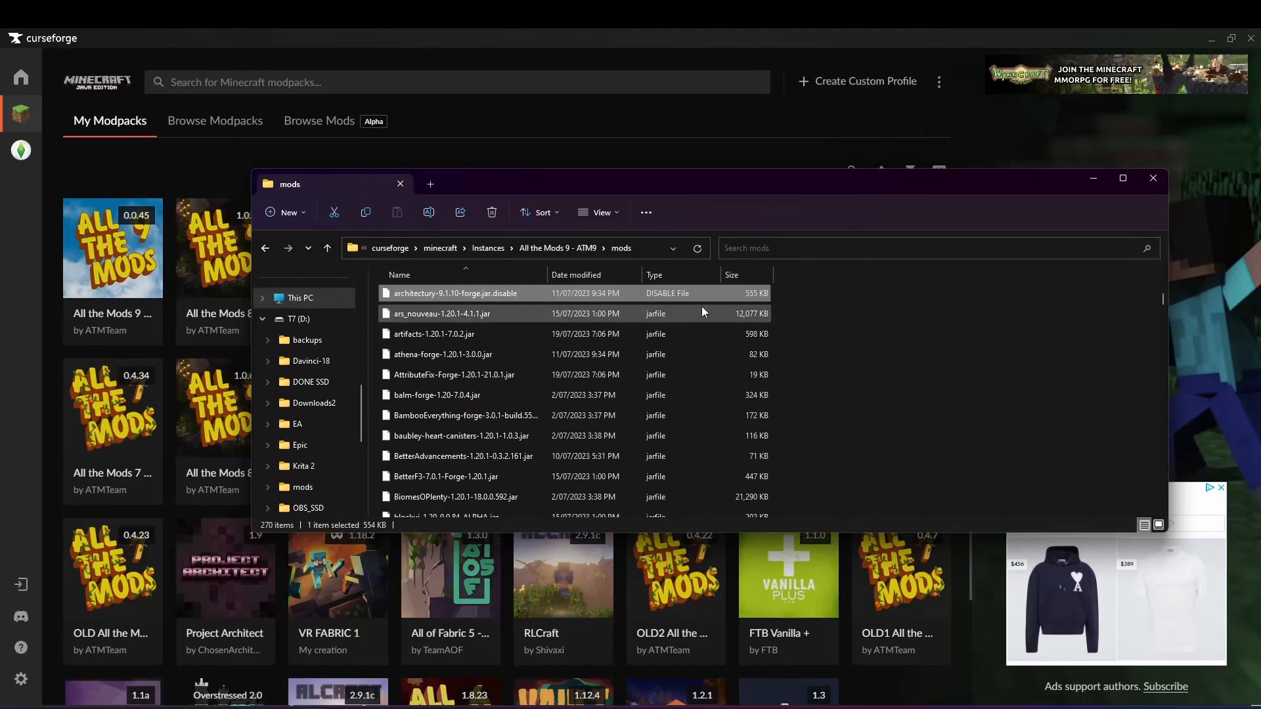
mouse_move(511, 301)
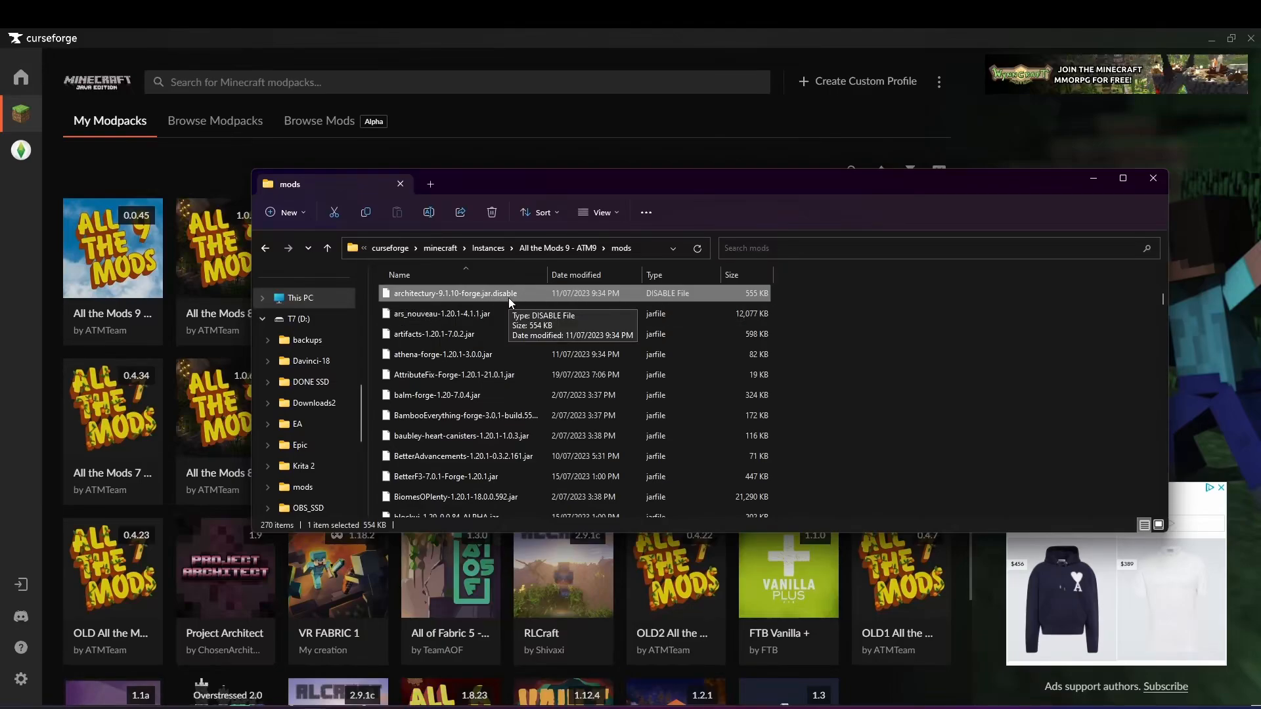
click(860, 369)
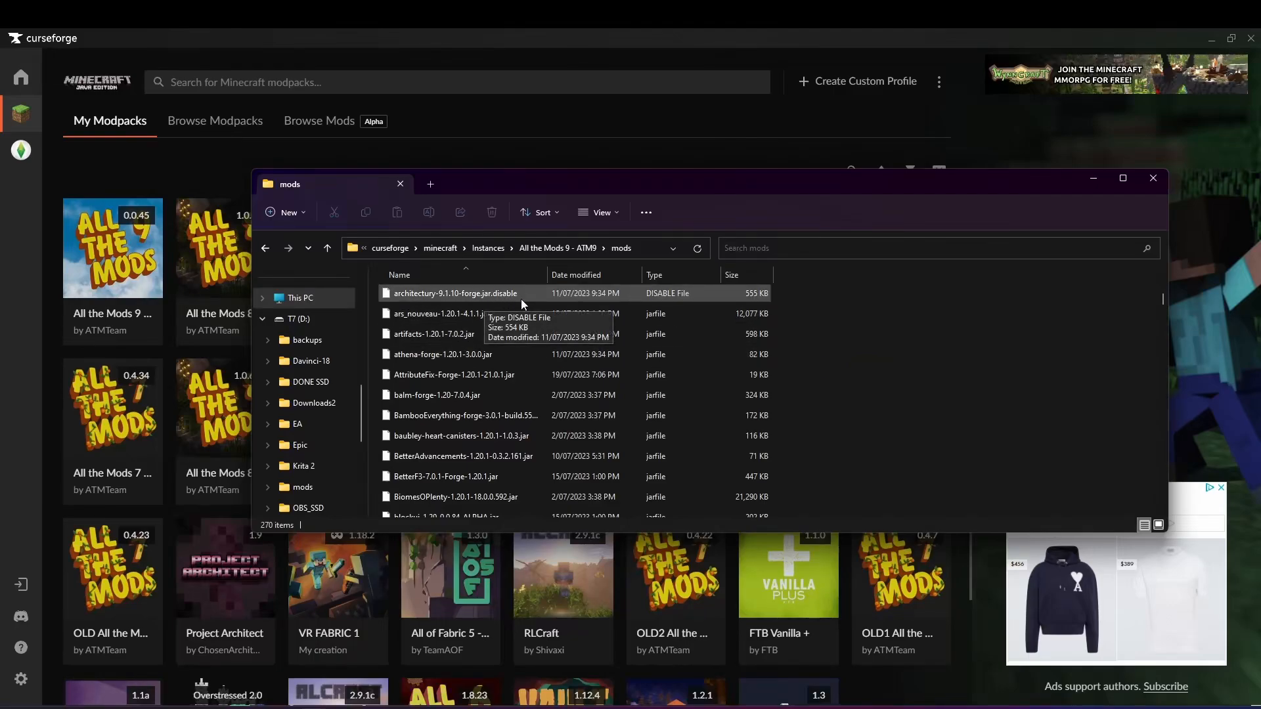
mouse_move(434, 299)
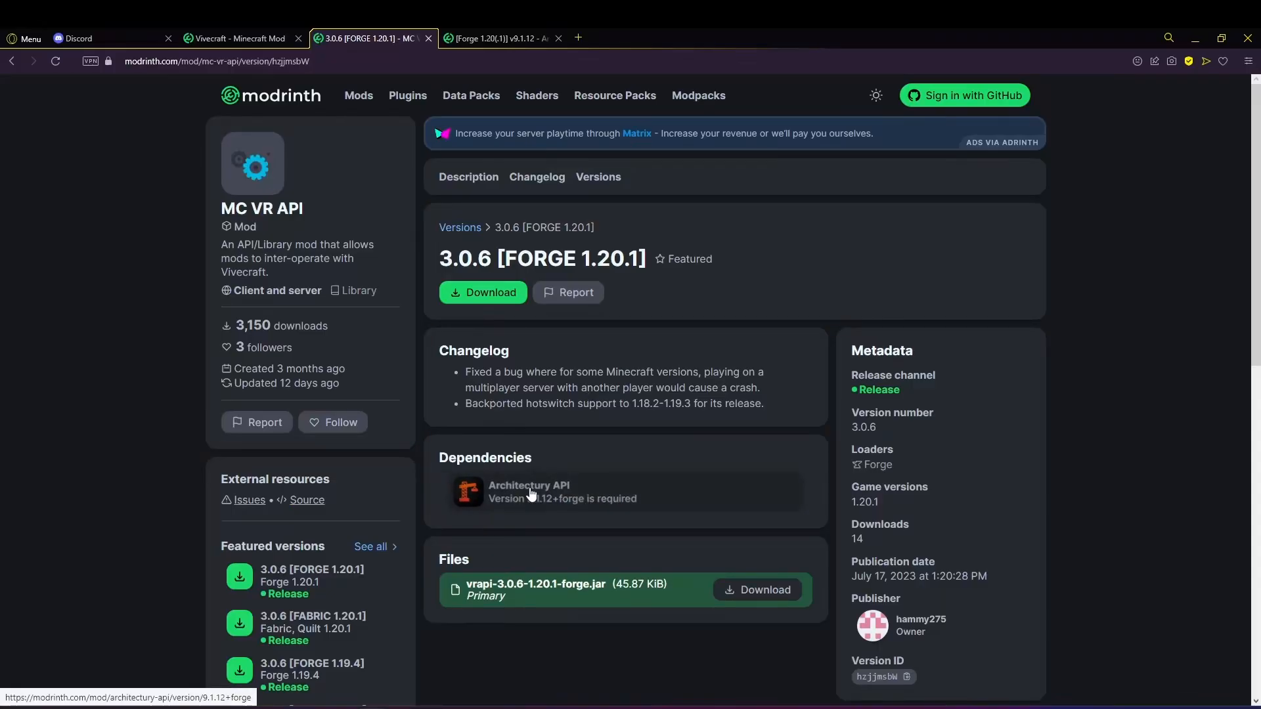
- Save architectury-9.1.12-forge.jar from Modrinth into Minecraft Addons 2\1.20, then return to MC VR API
click(528, 490)
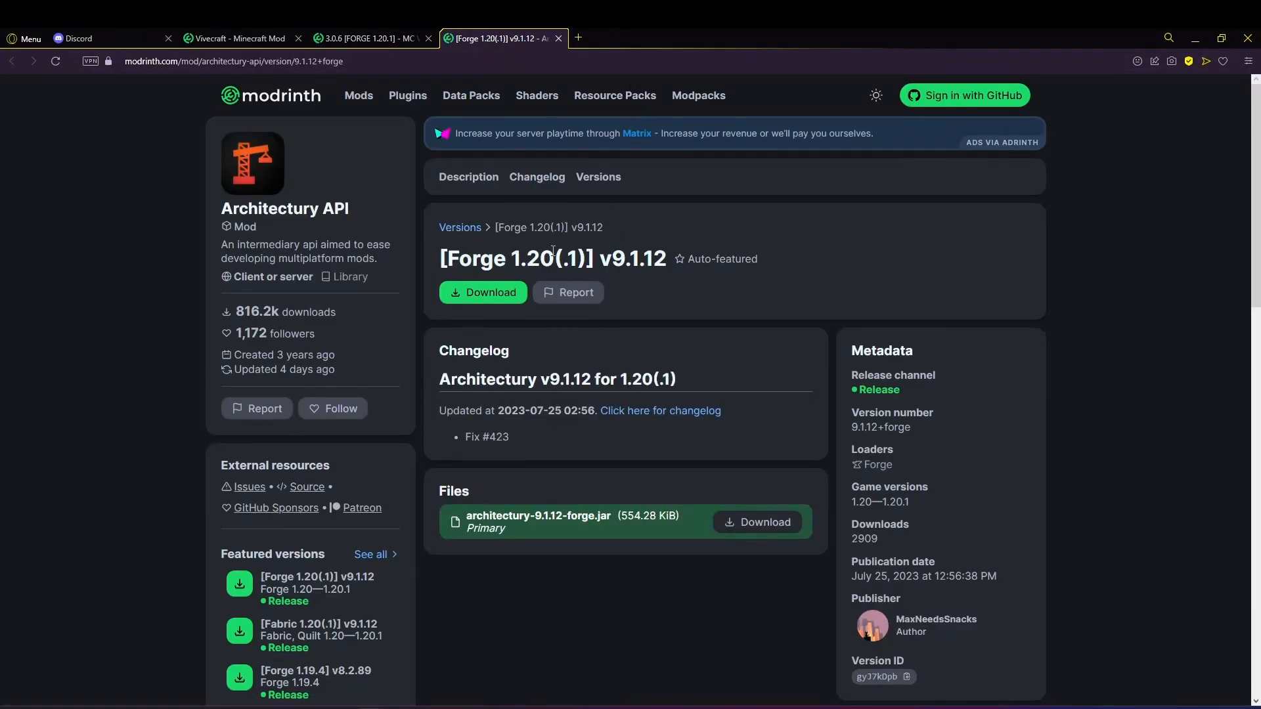
mouse_move(640, 336)
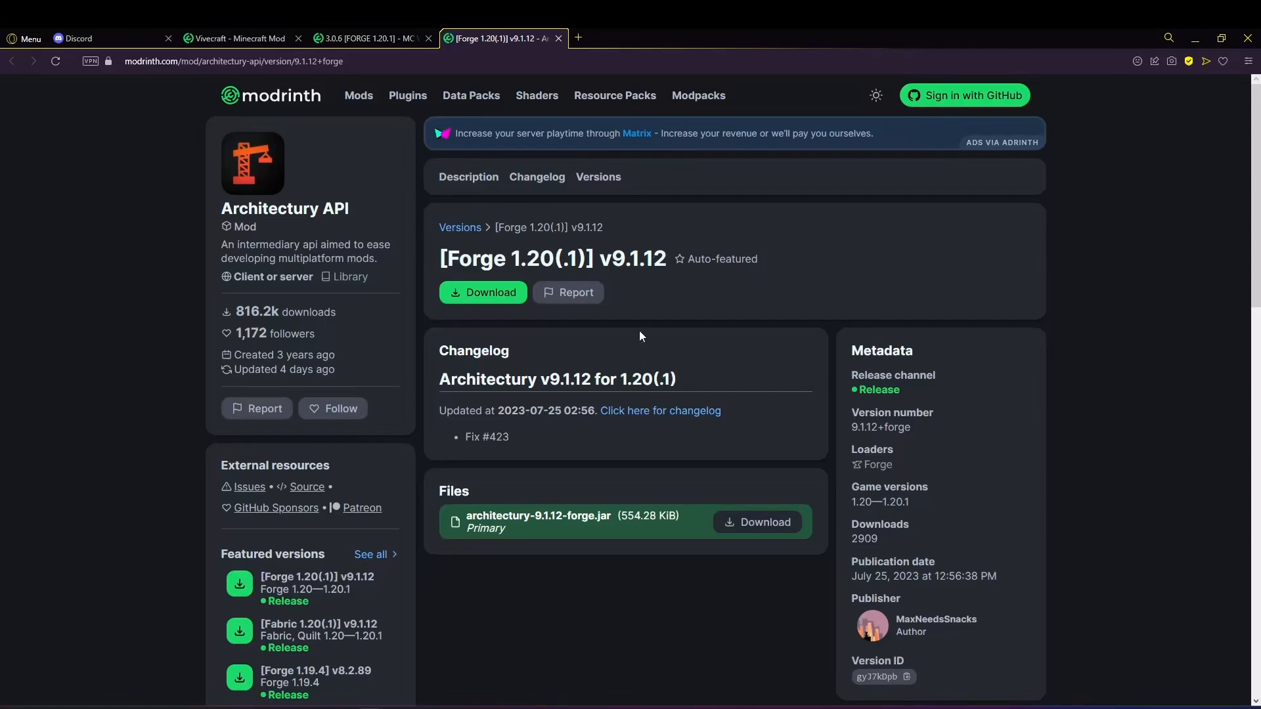
click(756, 522)
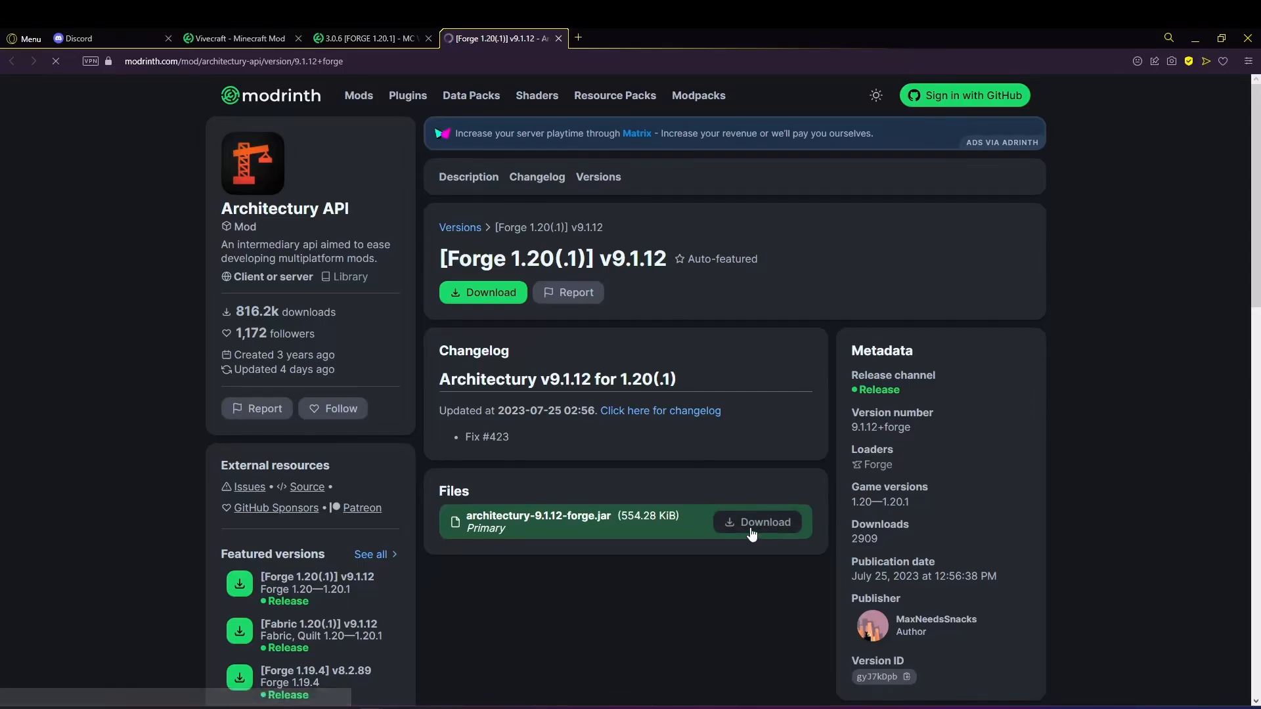
click(764, 522)
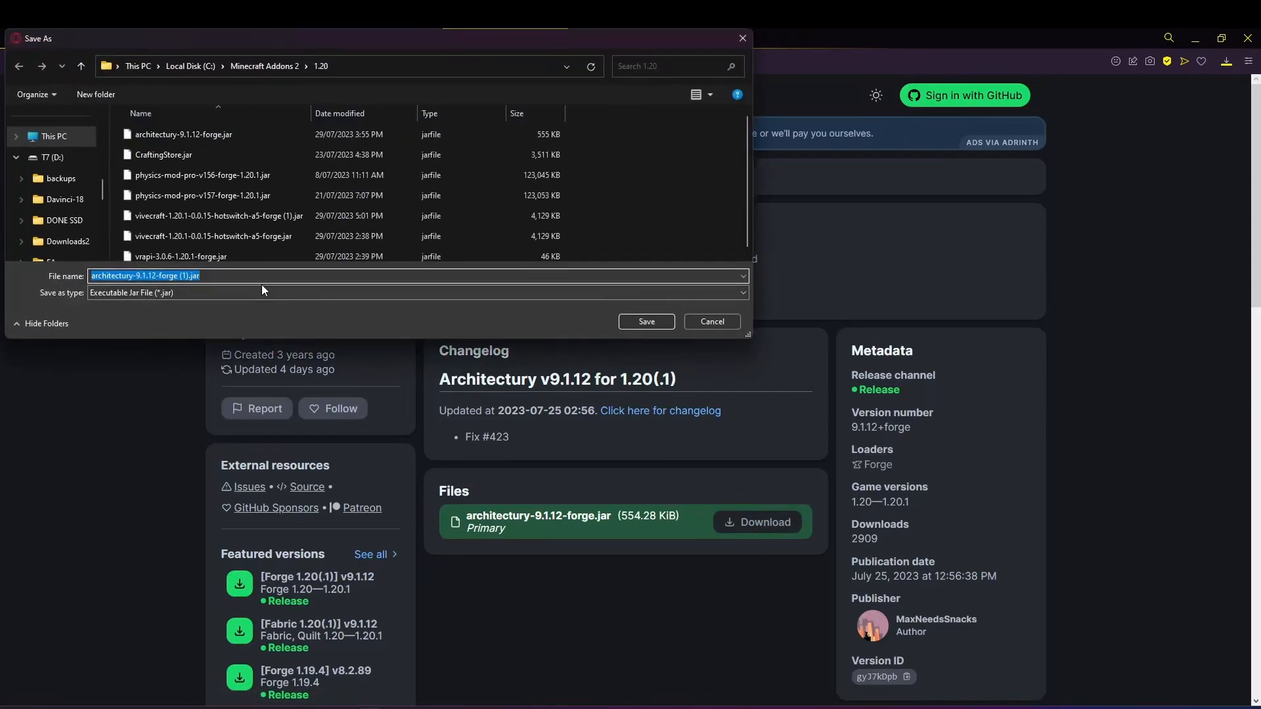
click(645, 321)
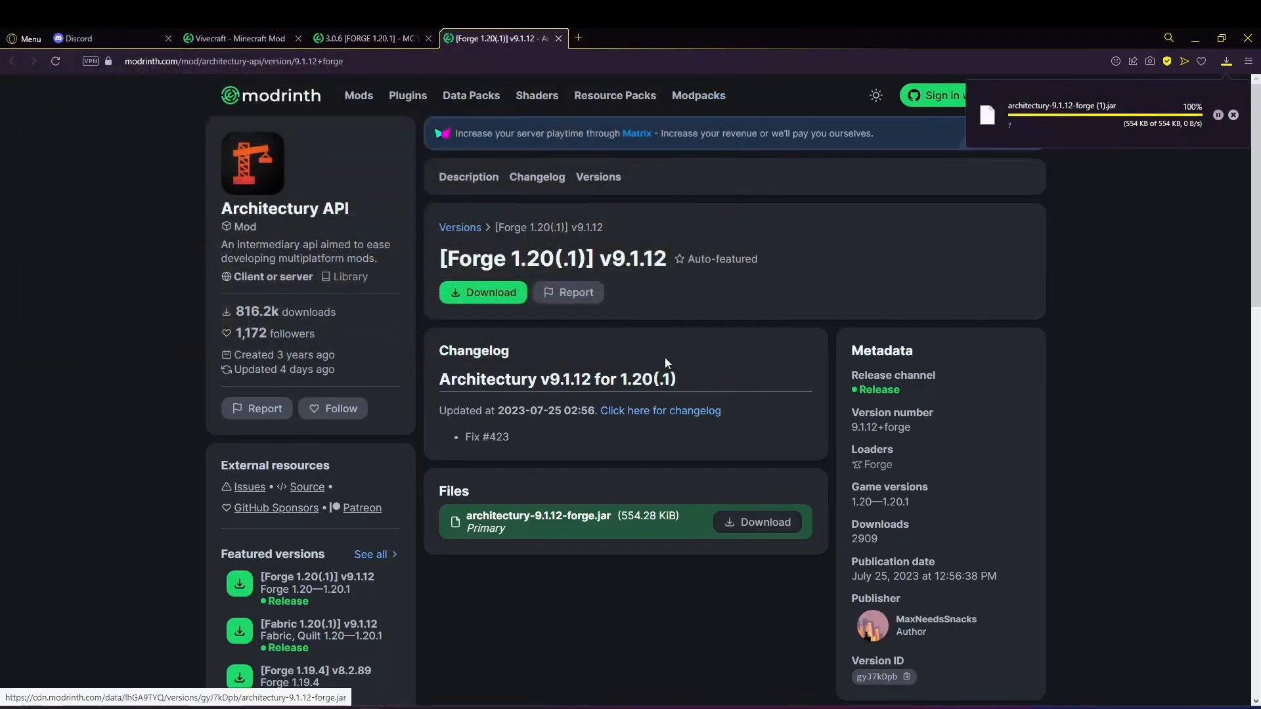
click(370, 38)
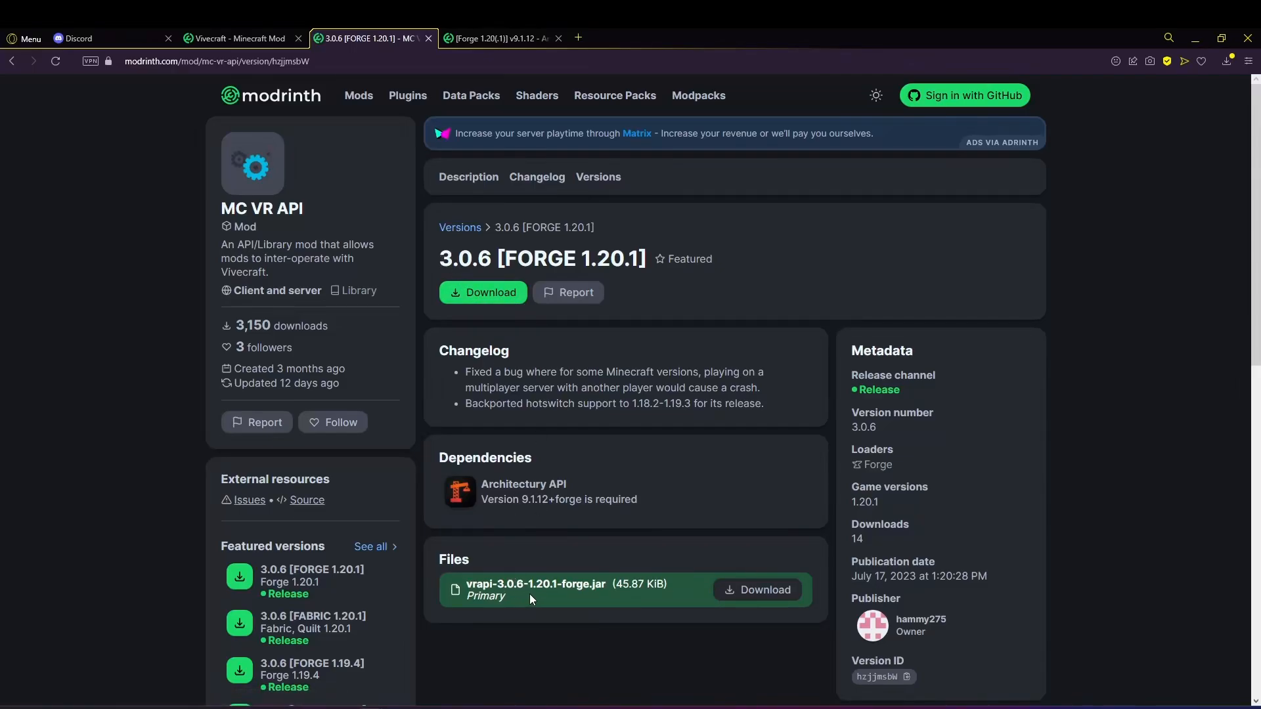
mouse_move(685, 437)
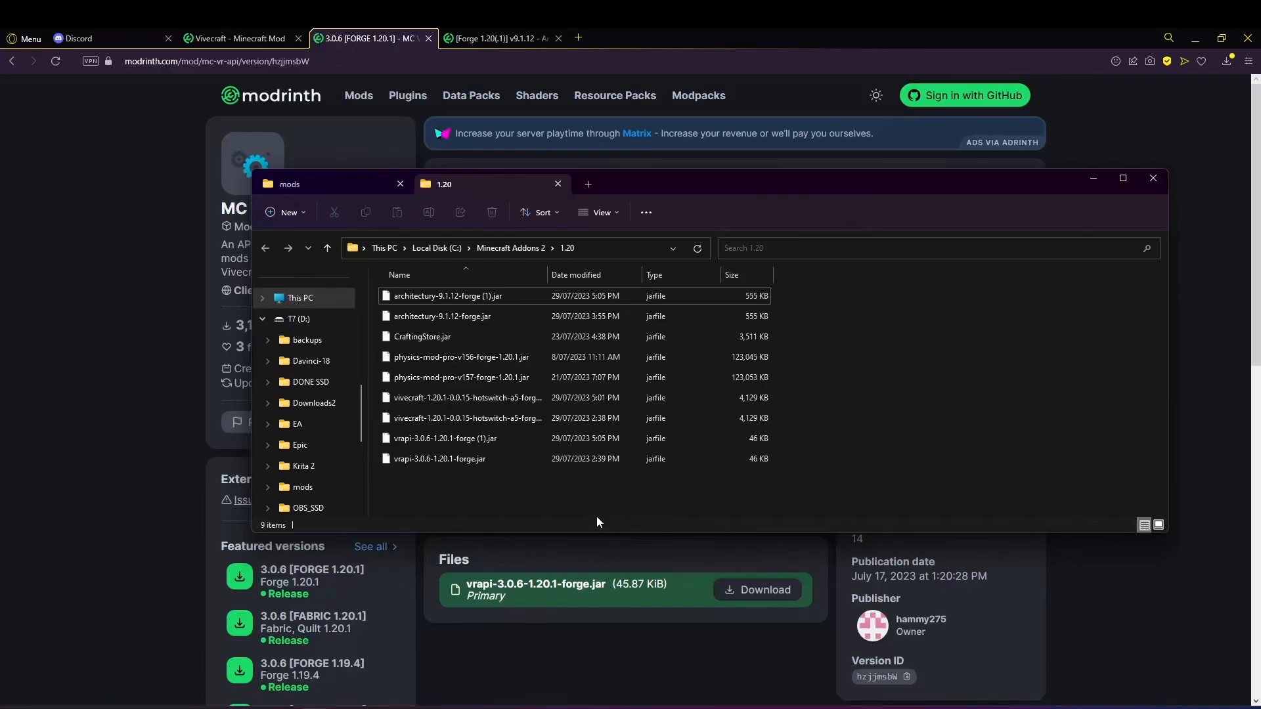
- Copy the architectury 9.1.12, Vivecraft hotswitch and vrapi 3.0.6 Forge jars
click(441, 316)
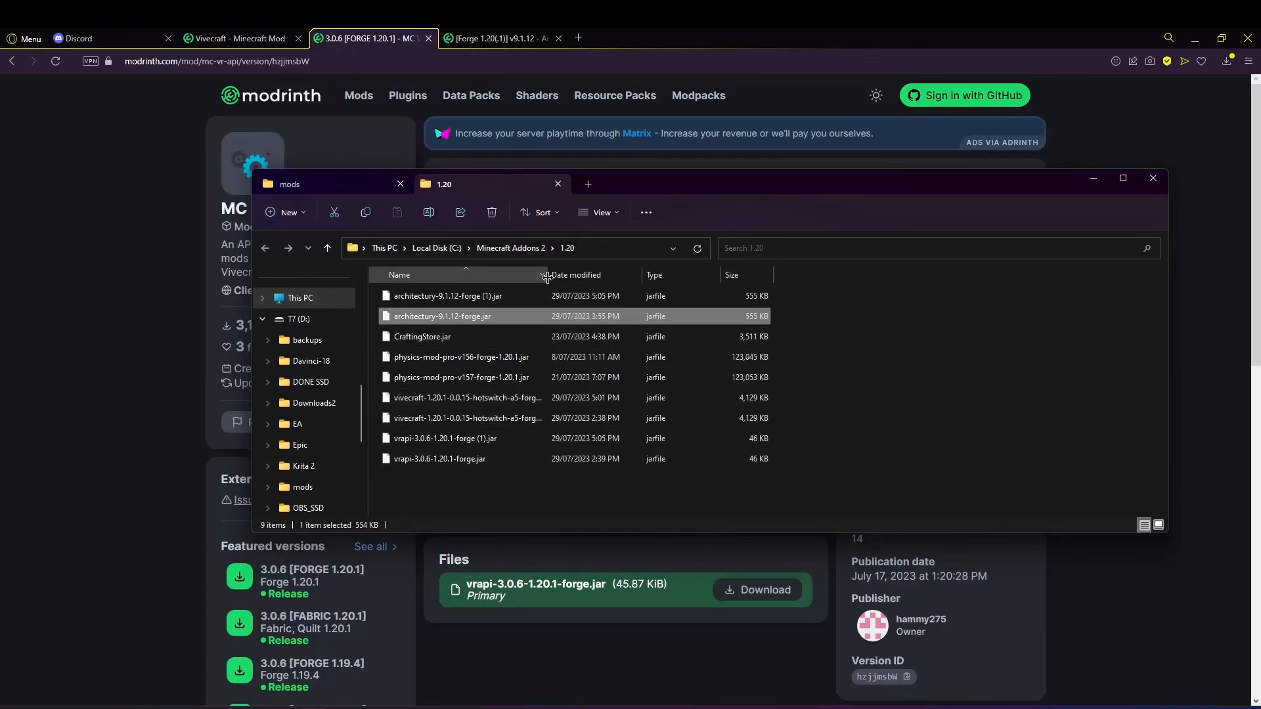
click(470, 418)
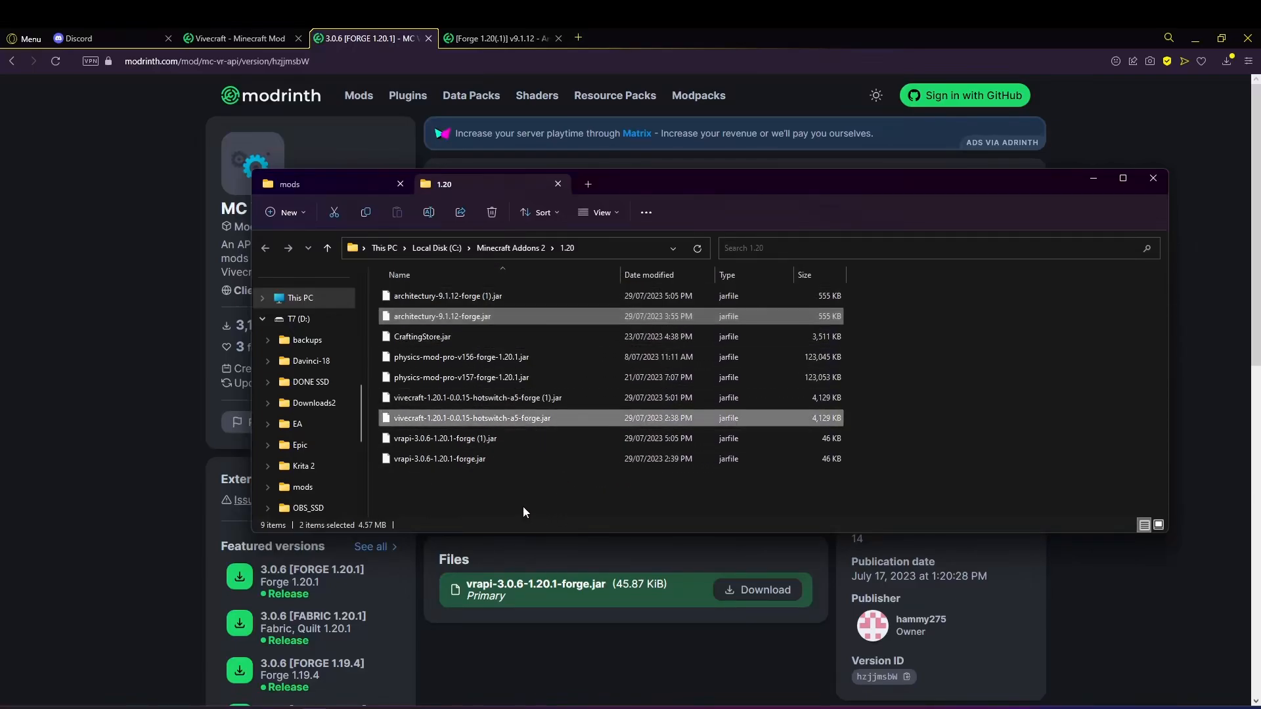
click(440, 458)
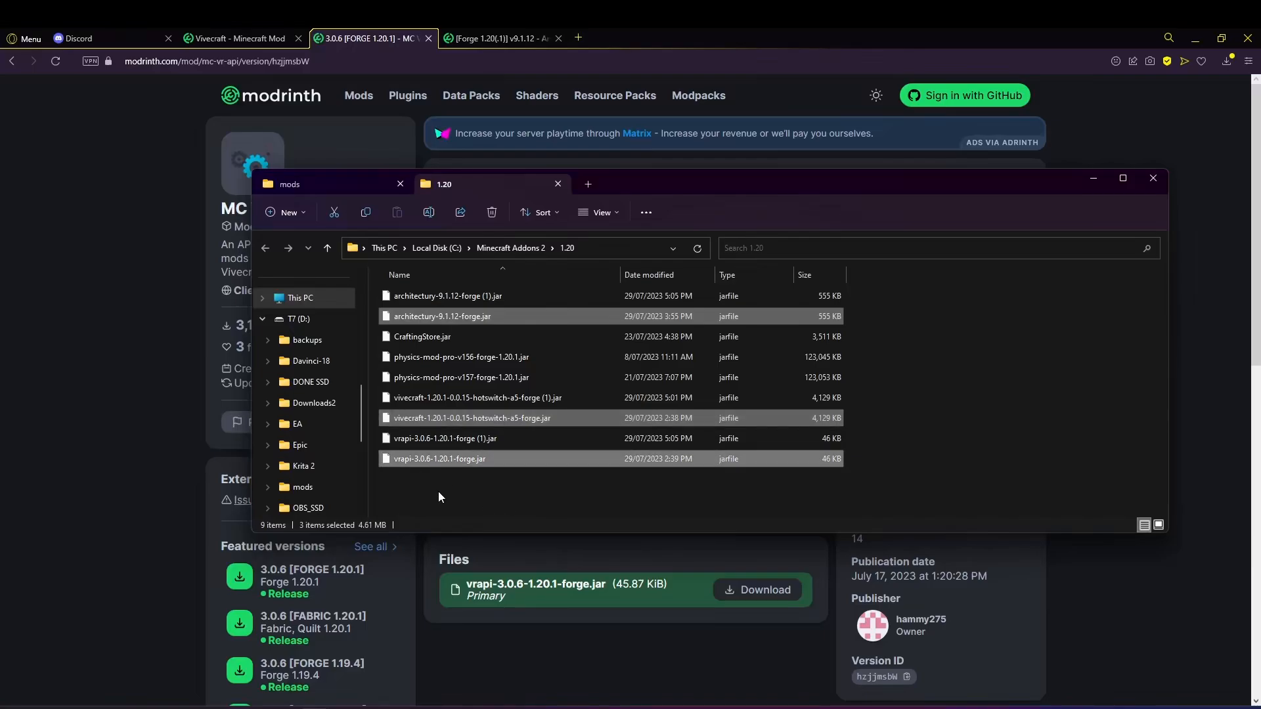
right_click(439, 459)
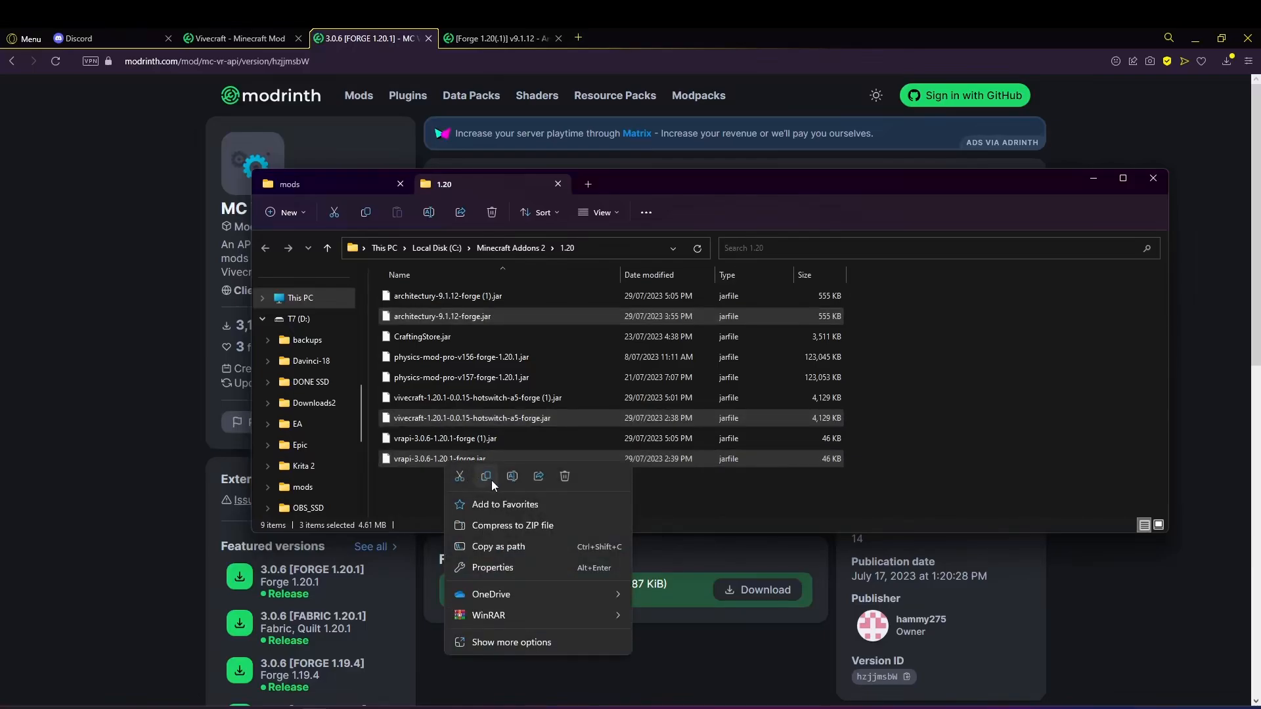
mouse_move(485, 476)
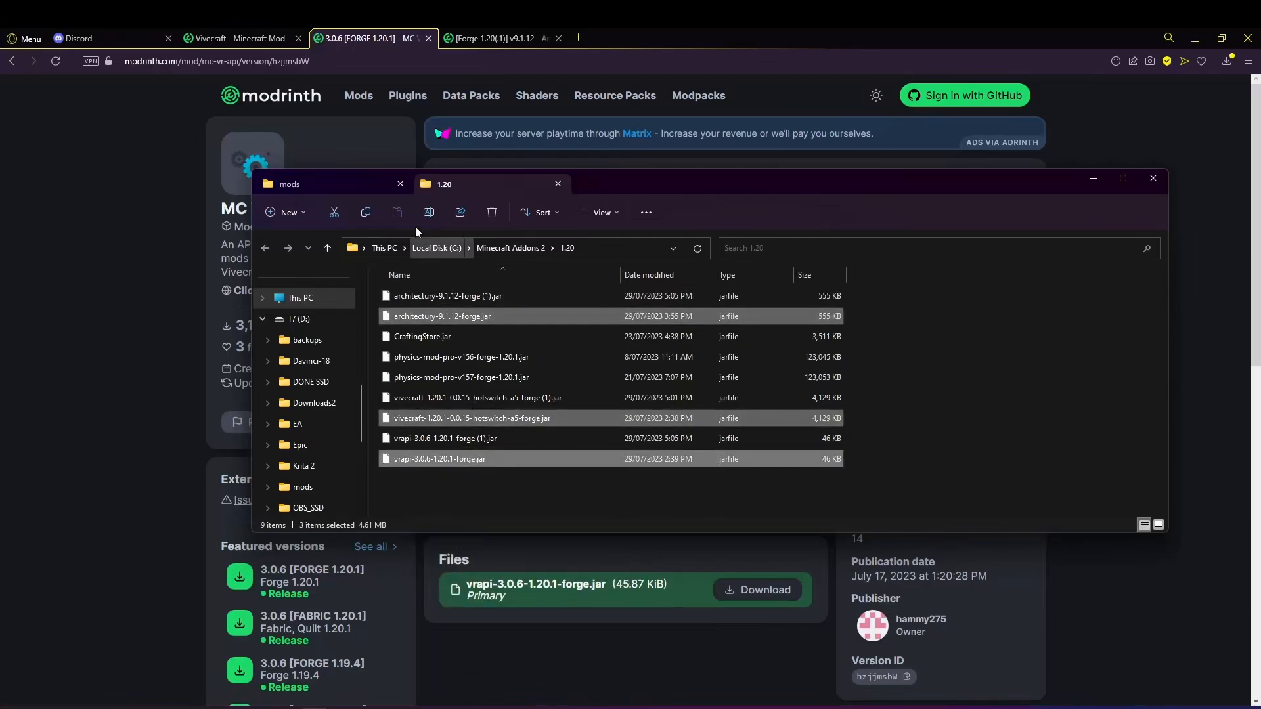
- Paste the three jars into the ATM9 mods folder and scroll to confirm them
click(288, 184)
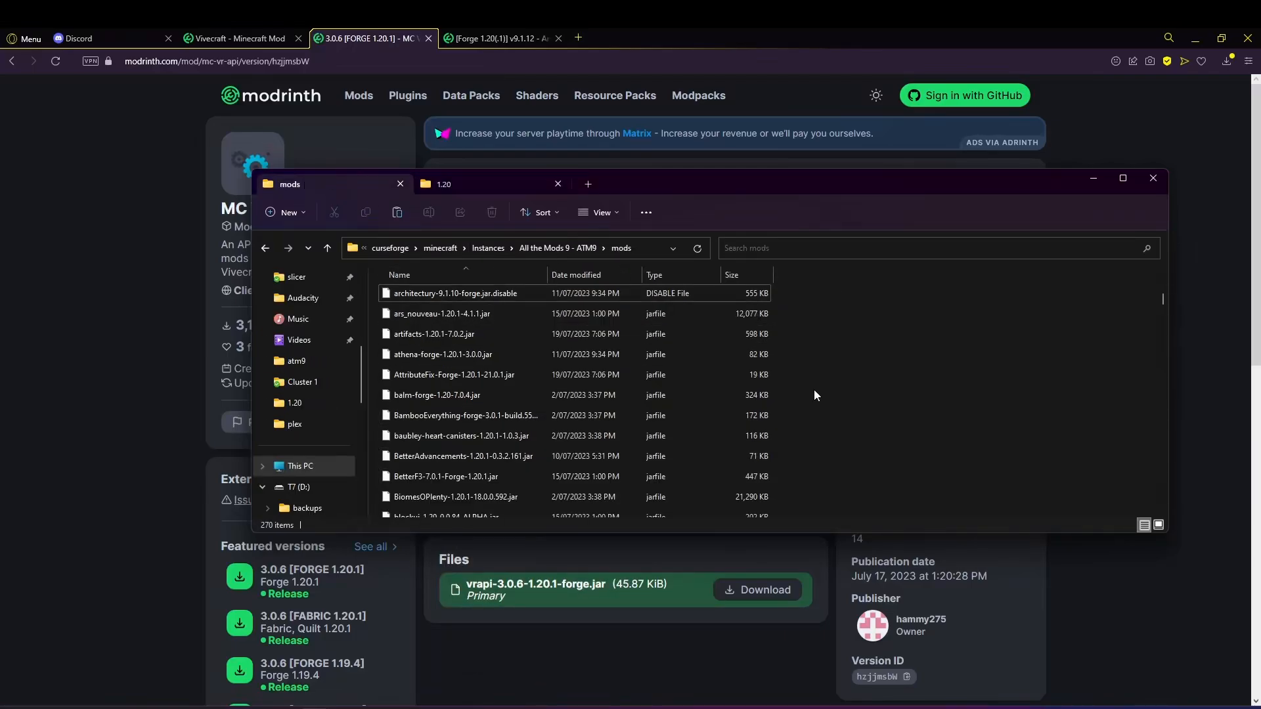
right_click(814, 394)
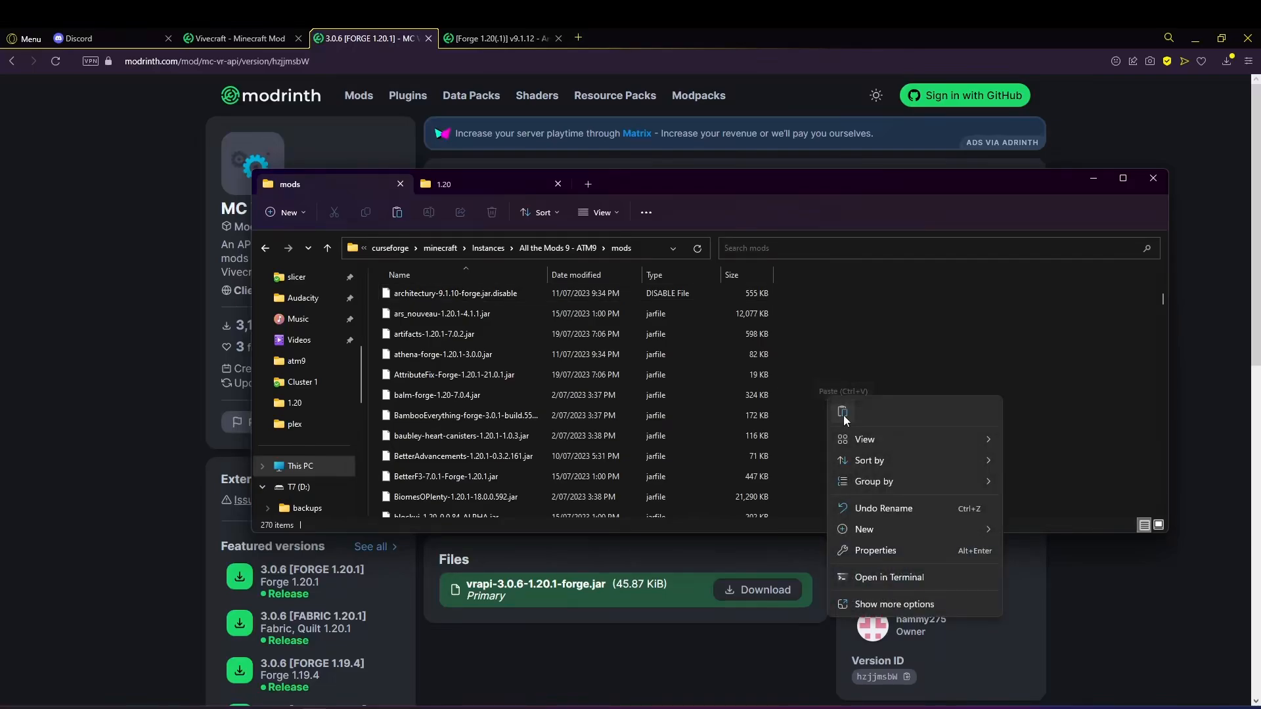
click(842, 411)
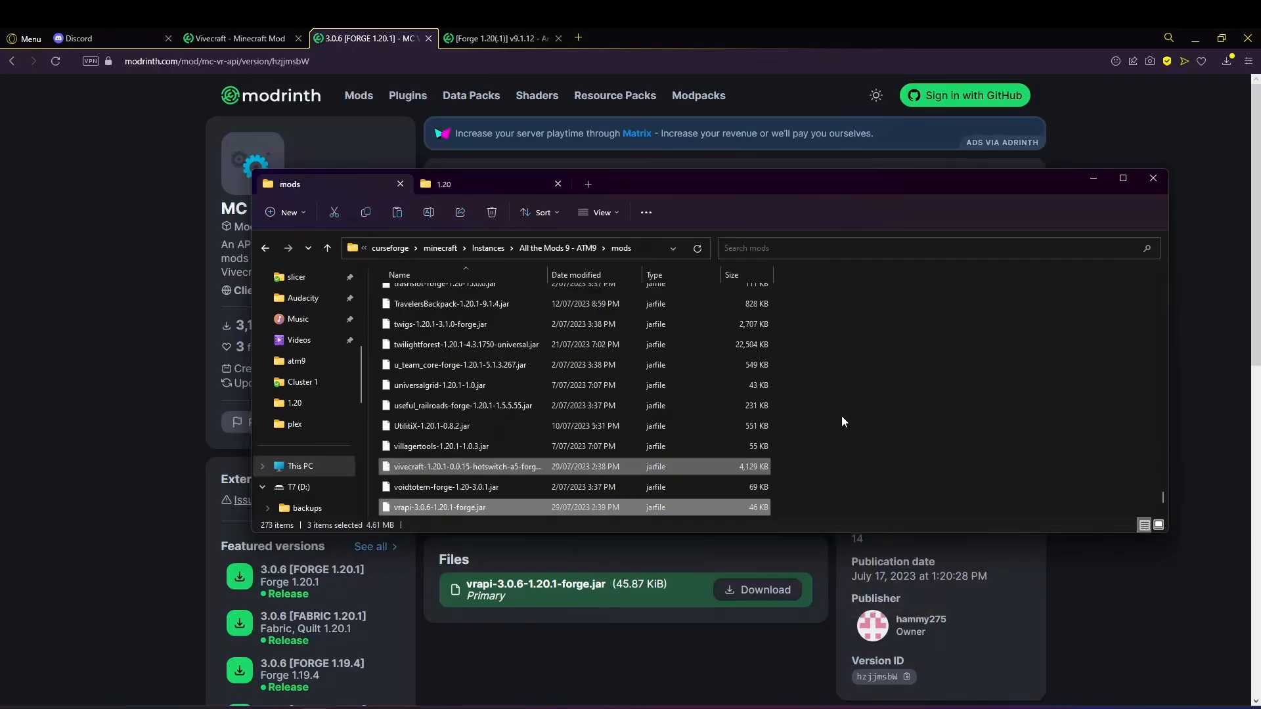
mouse_move(791, 473)
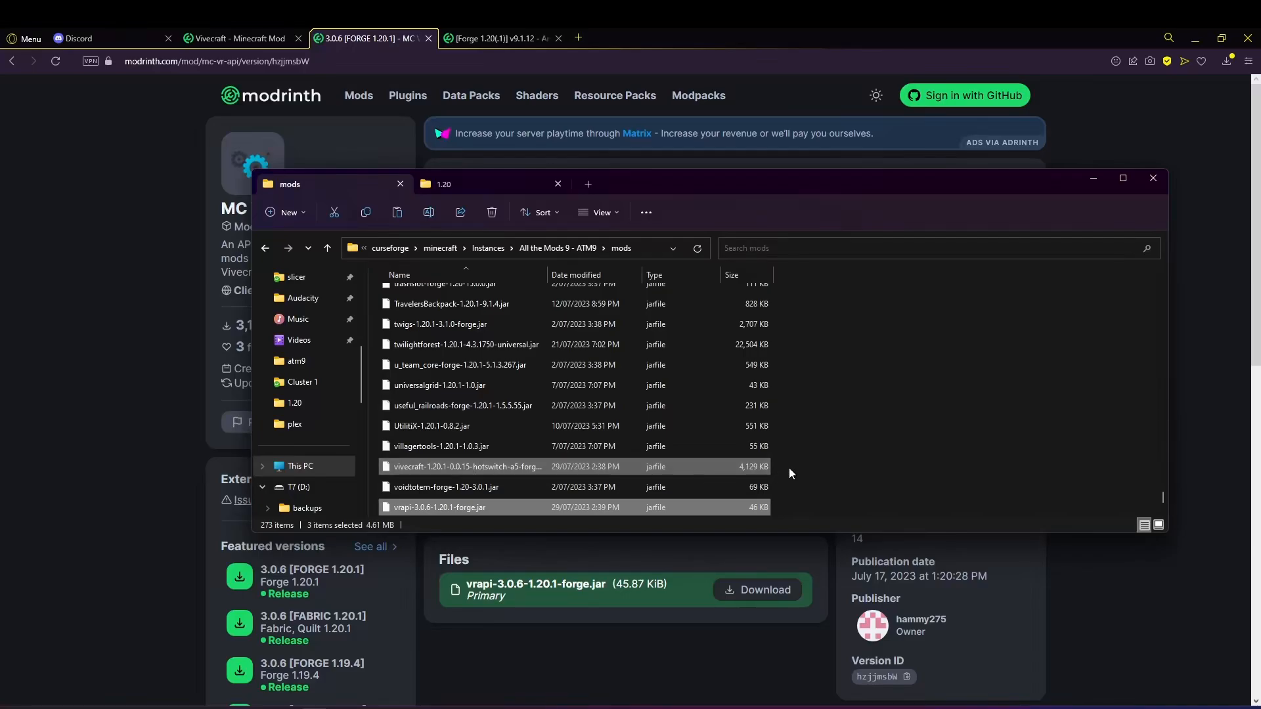
scroll(up, 3)
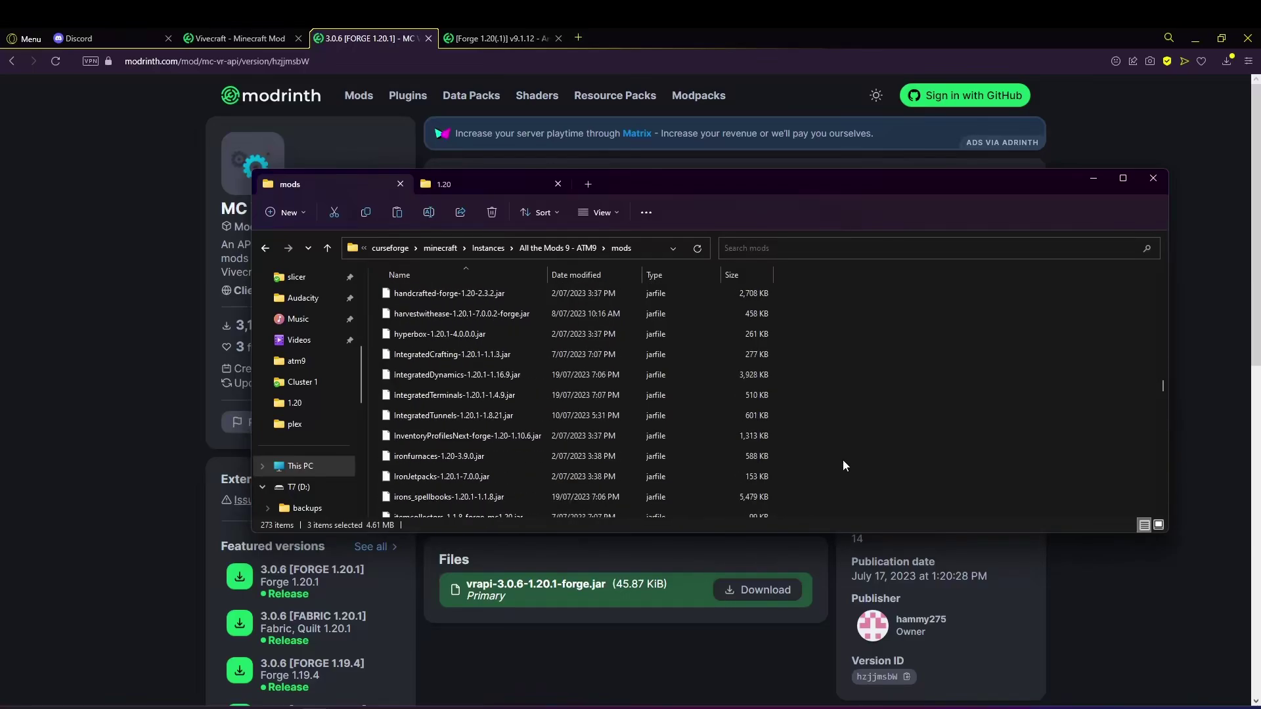
scroll(up, 3)
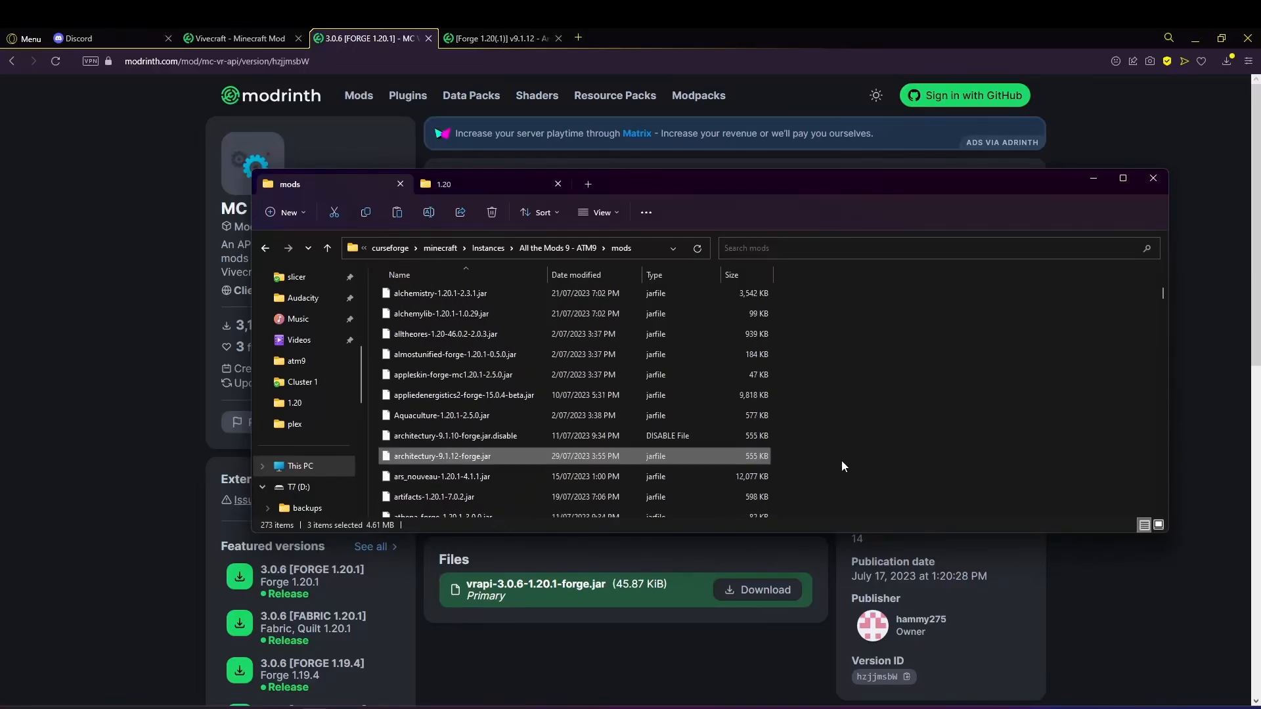
scroll(down, 3)
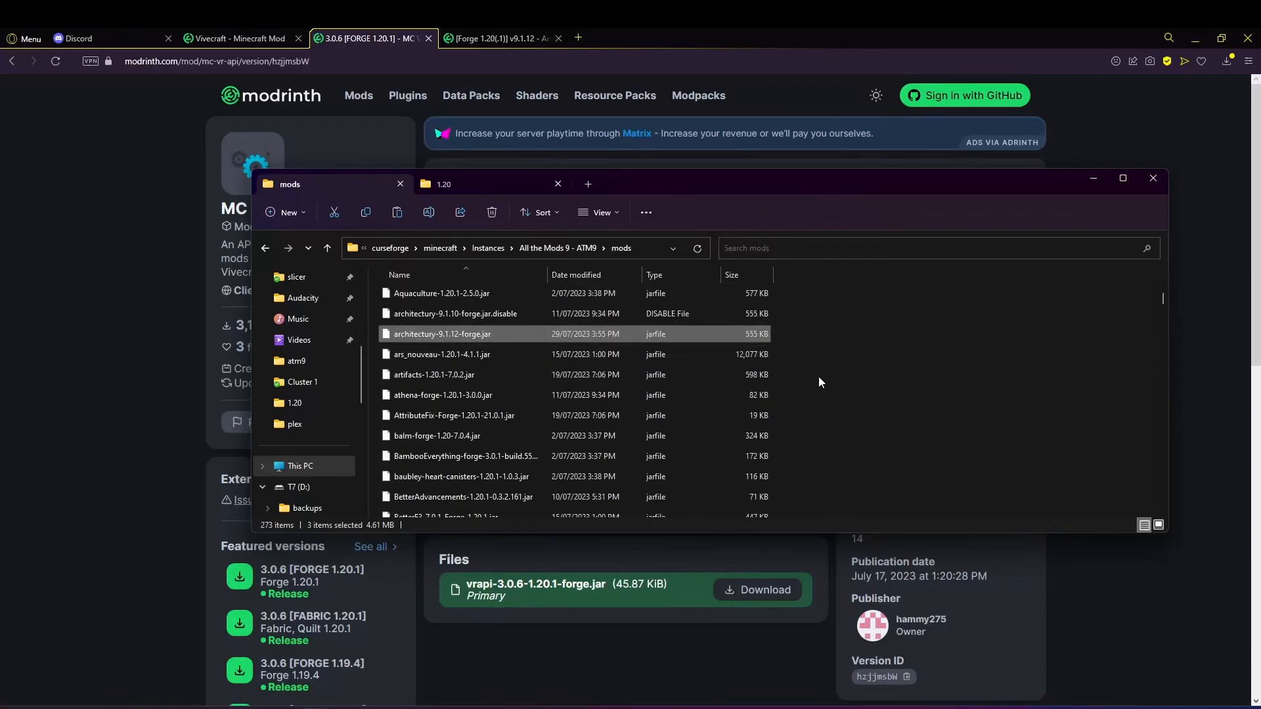
click(911, 420)
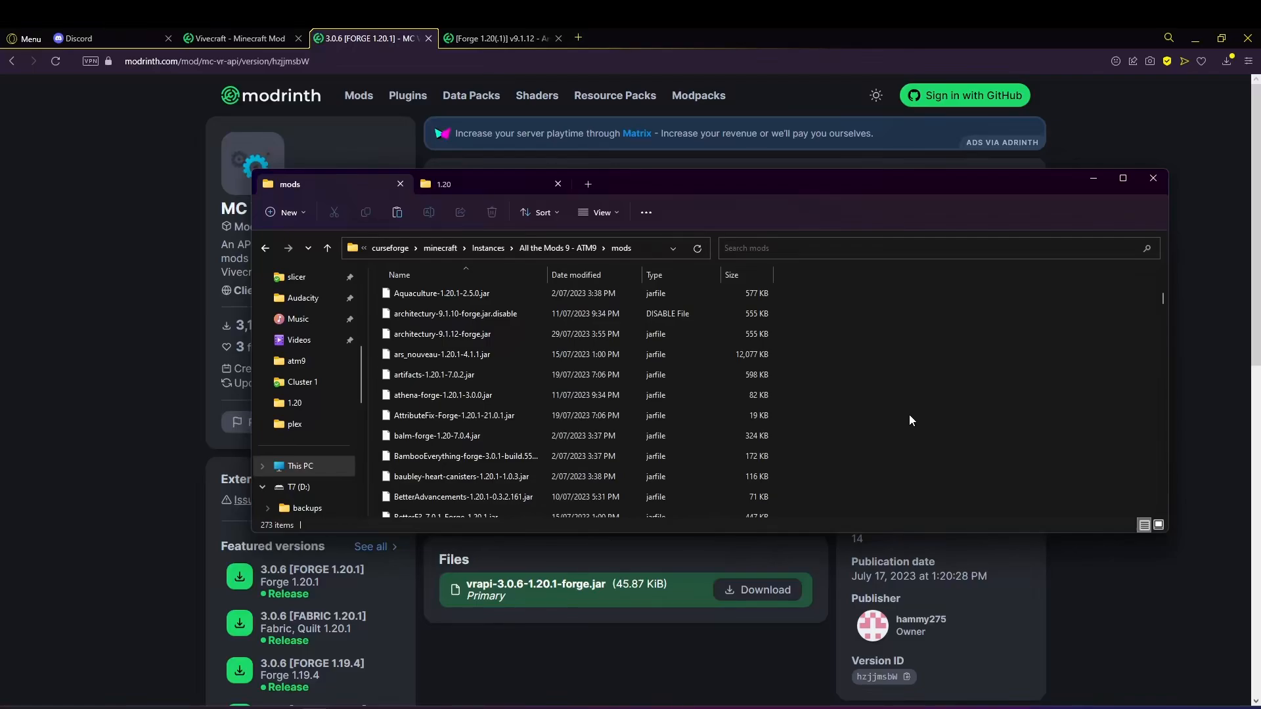
mouse_move(849, 387)
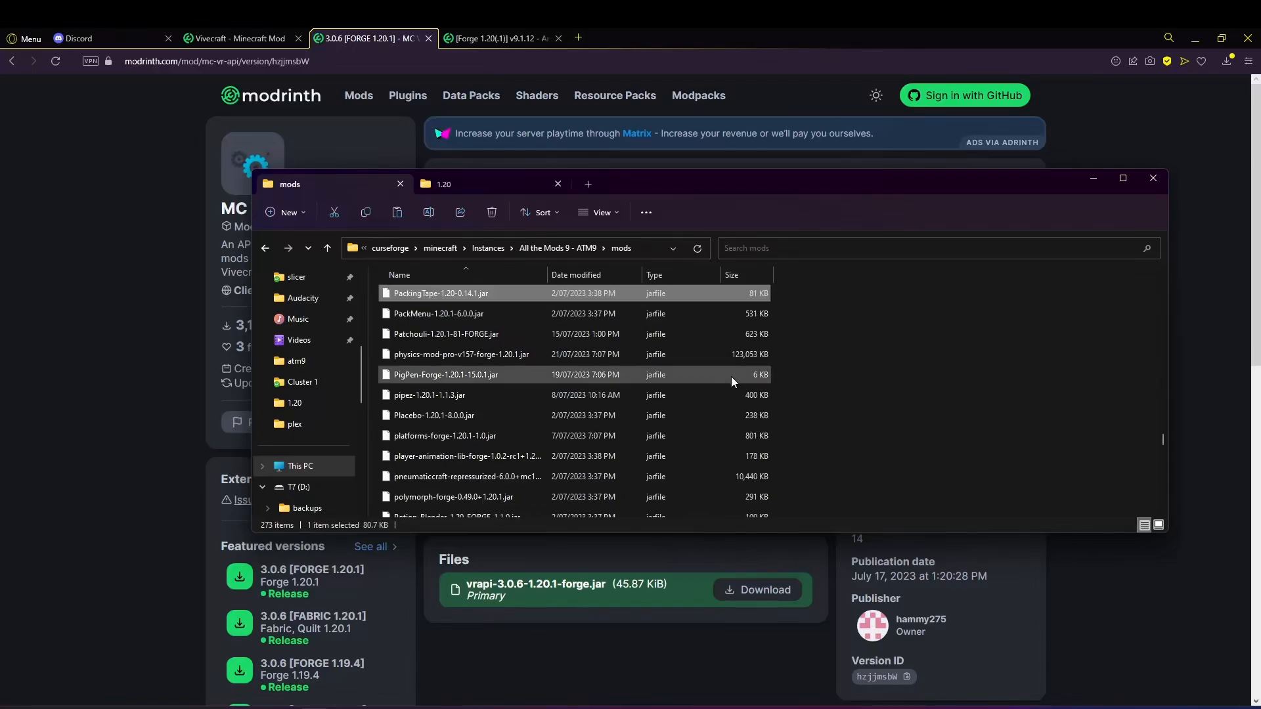
- Select PackMenu-1.20.1-6.0.0.jar in the ATM9 mods folder
click(438, 314)
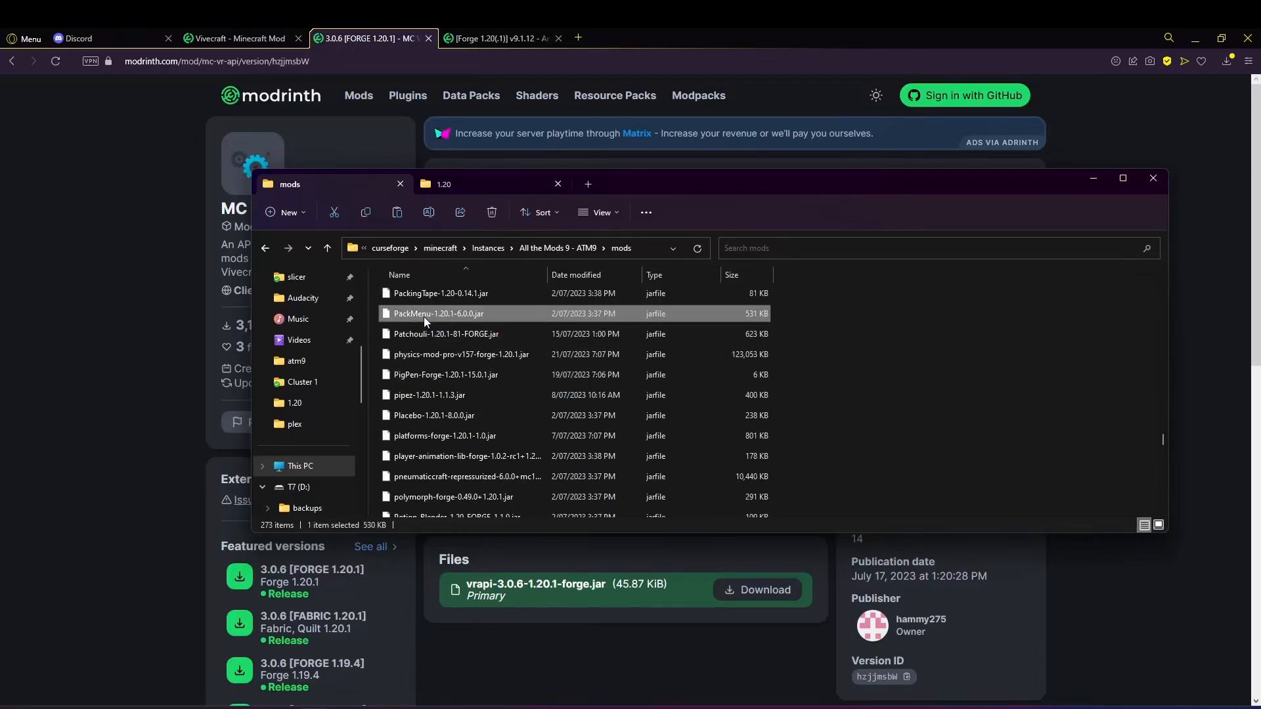
mouse_move(496, 316)
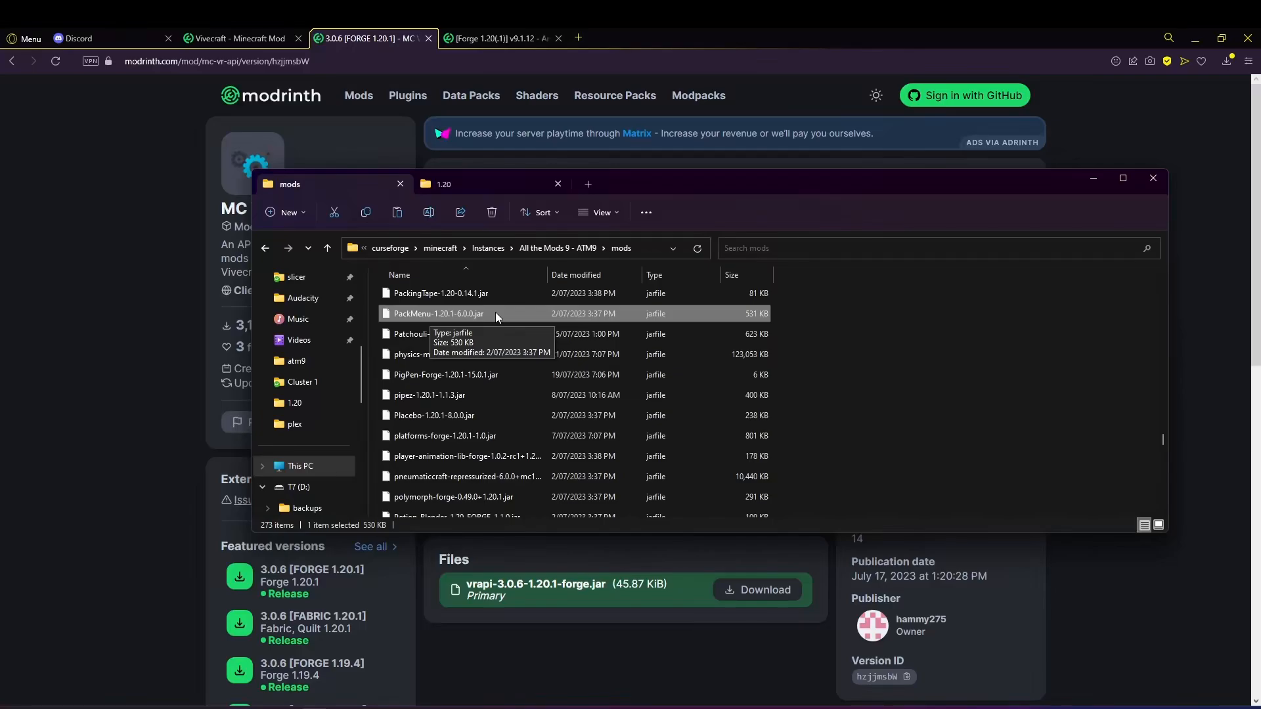
mouse_move(788, 348)
text(.disabled)
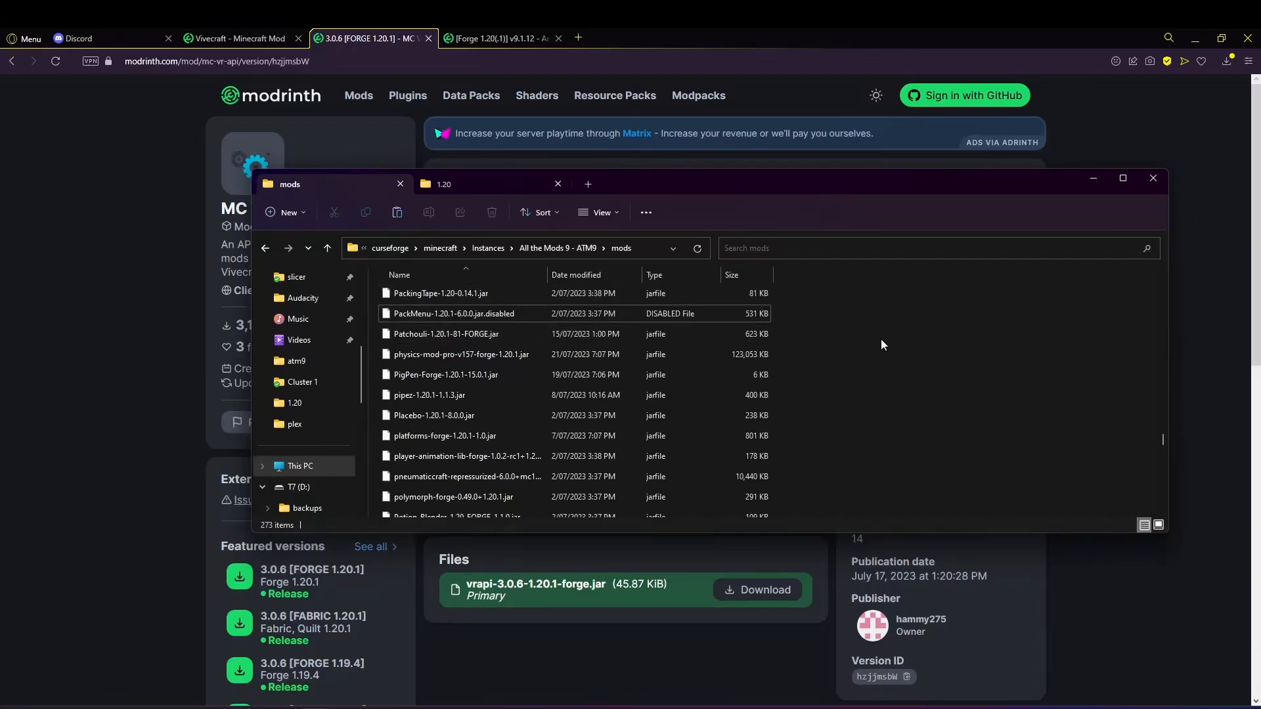
mouse_move(946, 442)
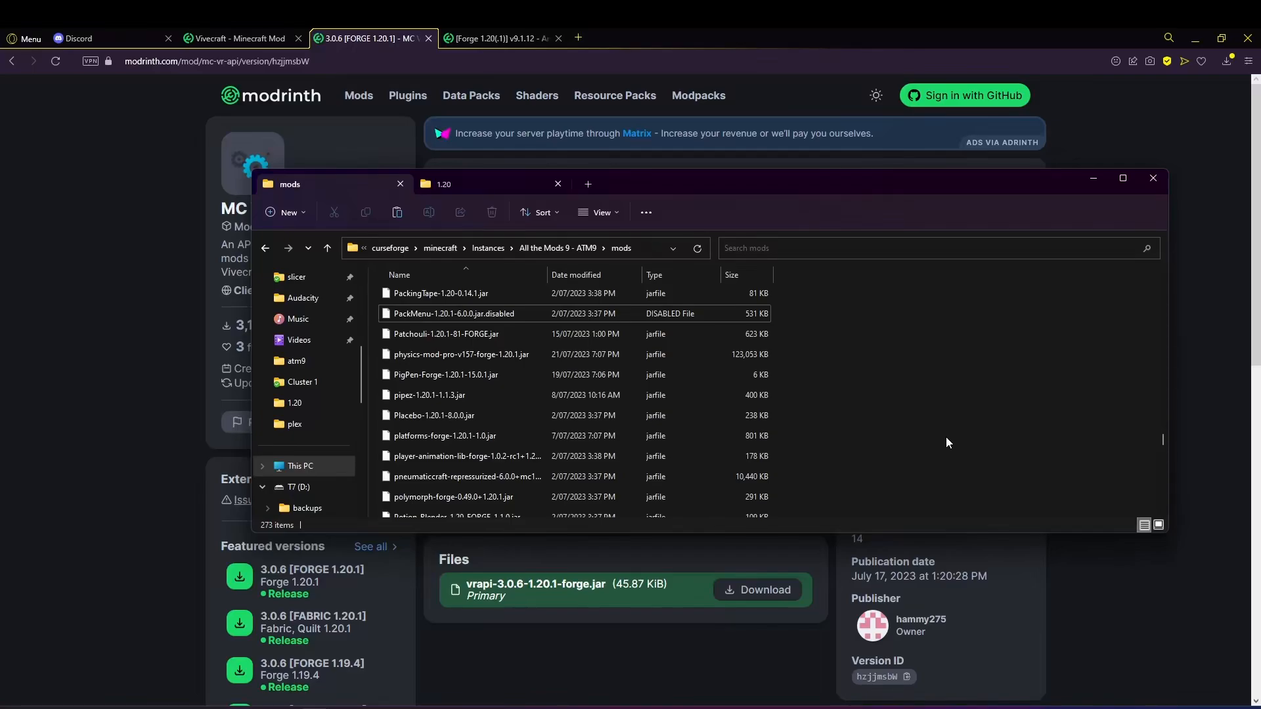
mouse_move(941, 360)
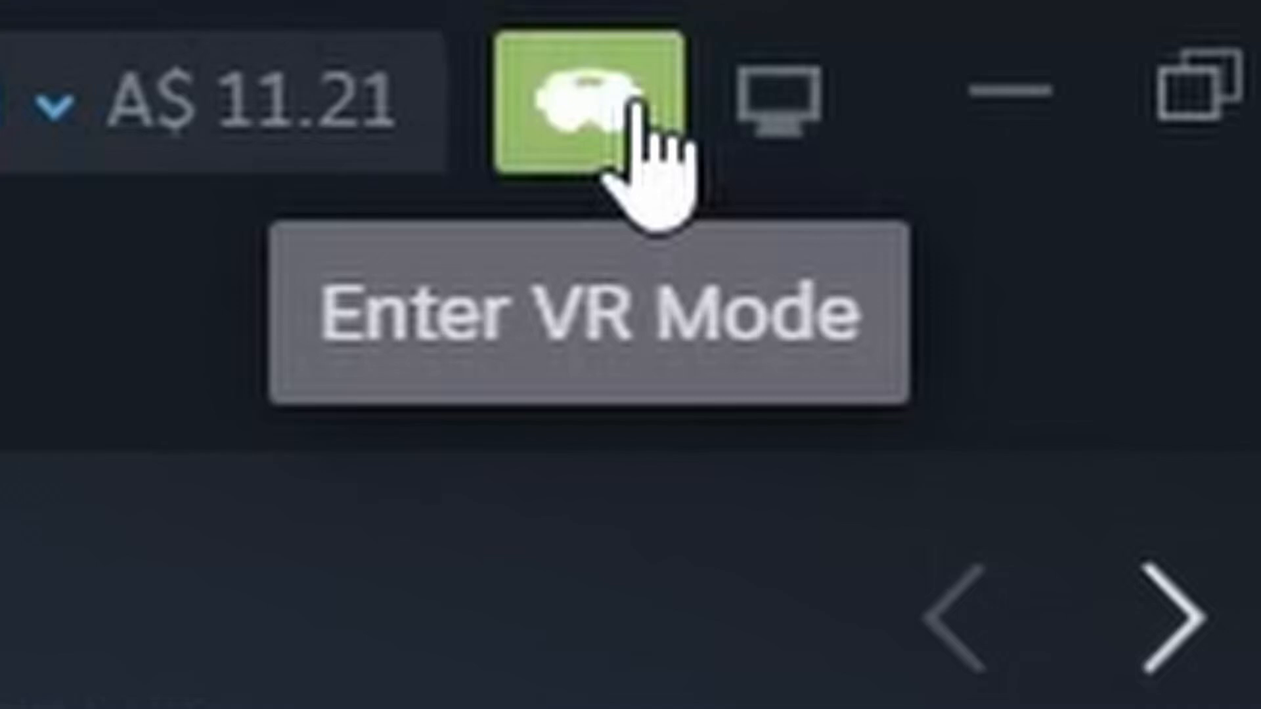
mouse_move(635, 378)
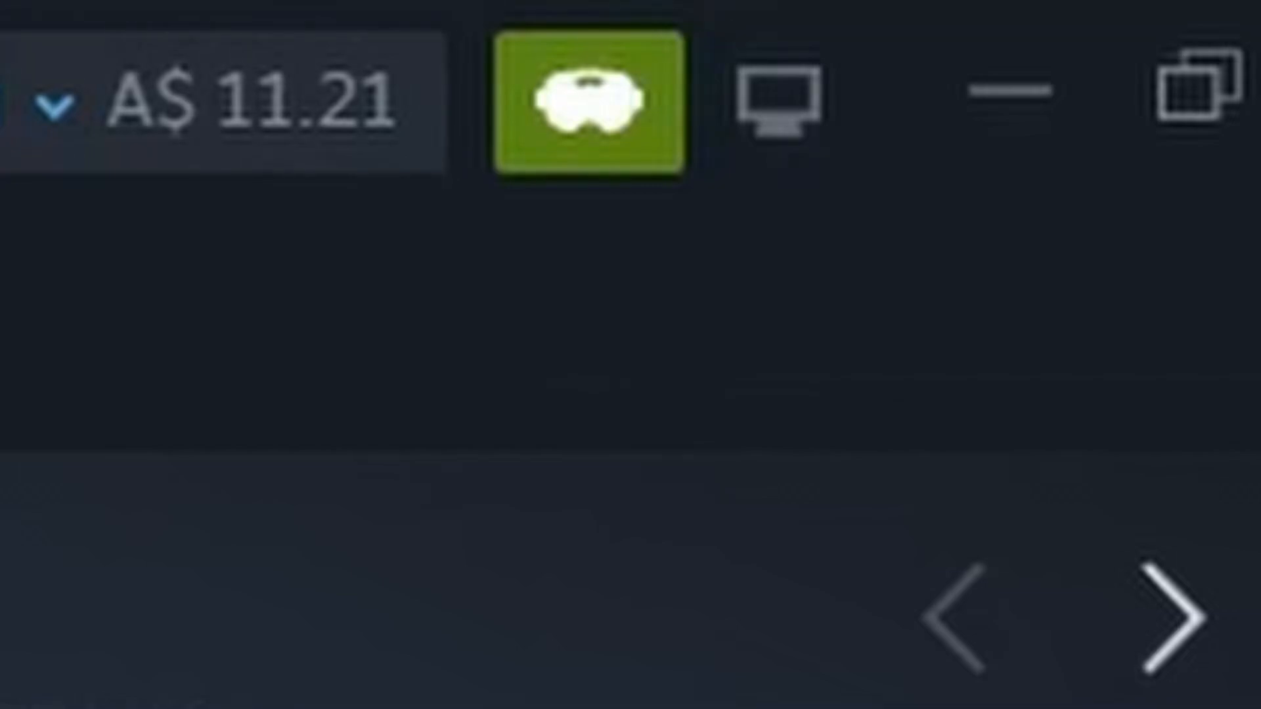
- Launch SteamVR 1.26.6 through Steam's Enter VR Mode headset button
click(587, 101)
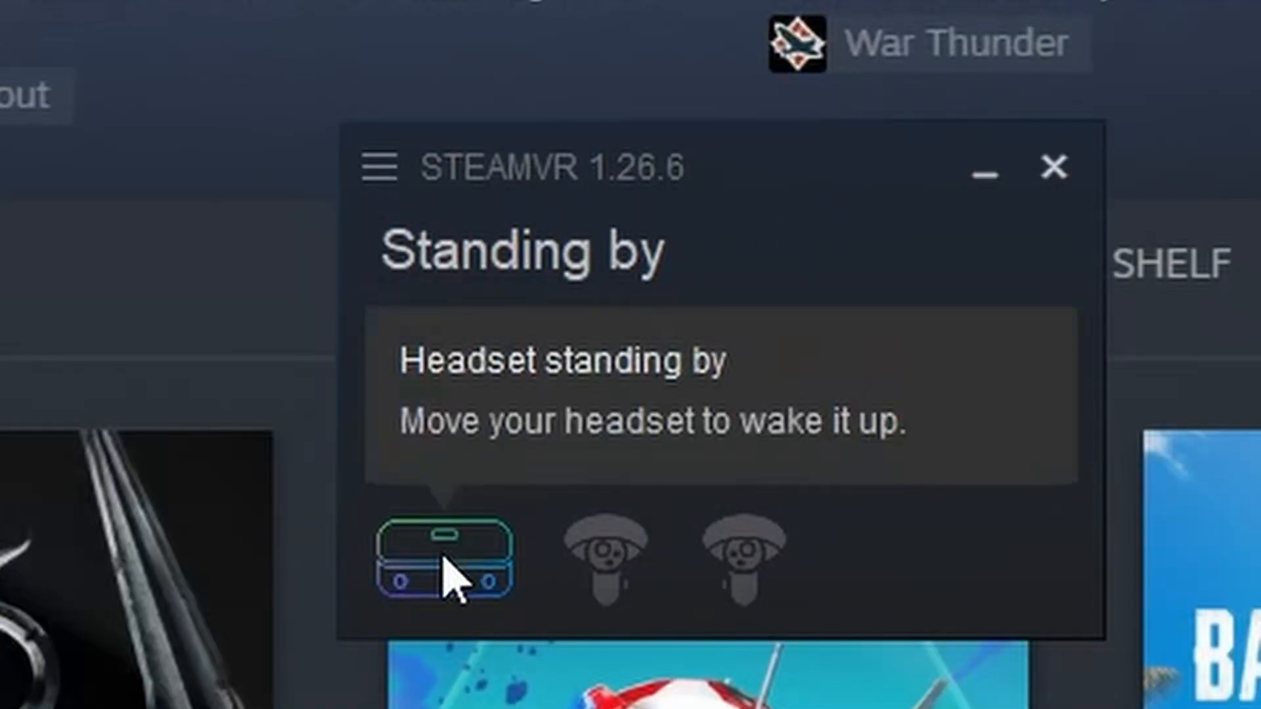
mouse_move(615, 265)
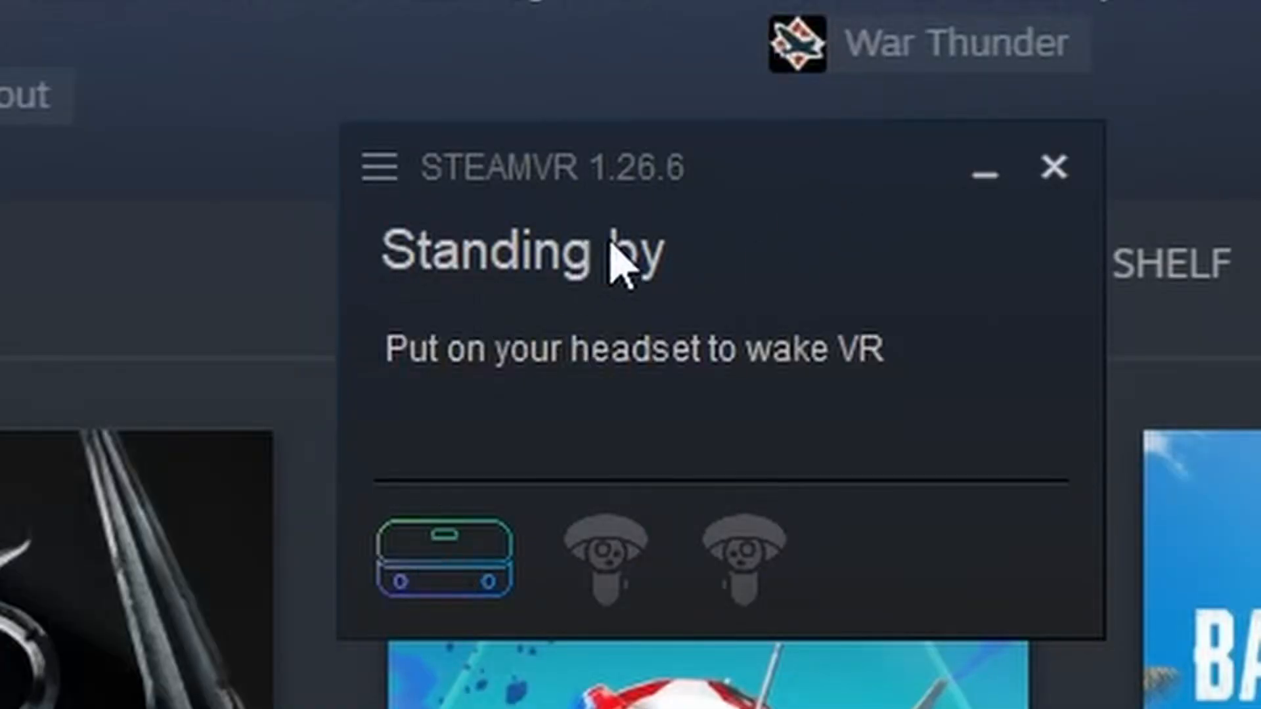
mouse_move(631, 374)
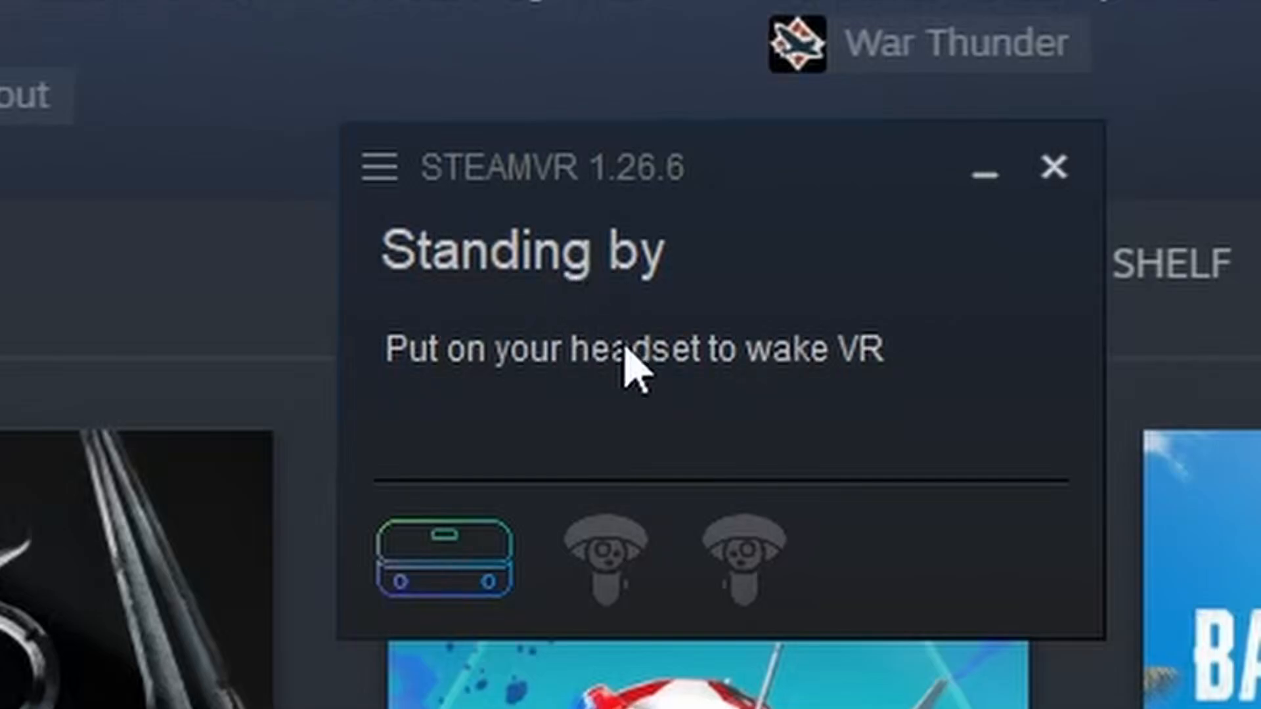
mouse_move(651, 409)
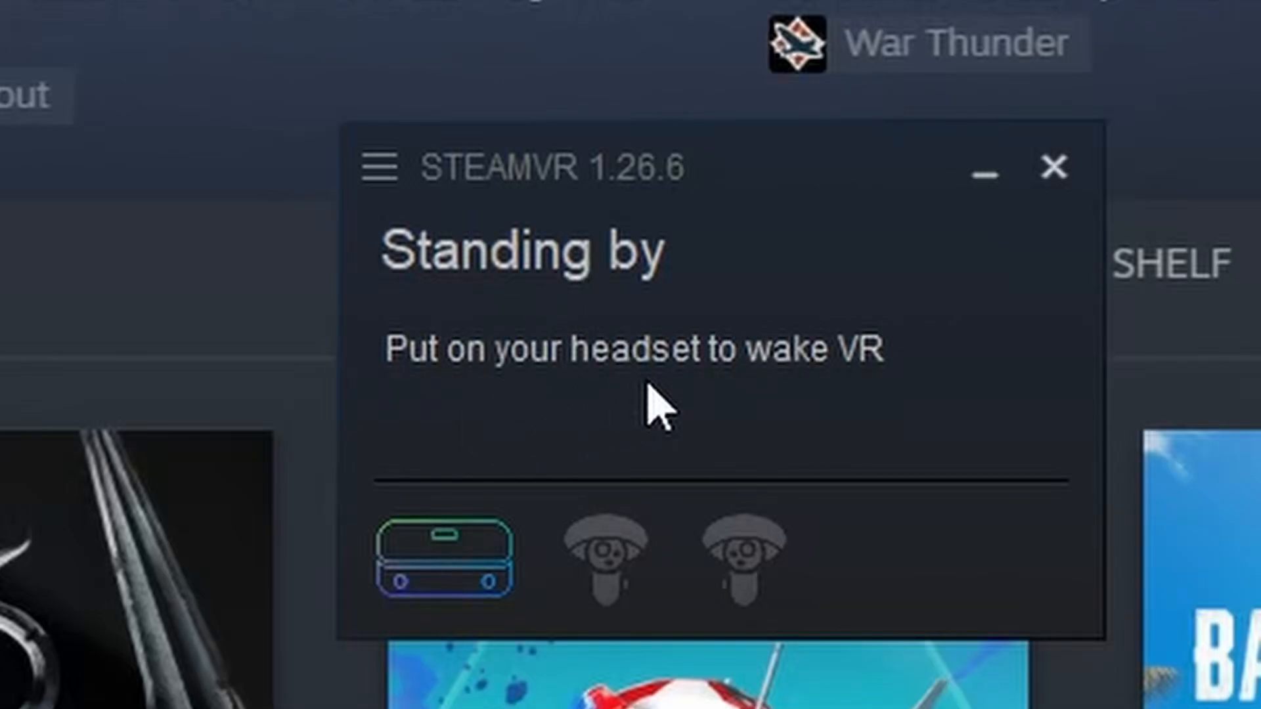
mouse_move(218, 680)
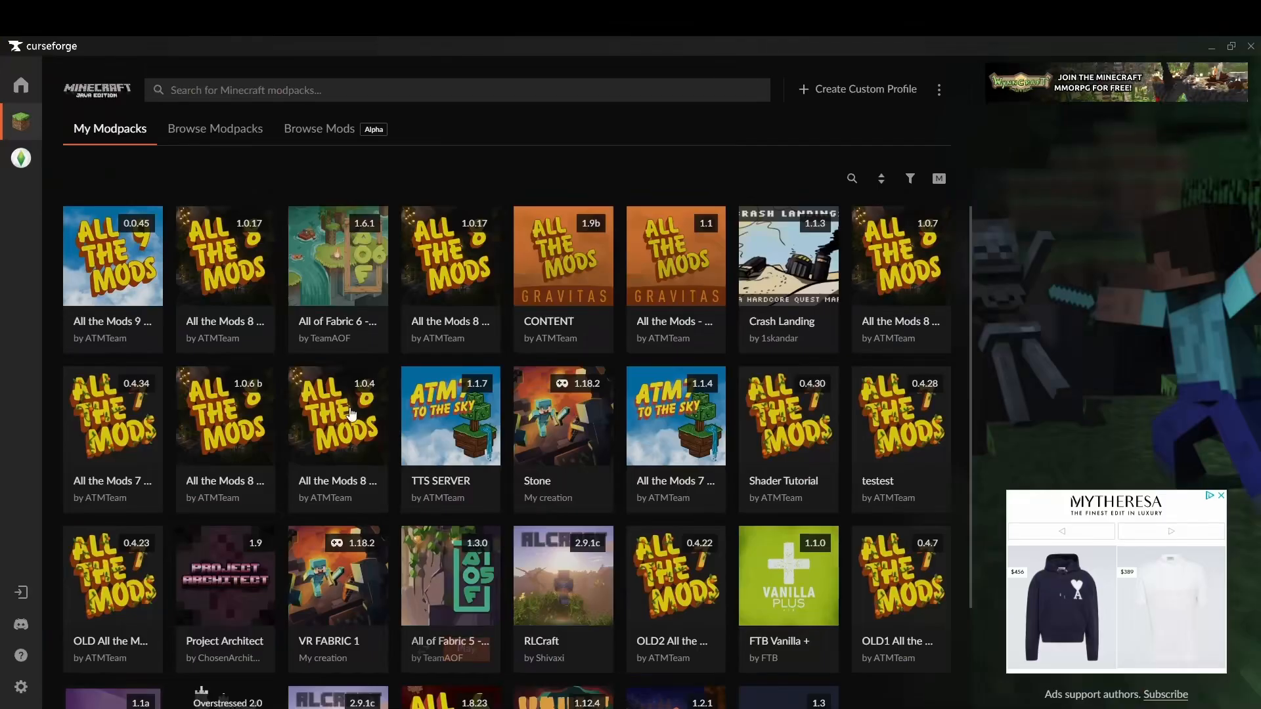
- Select the All the Mods 9 modpack in CurseForge's My Modpacks library
click(112, 255)
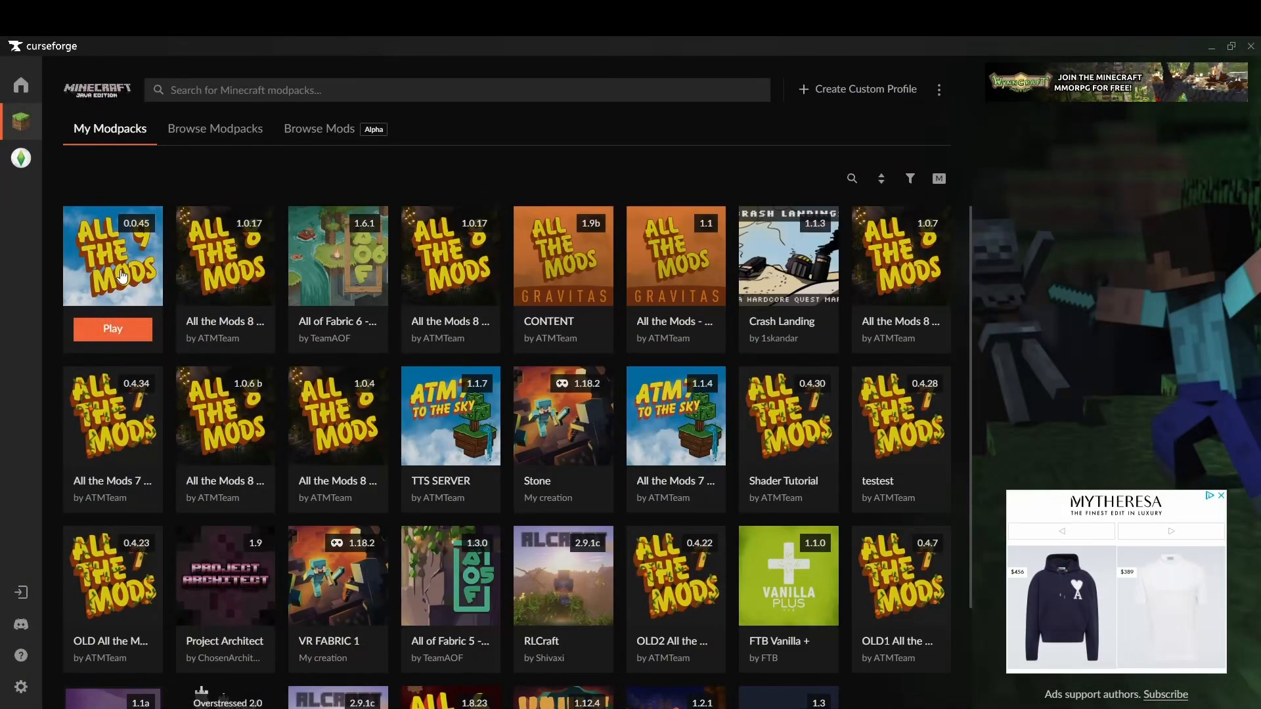
mouse_move(180, 389)
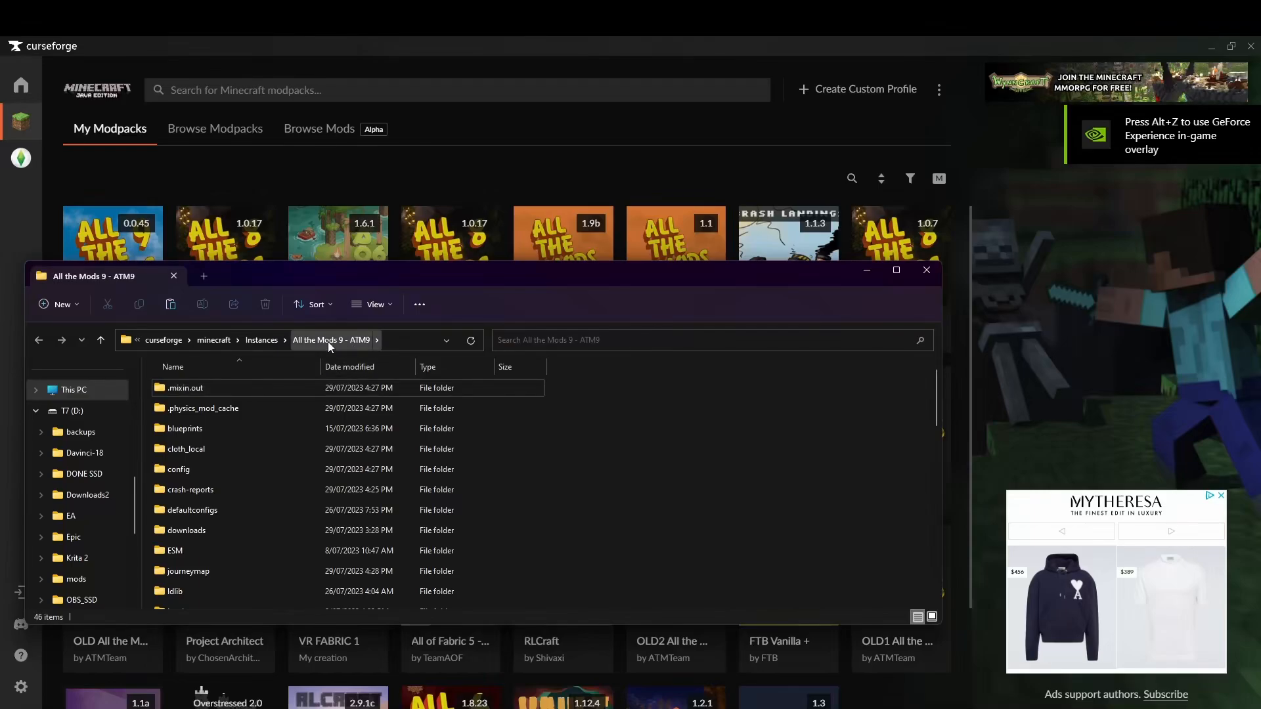
- Open the ATM9 config folder and briefly preview flywheel-client.toml
click(178, 469)
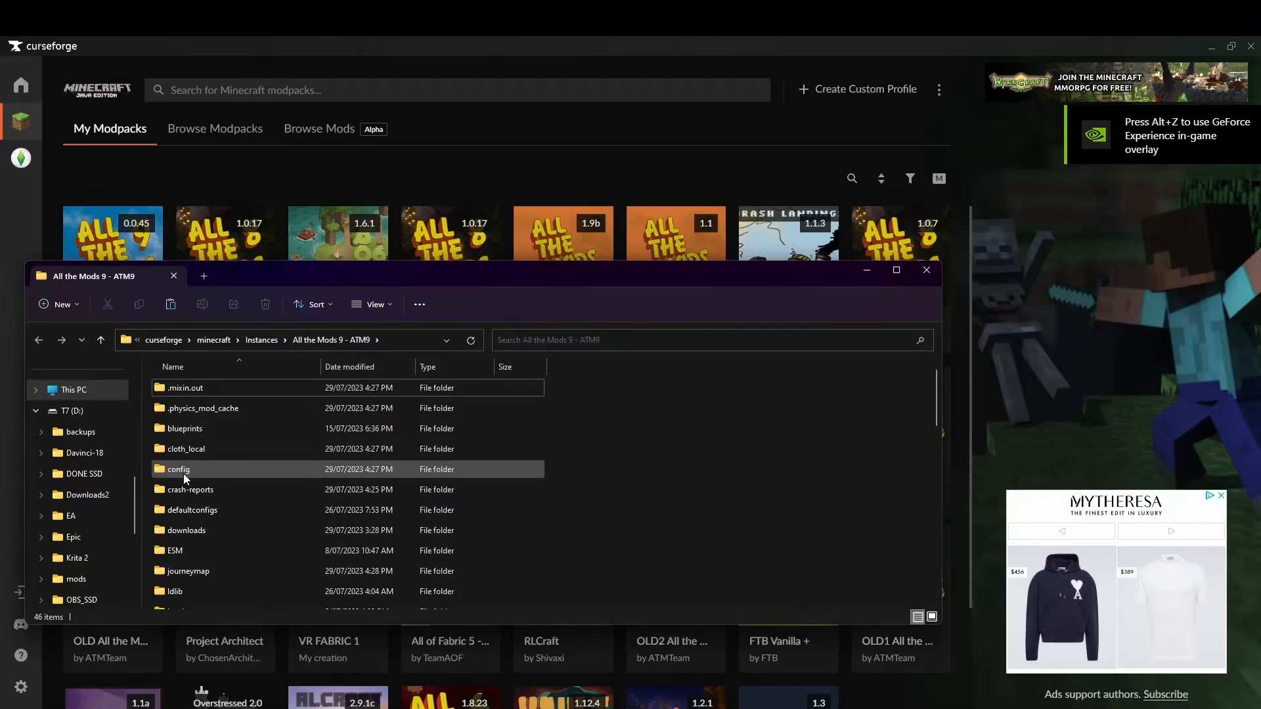
double_click(178, 469)
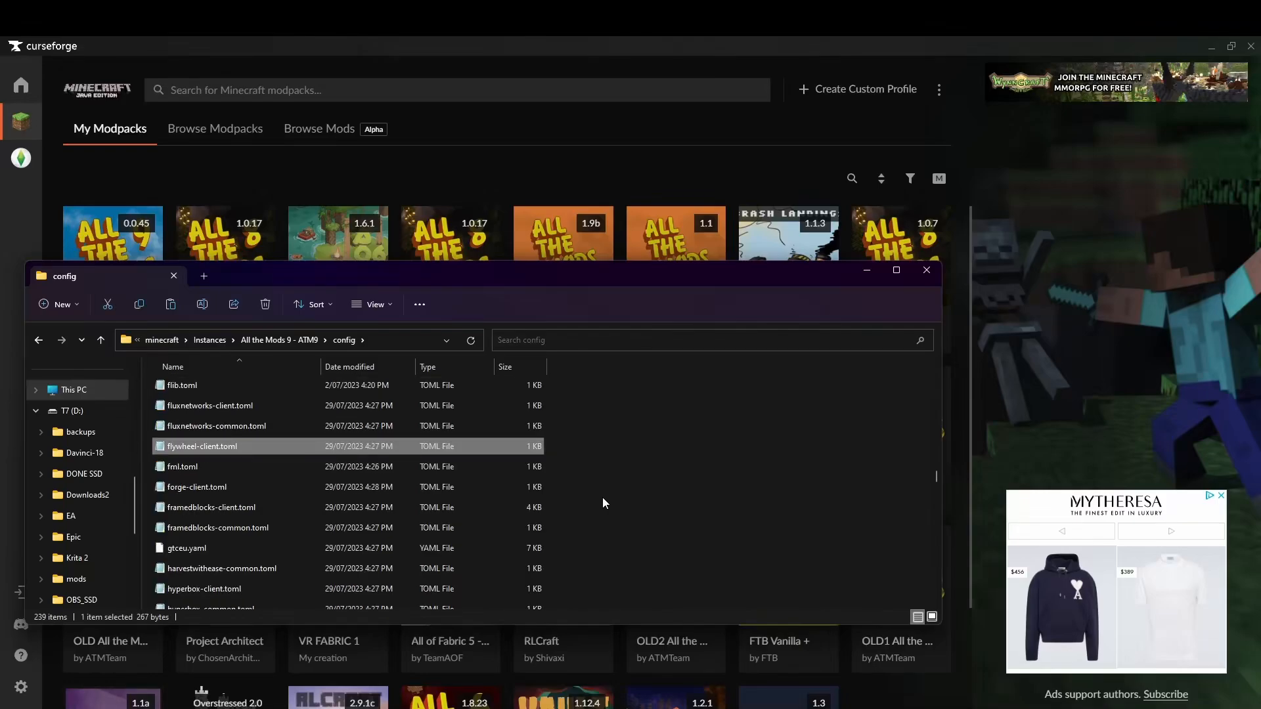
mouse_move(218, 455)
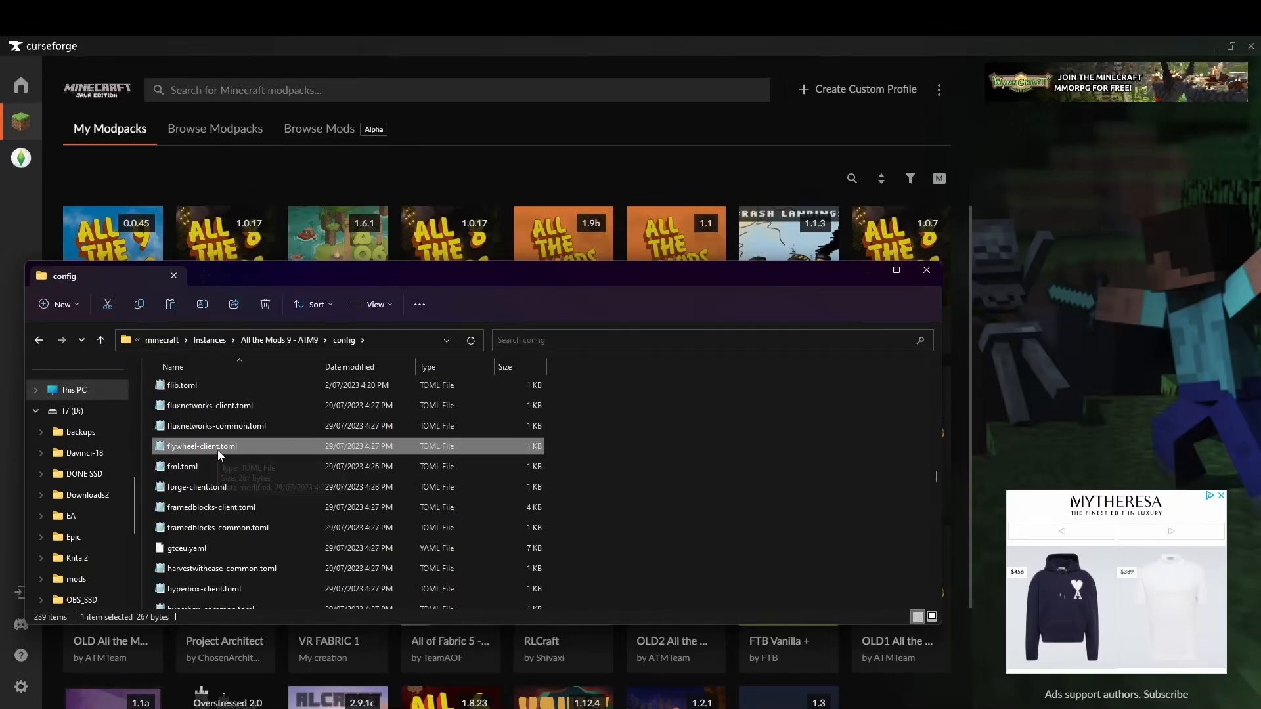
mouse_move(219, 450)
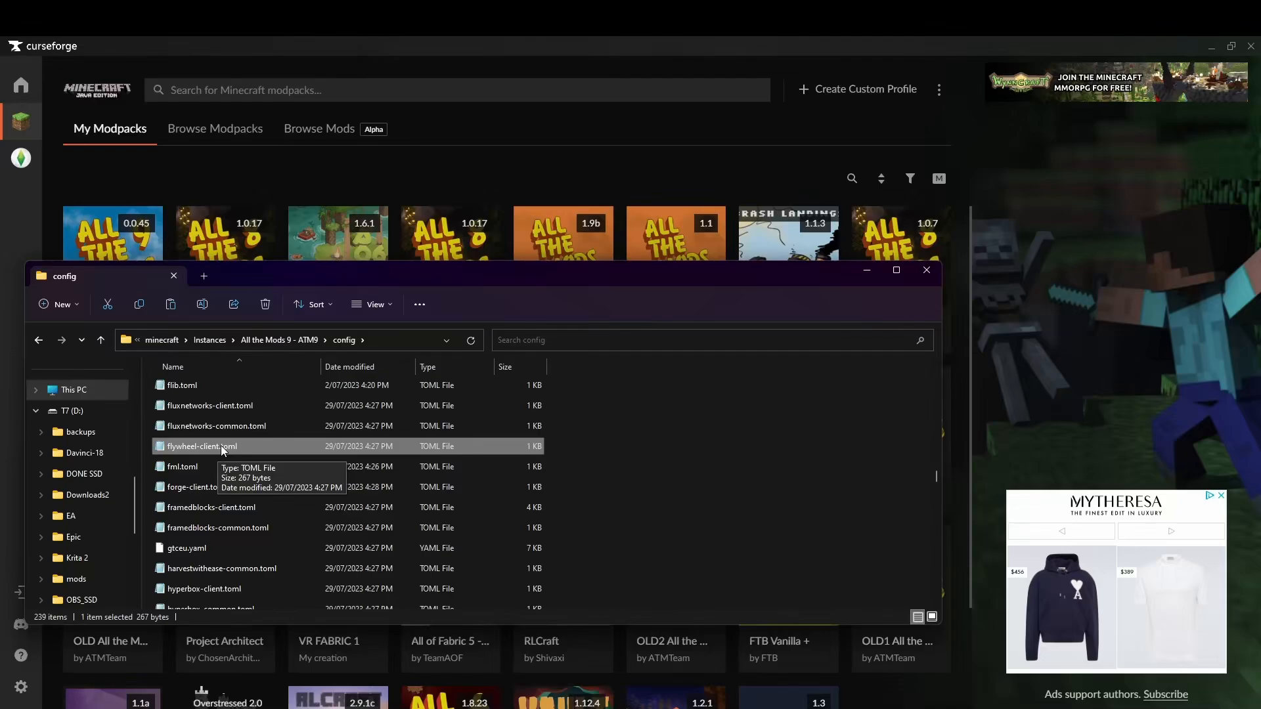
double_click(199, 447)
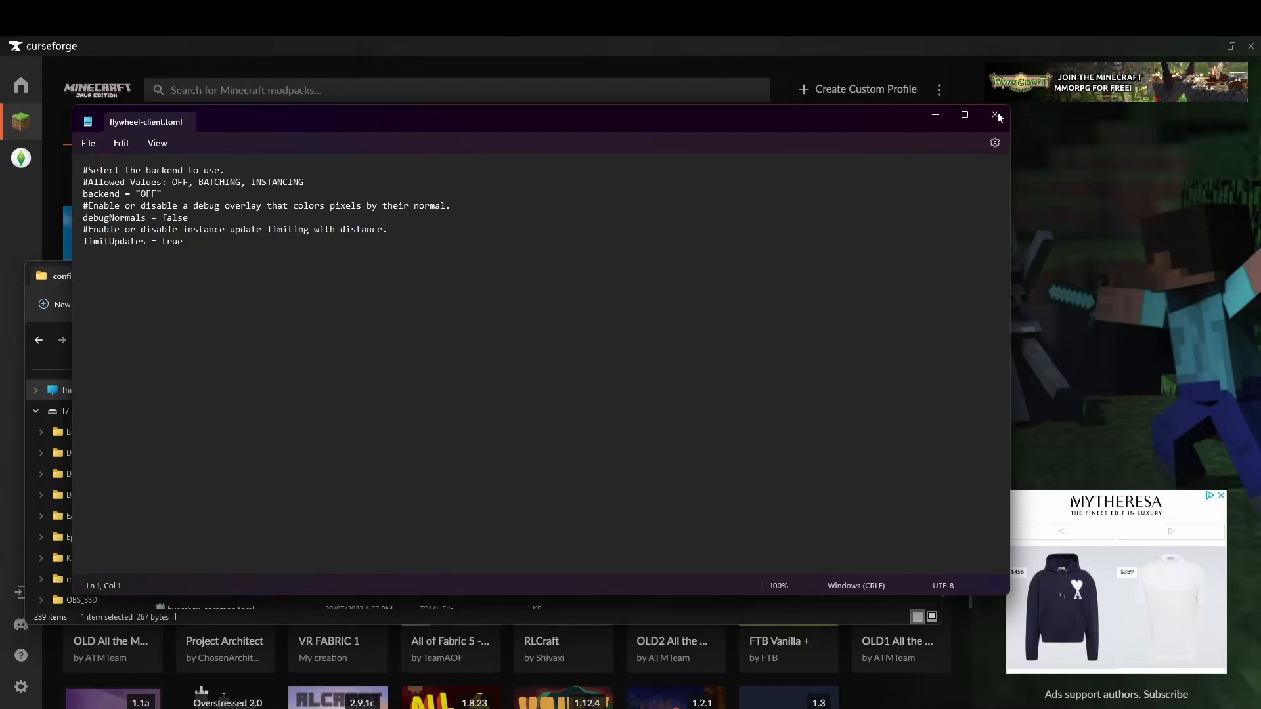
click(996, 115)
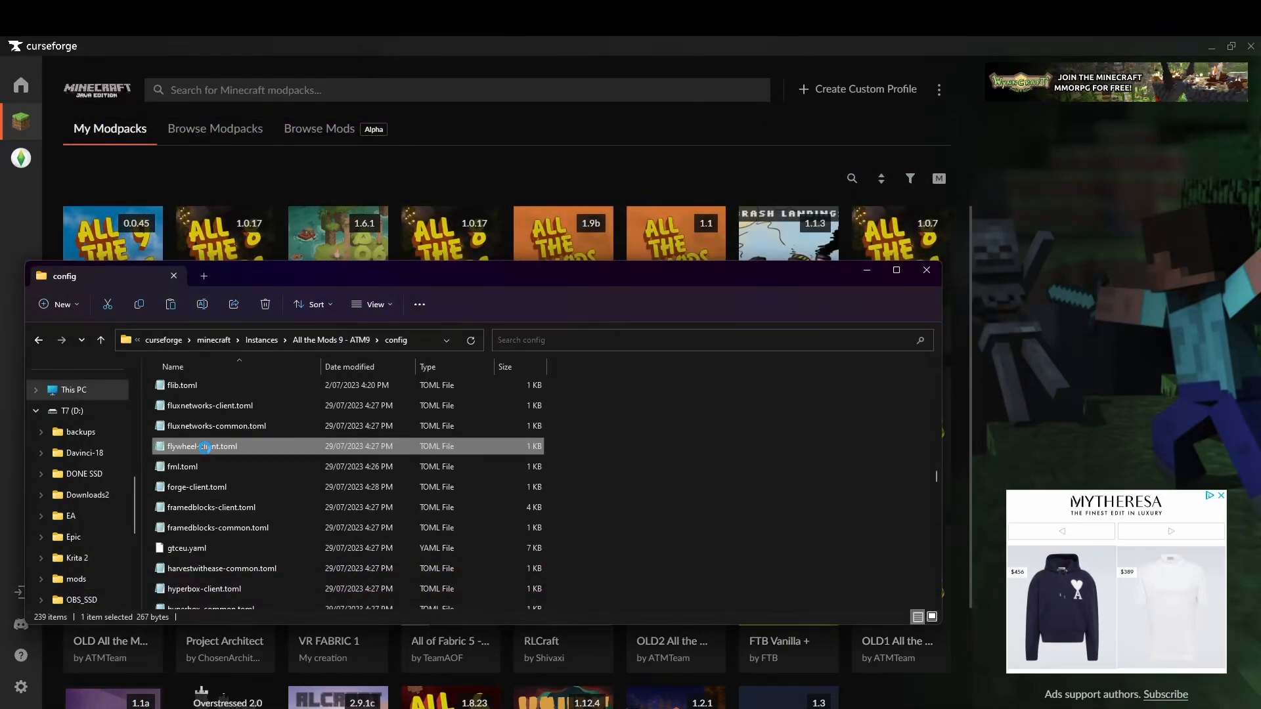
right_click(201, 446)
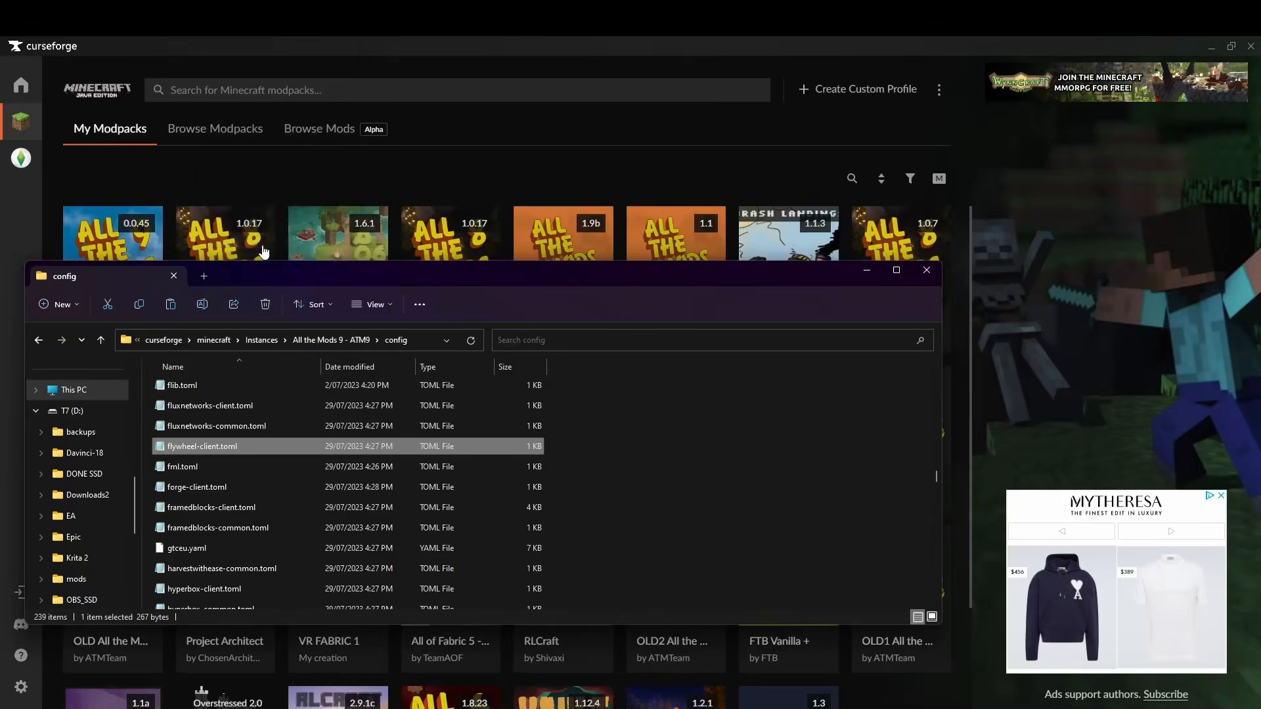
- Open flywheel-client.toml in Notepad and select the OFF backend value
double_click(201, 446)
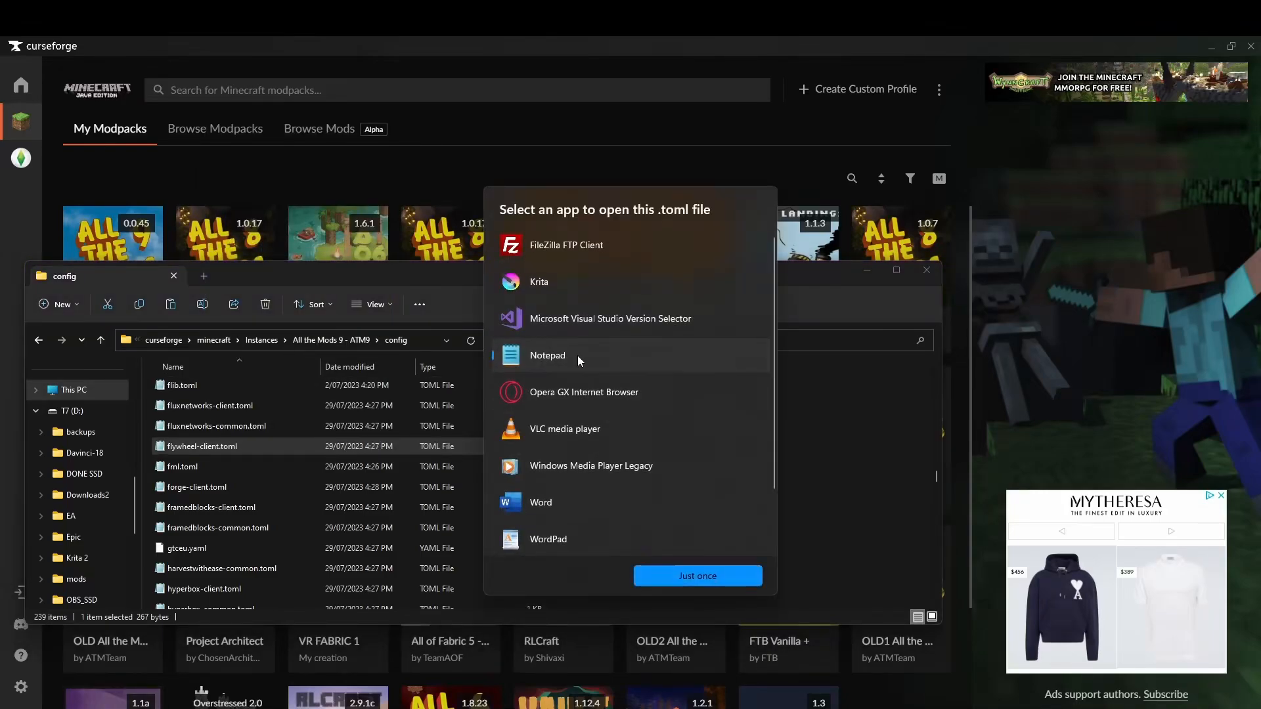
click(696, 576)
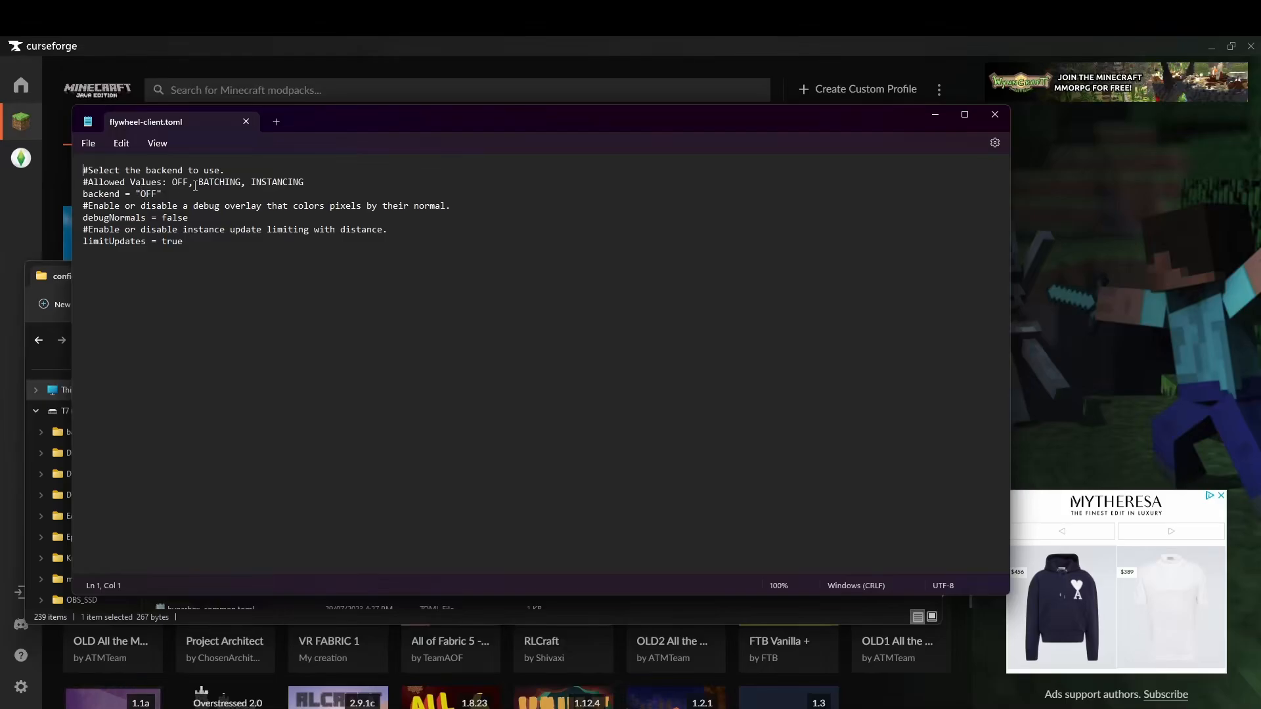
double_click(148, 194)
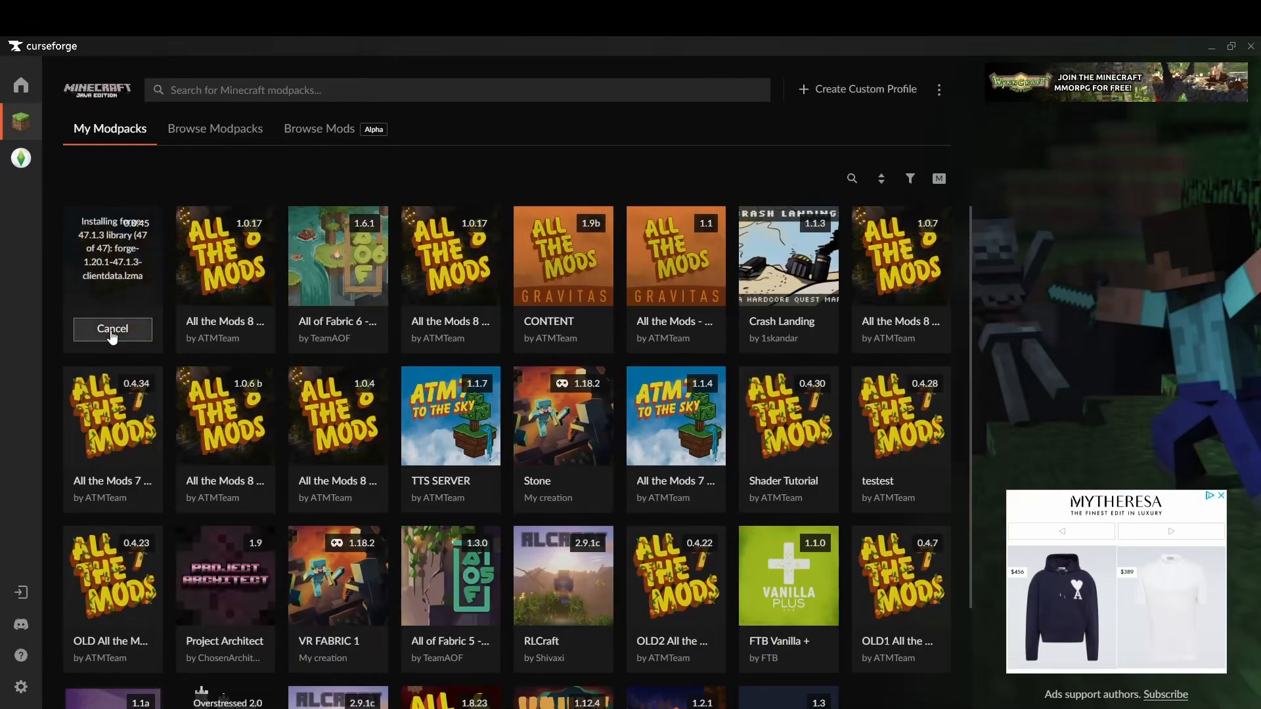
mouse_move(133, 285)
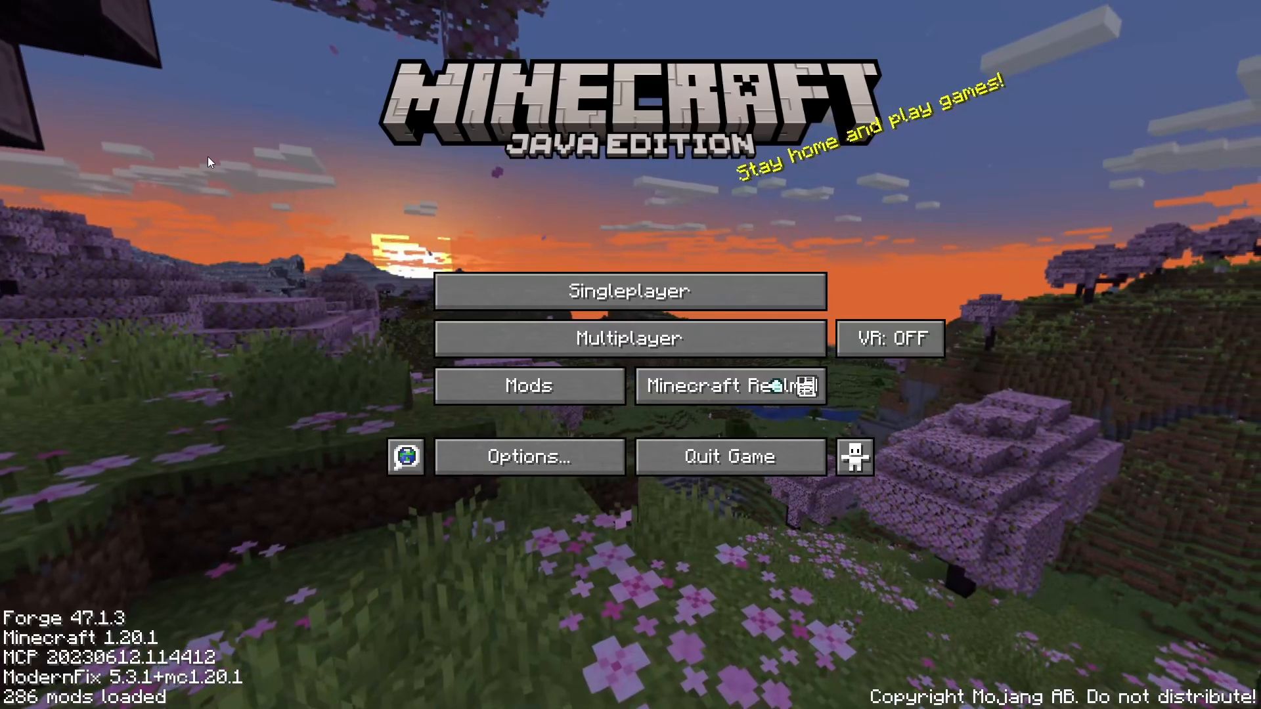
mouse_move(295, 560)
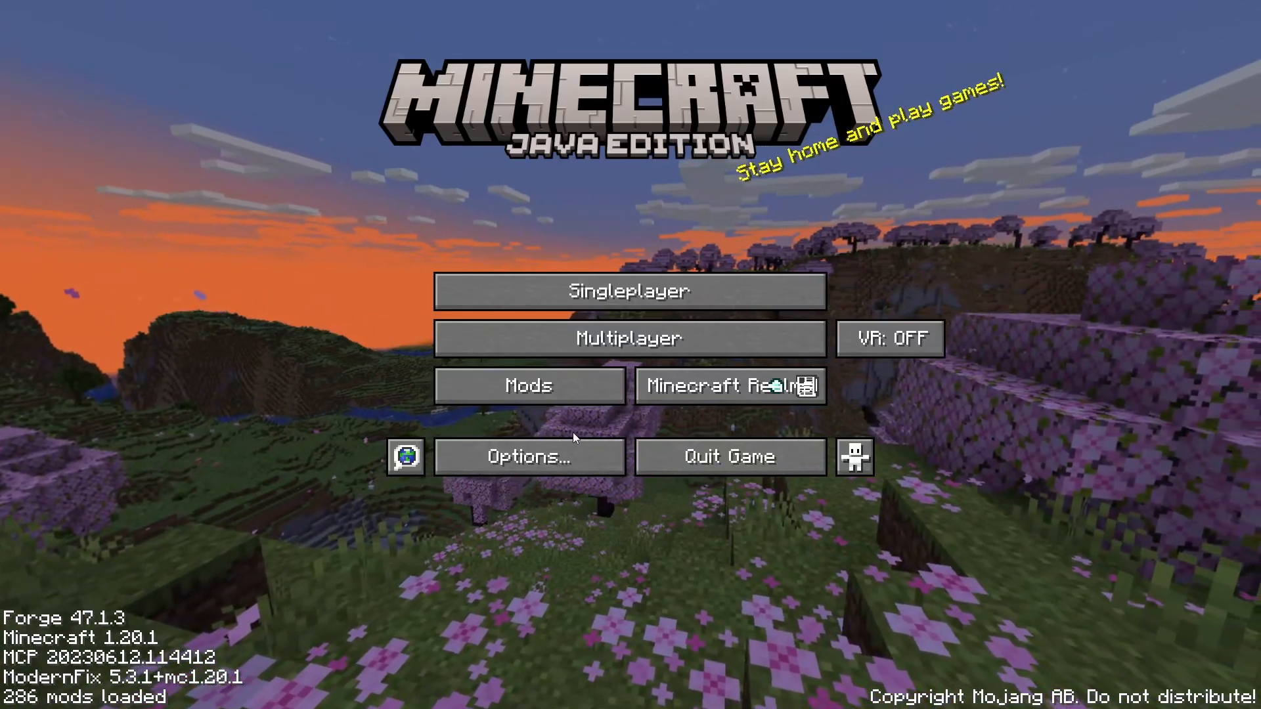
click(528, 386)
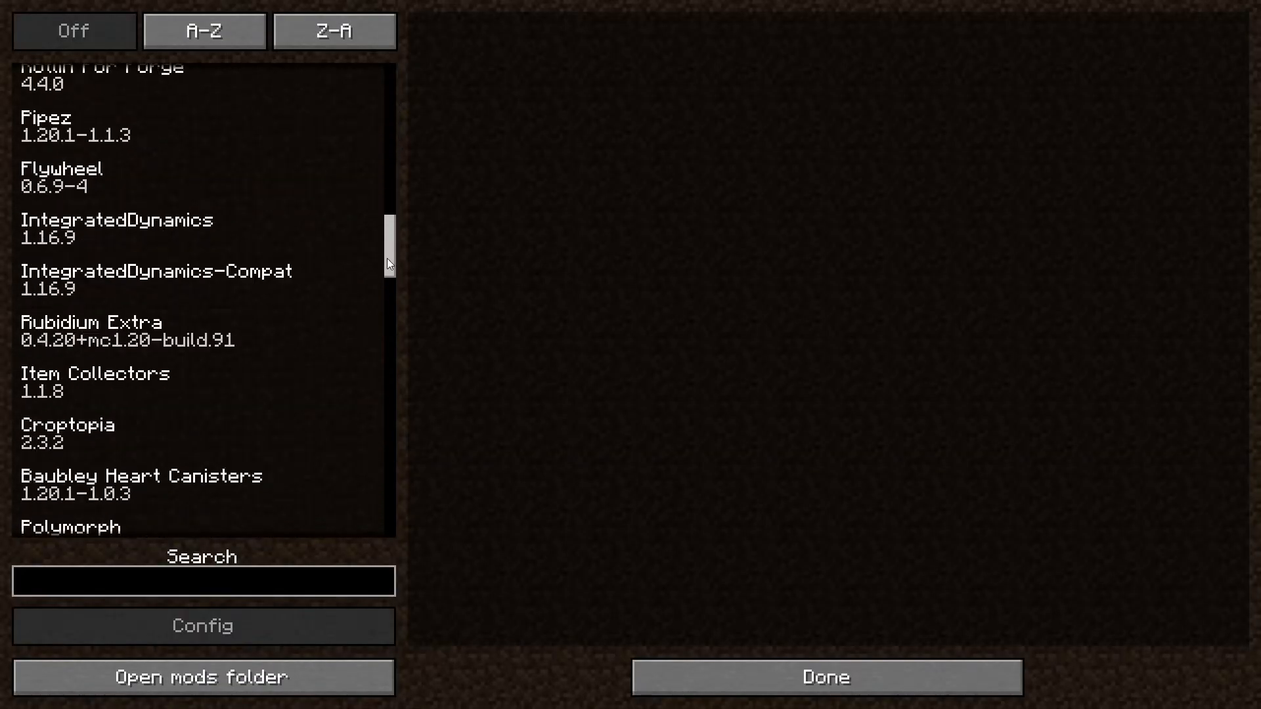
click(823, 676)
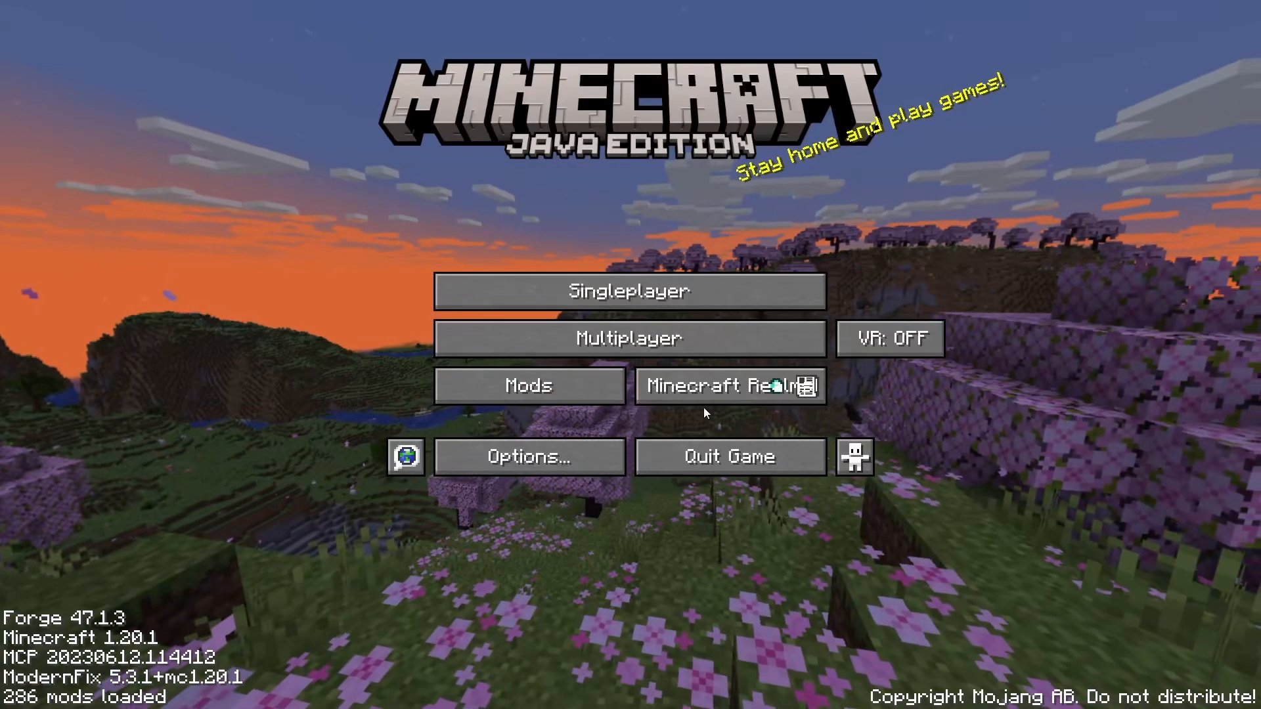
mouse_move(889, 338)
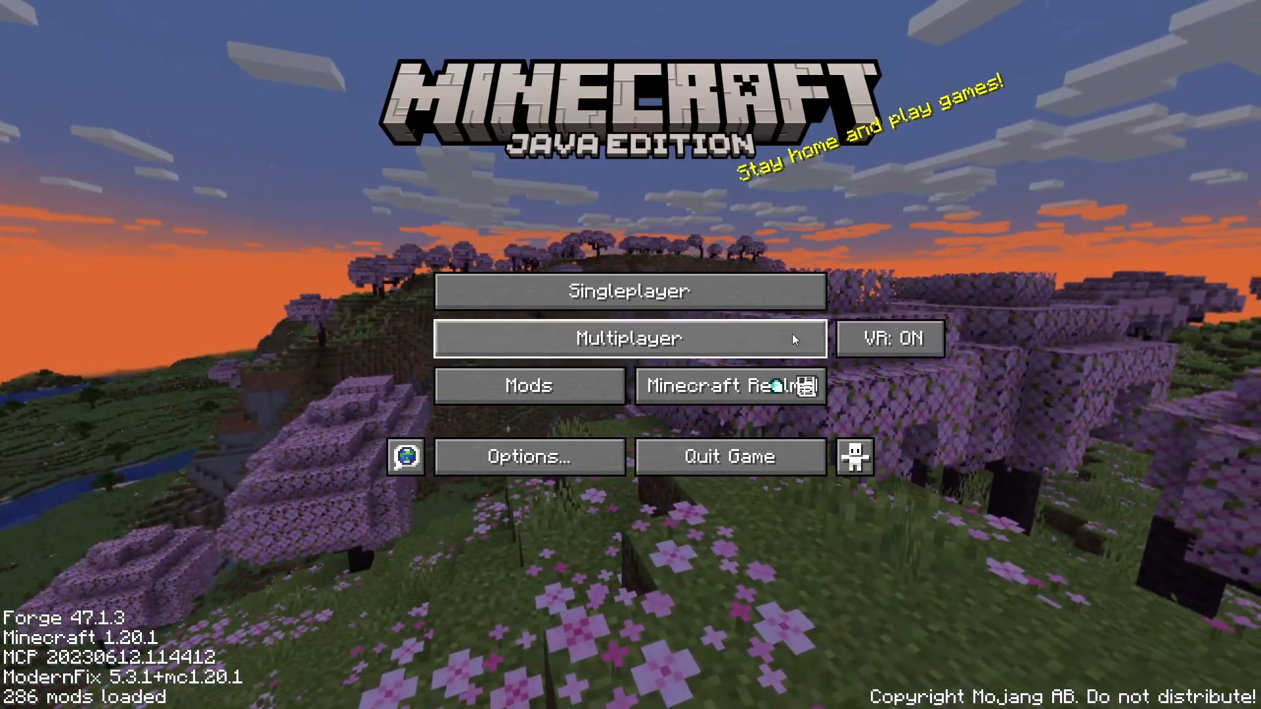
mouse_move(889, 339)
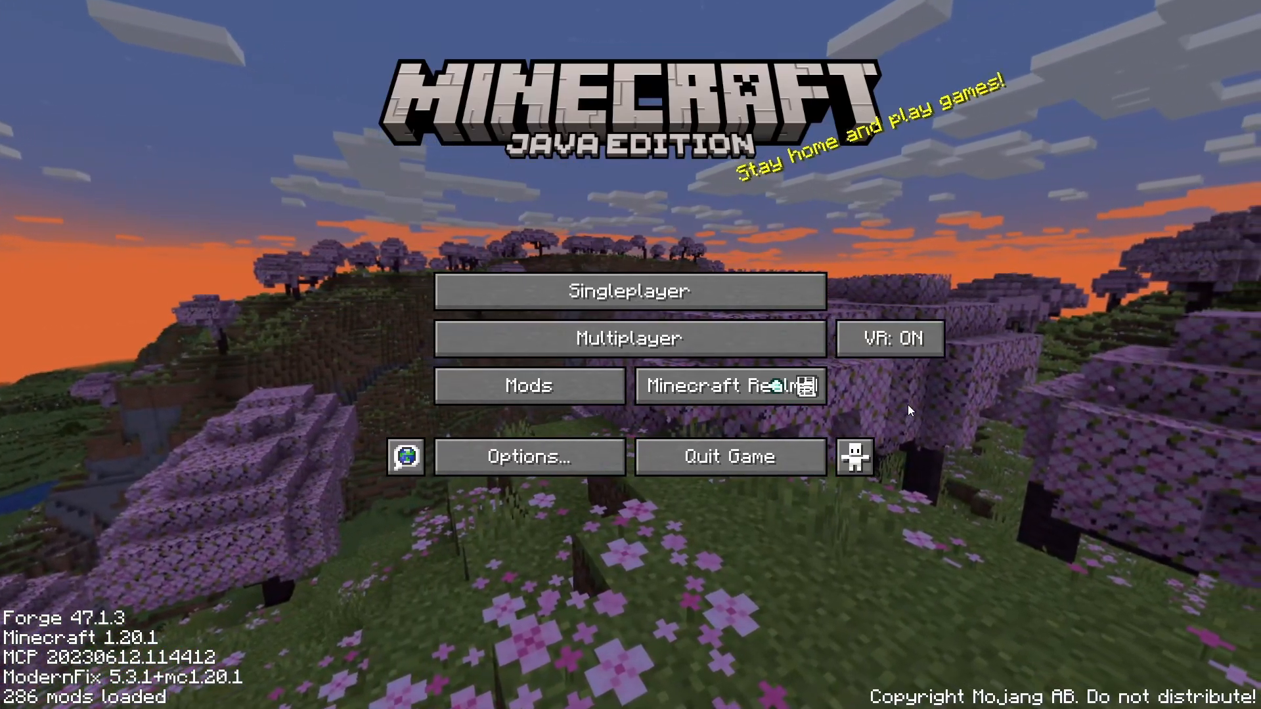
- Toggle the title-screen VR setting off and back to VR: ON
click(888, 337)
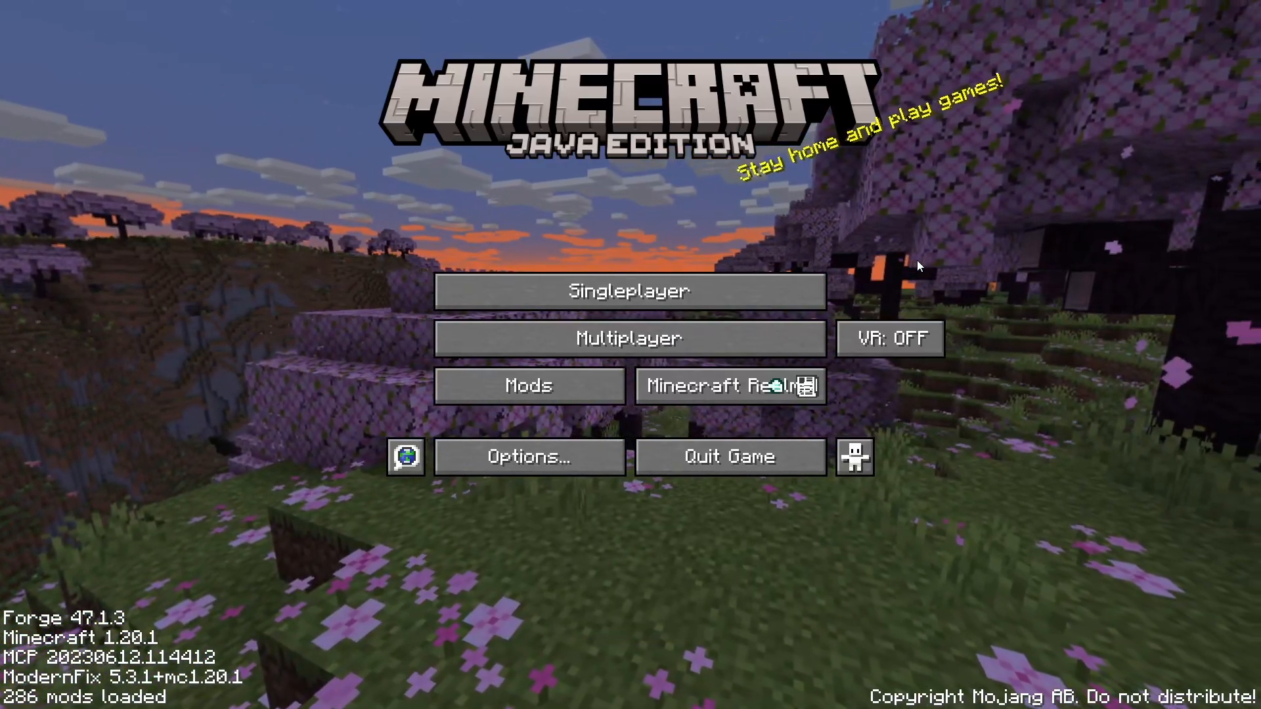
mouse_move(889, 338)
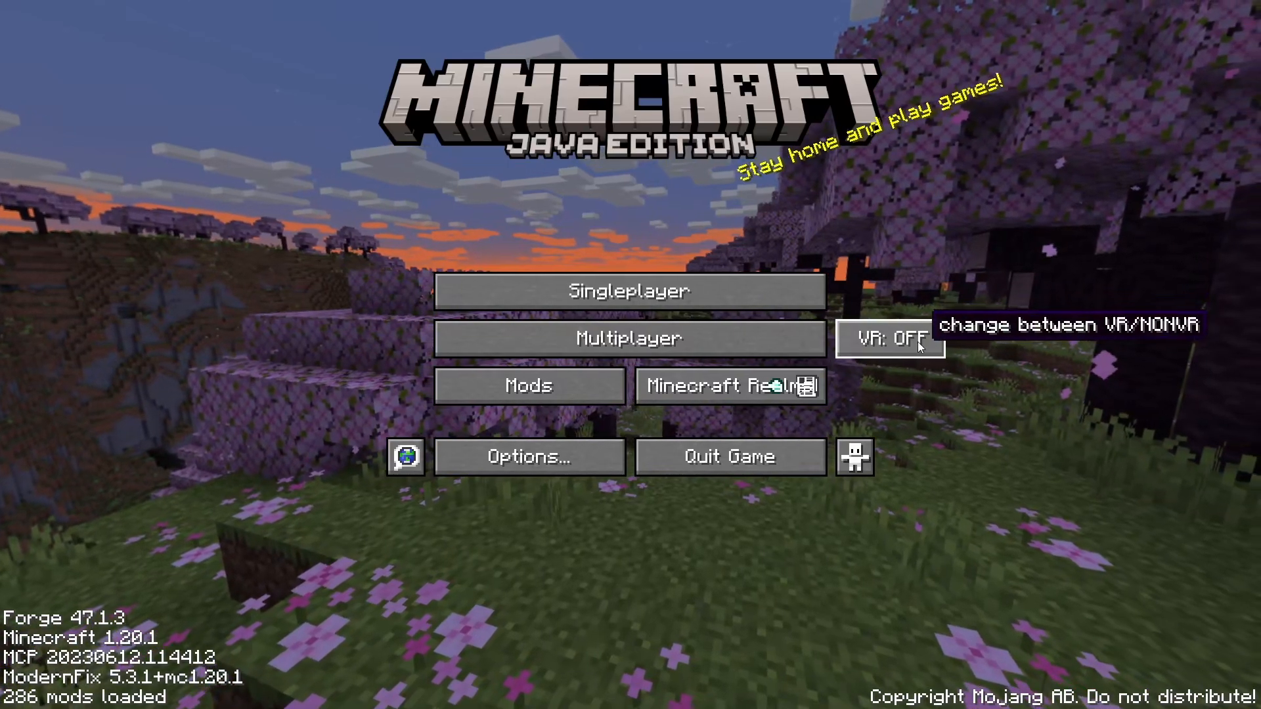
click(887, 337)
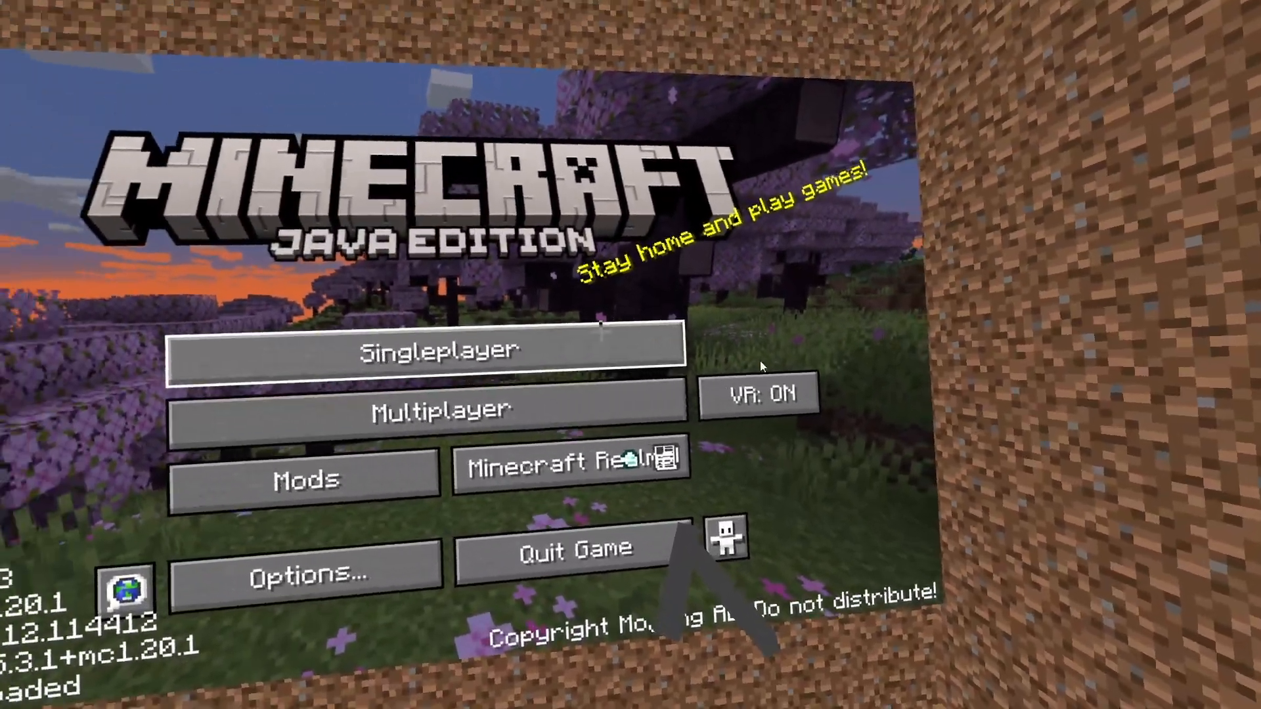
- Connect to the multiplayer server from the VR title screen and load into the world
click(434, 405)
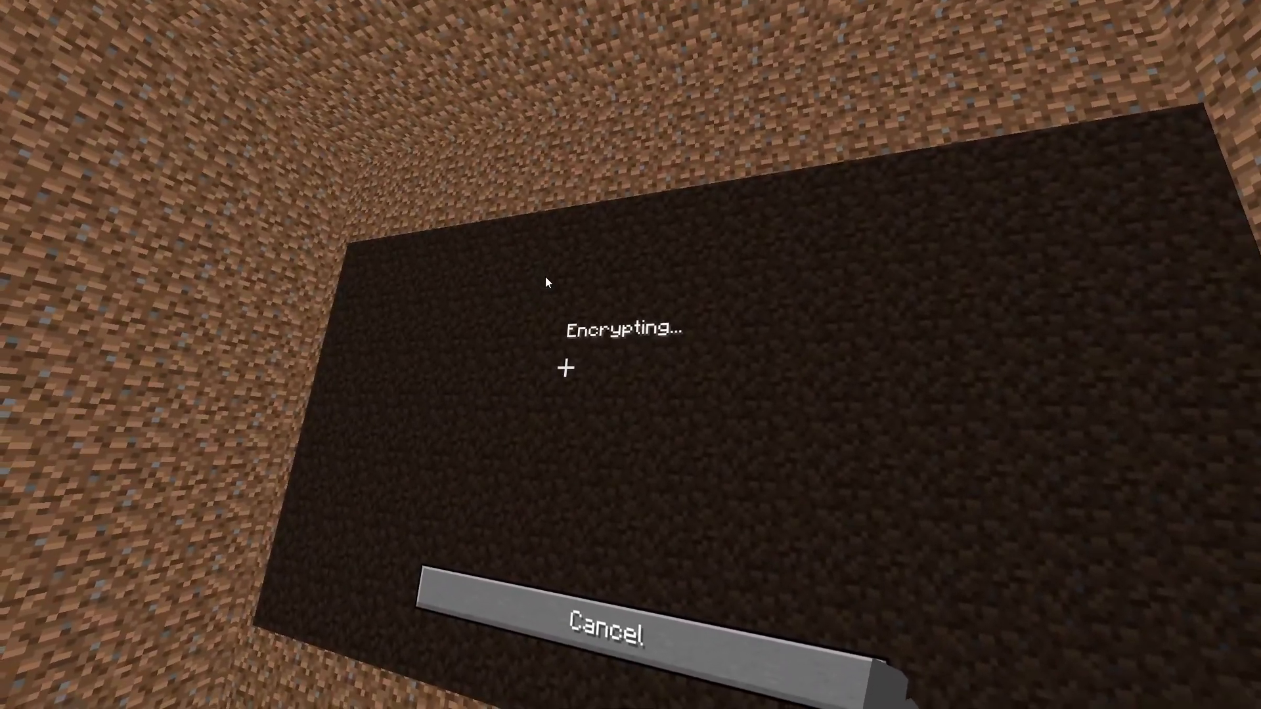
mouse_move(545, 281)
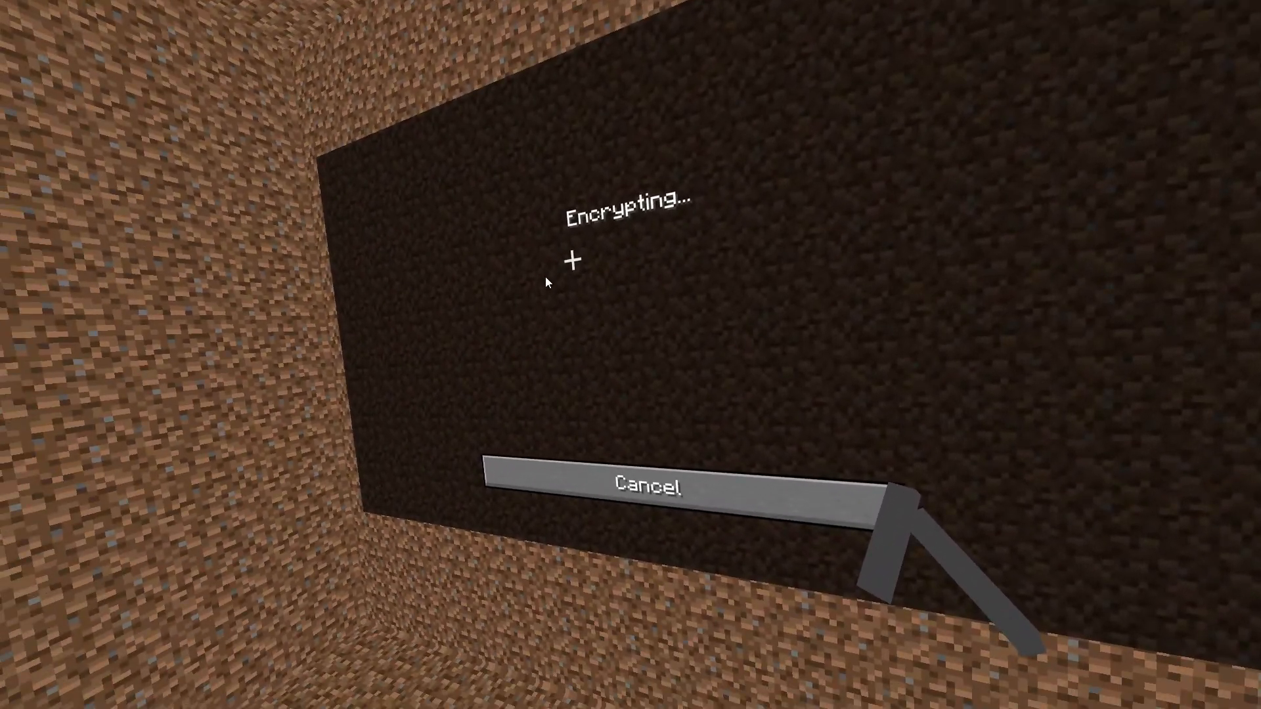
mouse_move(587, 346)
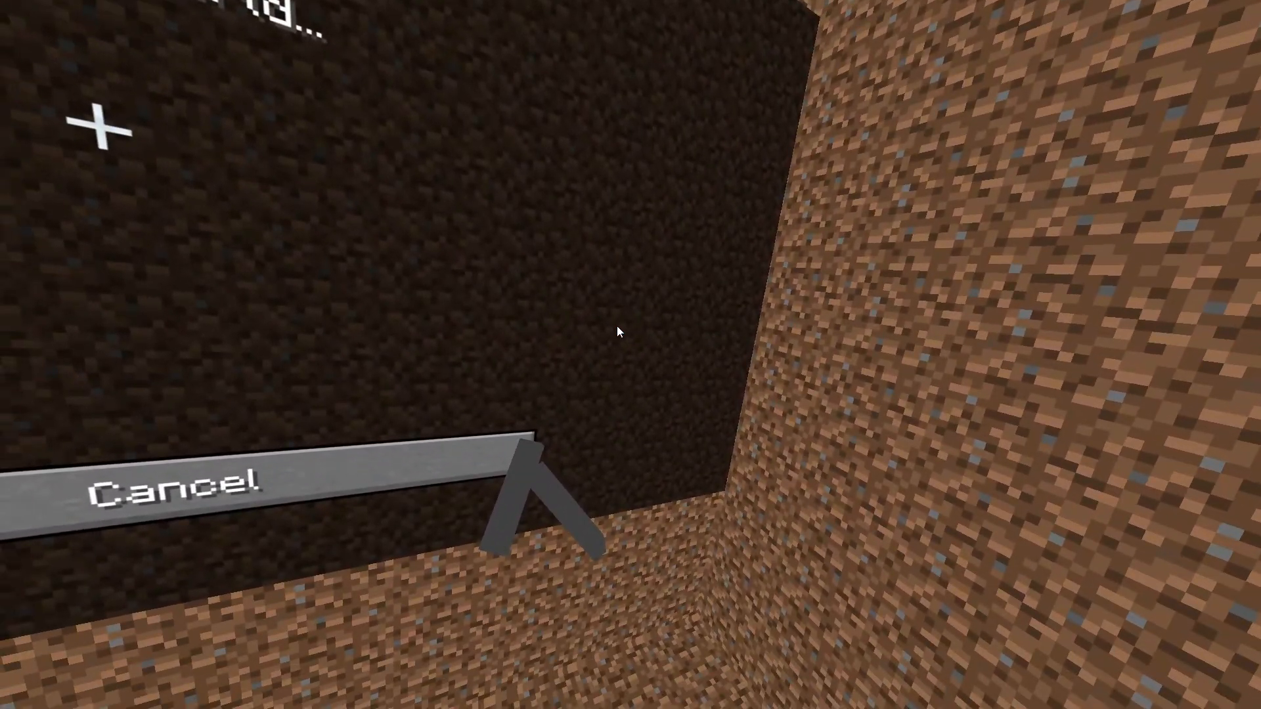
click(193, 483)
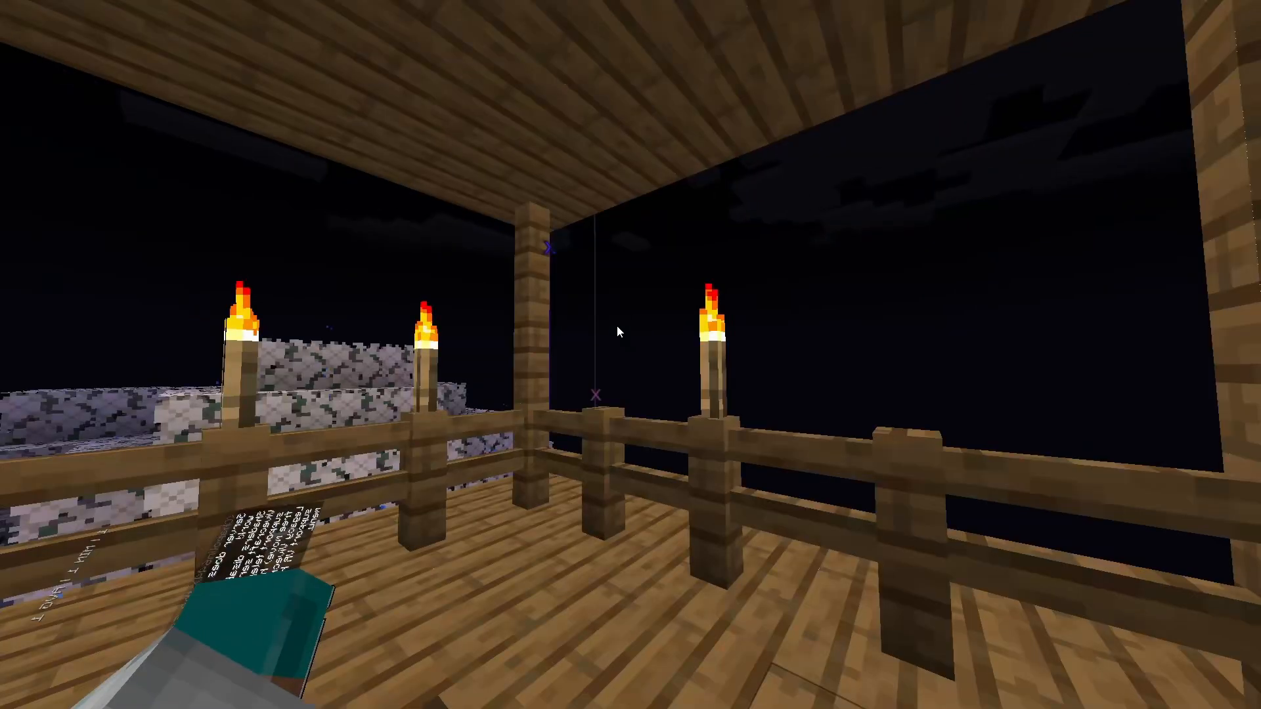
mouse_move(627, 337)
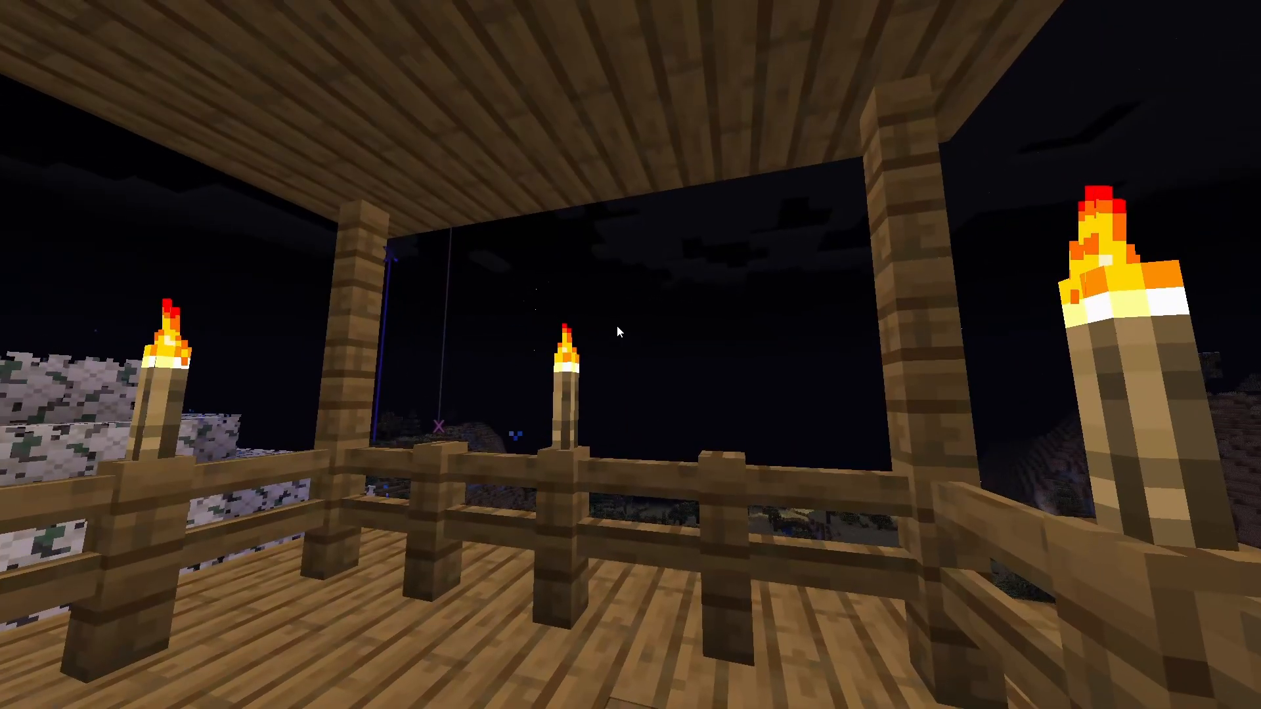
mouse_move(619, 330)
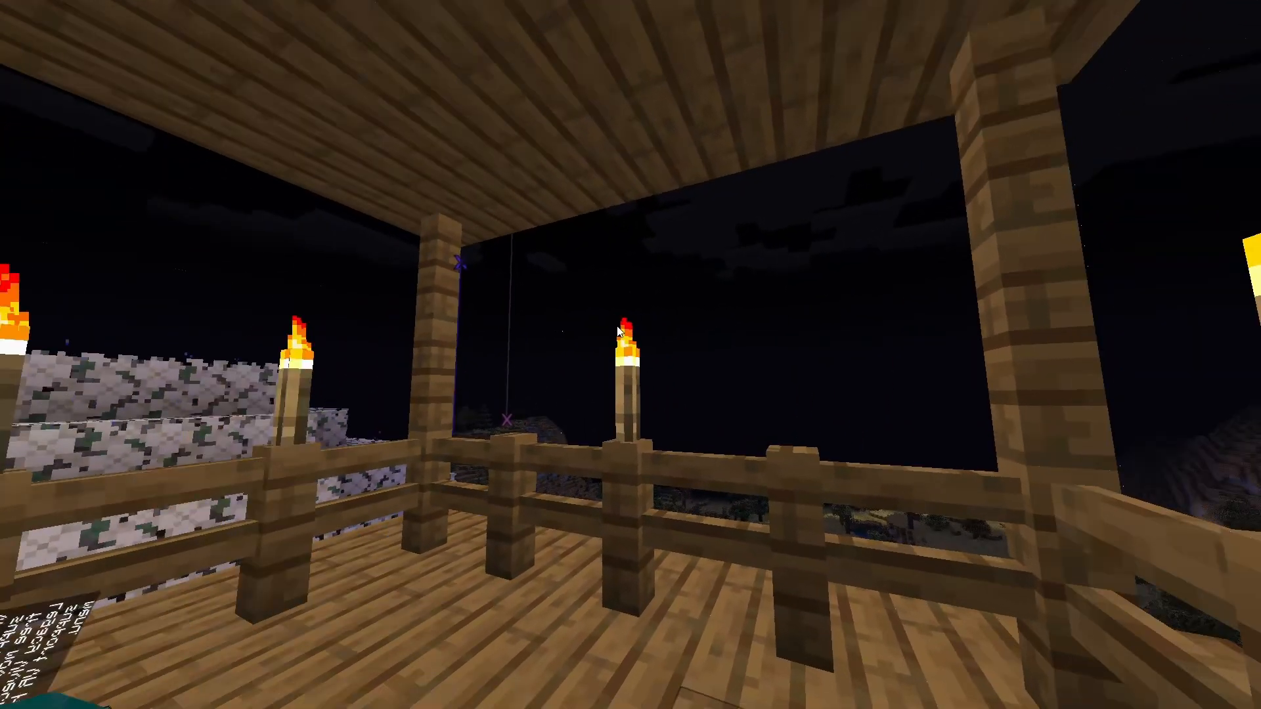
mouse_move(617, 331)
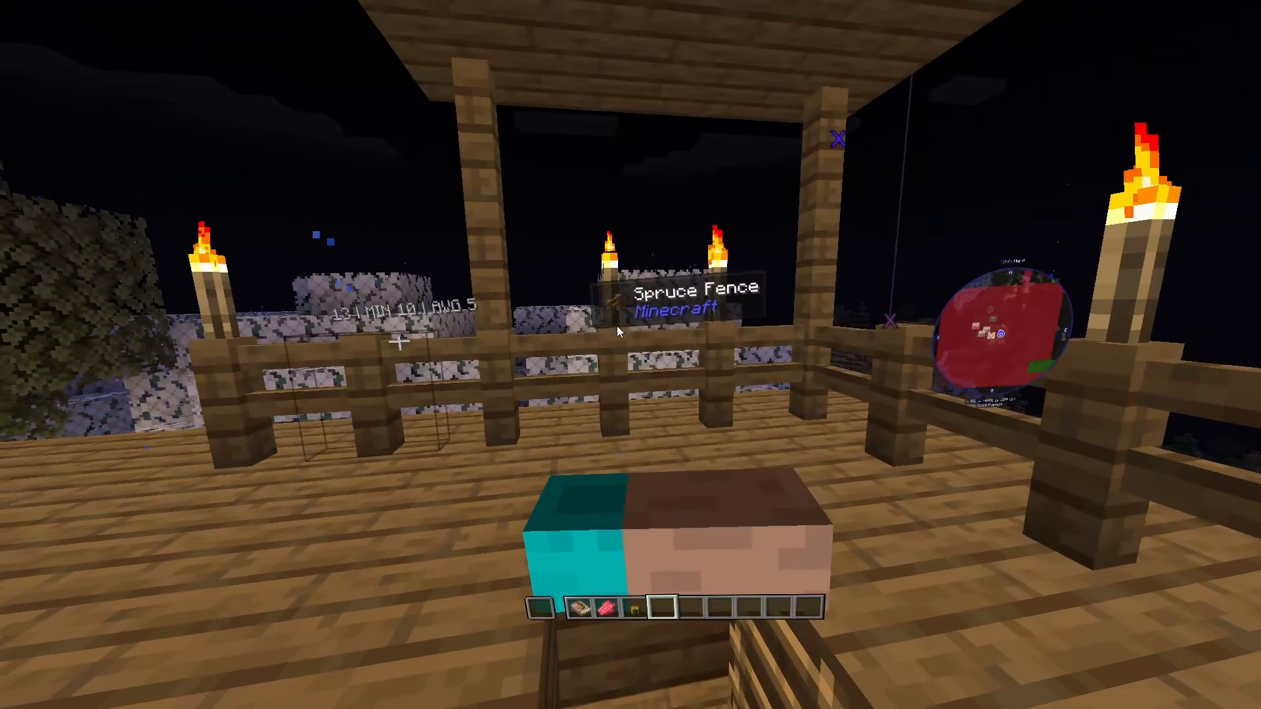
- Open the pause menu's chat to read the missing Vivecraft server mod messages
key(Escape)
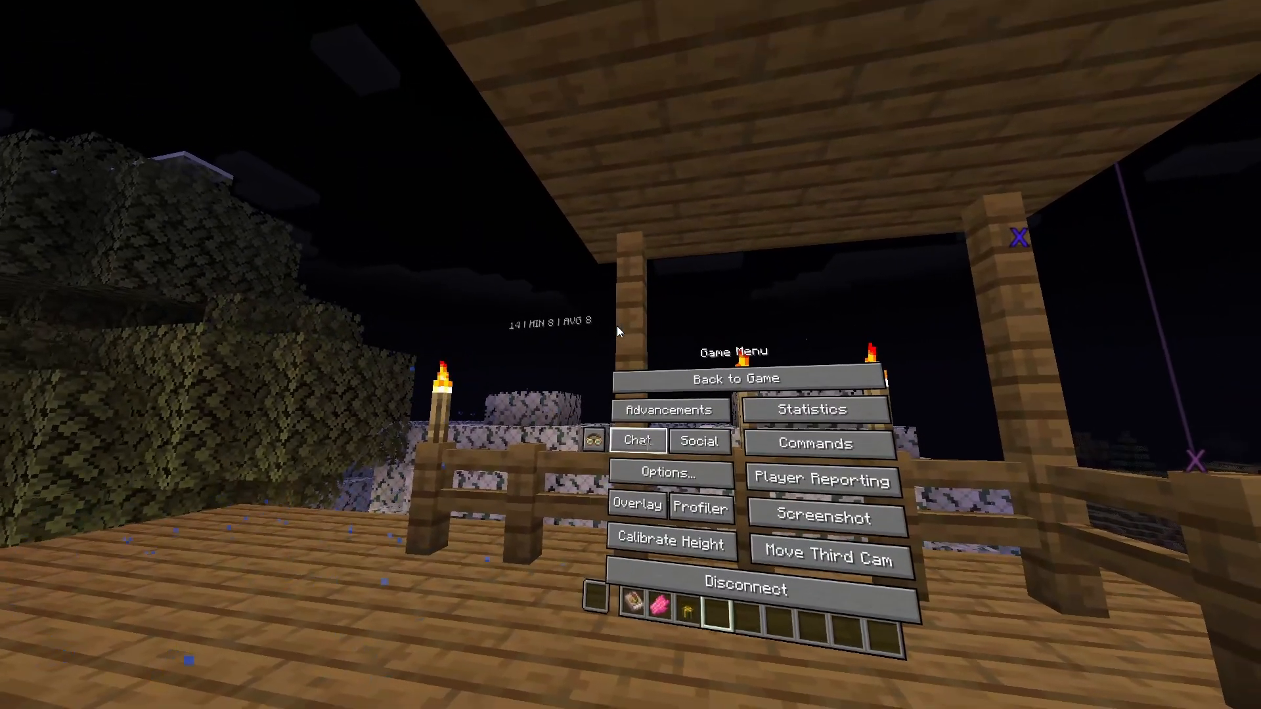
click(733, 378)
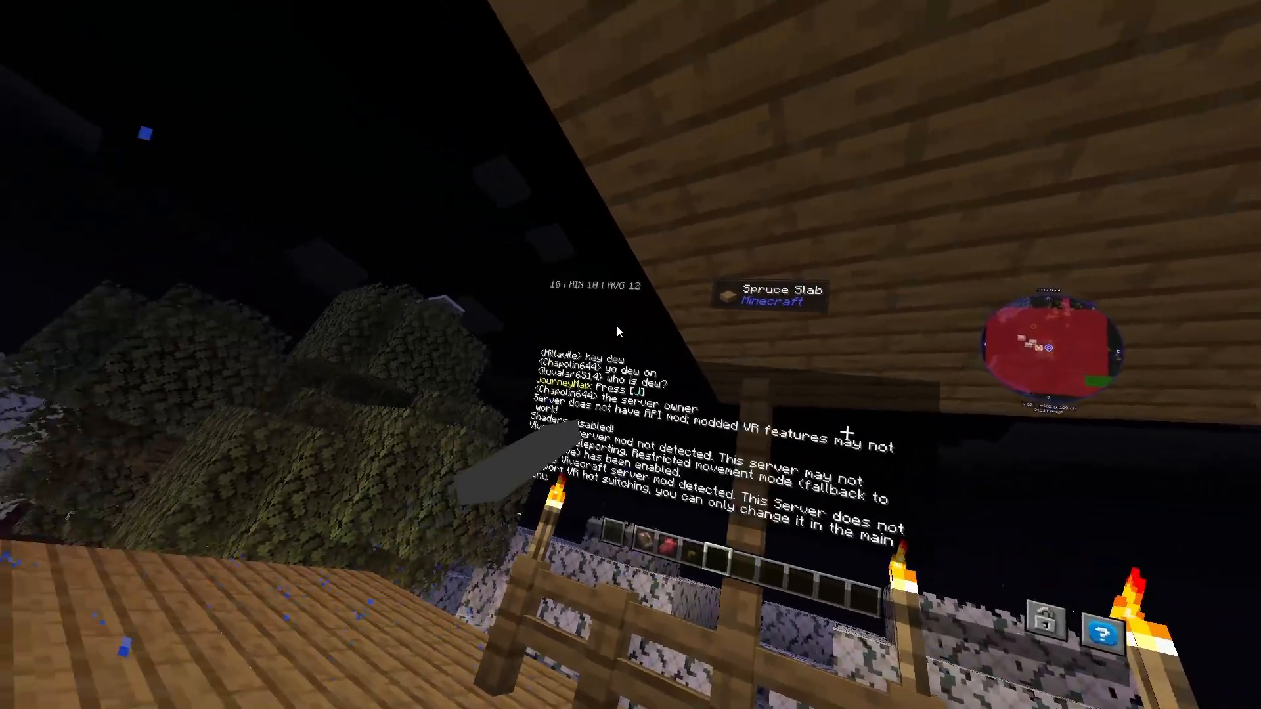
mouse_move(619, 330)
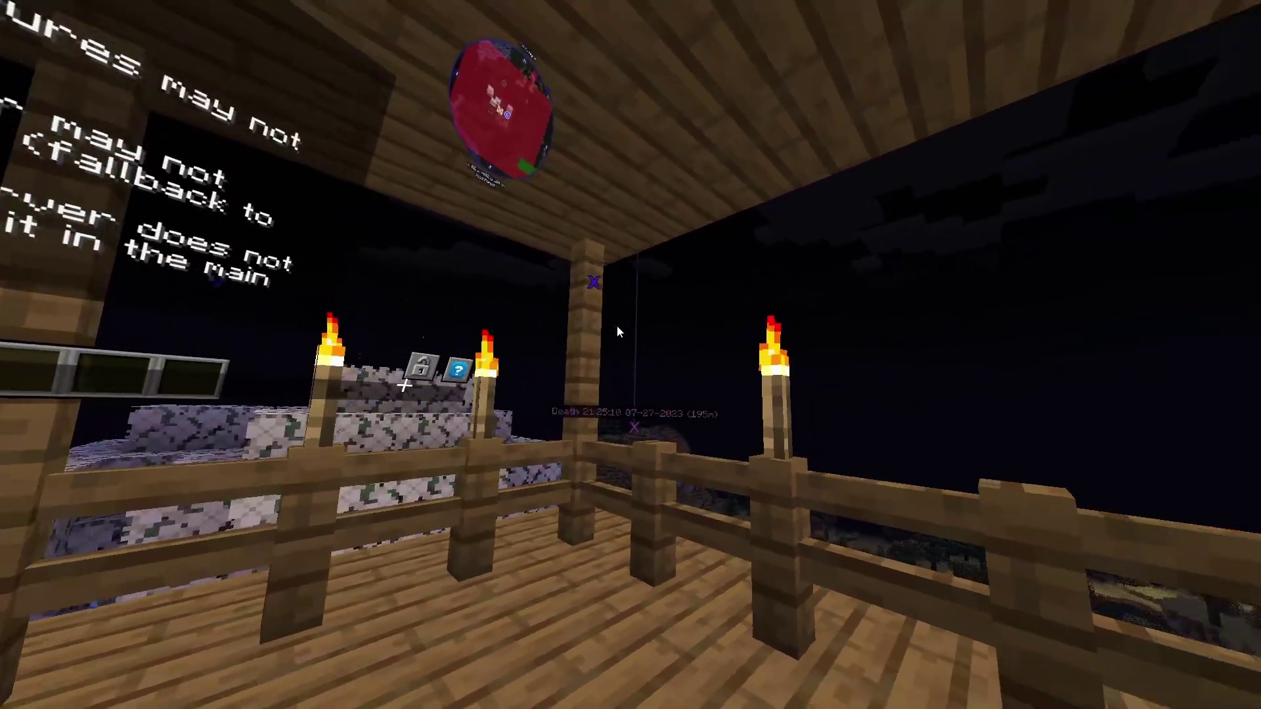
mouse_move(619, 333)
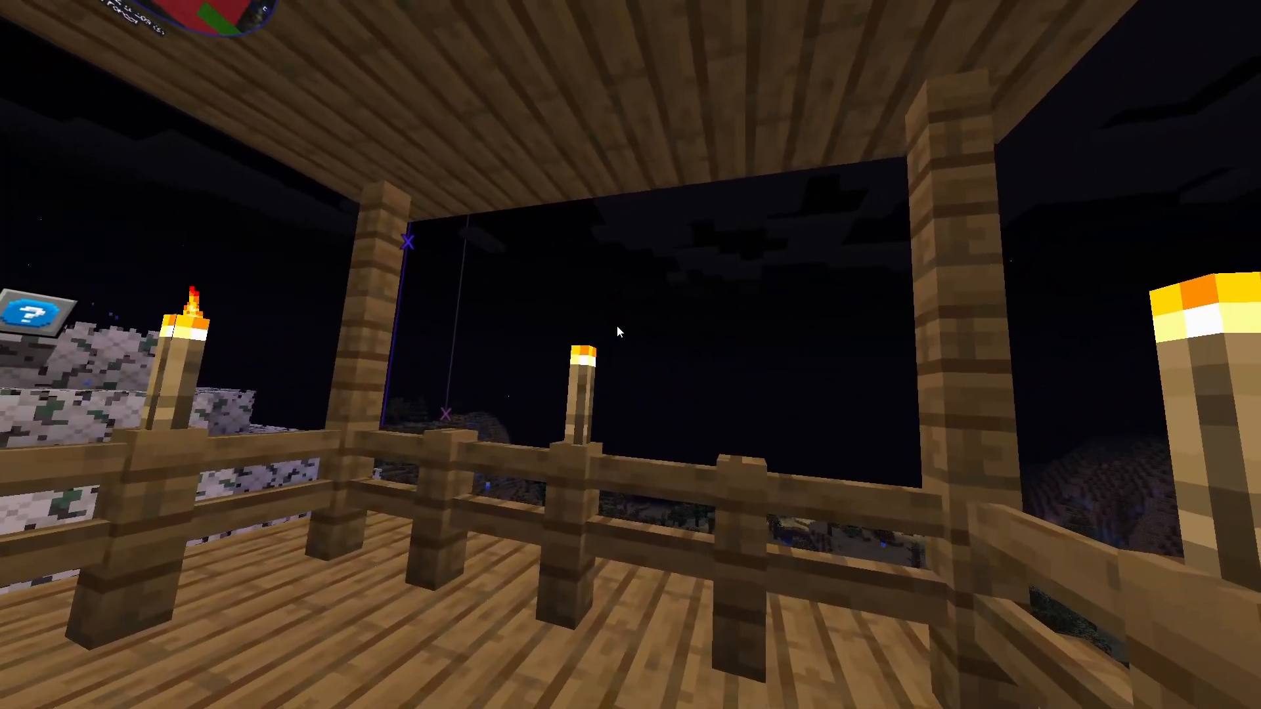
mouse_move(619, 330)
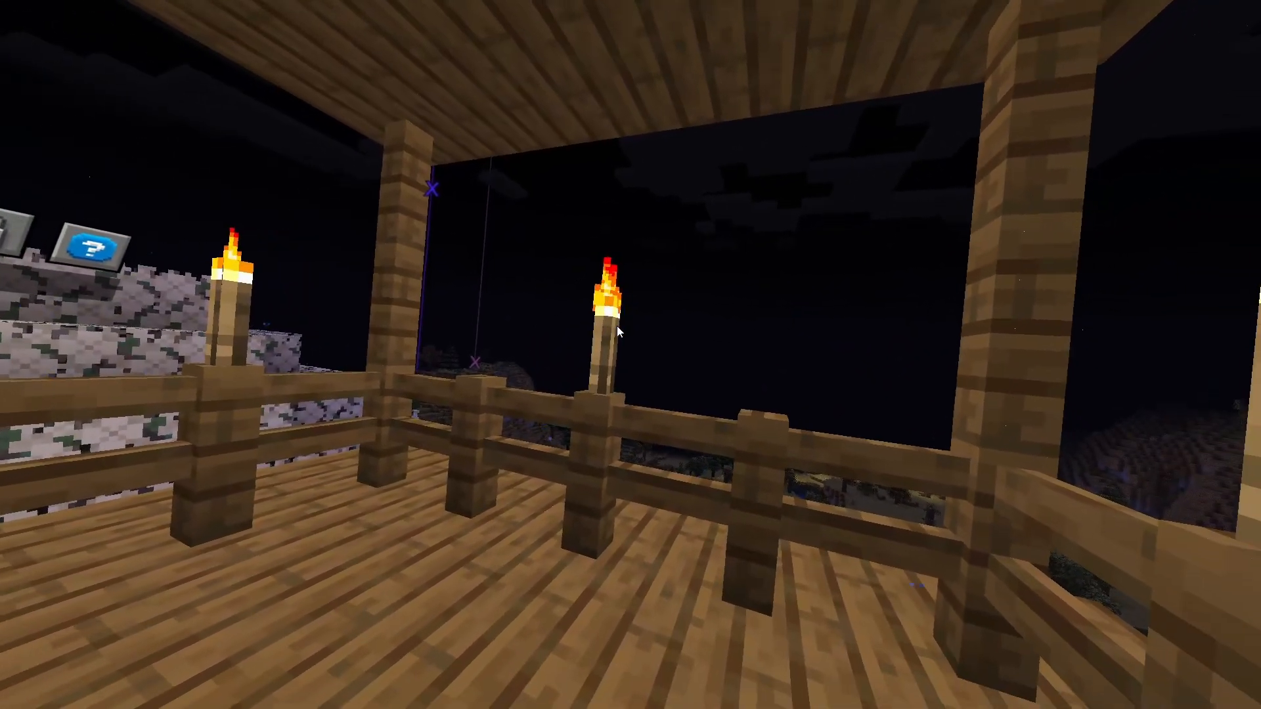
mouse_move(617, 329)
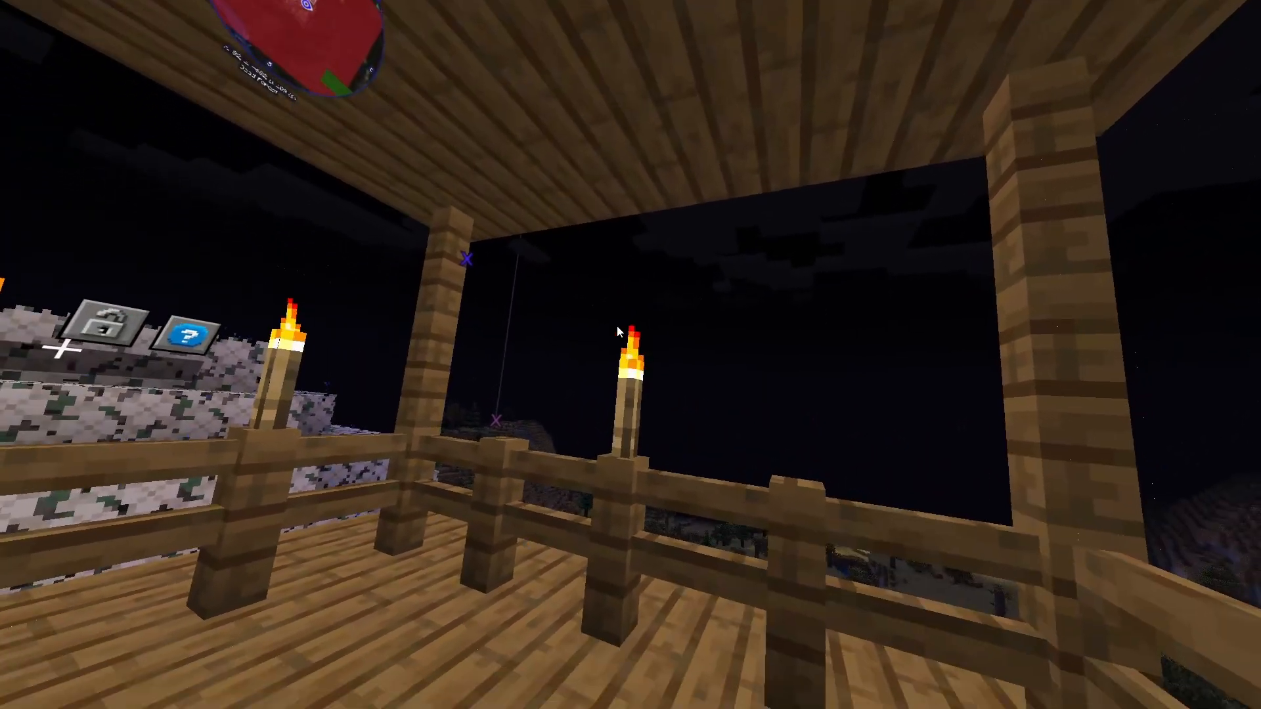
mouse_move(619, 331)
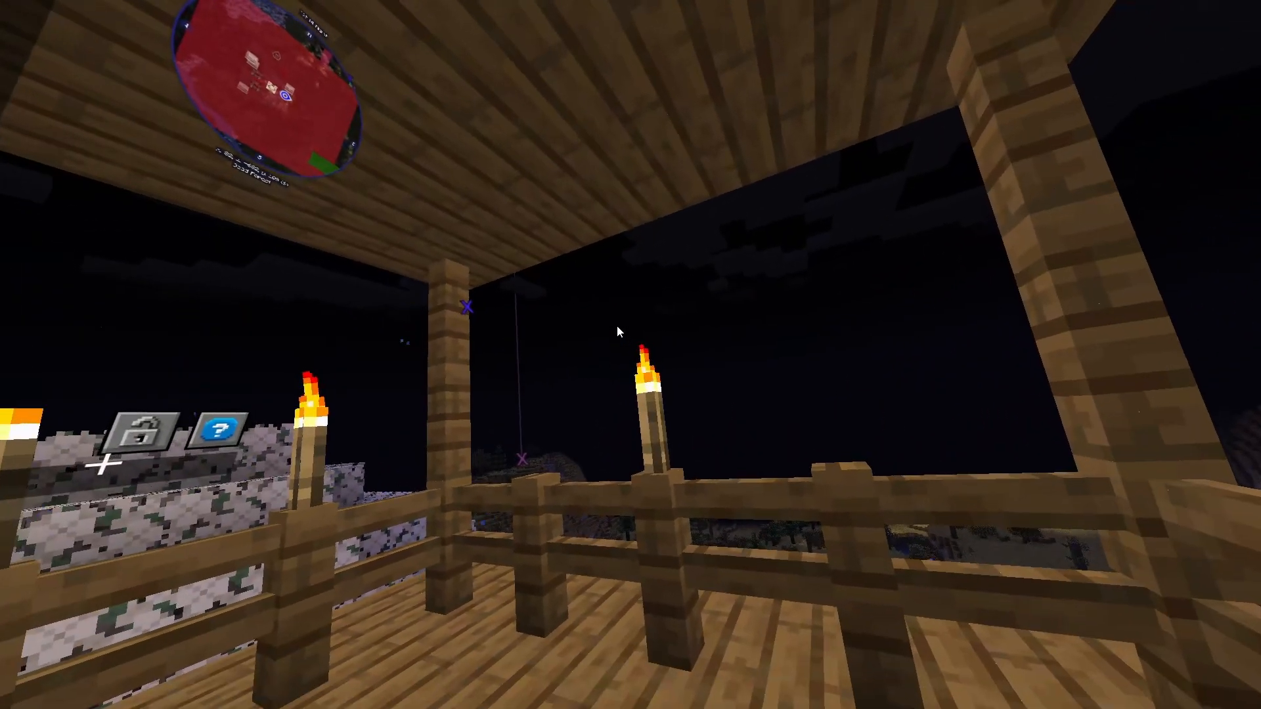
mouse_move(619, 332)
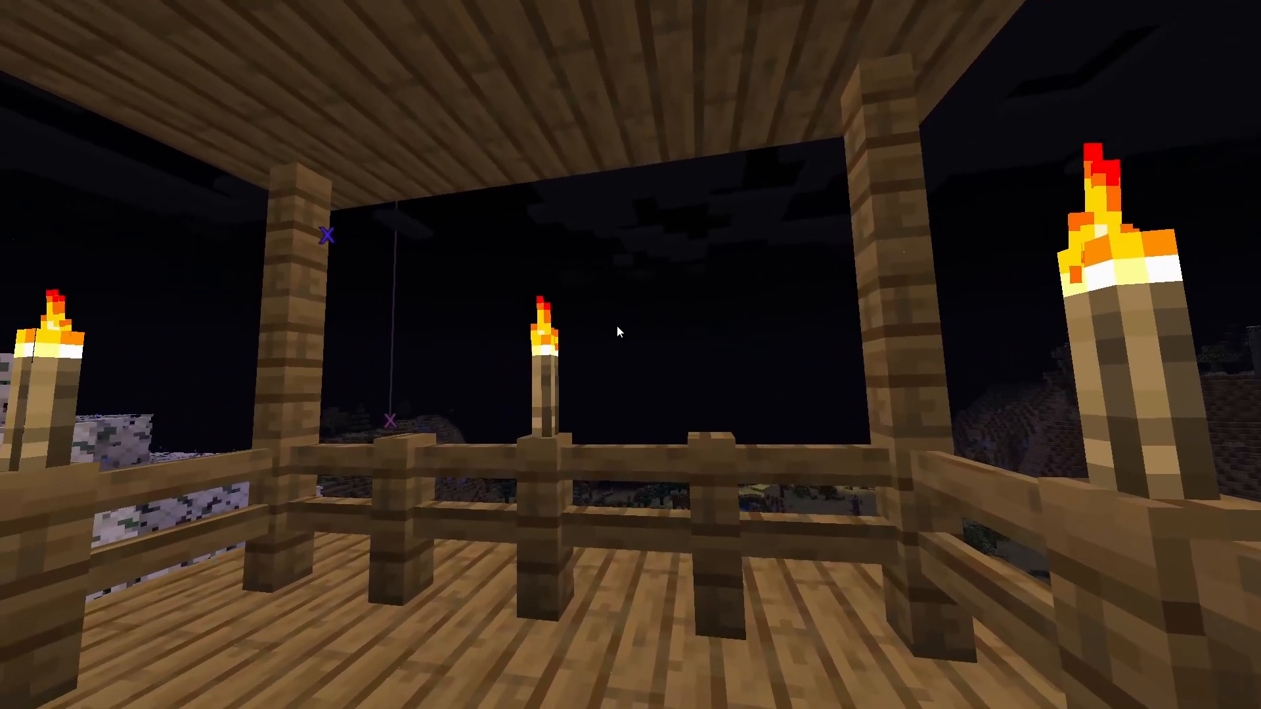
mouse_move(627, 338)
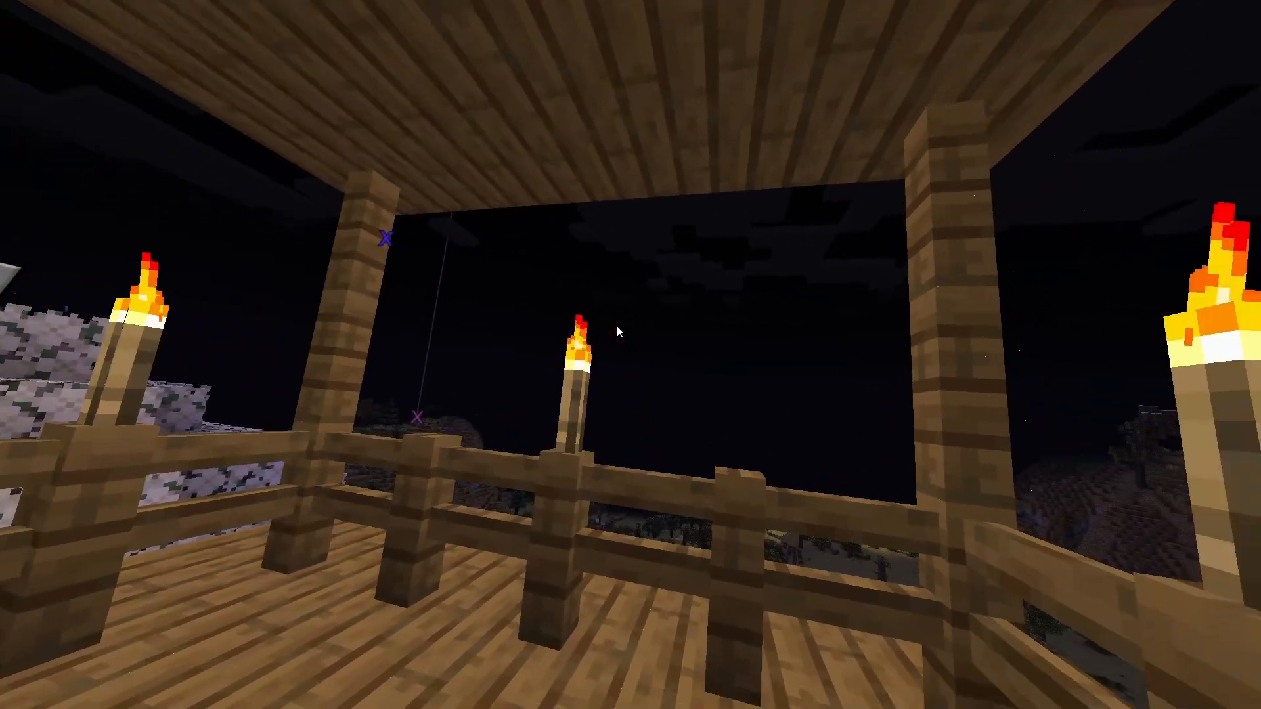
mouse_move(619, 331)
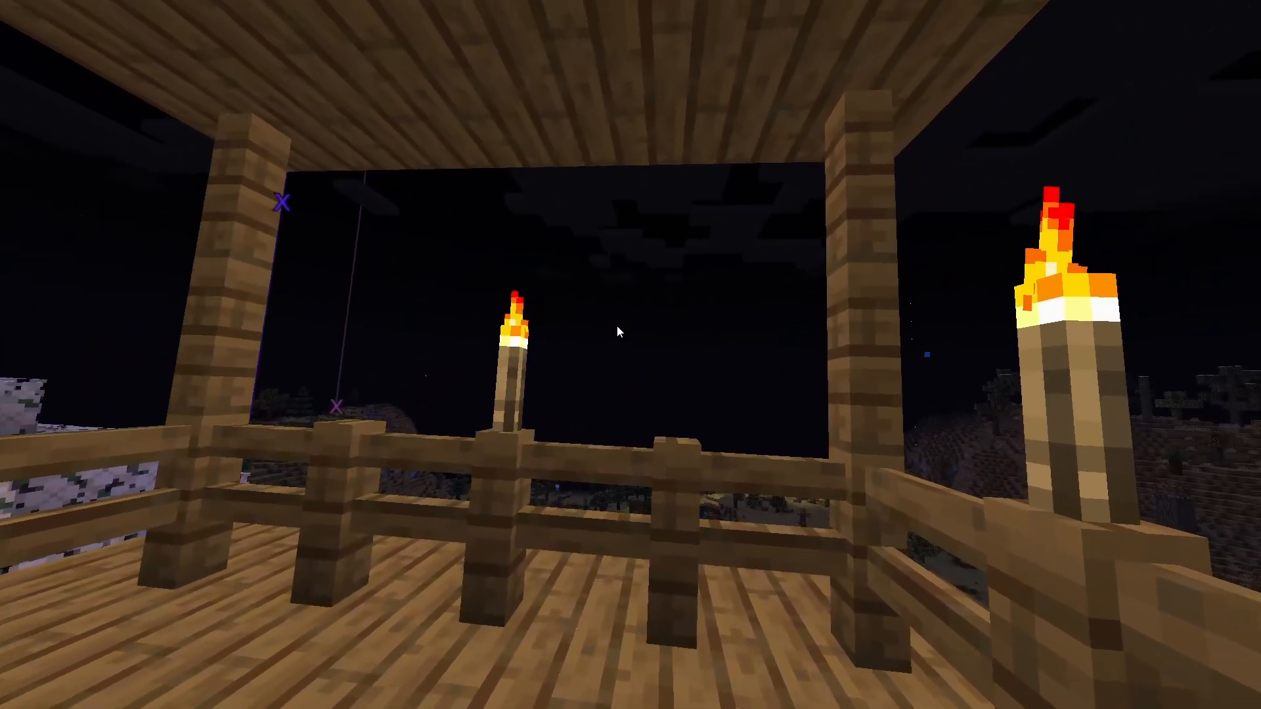
mouse_move(619, 330)
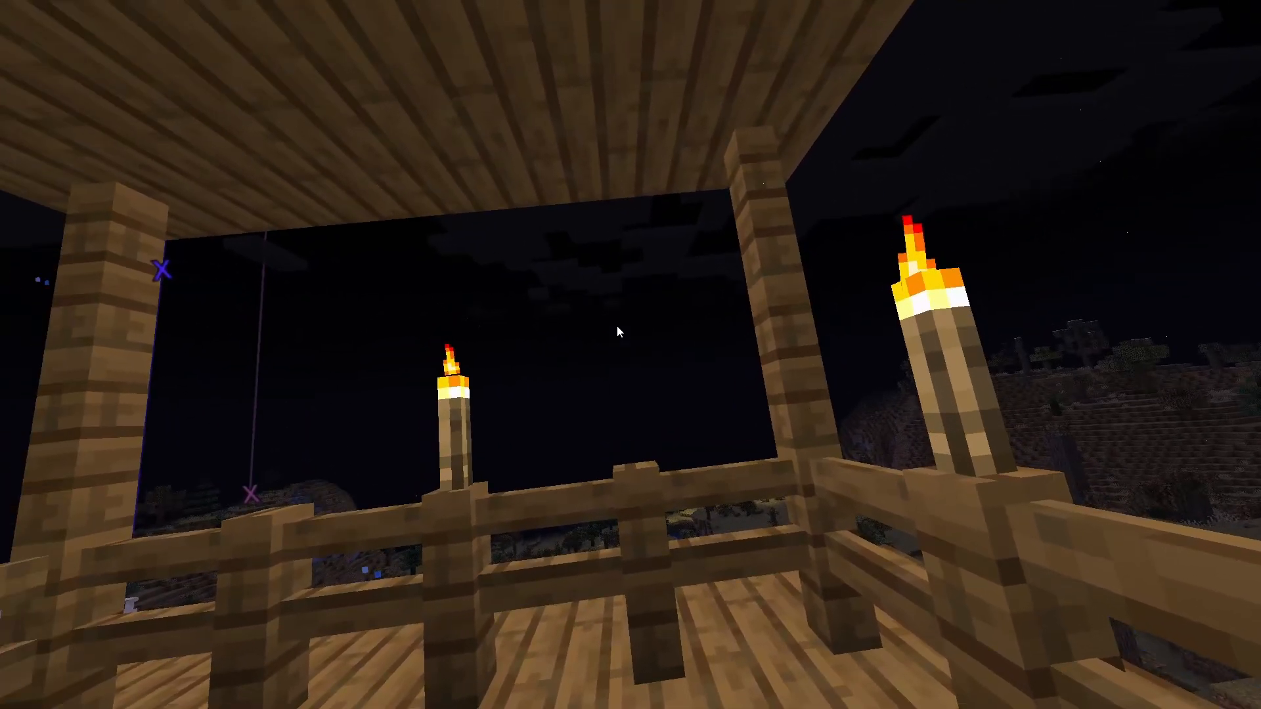
mouse_move(619, 332)
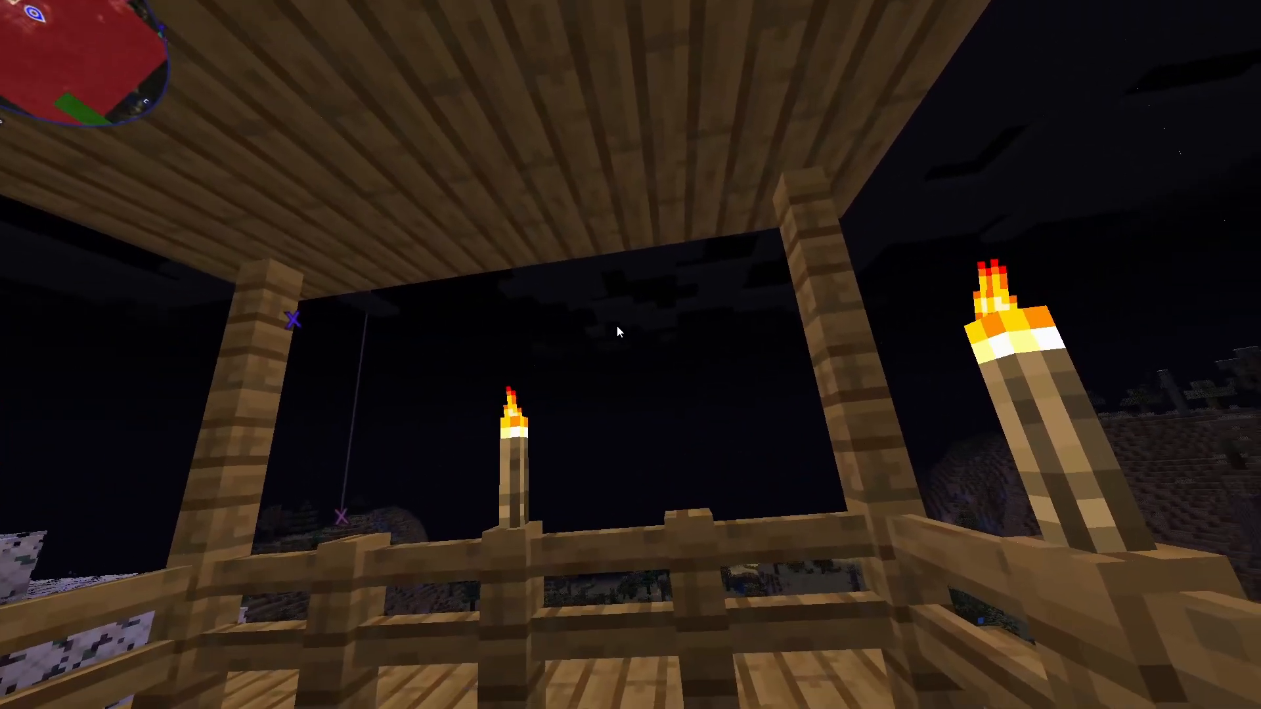
mouse_move(619, 332)
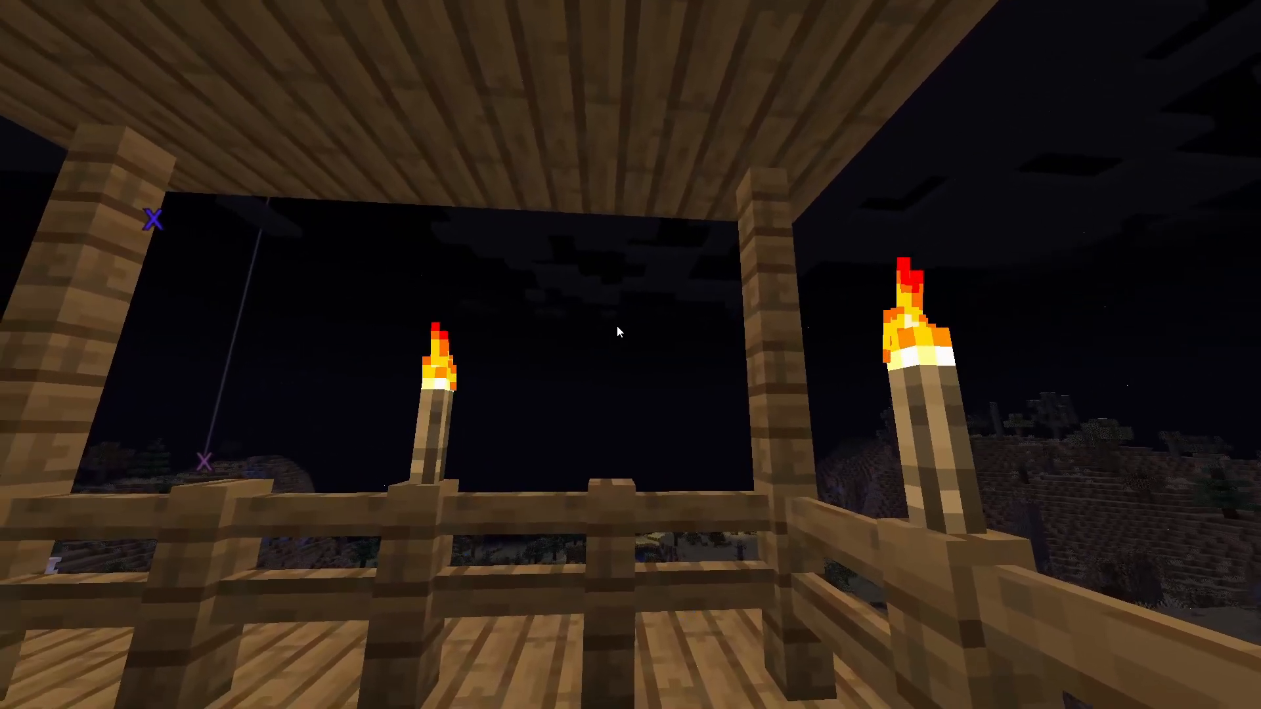
mouse_move(620, 332)
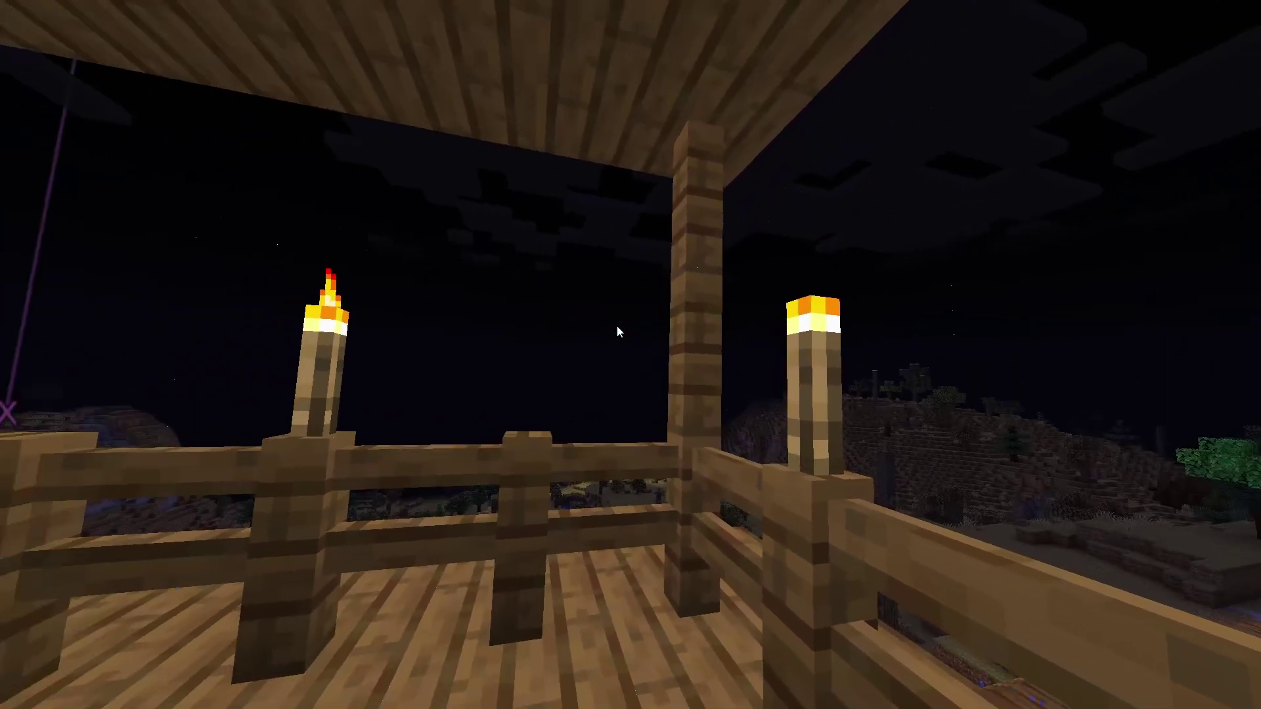
mouse_move(619, 332)
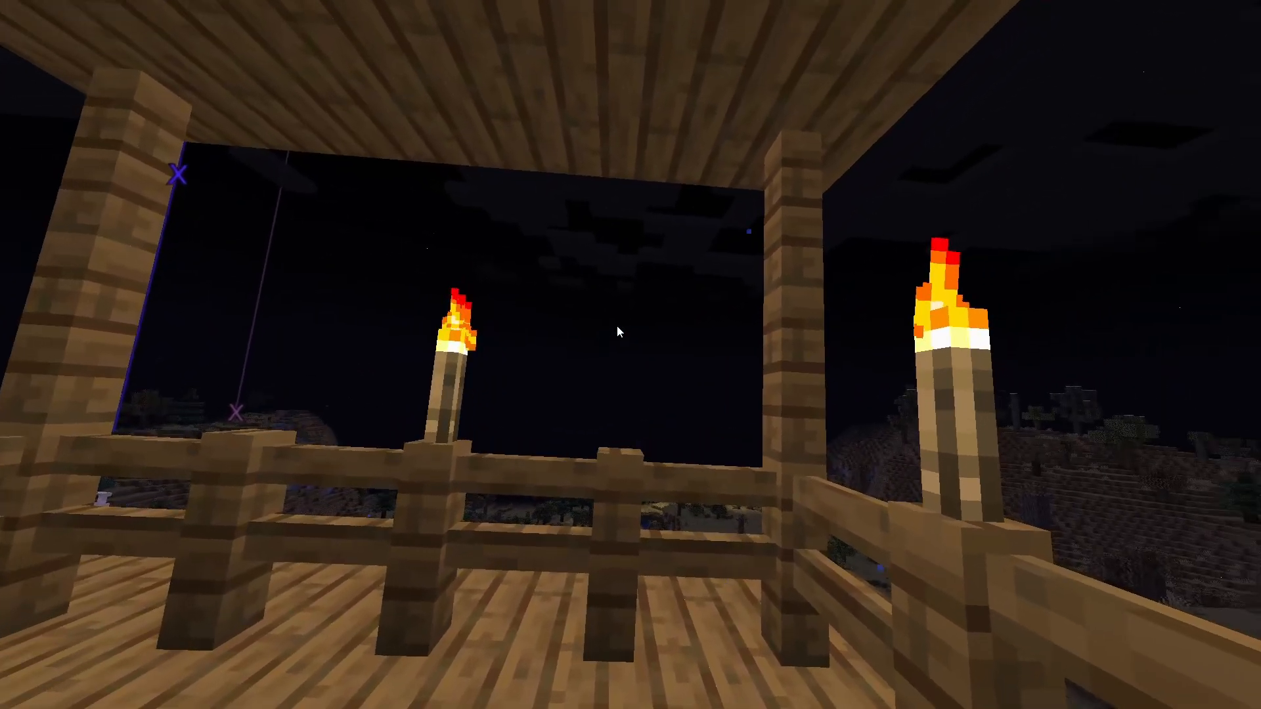
mouse_move(619, 331)
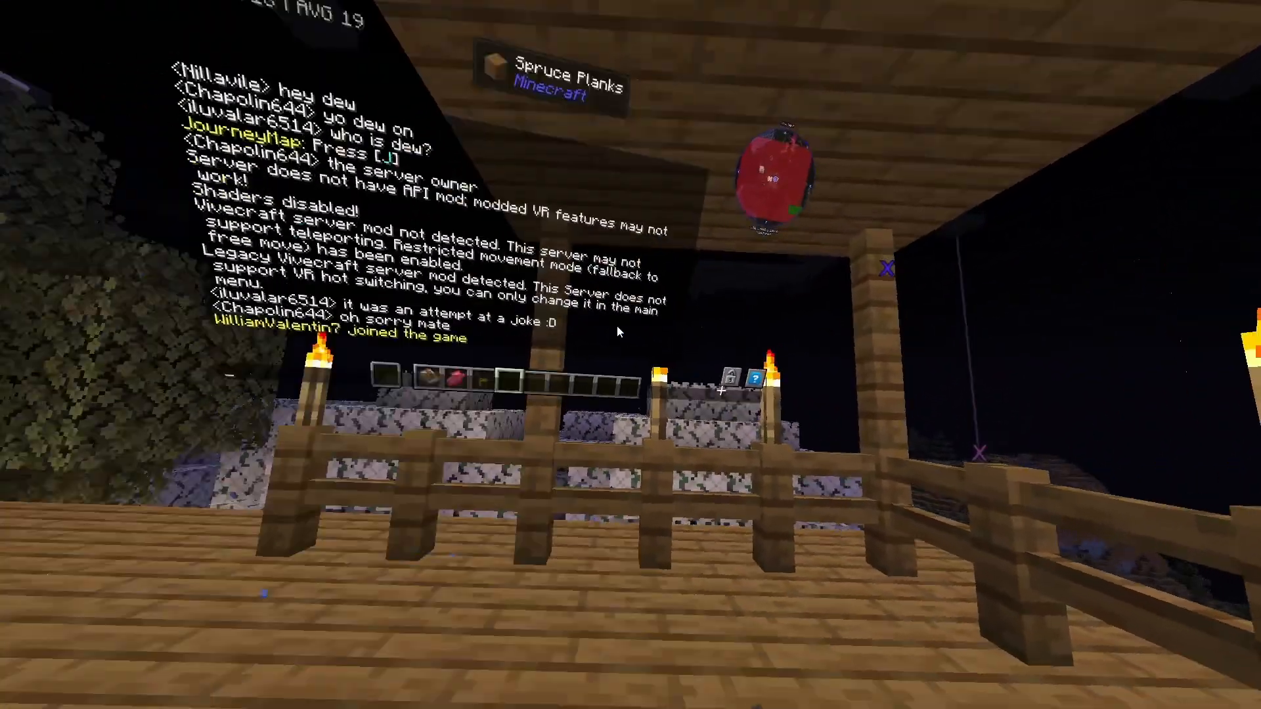
- Open Stereo Renderer Settings via Options and VR Settings, showing 10% resolution (773x834)
key(Escape)
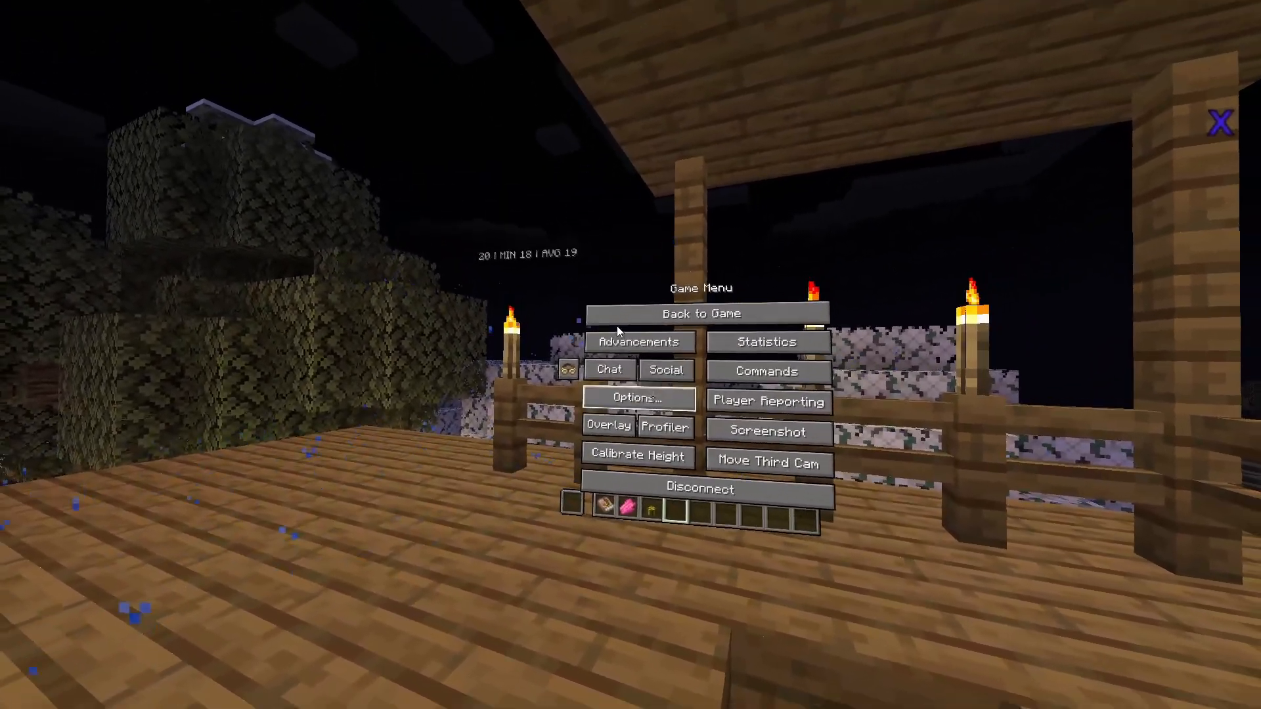
click(636, 398)
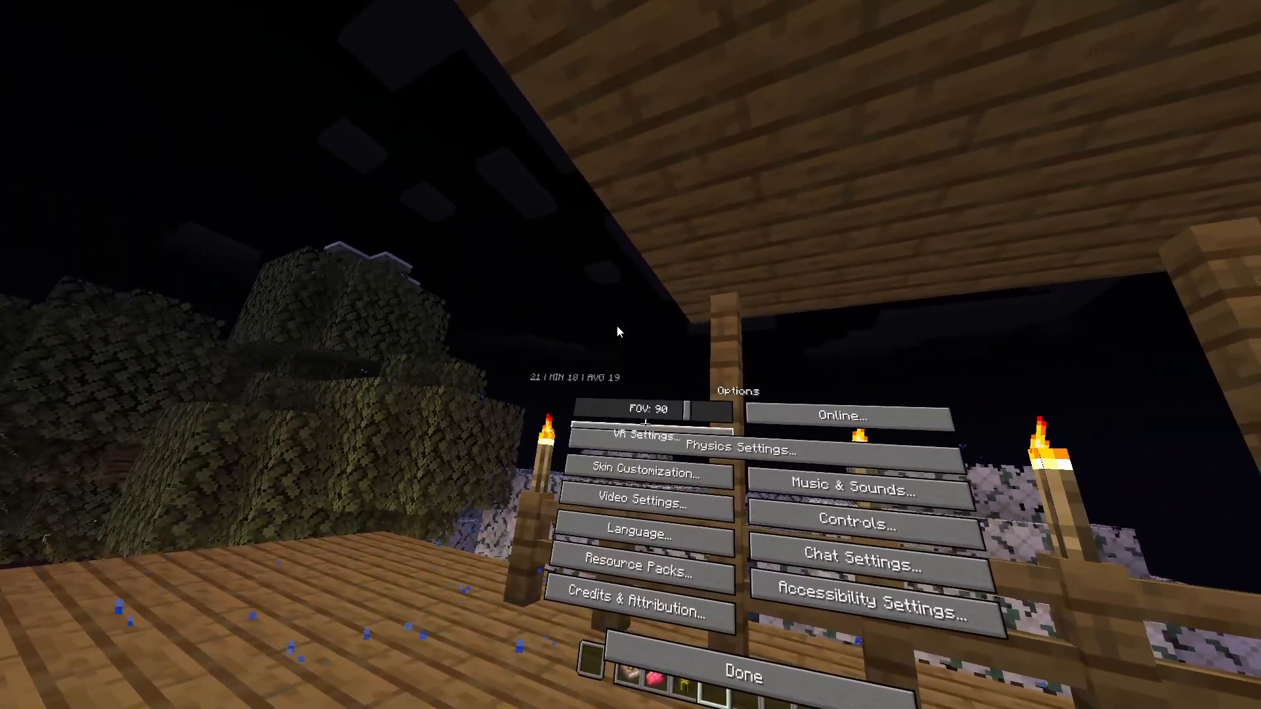
click(641, 437)
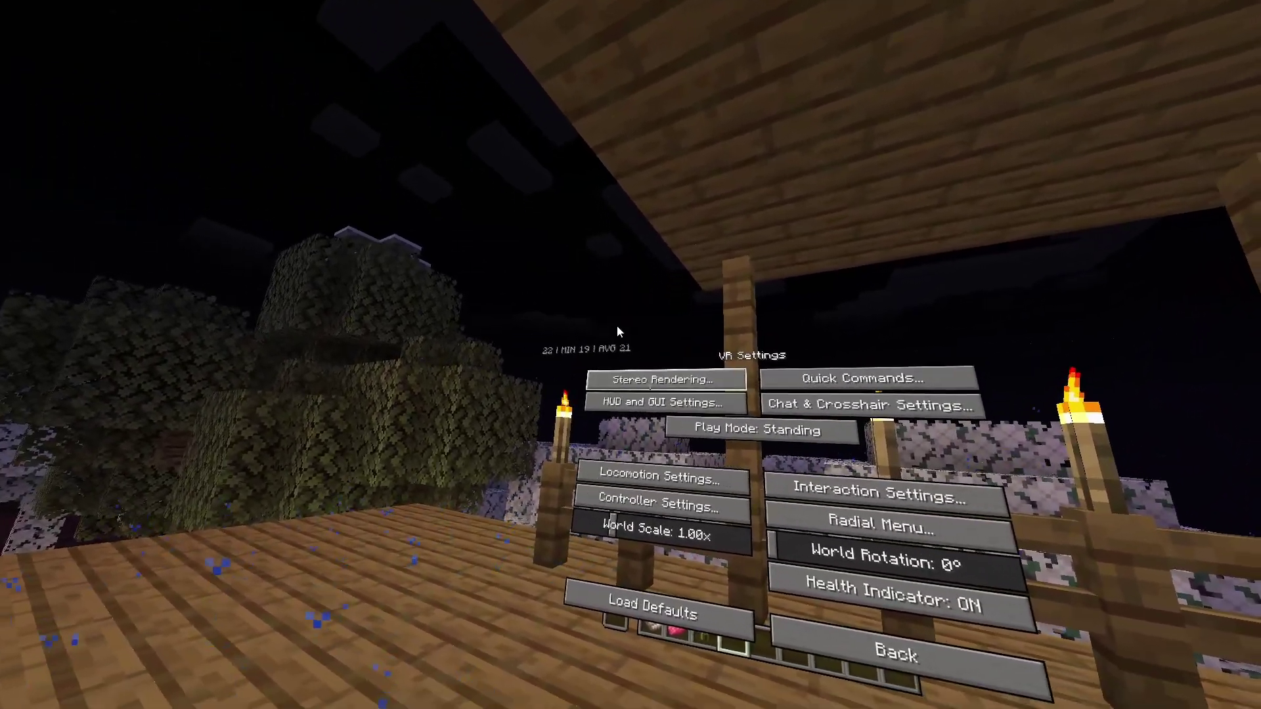
click(660, 379)
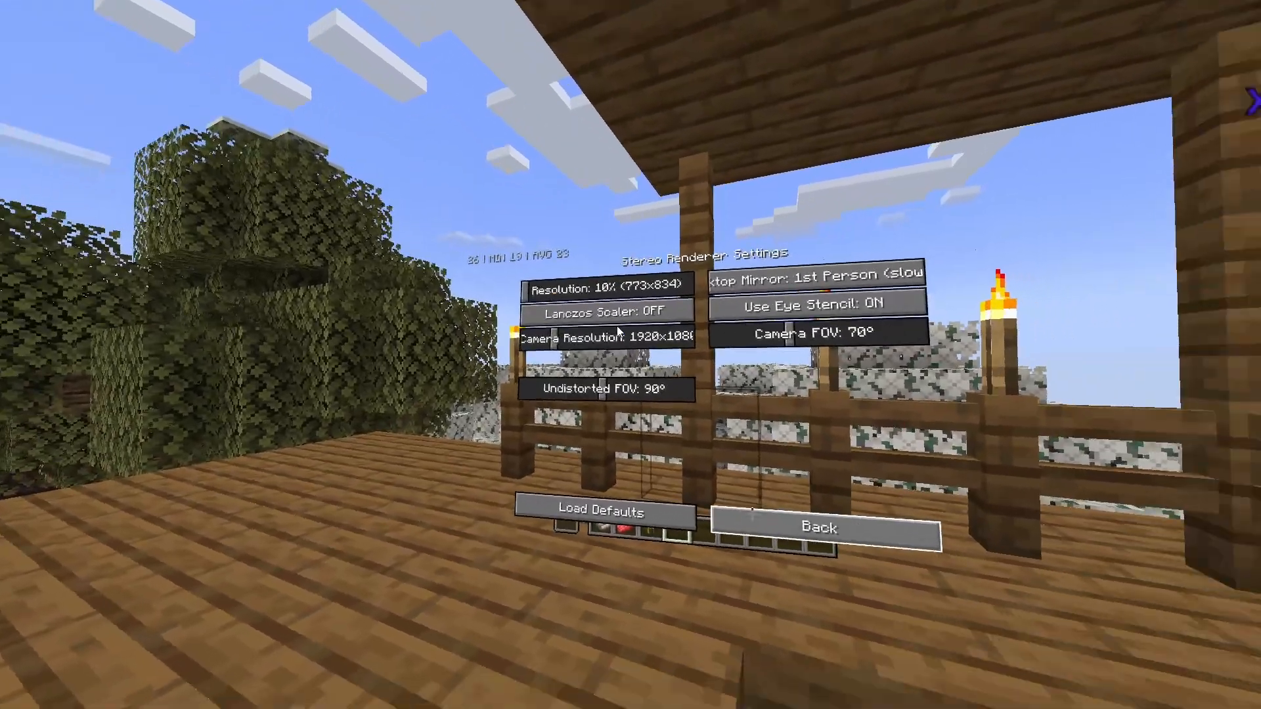
- Leave the stereo rendering settings and resume play on the wooden deck
click(817, 528)
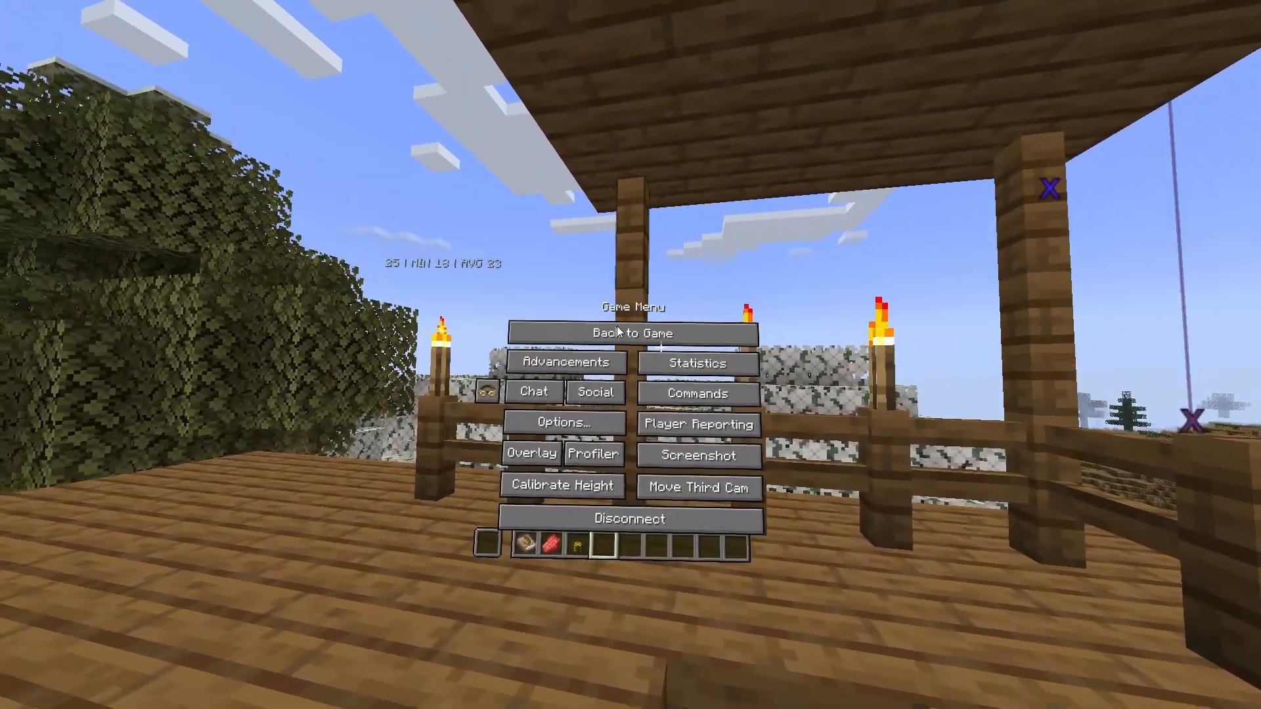
click(630, 331)
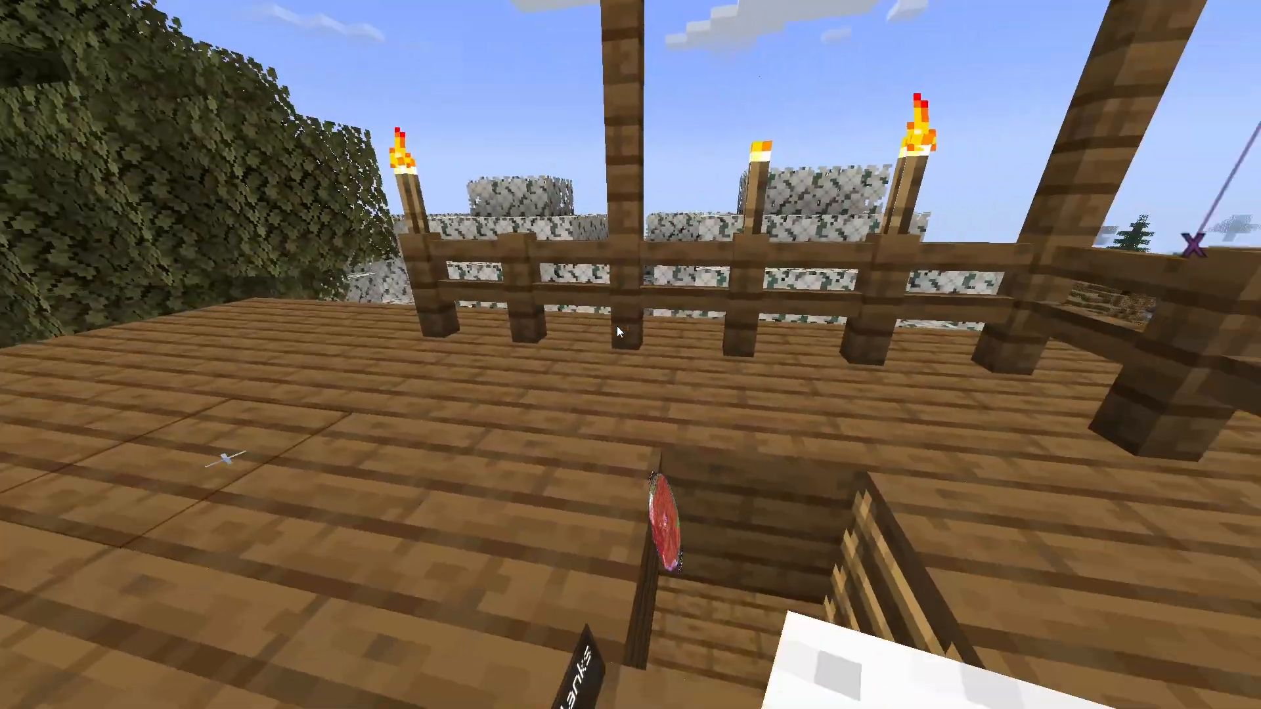
mouse_move(619, 330)
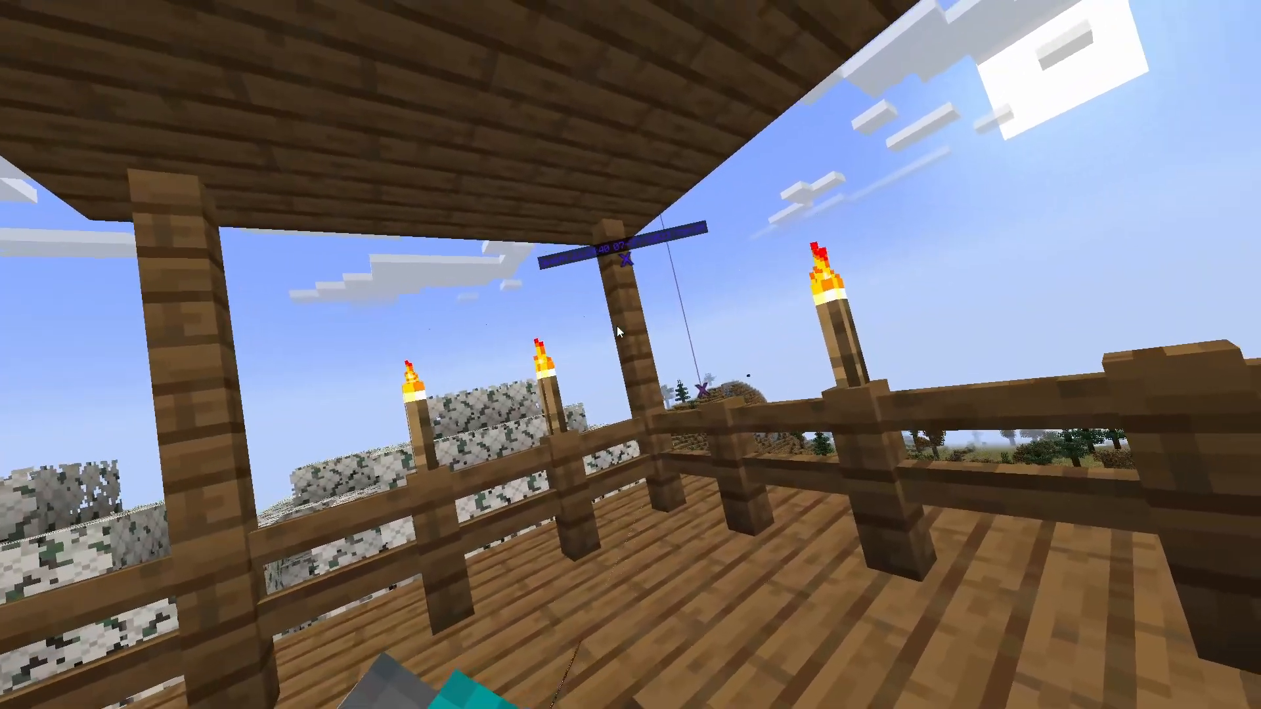
mouse_move(619, 330)
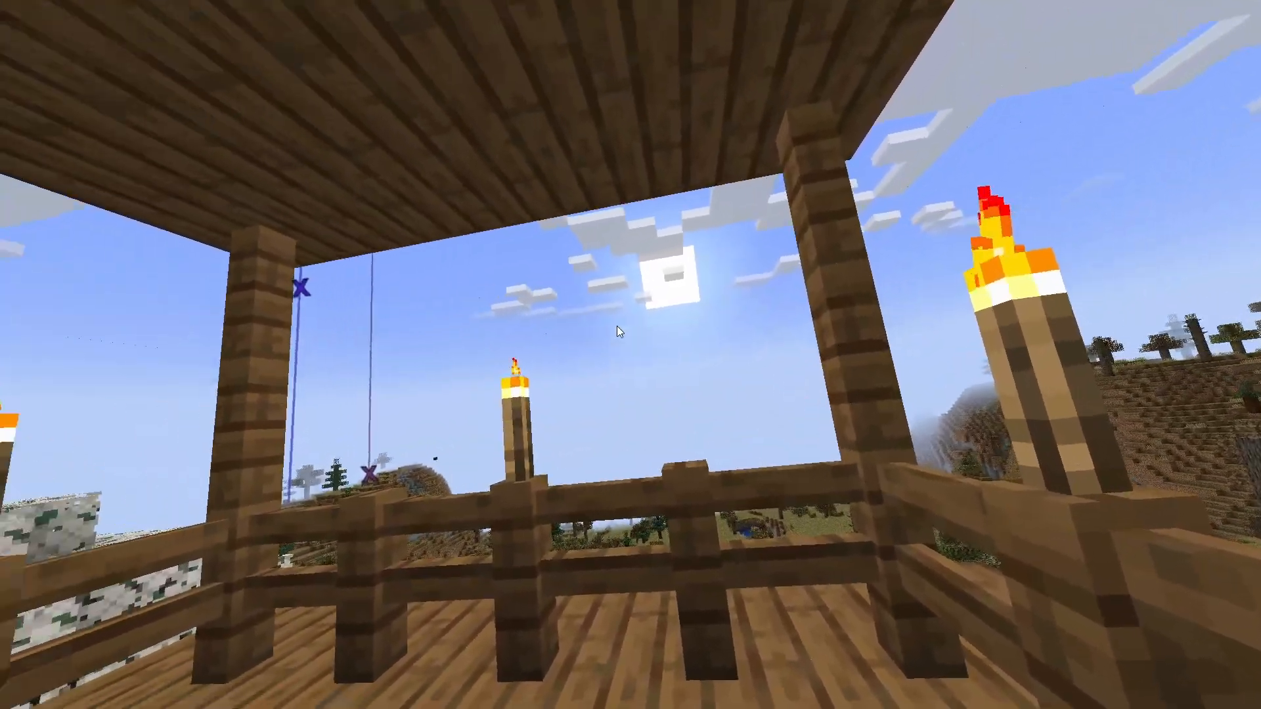
mouse_move(631, 330)
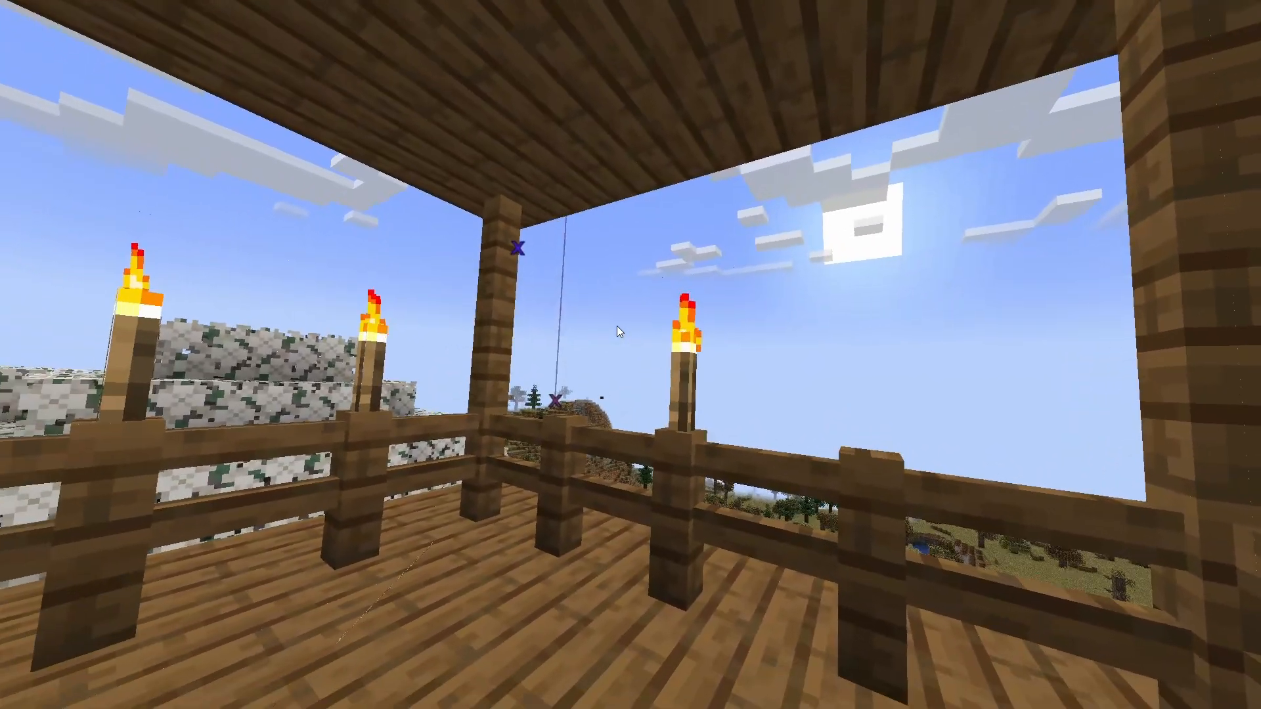
mouse_move(615, 330)
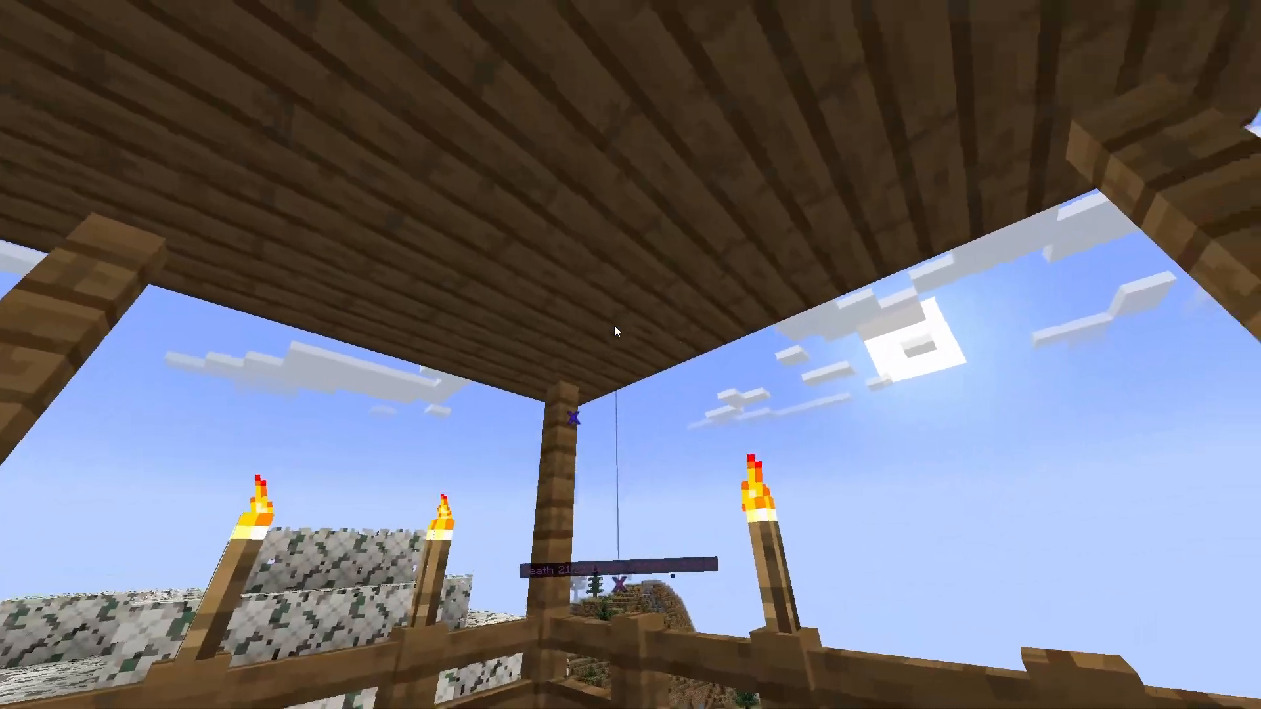
mouse_move(616, 330)
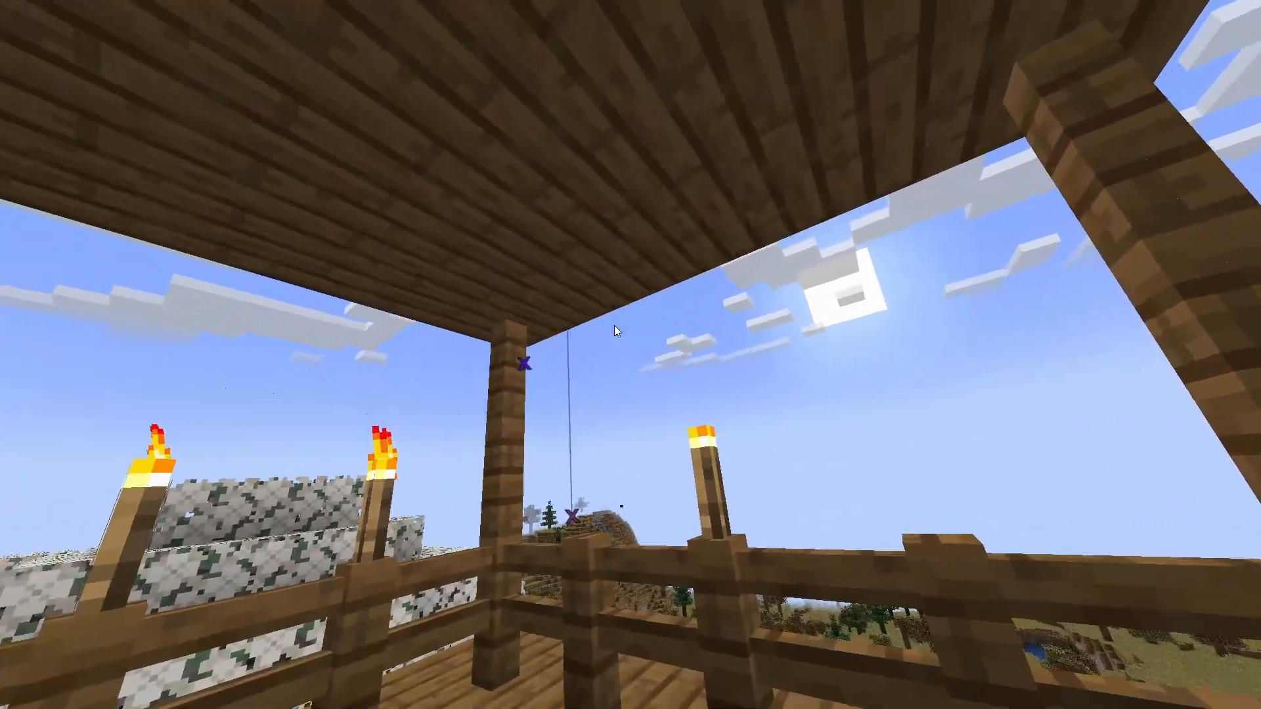
mouse_move(611, 330)
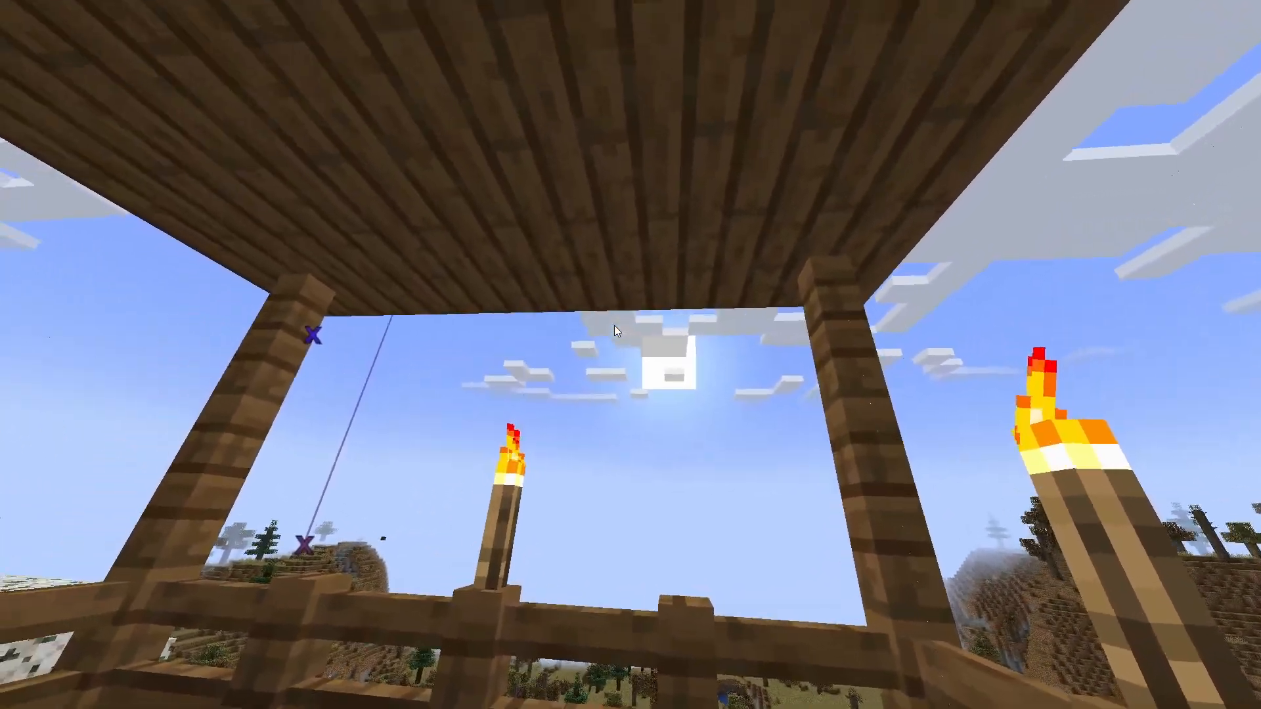
mouse_move(630, 330)
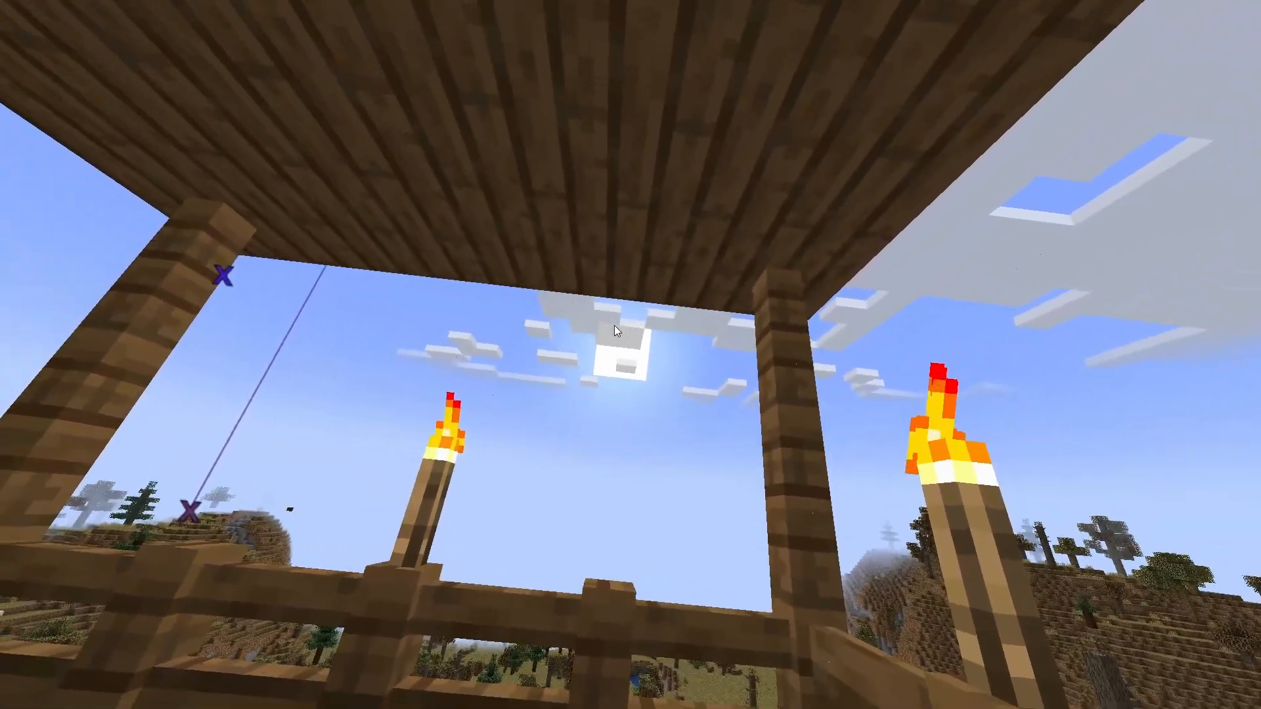
mouse_move(616, 330)
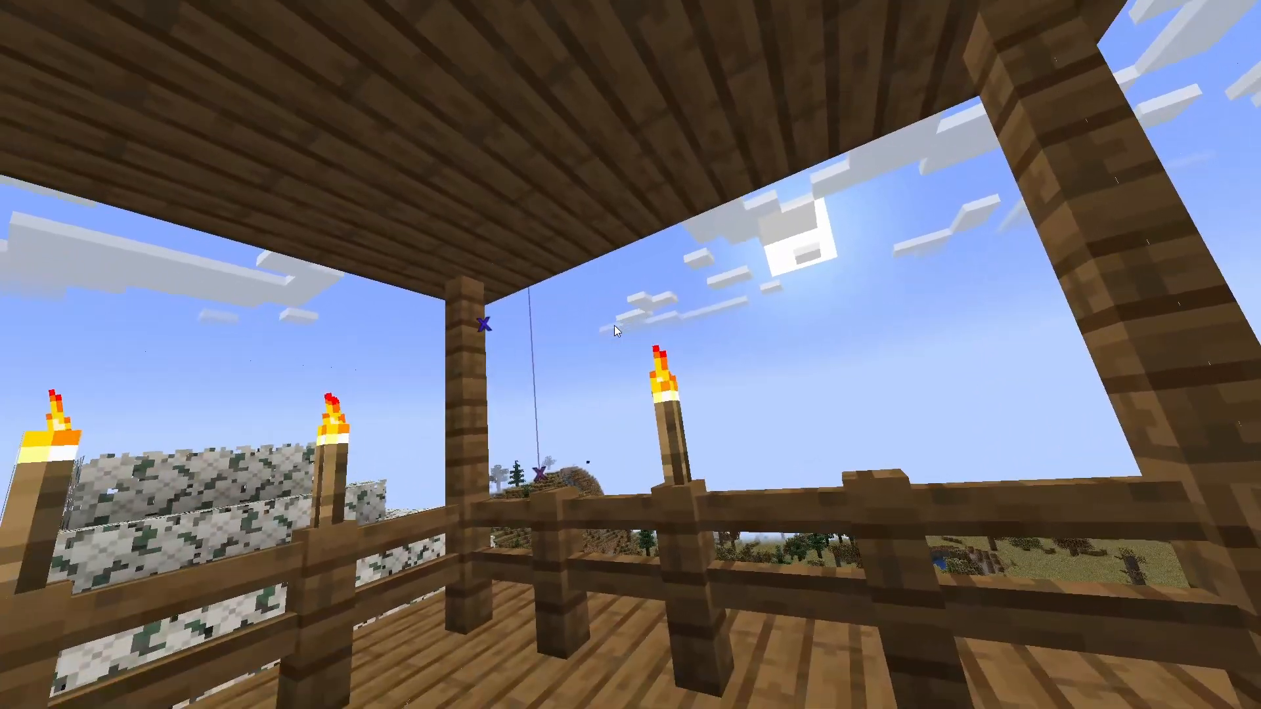
mouse_move(630, 328)
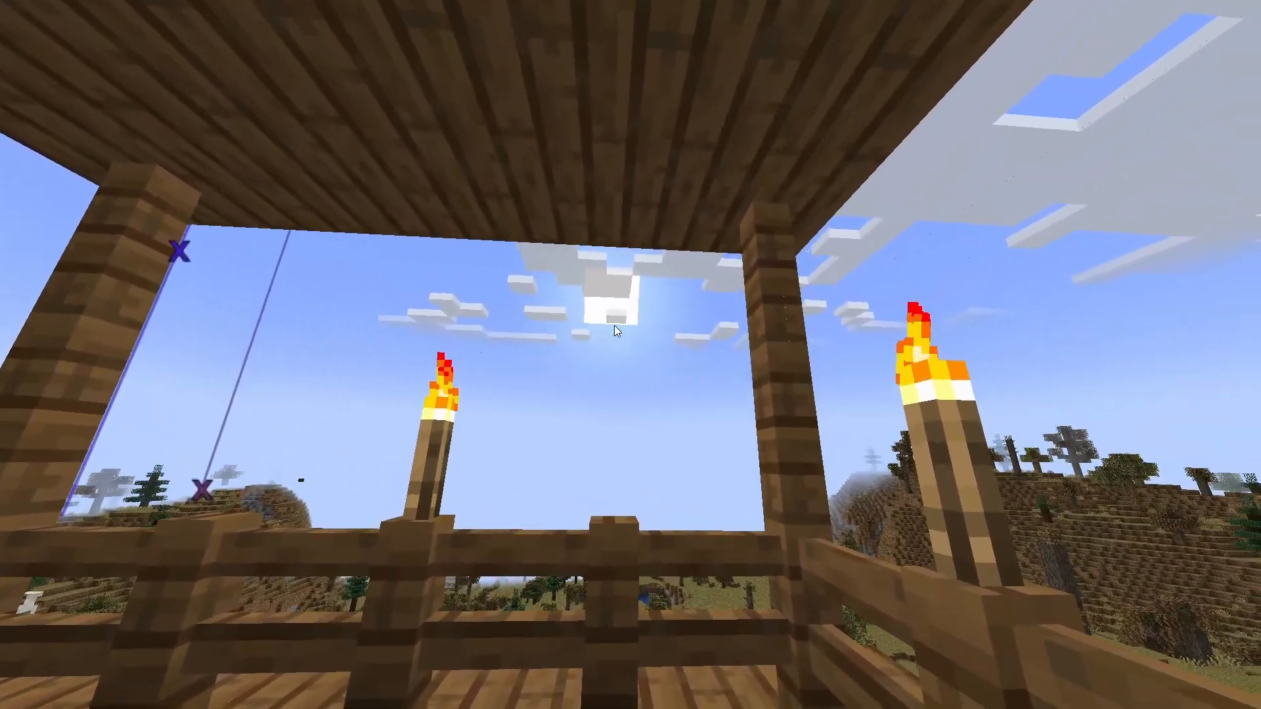
mouse_move(631, 329)
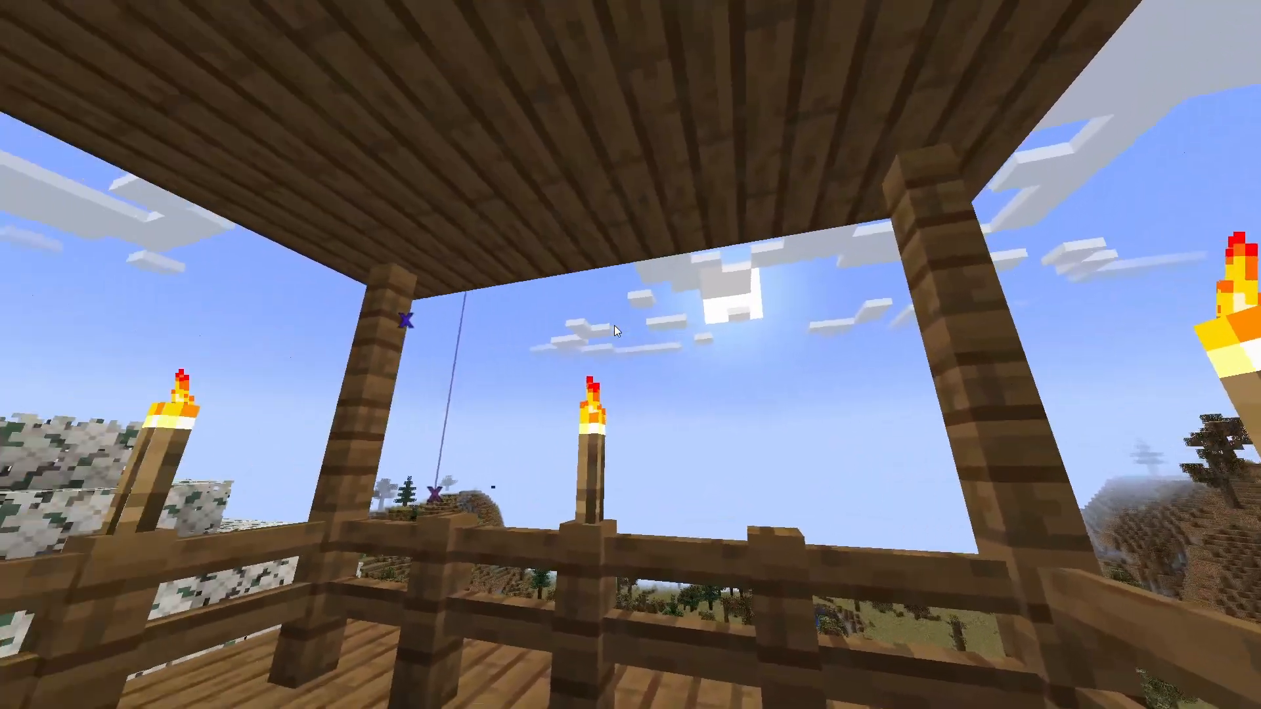
mouse_move(630, 330)
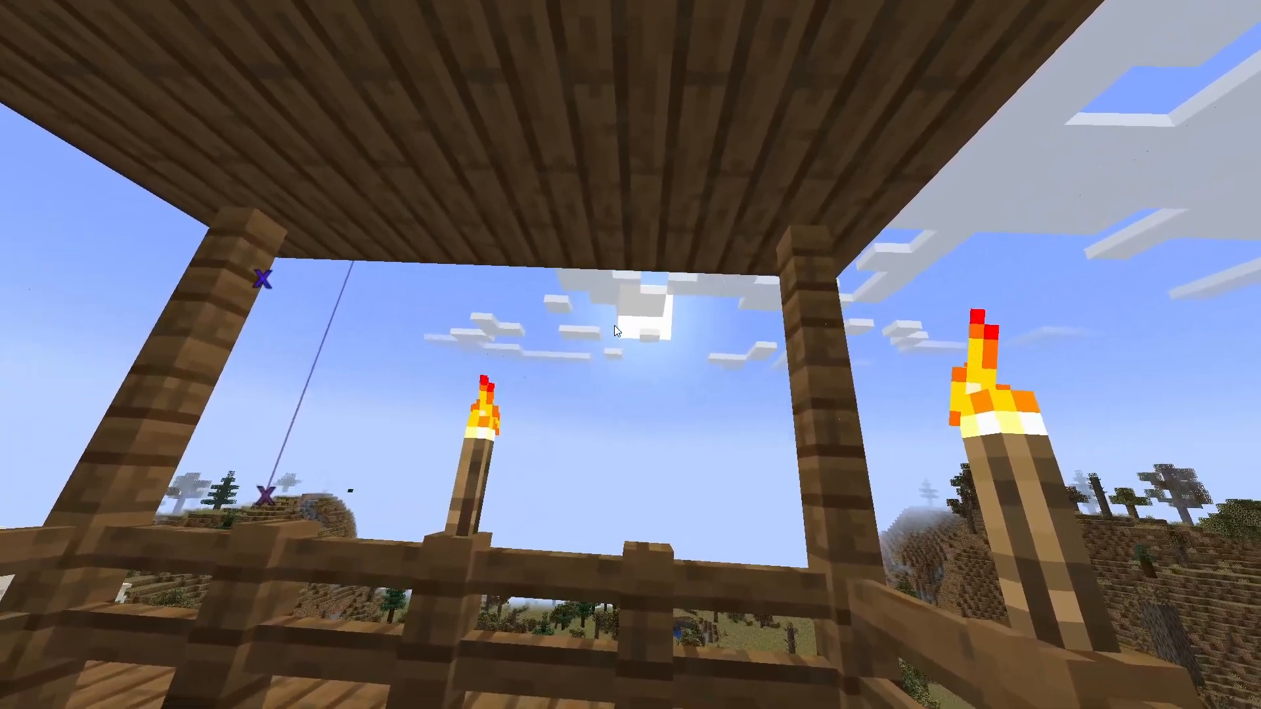
mouse_move(611, 330)
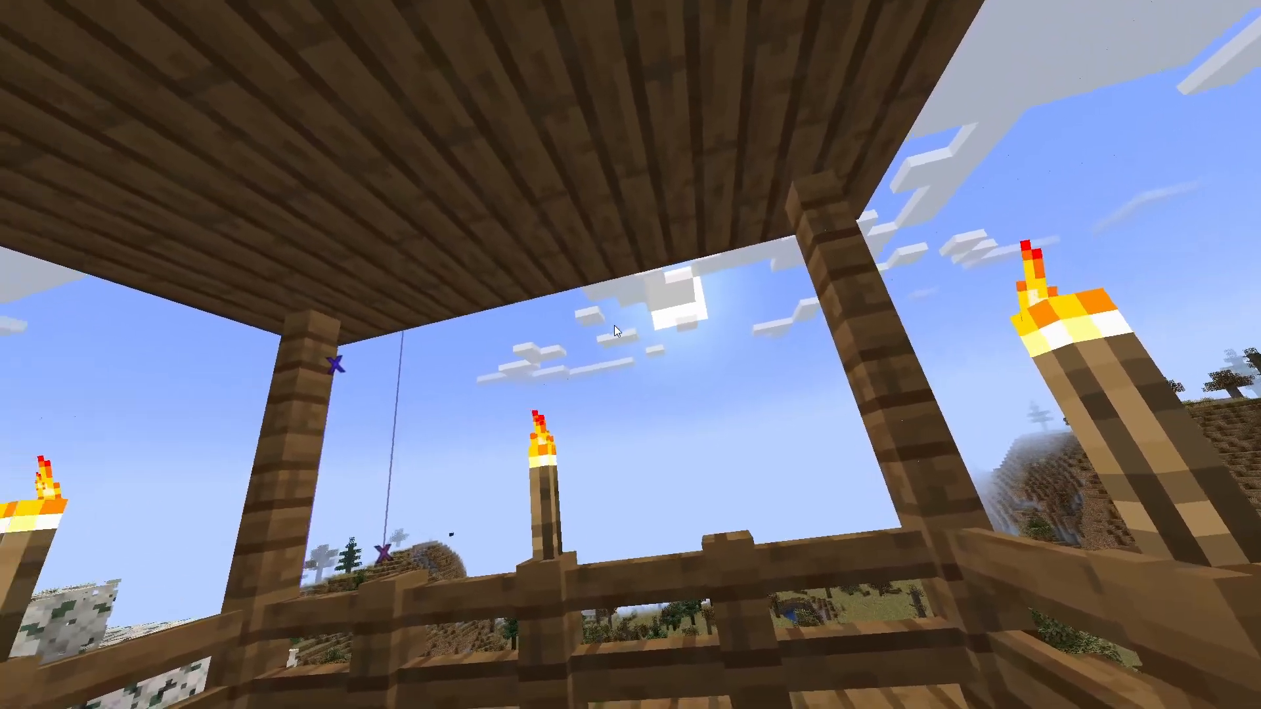
mouse_move(630, 328)
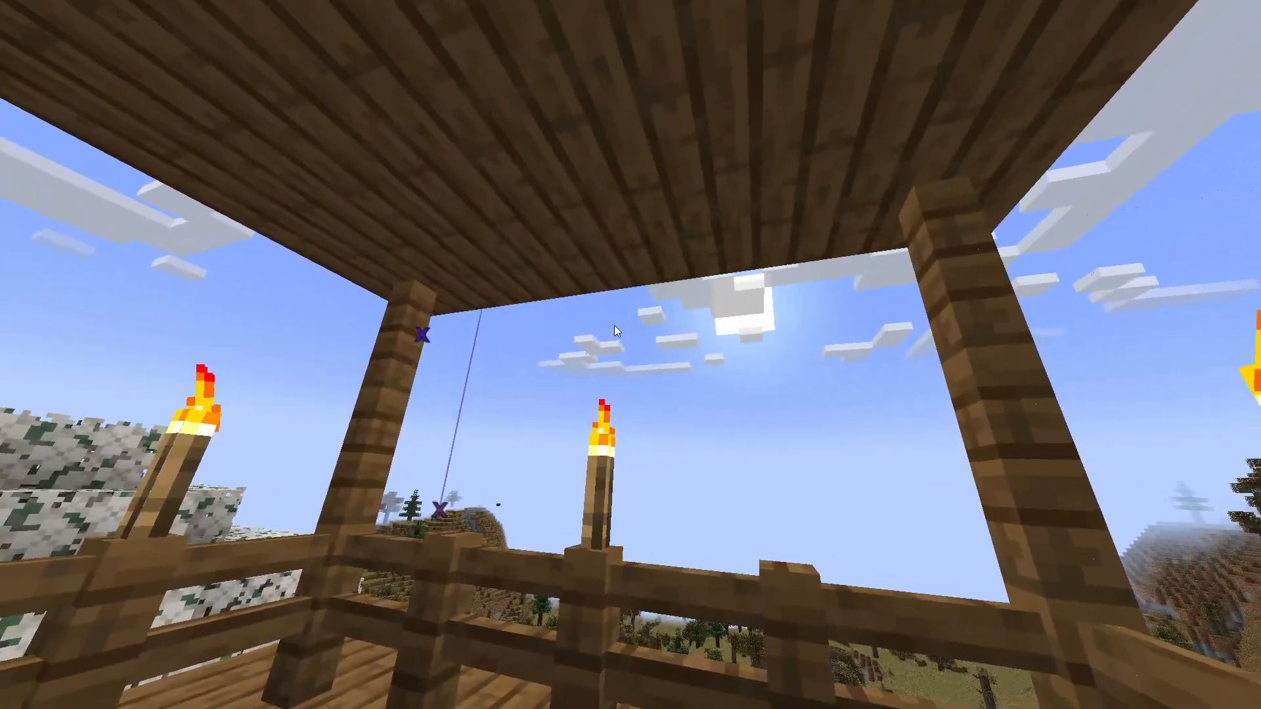